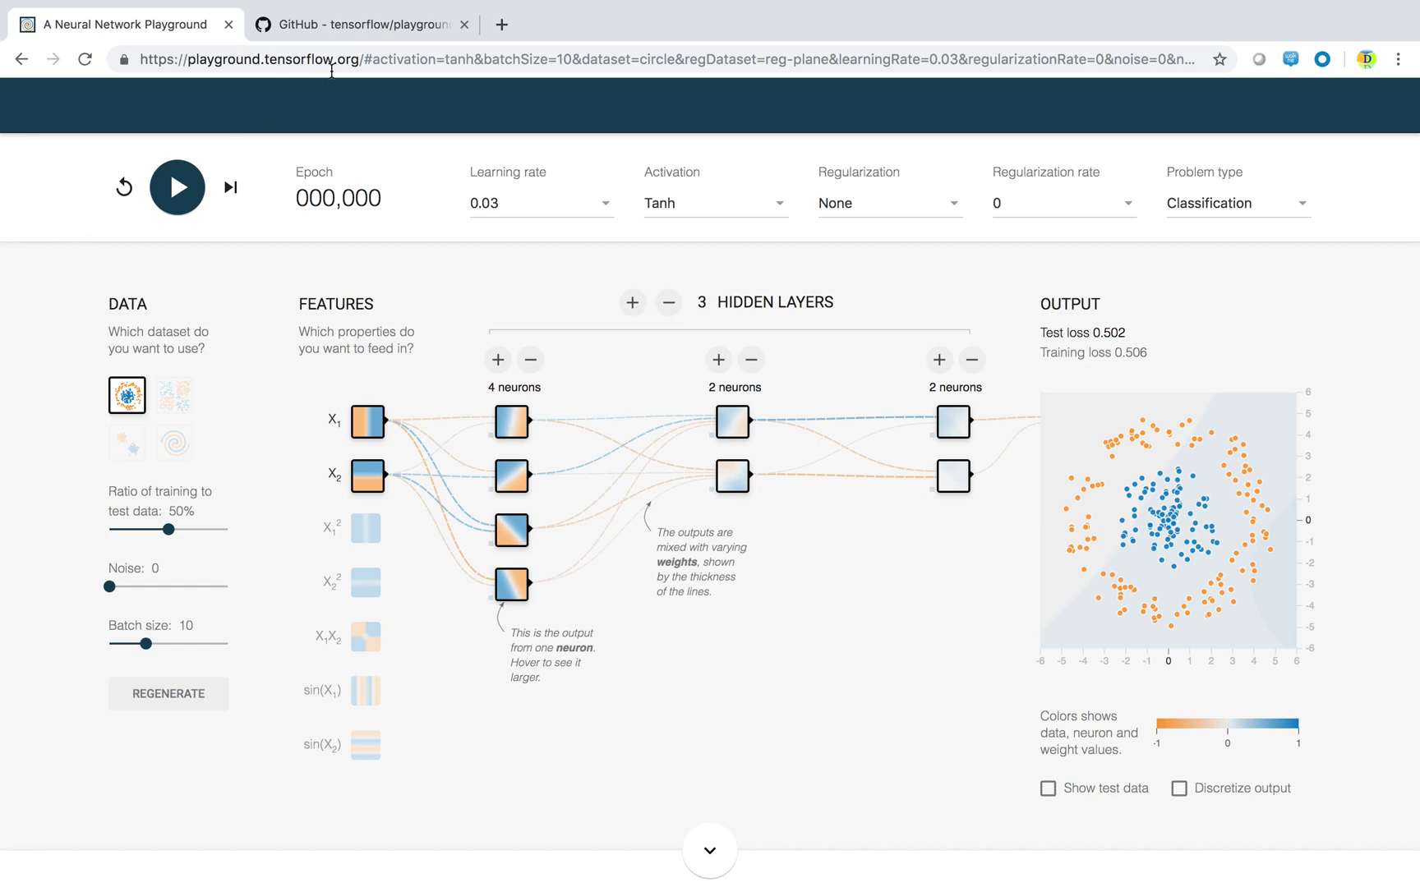
pyautogui.moveTo(230, 62)
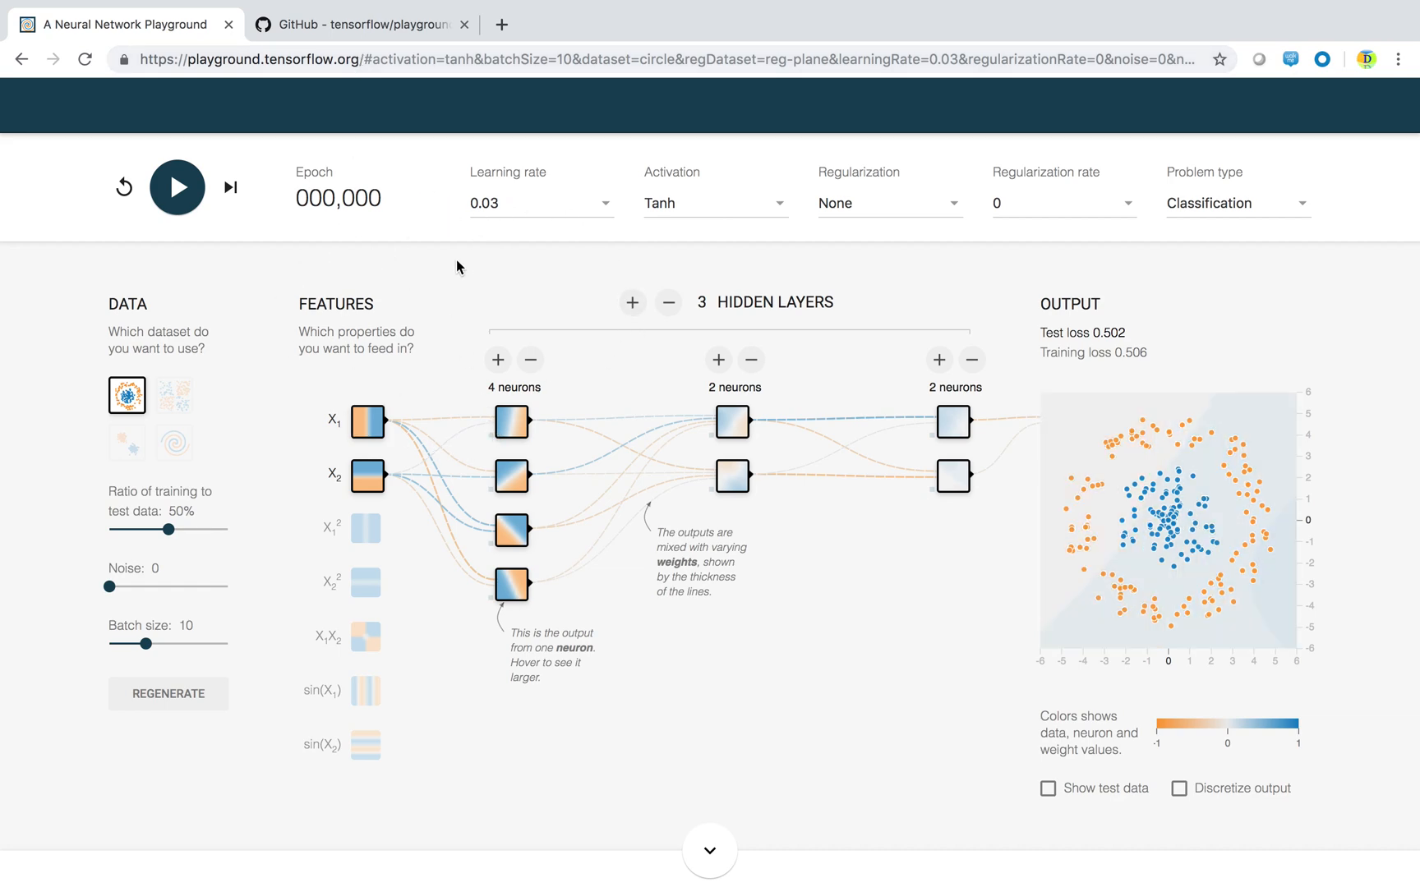
pyautogui.moveTo(475, 280)
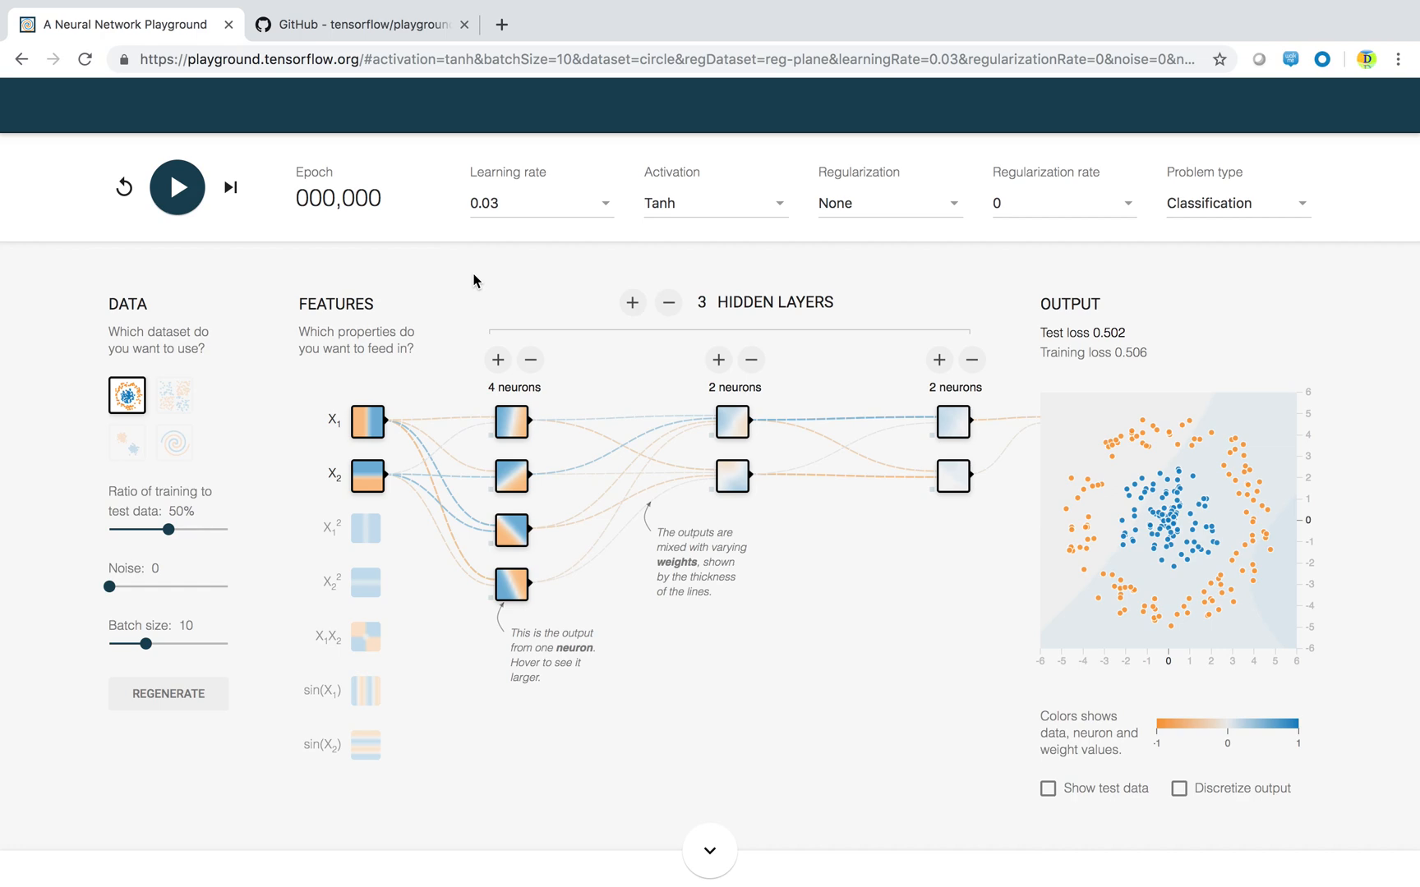
pyautogui.moveTo(947, 285)
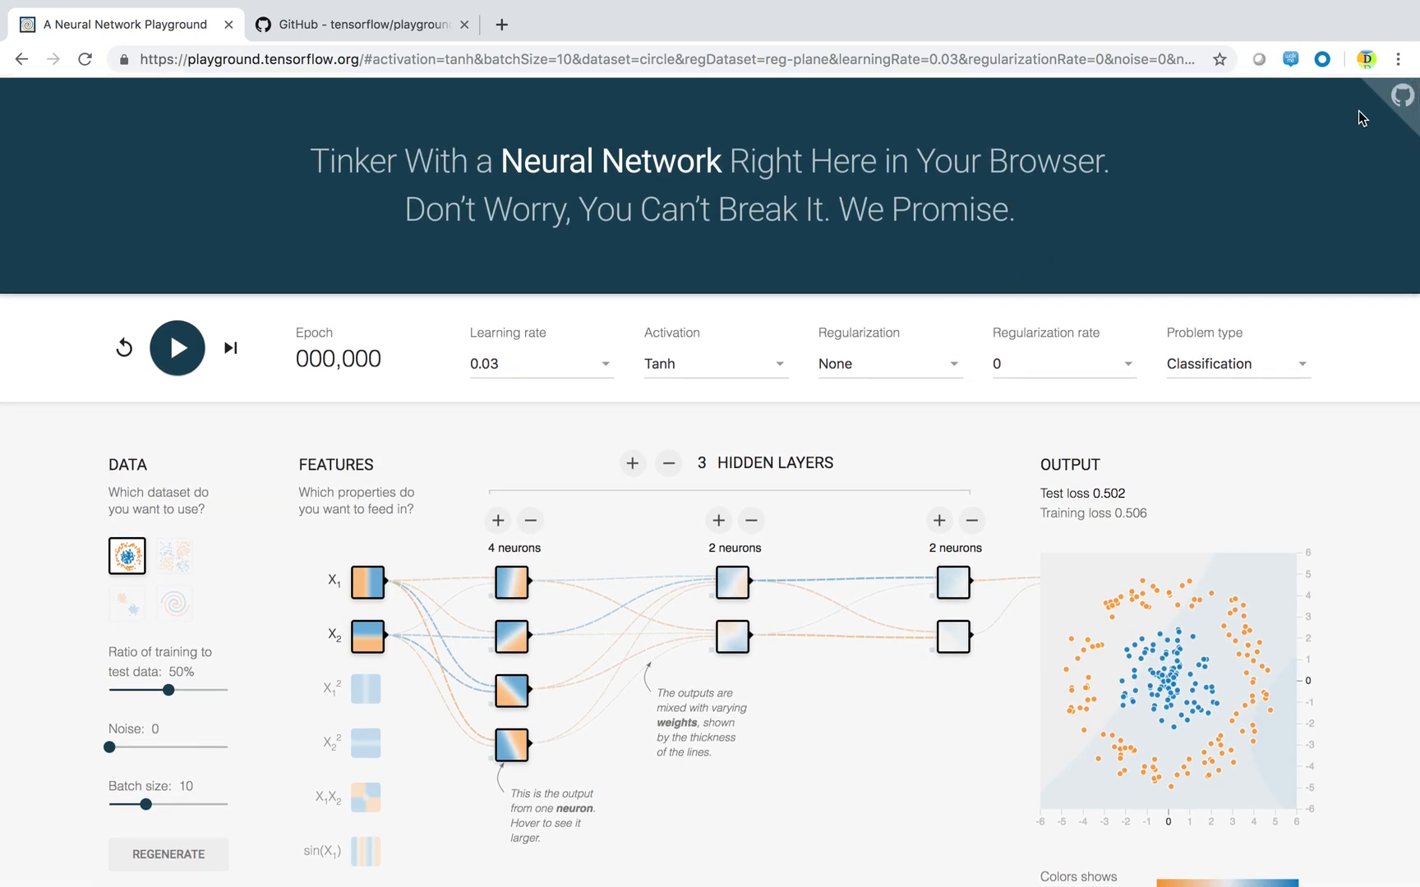
pyautogui.moveTo(1399, 122)
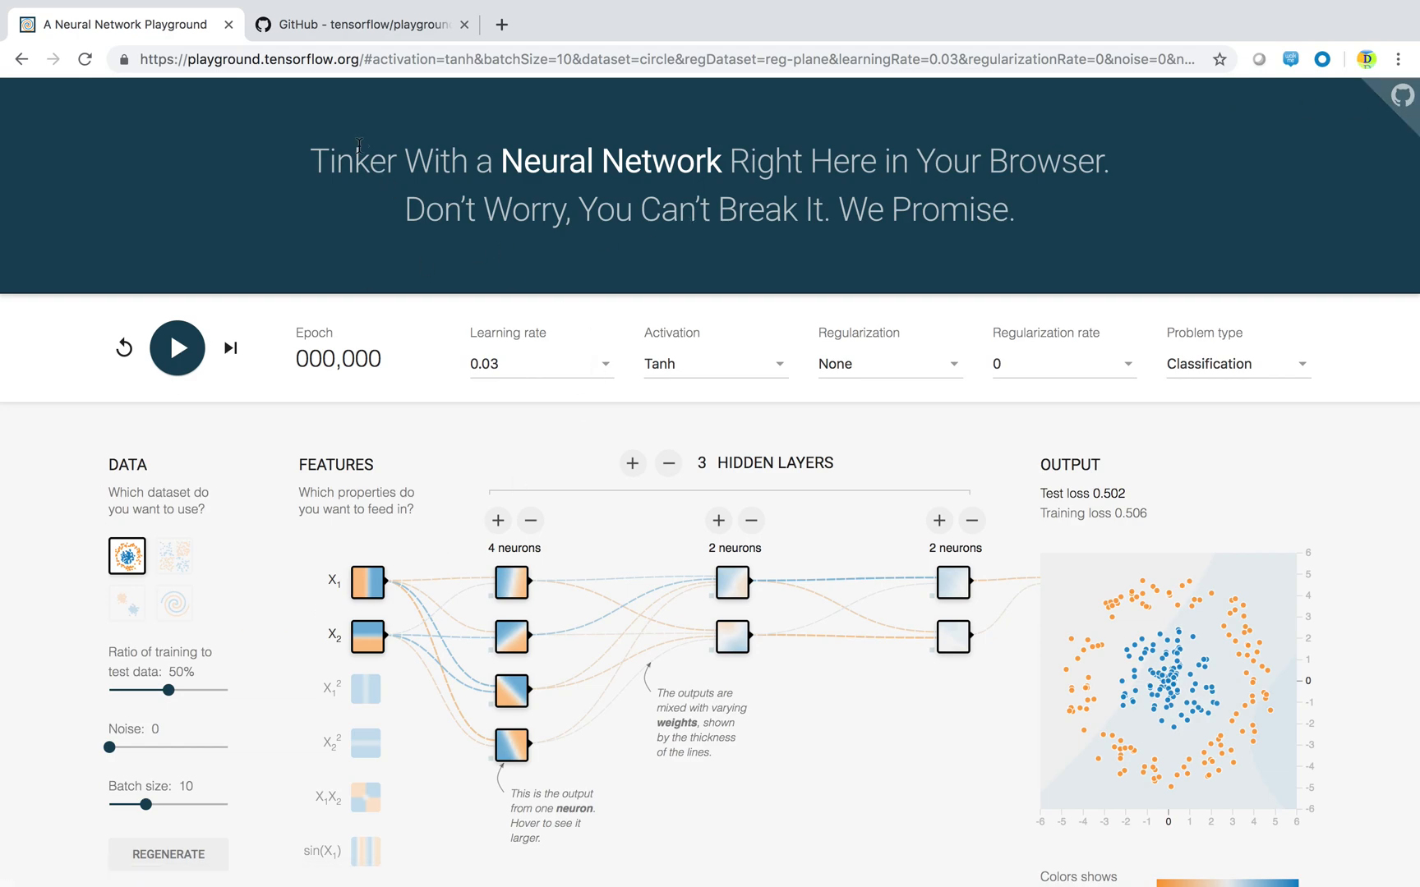
# - Open the tensorflow/playground GitHub repository from the header icon and scroll through it
pyautogui.click(356, 24)
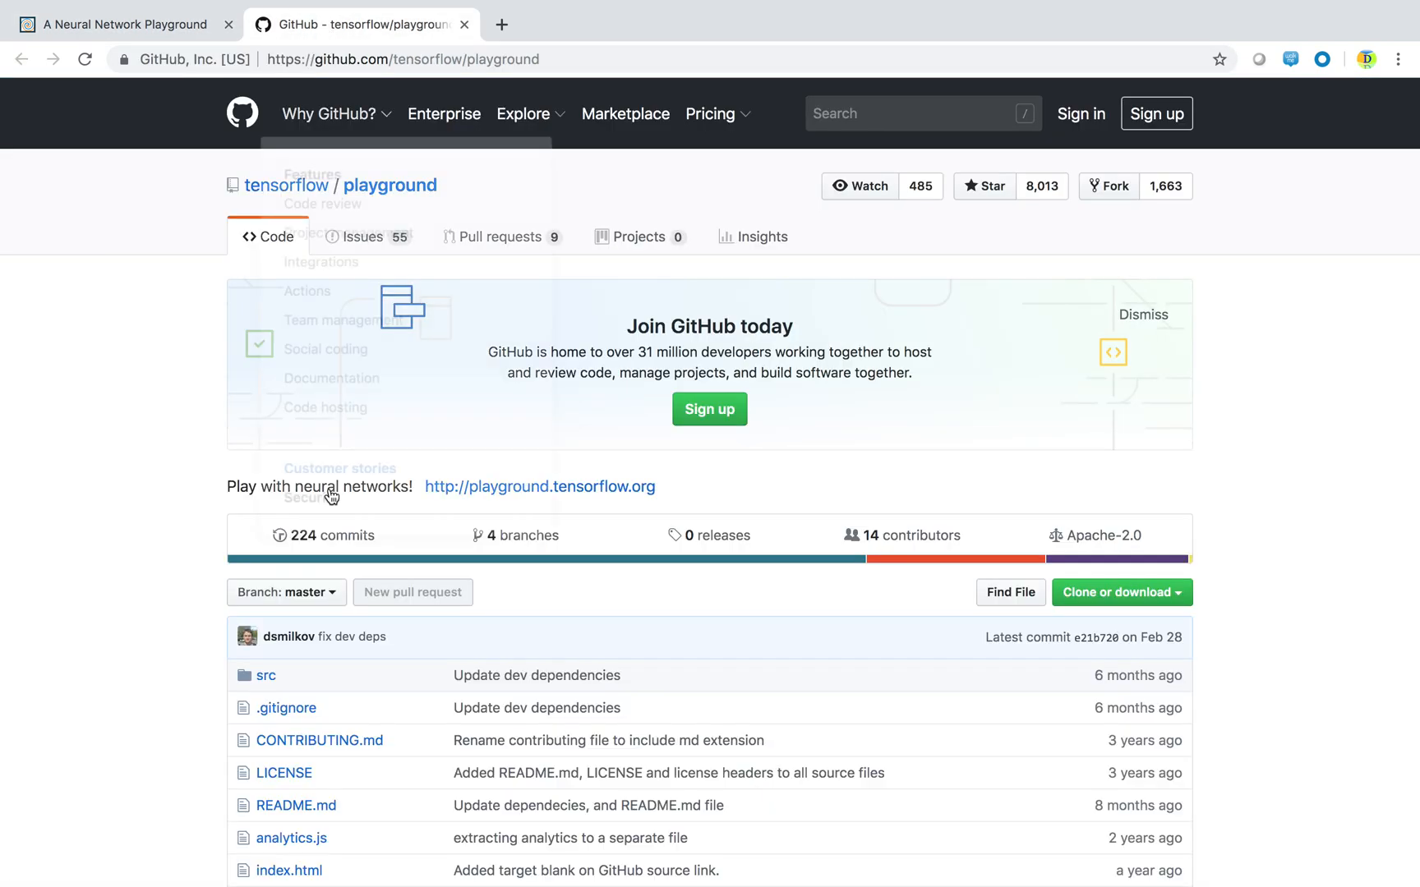
pyautogui.scroll(-3)
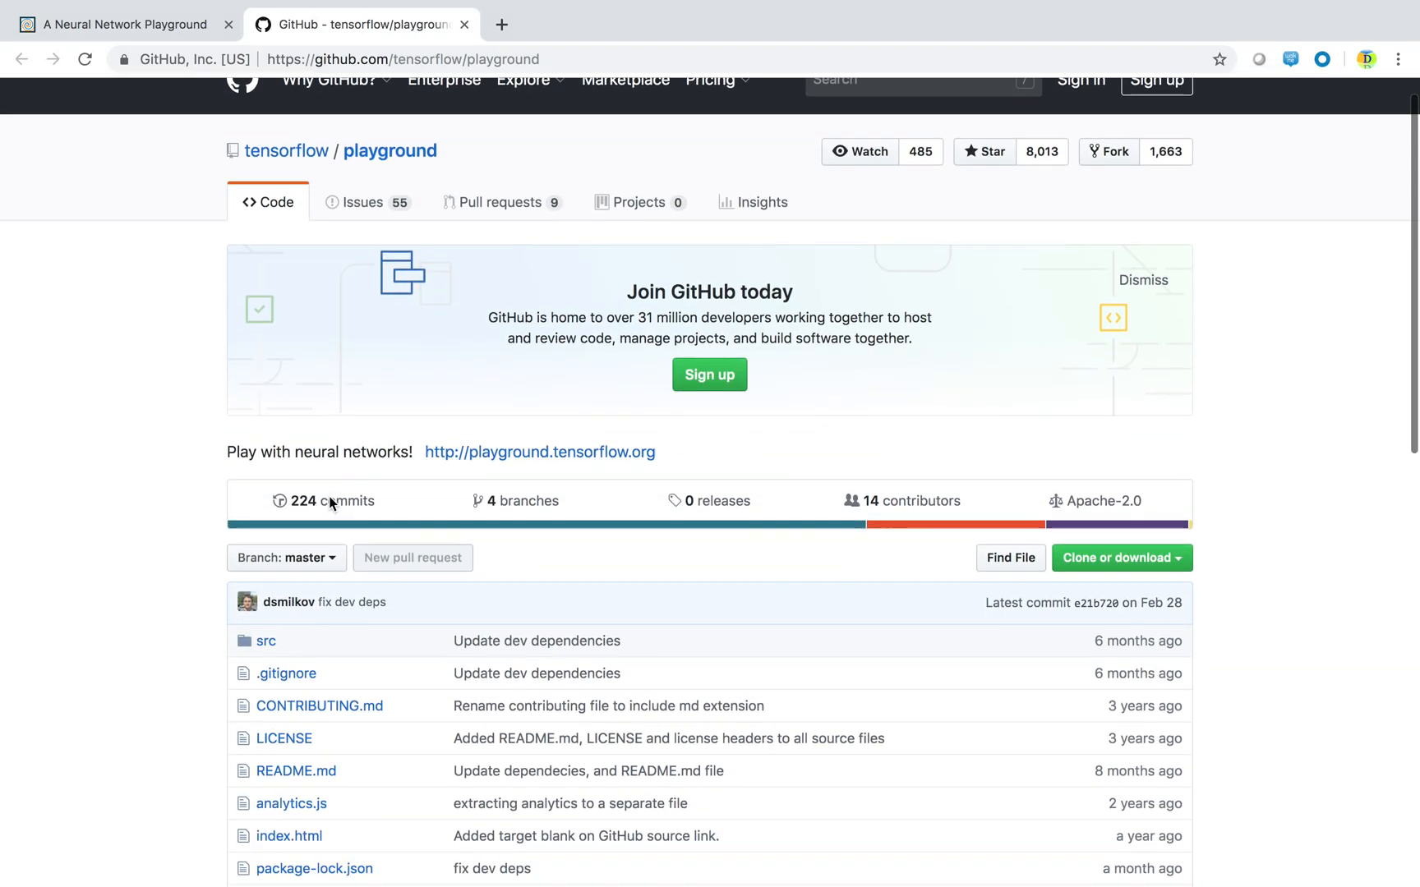
# - Return to the Playground tab and inspect the 0.03 learning rate dropdown
pyautogui.click(123, 23)
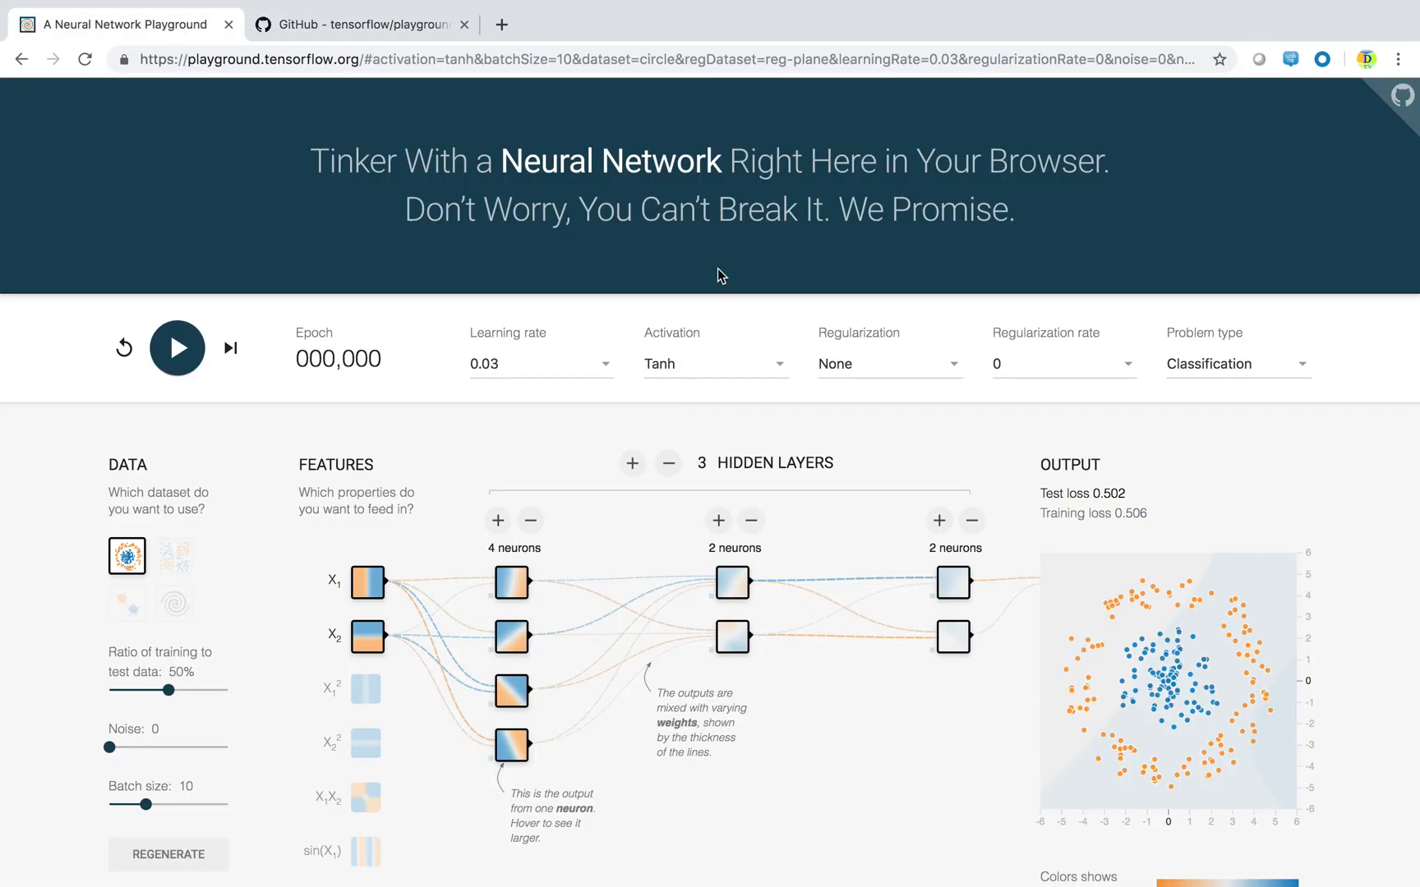
pyautogui.moveTo(936, 419)
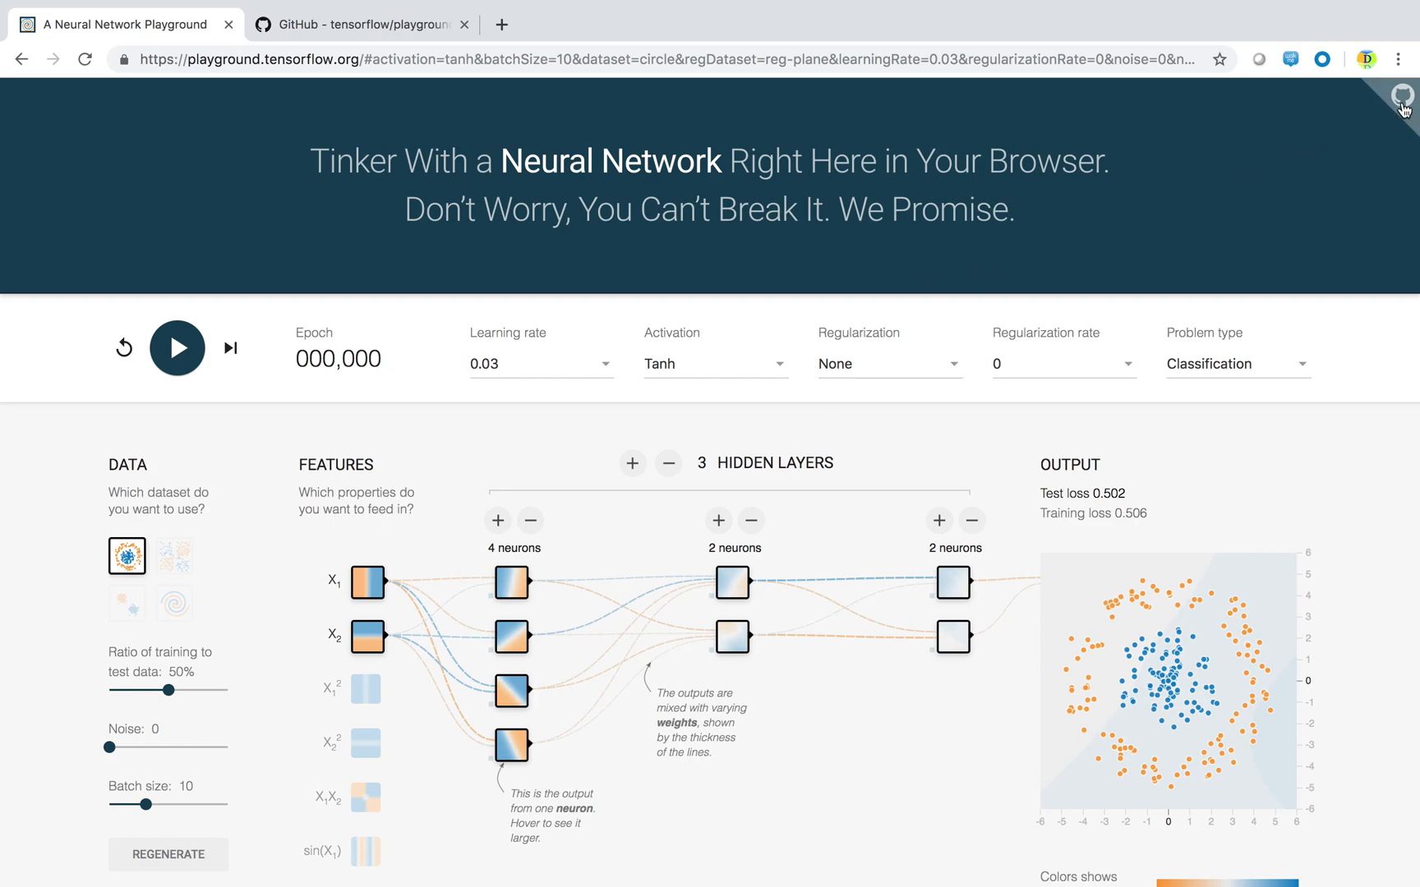
pyautogui.moveTo(989, 373)
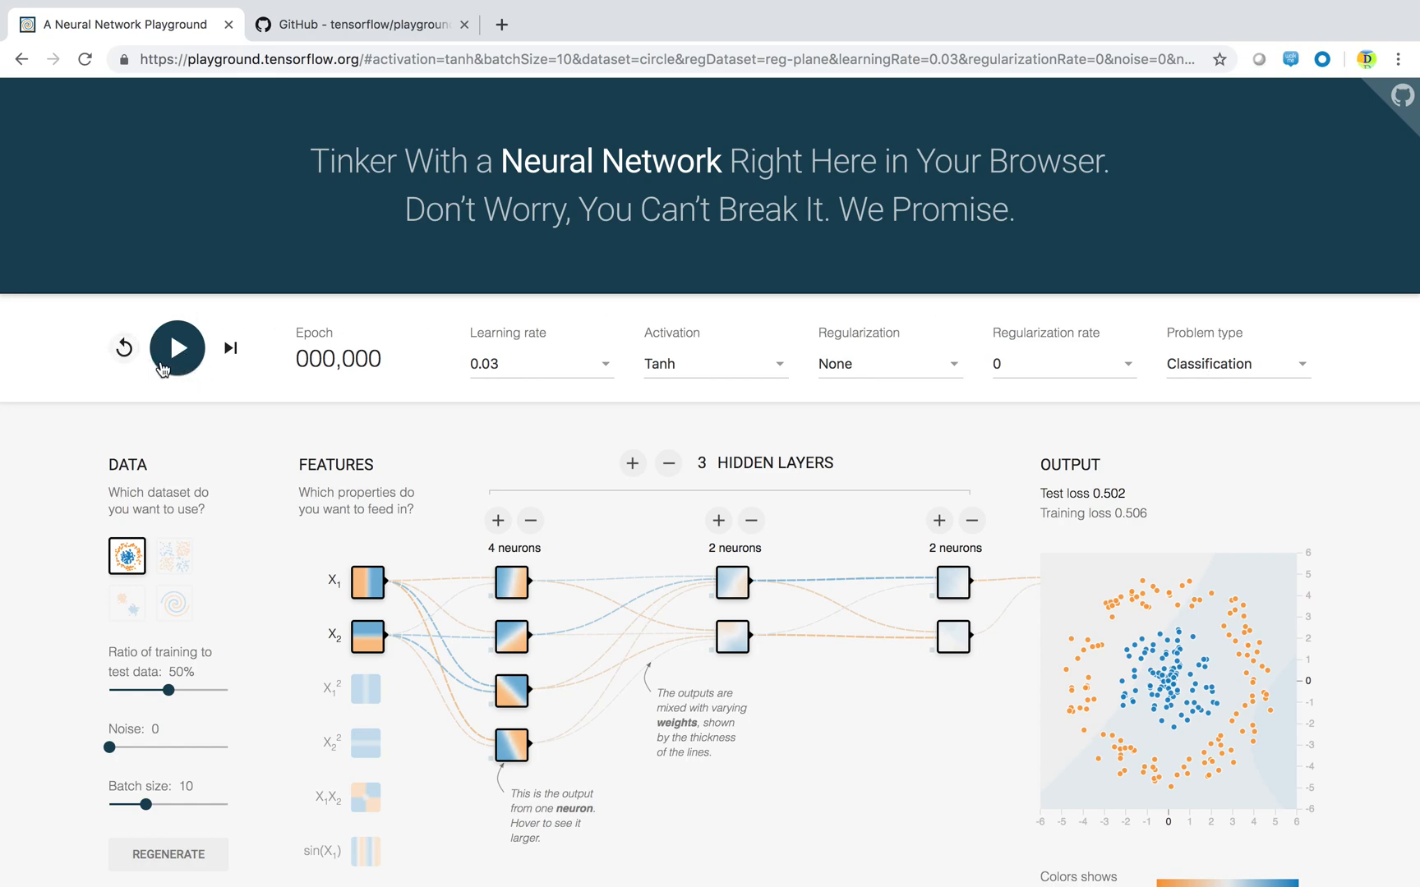
pyautogui.moveTo(228, 398)
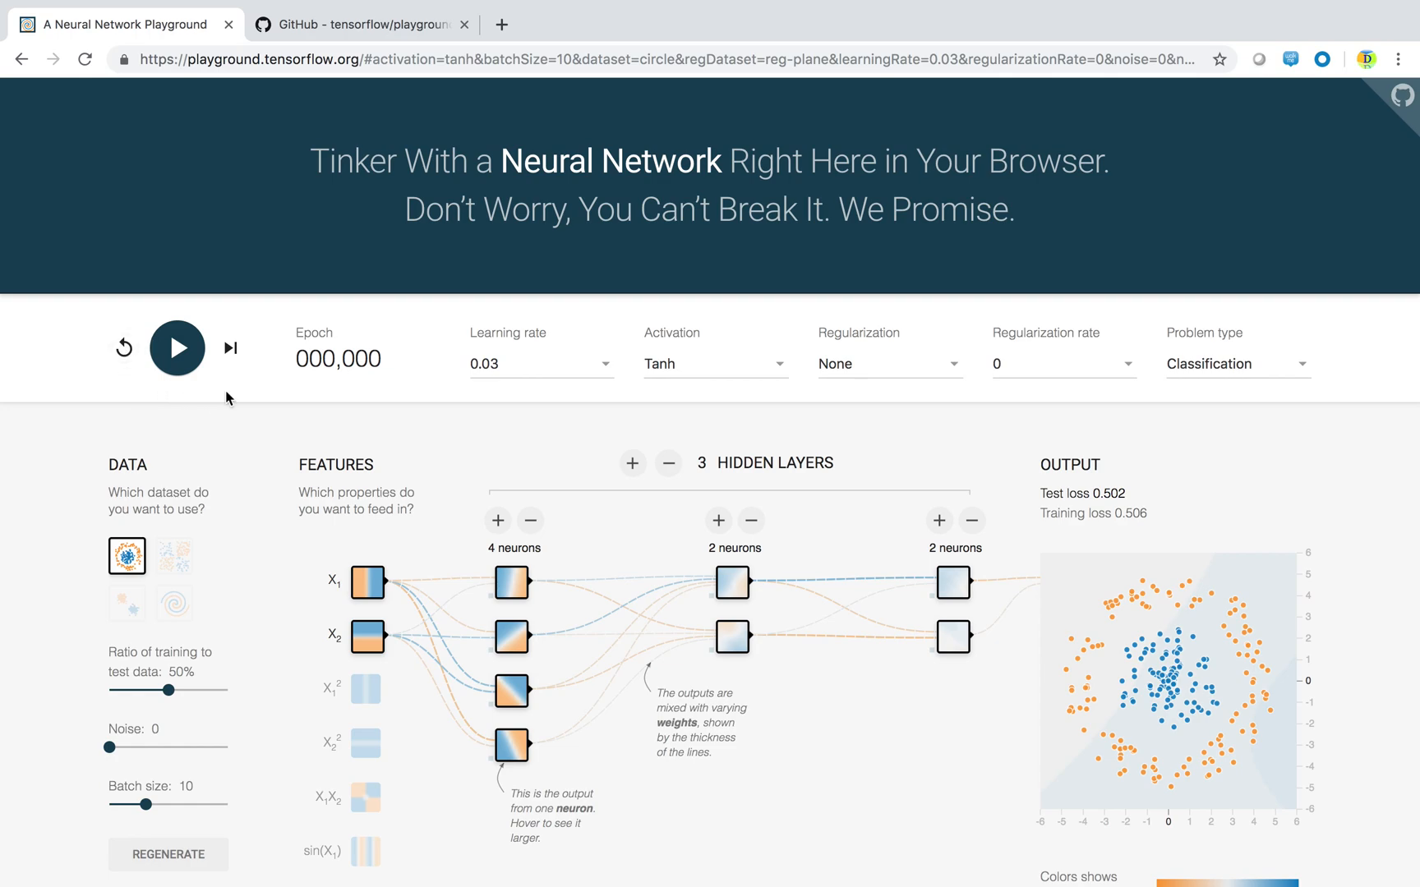
pyautogui.moveTo(281, 349)
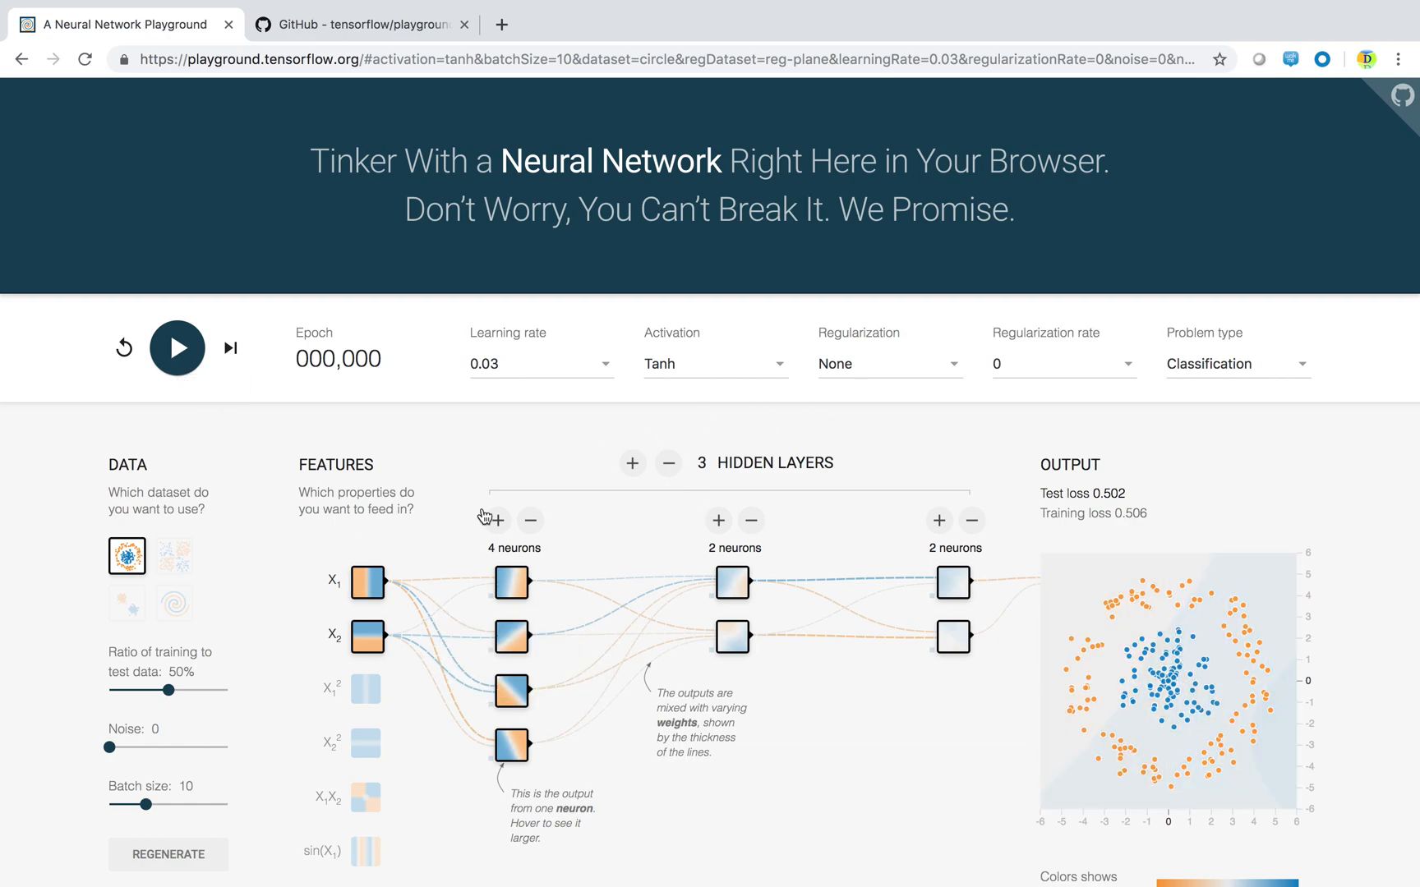
pyautogui.moveTo(355, 328)
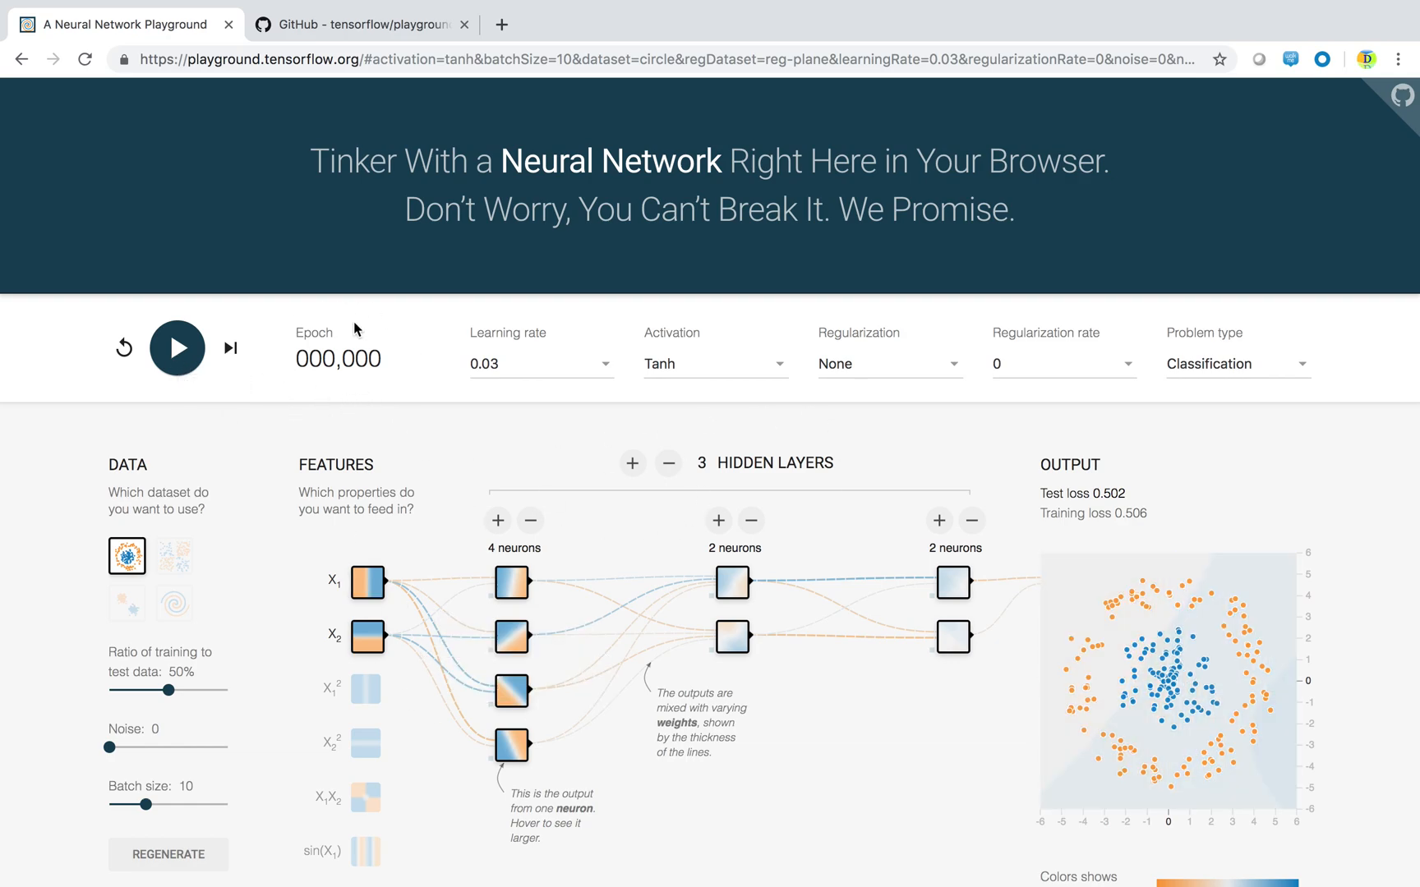
pyautogui.moveTo(1245, 543)
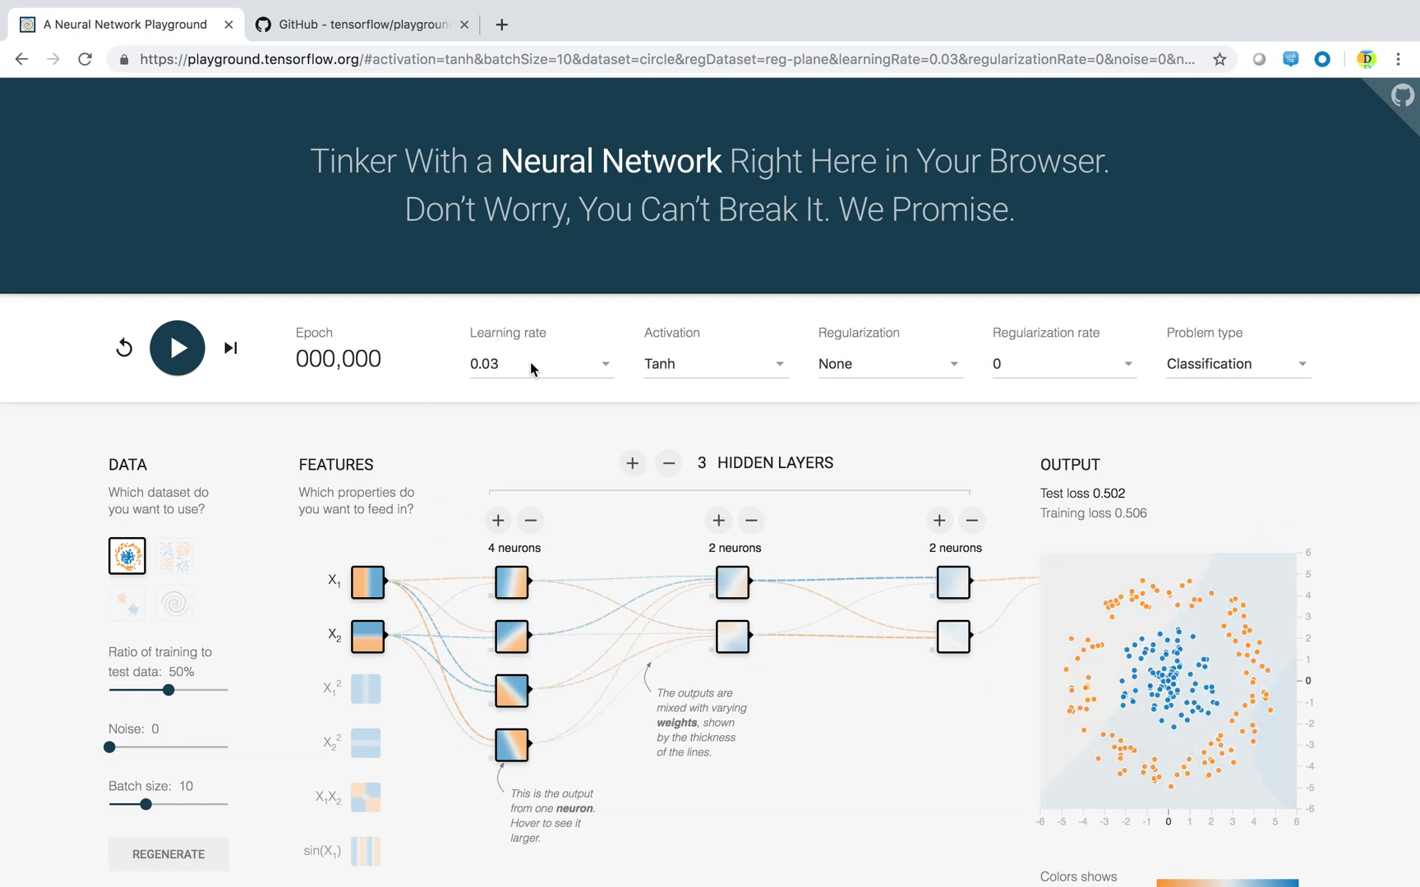
pyautogui.click(542, 364)
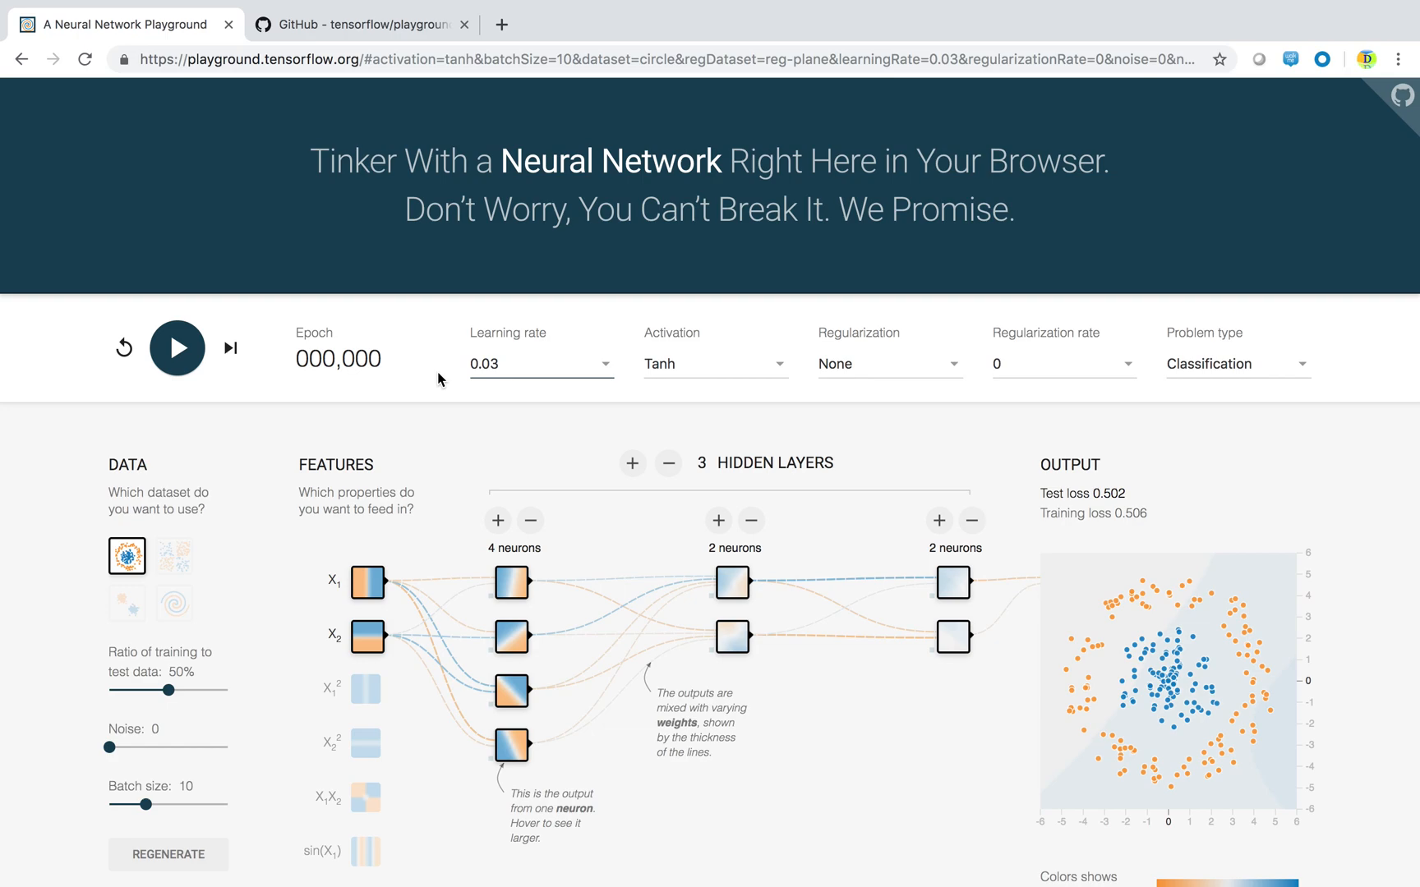
pyautogui.click(539, 364)
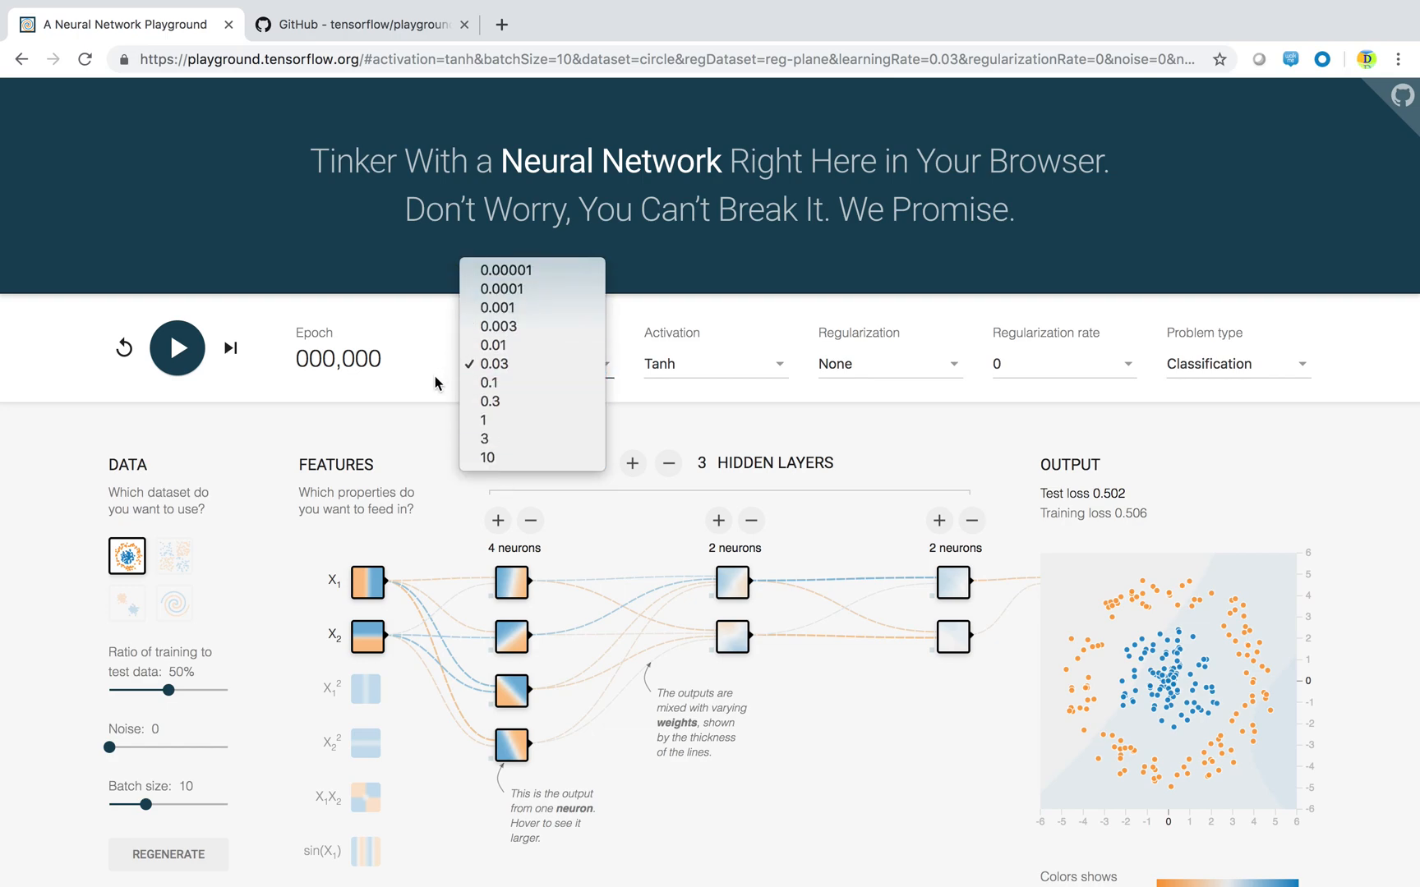
pyautogui.click(494, 363)
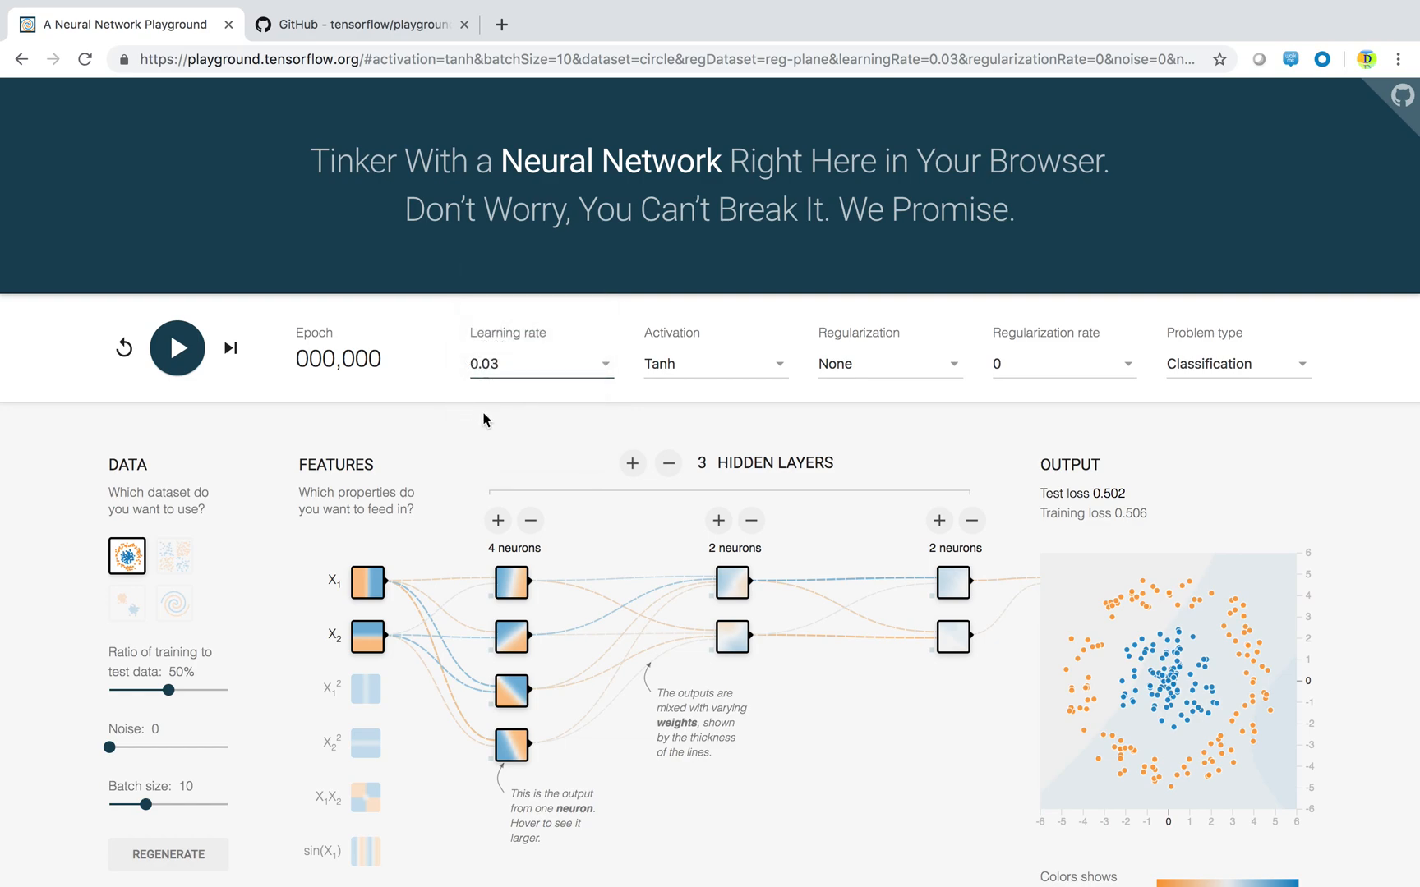
pyautogui.moveTo(596, 412)
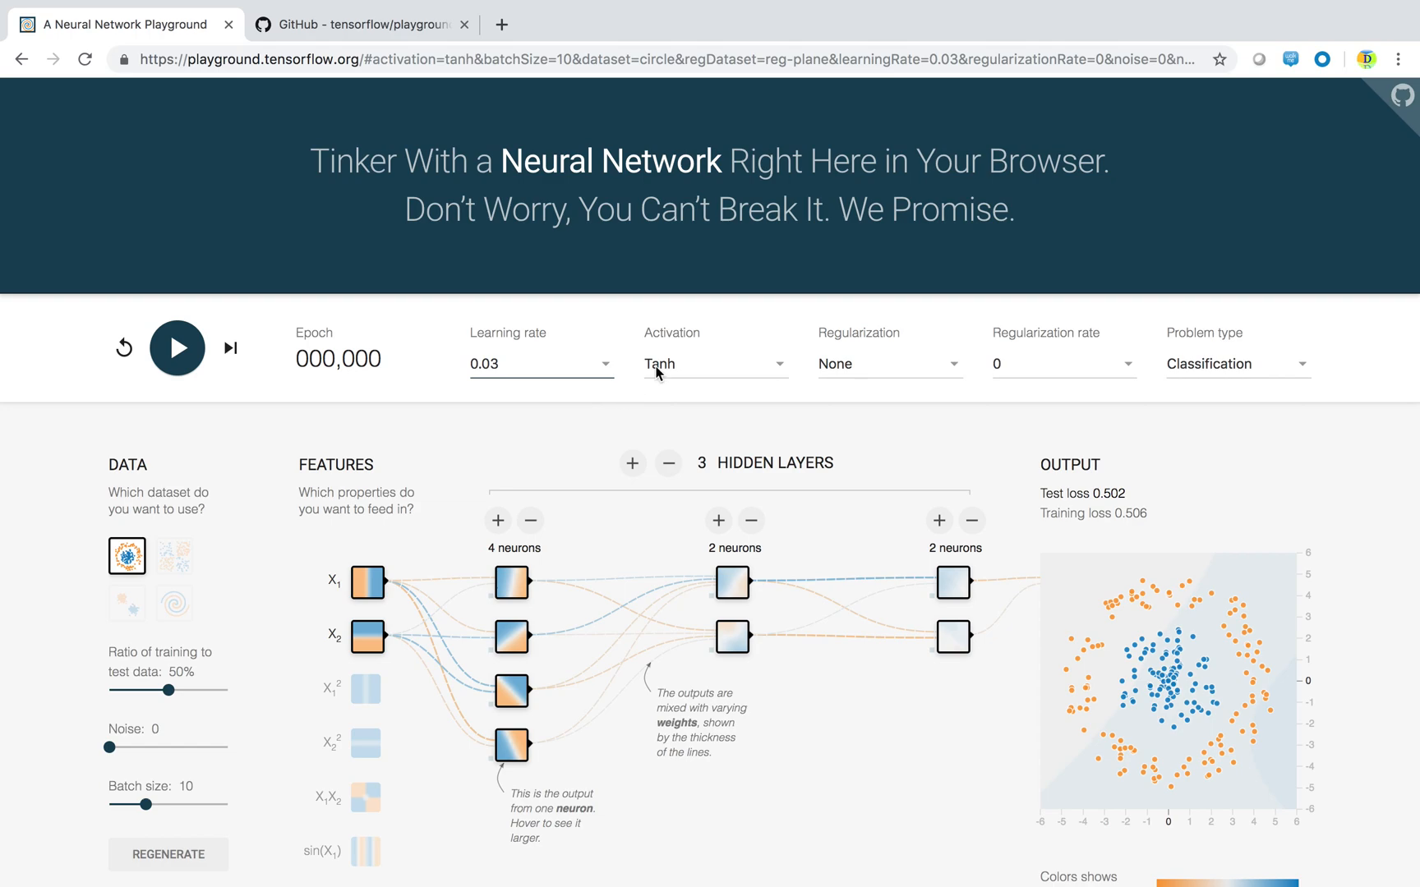
pyautogui.click(711, 364)
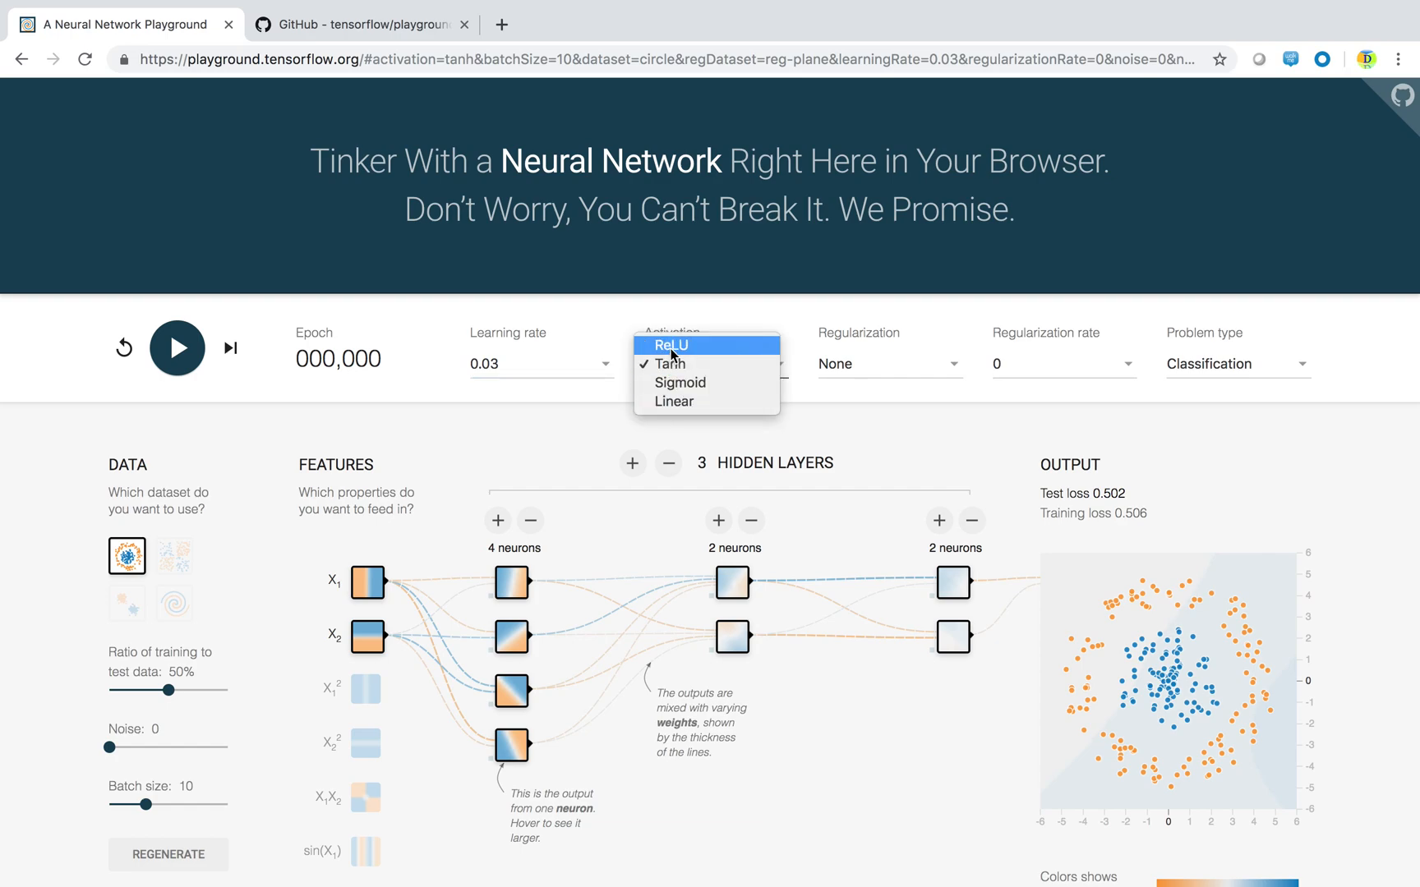
pyautogui.moveTo(674, 400)
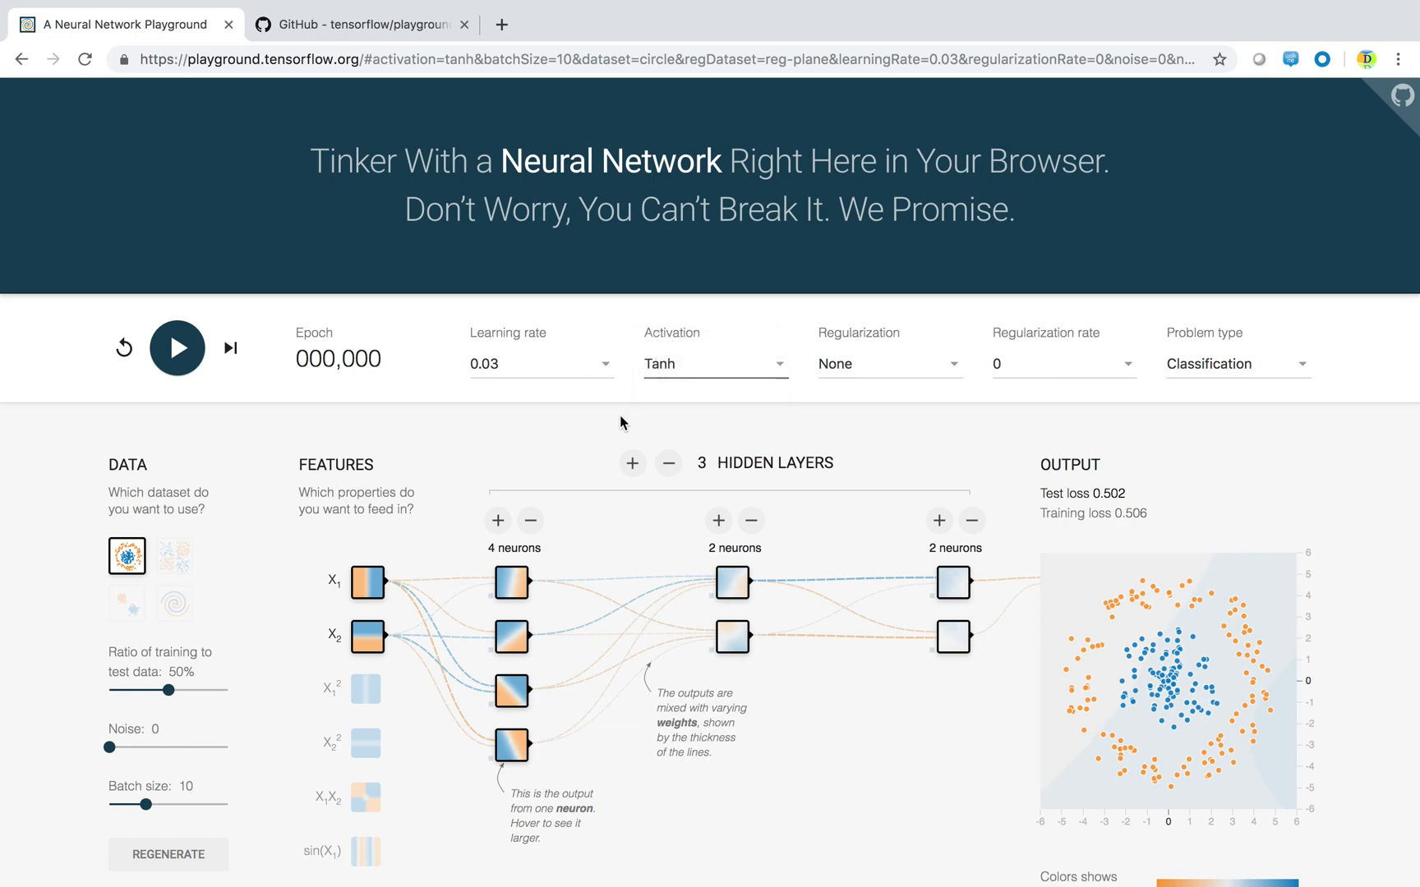
pyautogui.moveTo(718, 521)
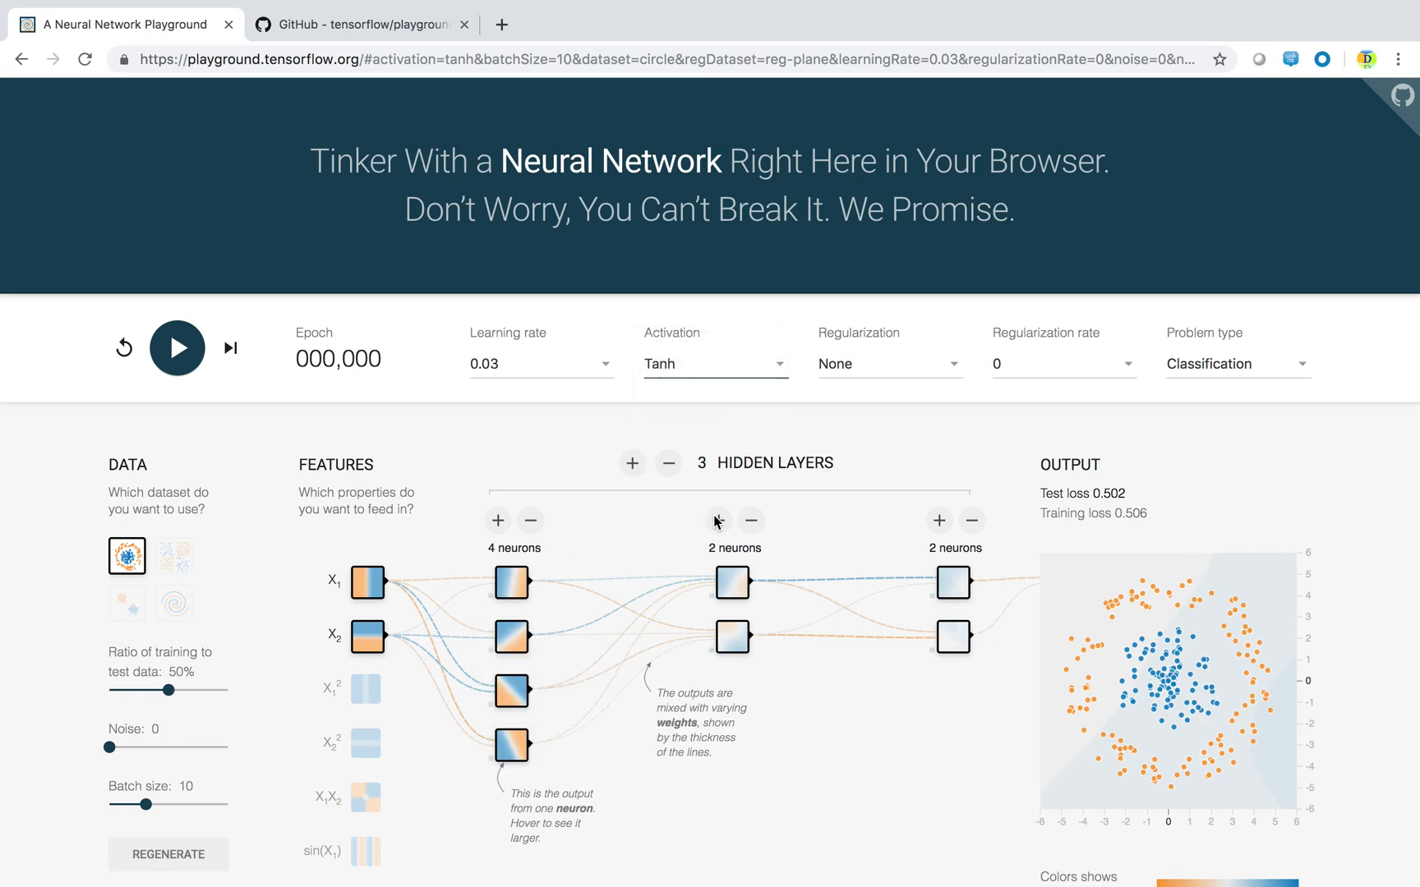
pyautogui.moveTo(704, 489)
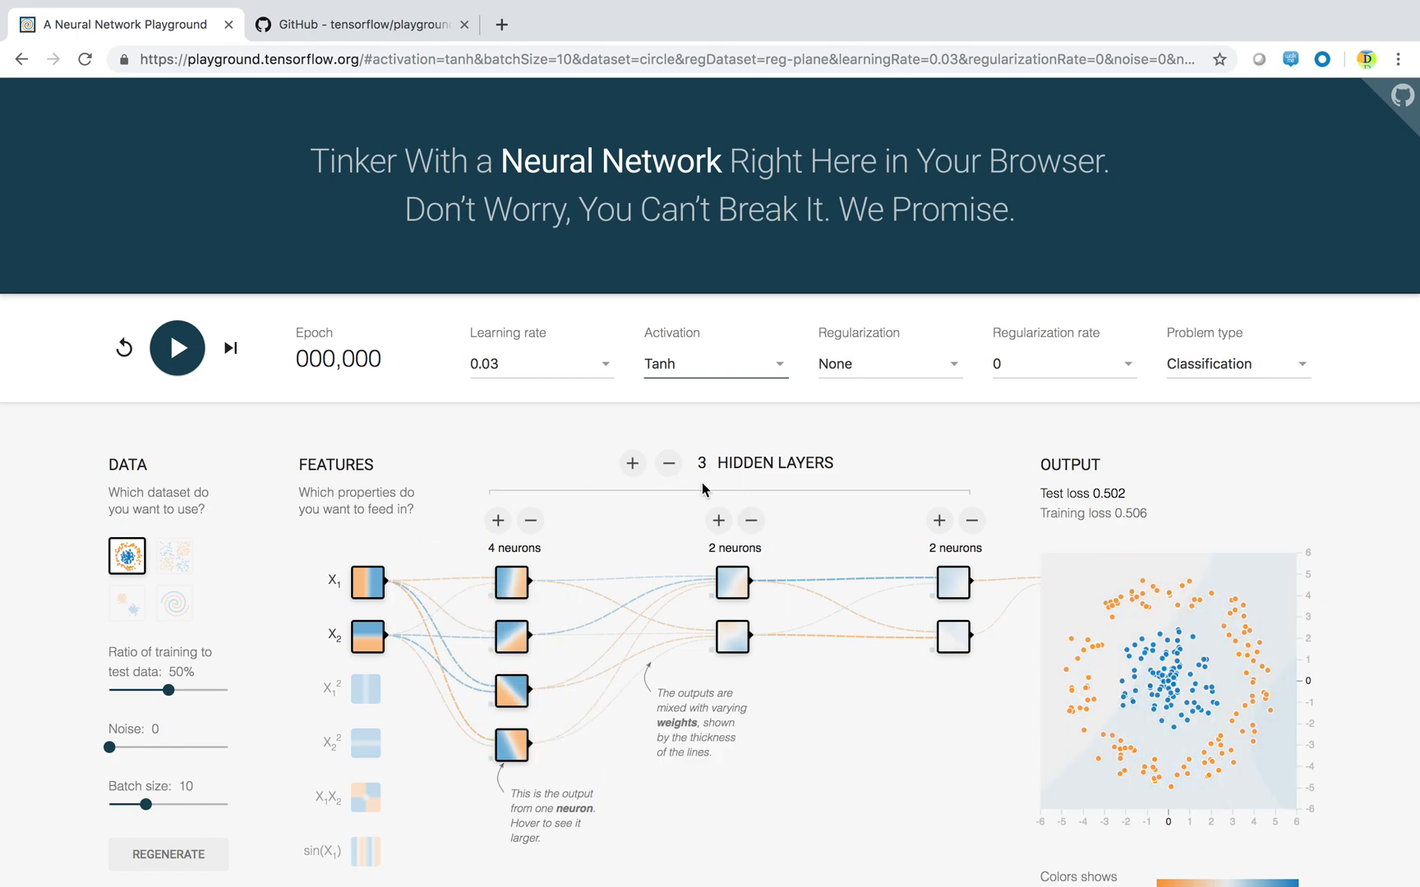
pyautogui.moveTo(370, 740)
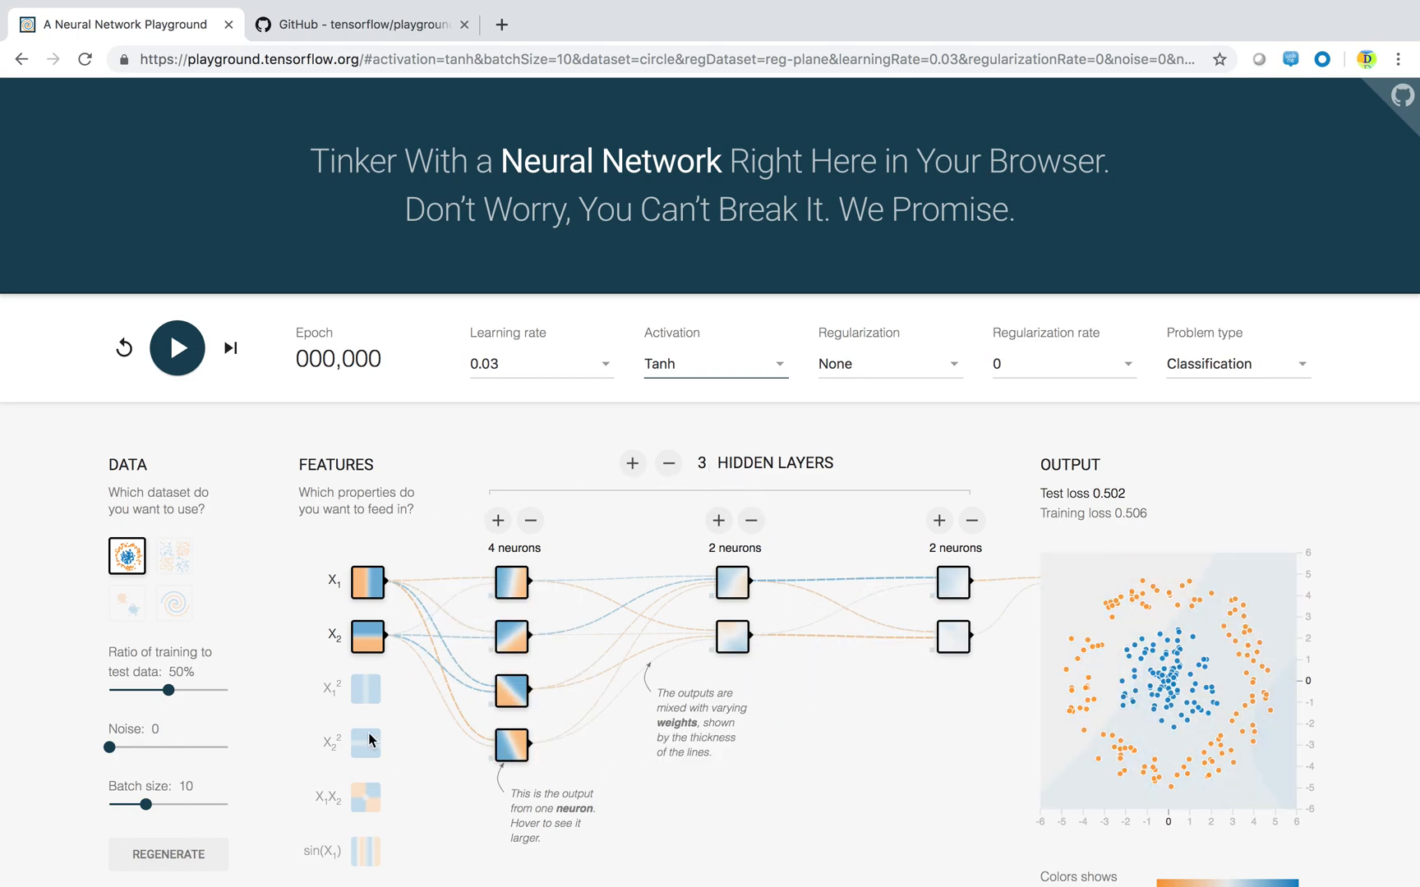
pyautogui.moveTo(579, 439)
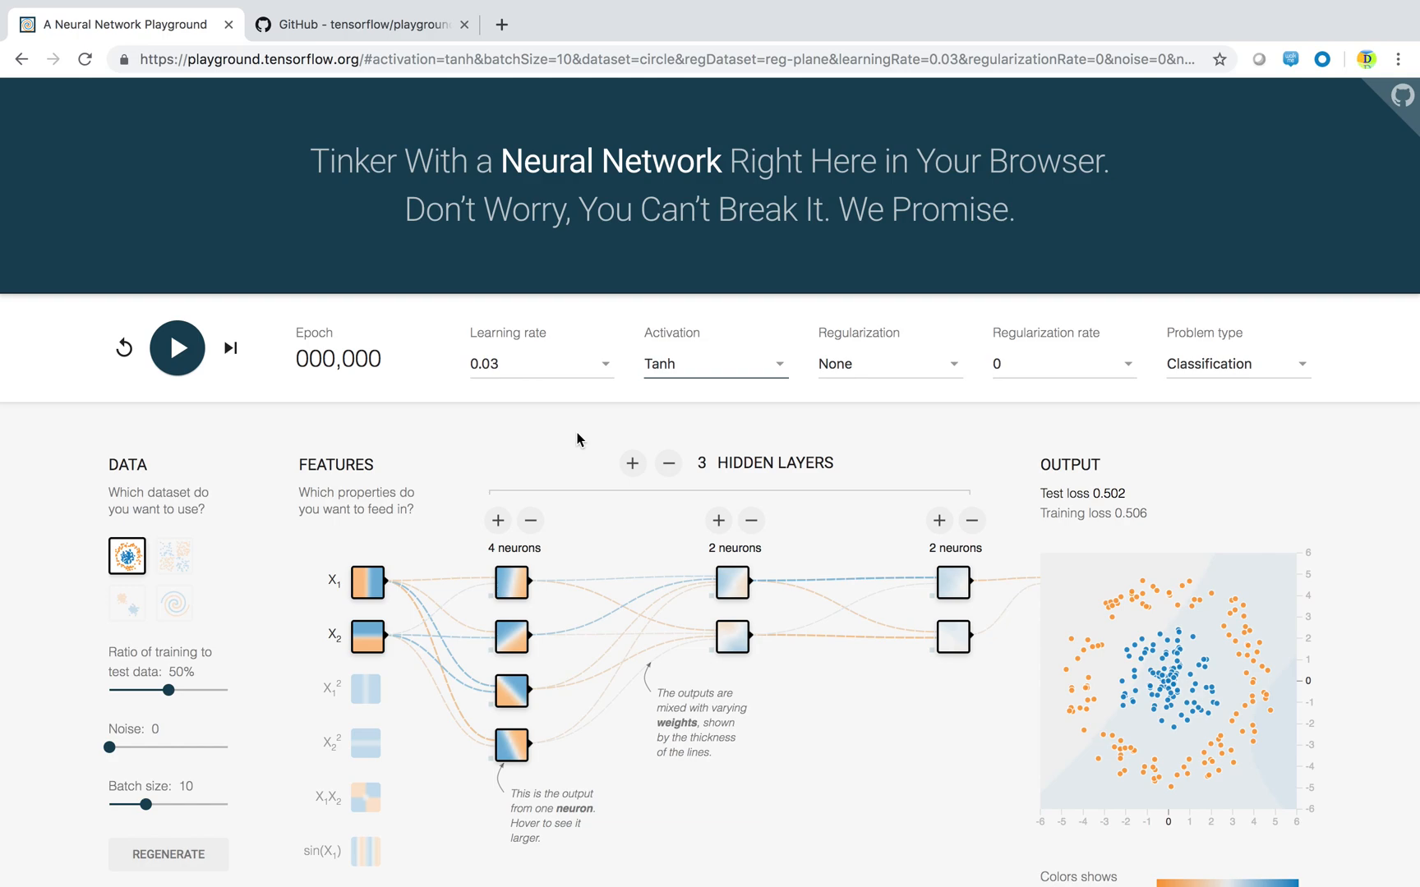
pyautogui.click(713, 364)
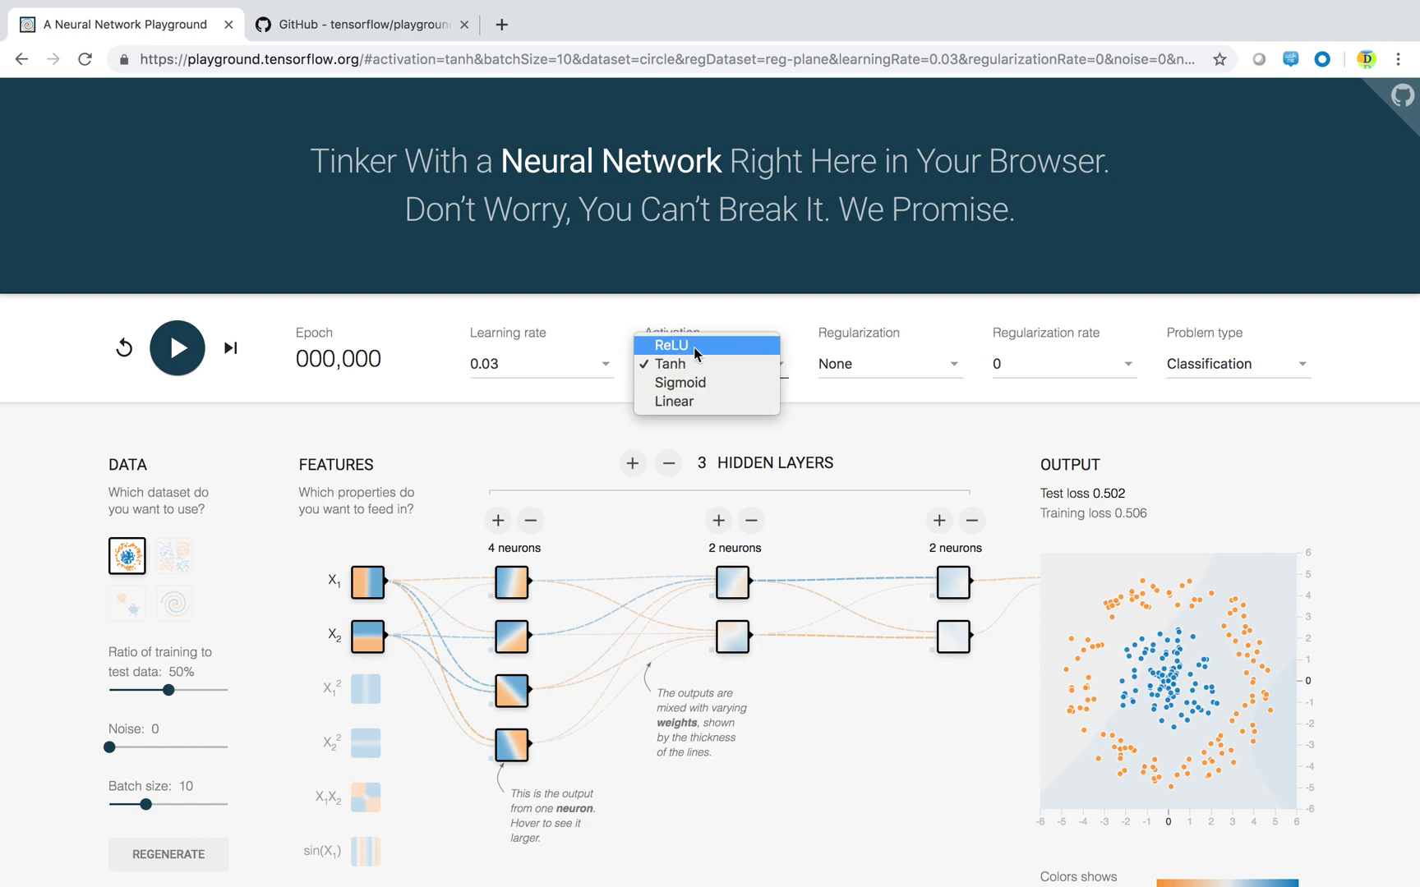
pyautogui.moveTo(678, 378)
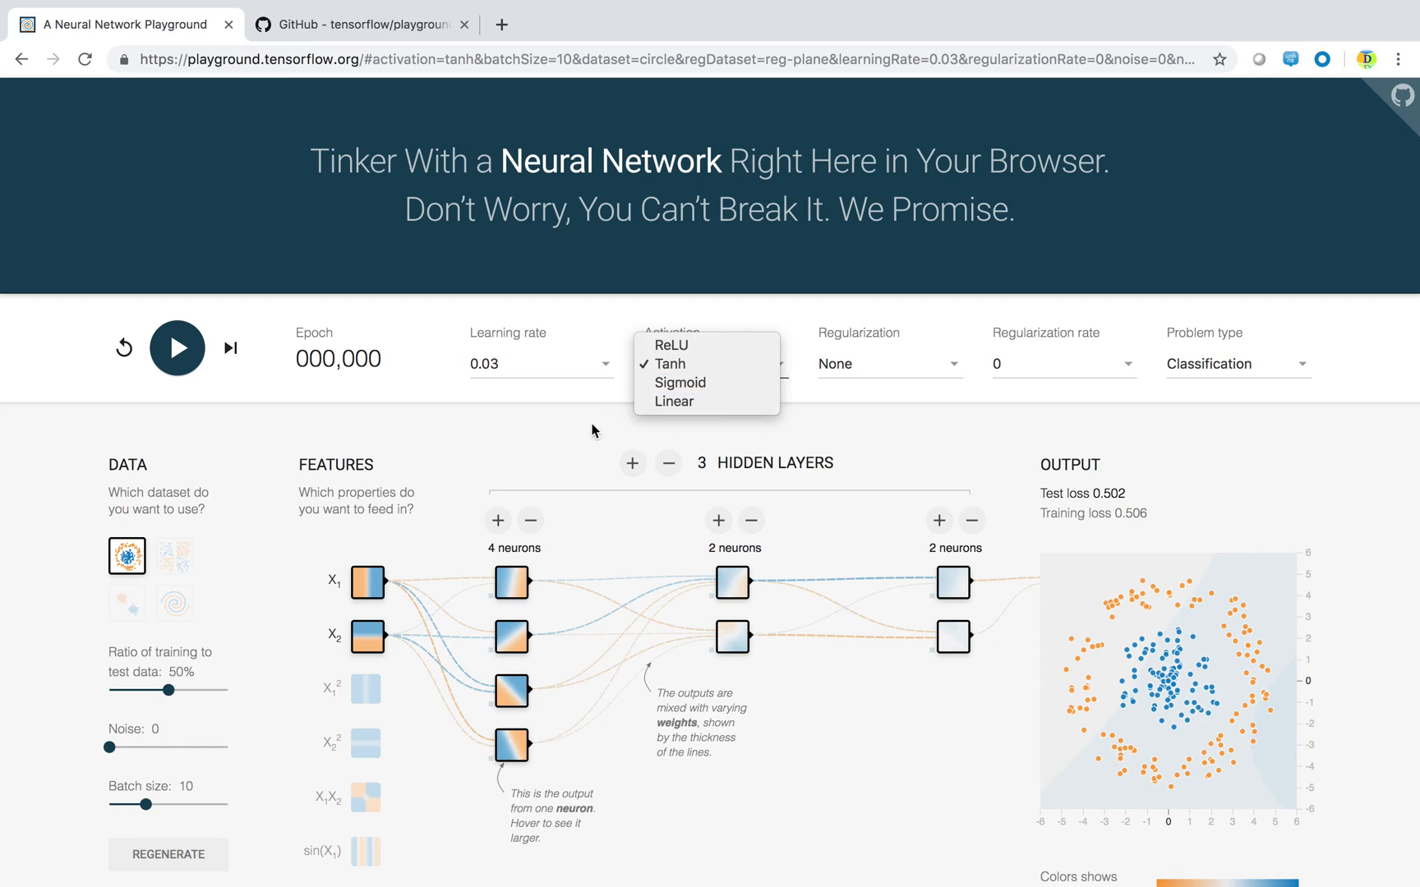
pyautogui.click(670, 364)
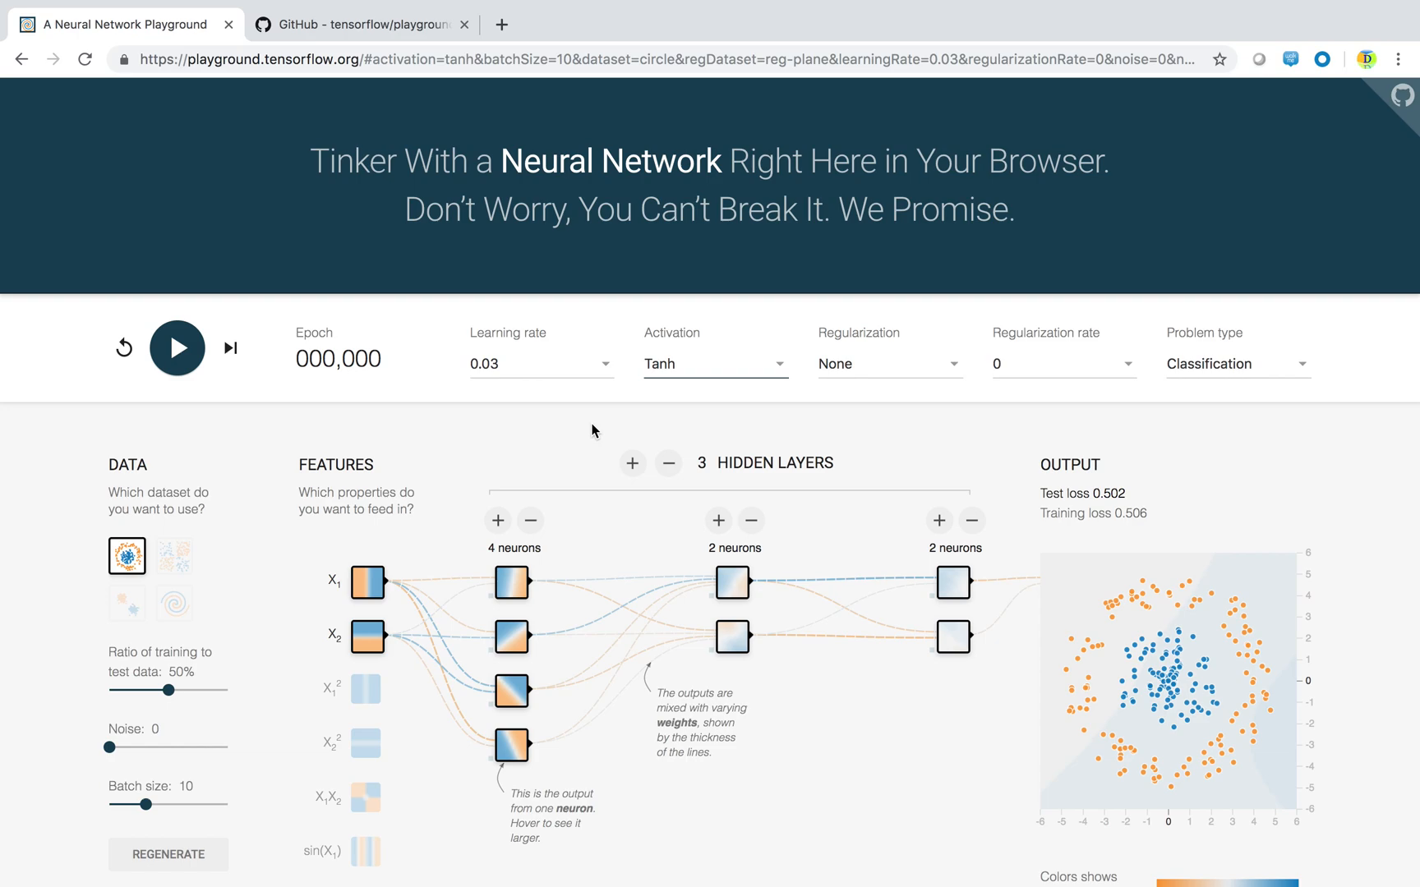
pyautogui.moveTo(910, 334)
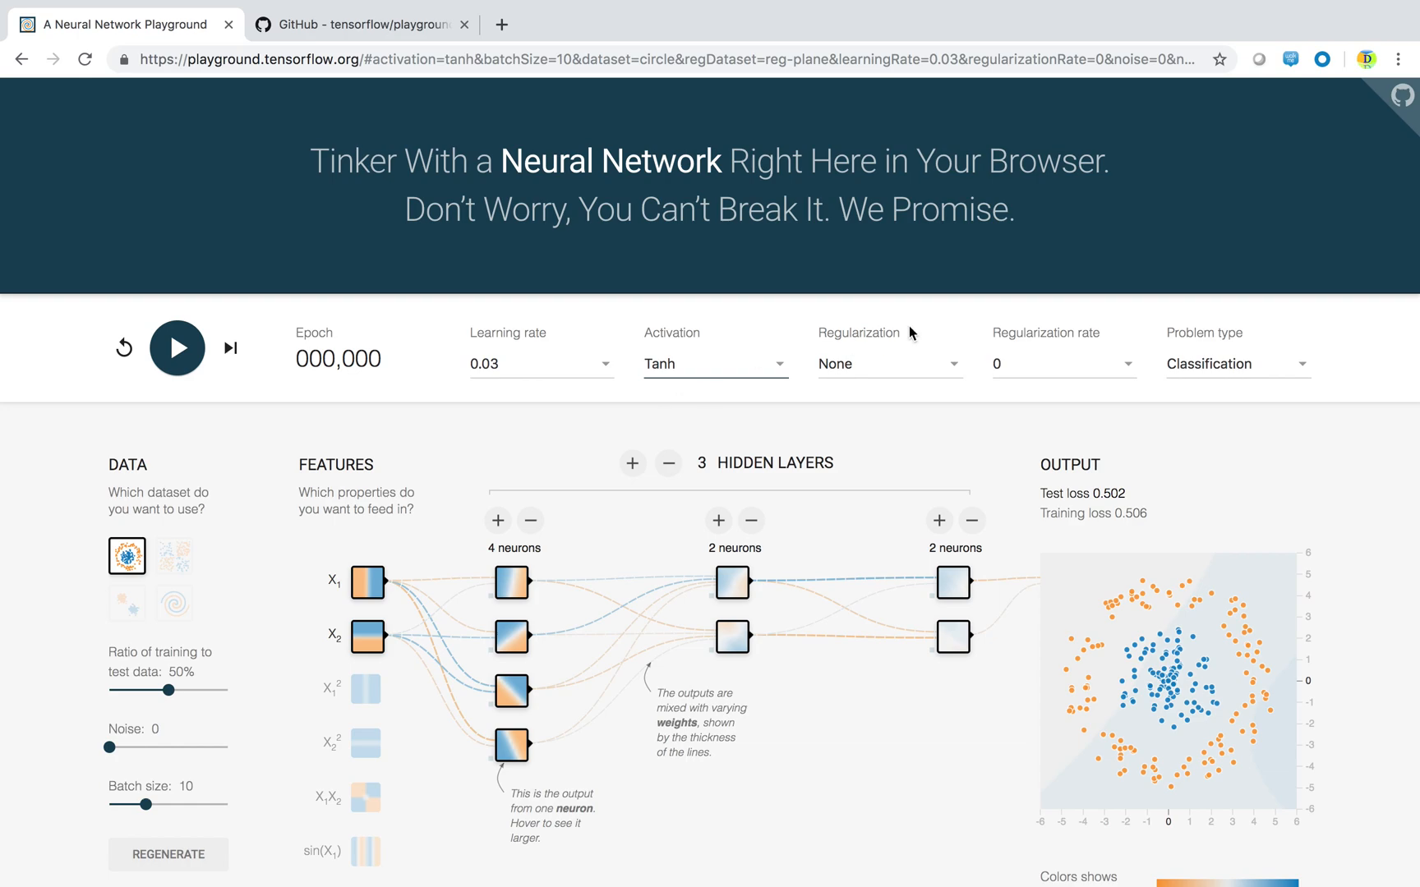
# - Keep regularization at None and regularization rate at 0, then view the problem types
pyautogui.click(888, 364)
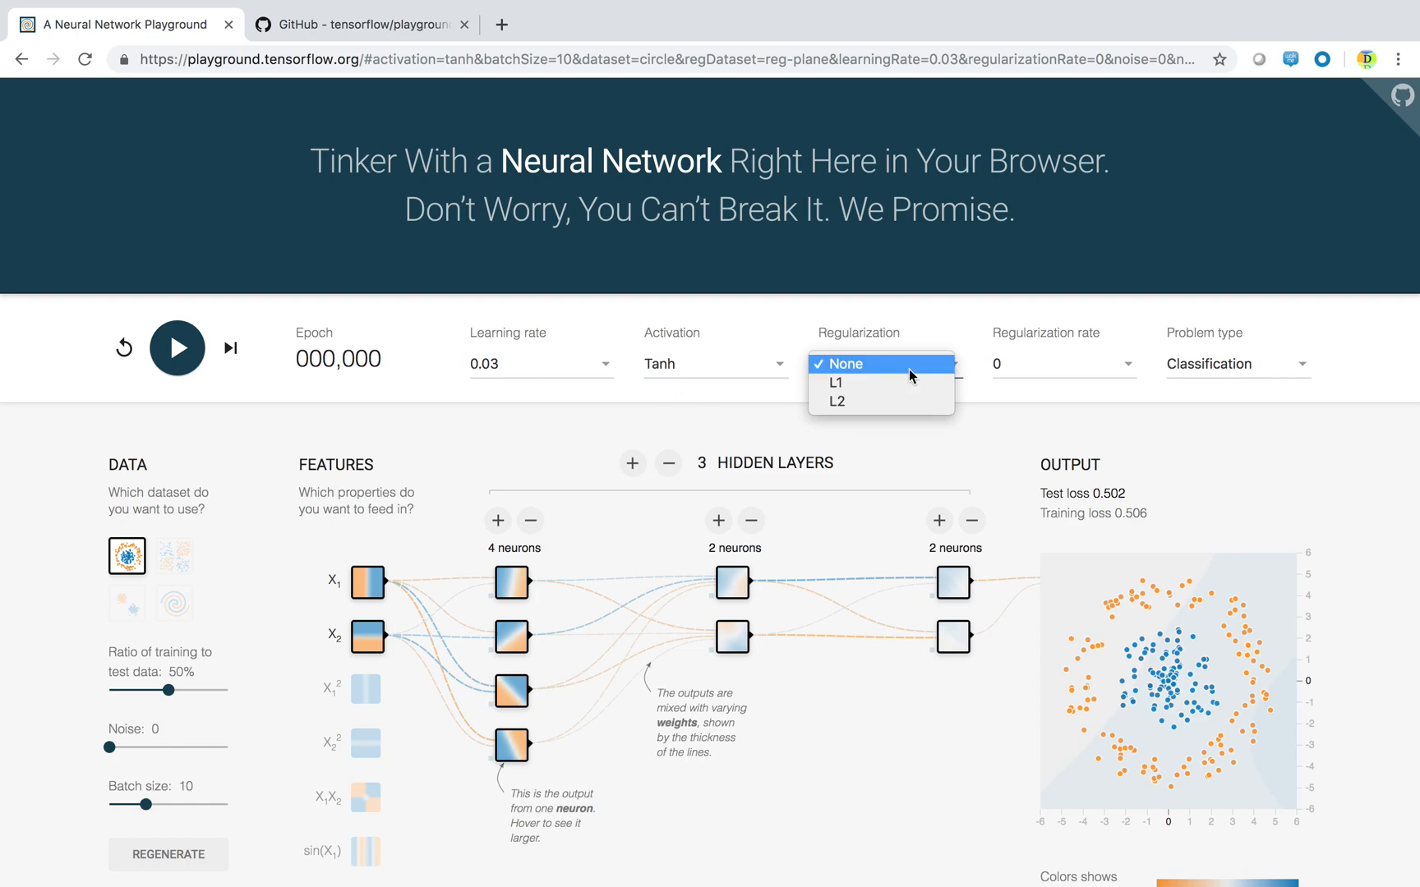
pyautogui.click(843, 363)
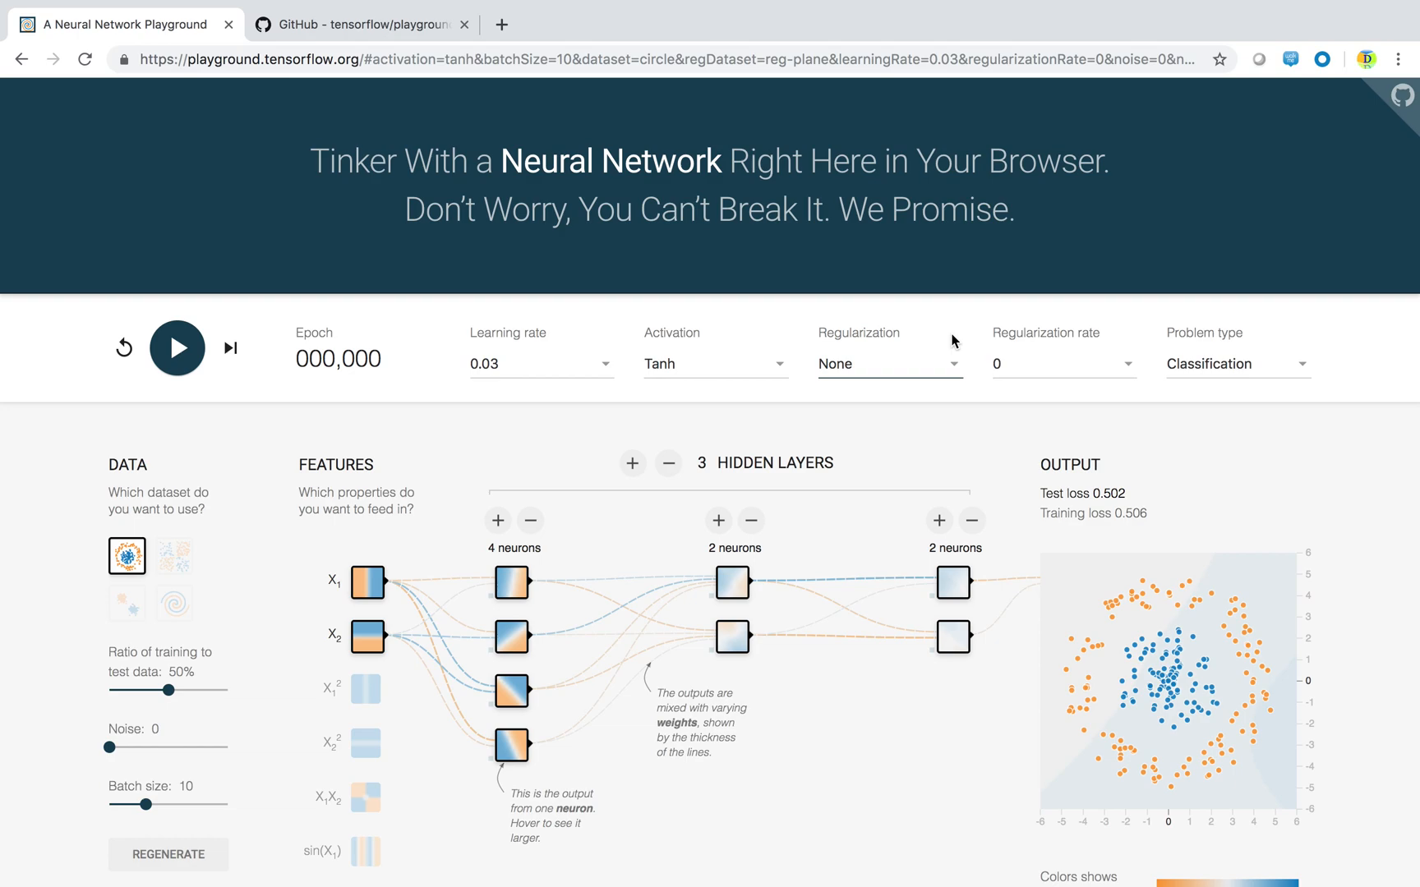
pyautogui.moveTo(930, 365)
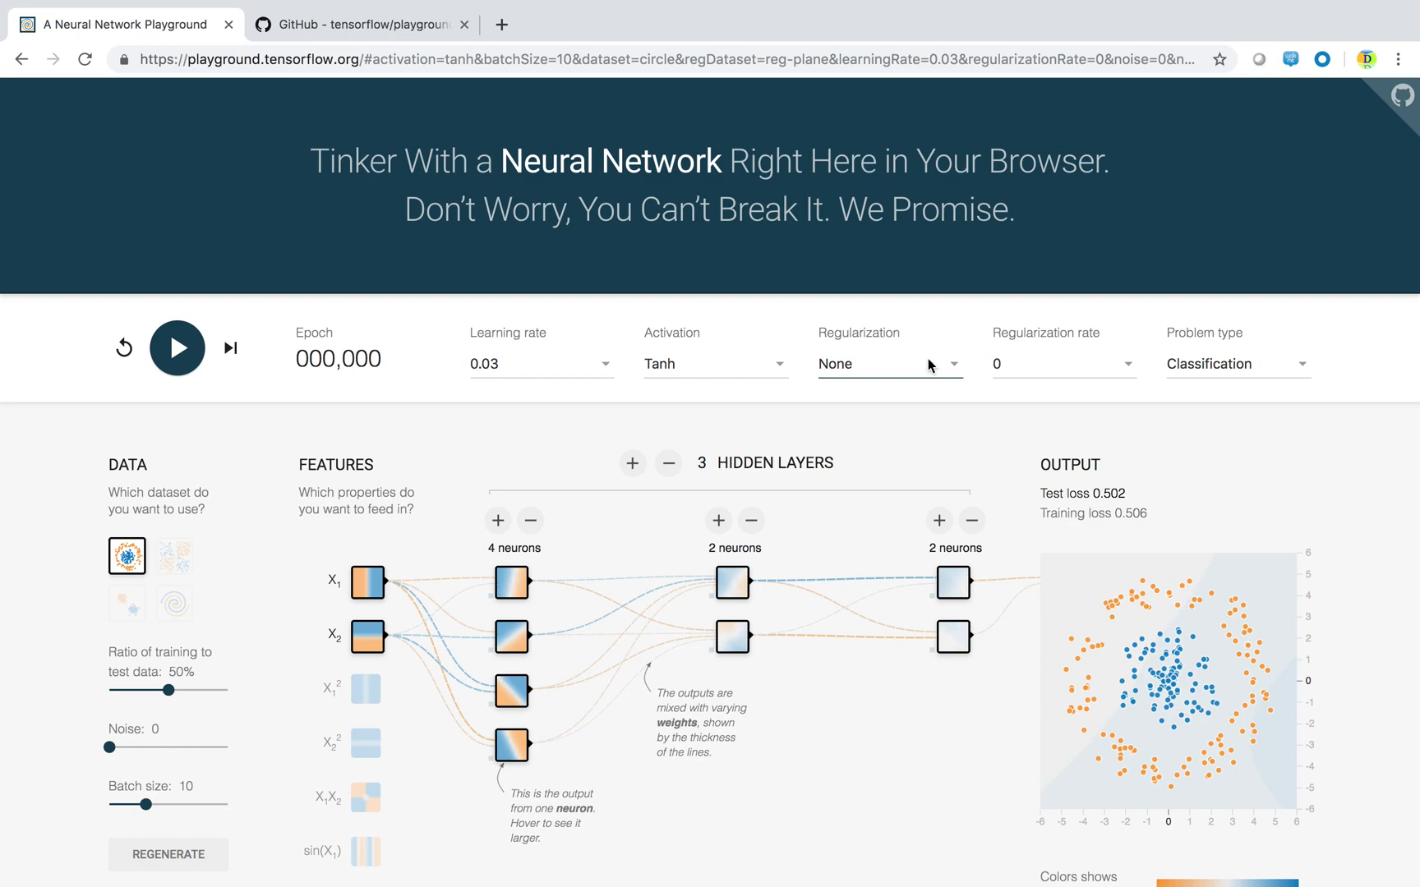
pyautogui.moveTo(948, 338)
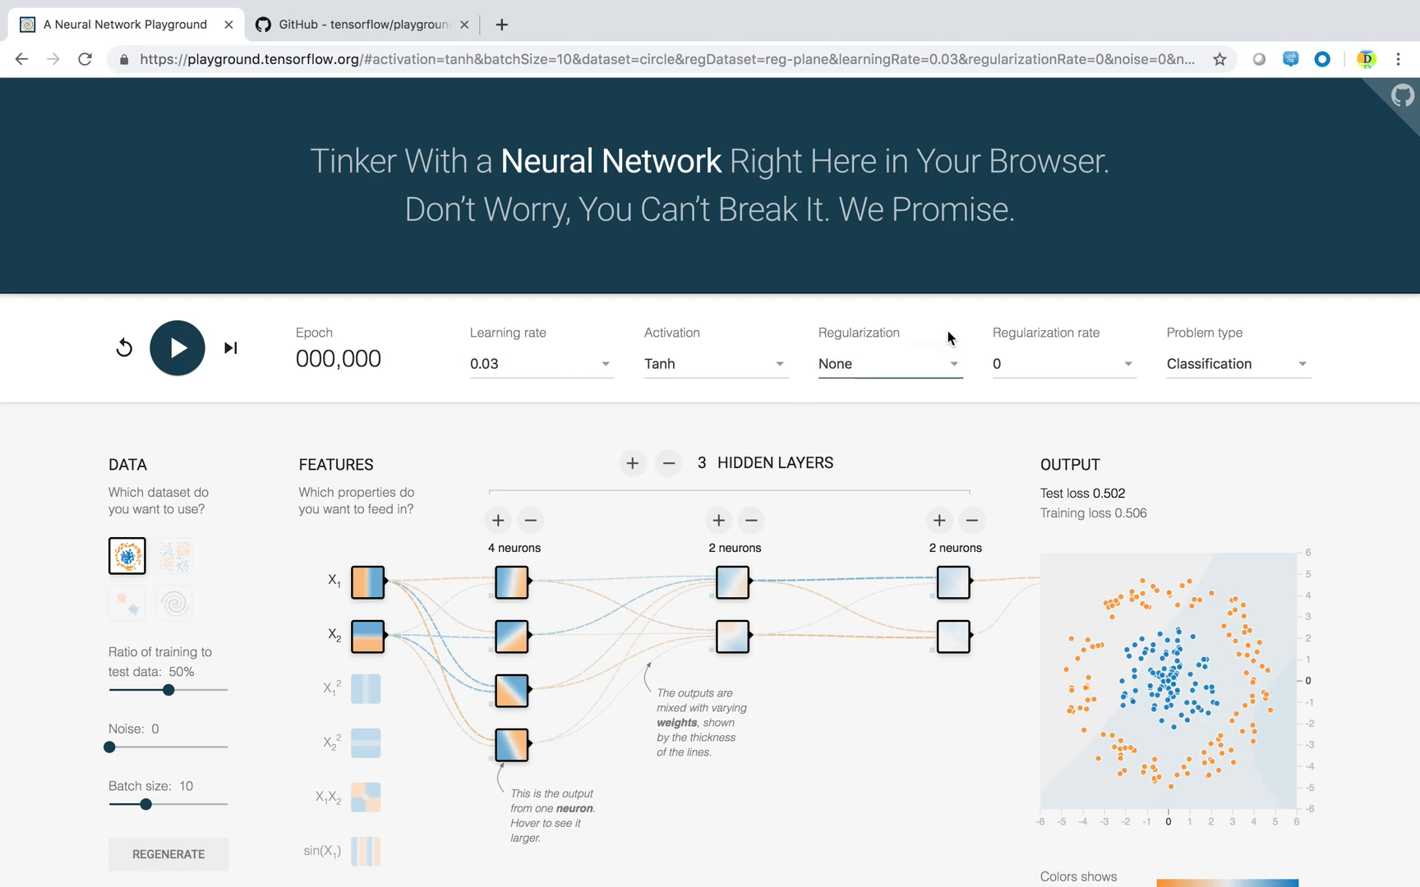
pyautogui.click(1062, 364)
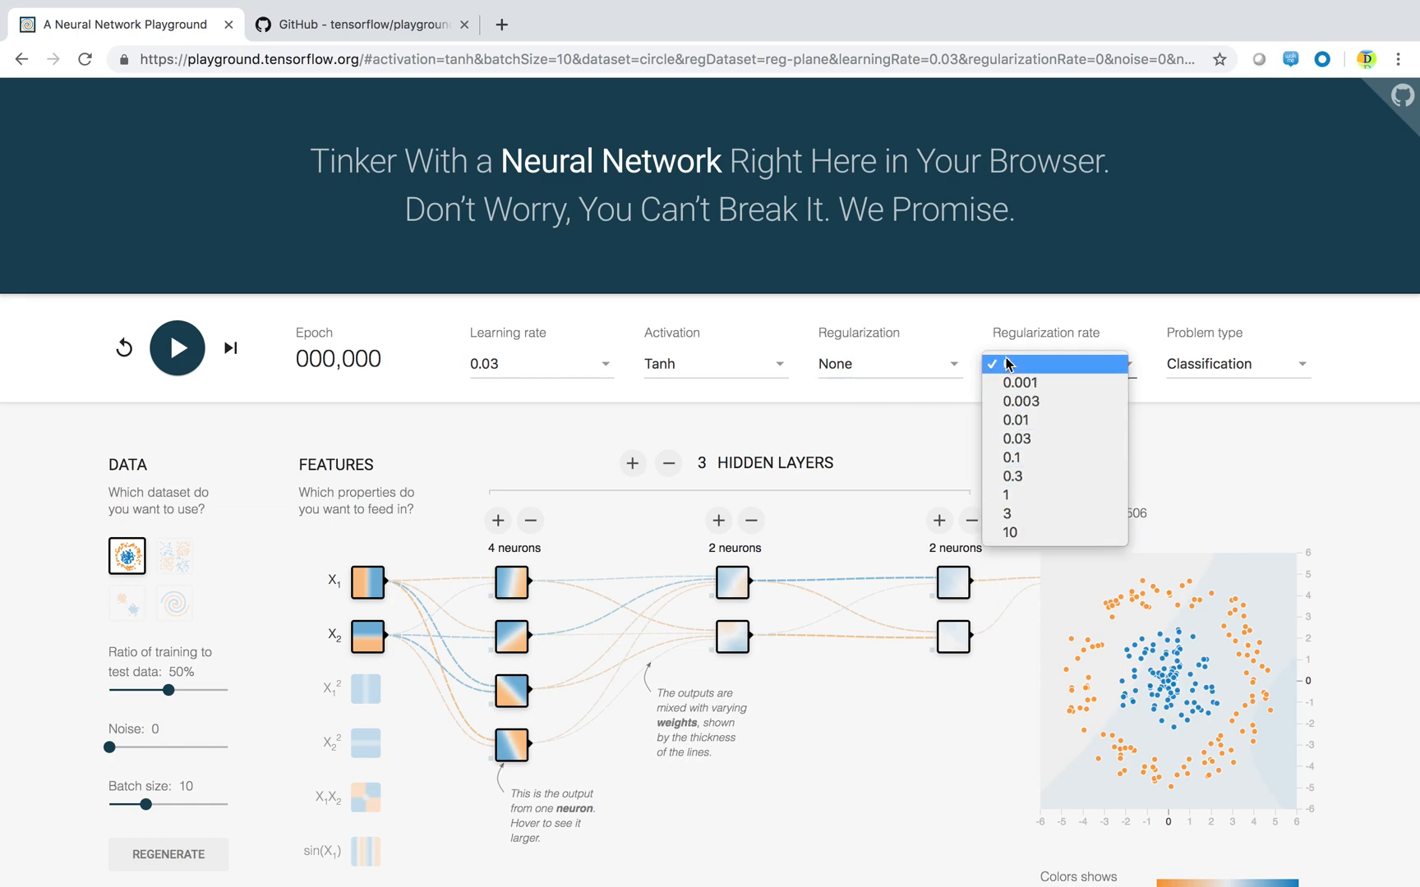
pyautogui.click(1013, 364)
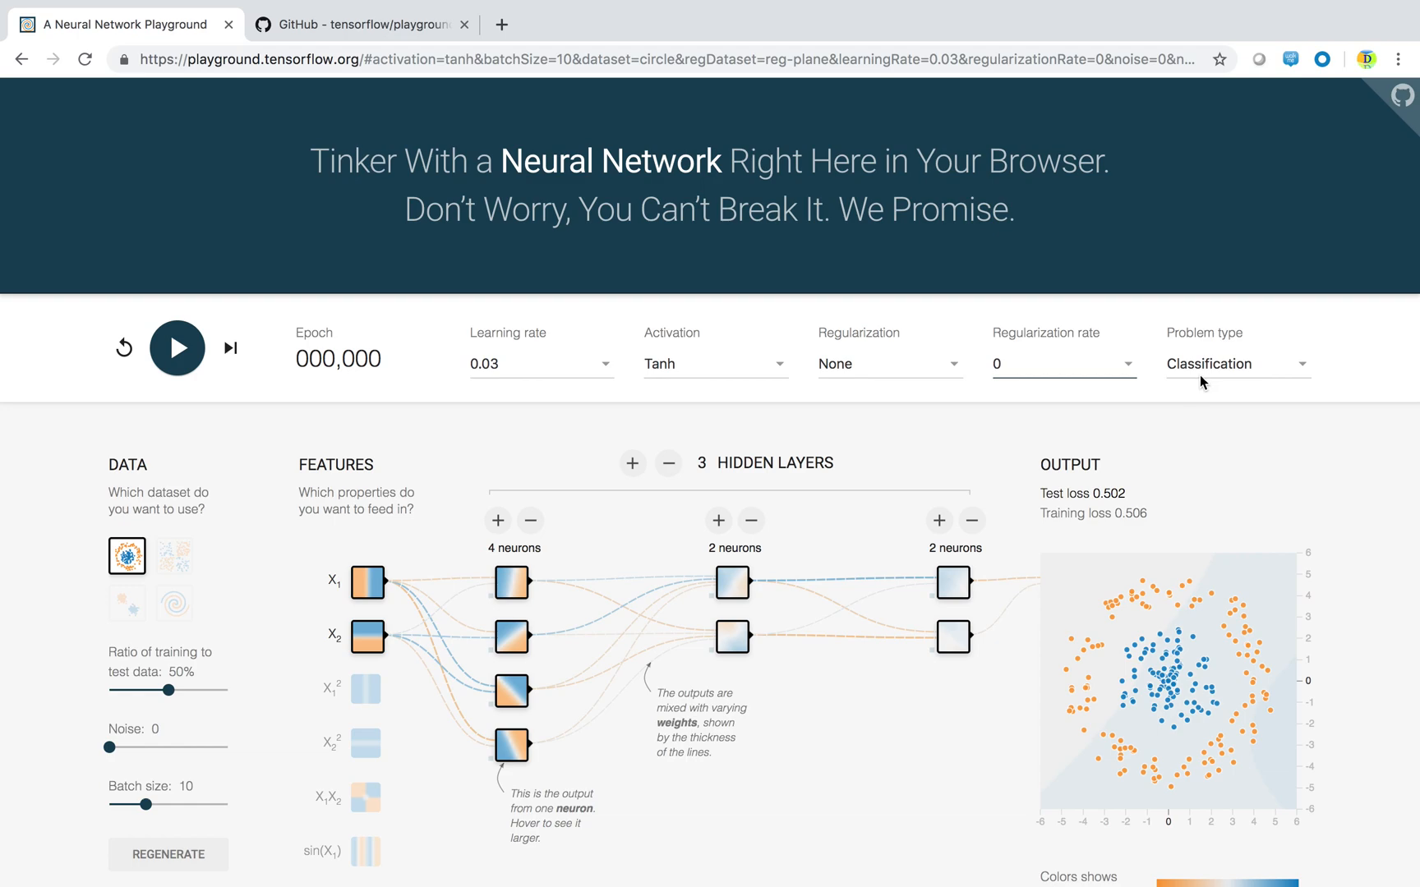
pyautogui.click(1234, 364)
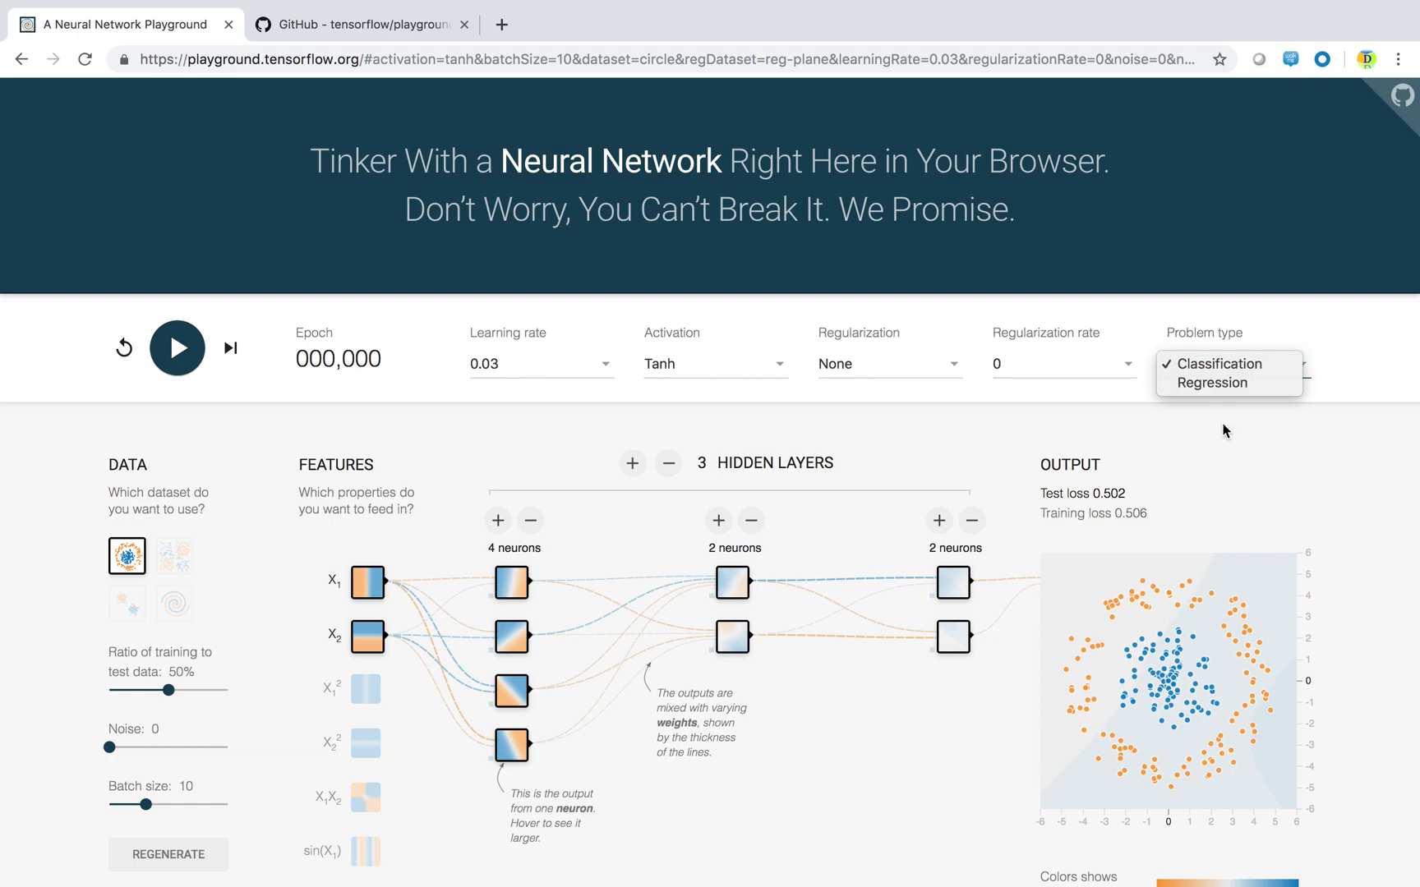
pyautogui.click(1220, 364)
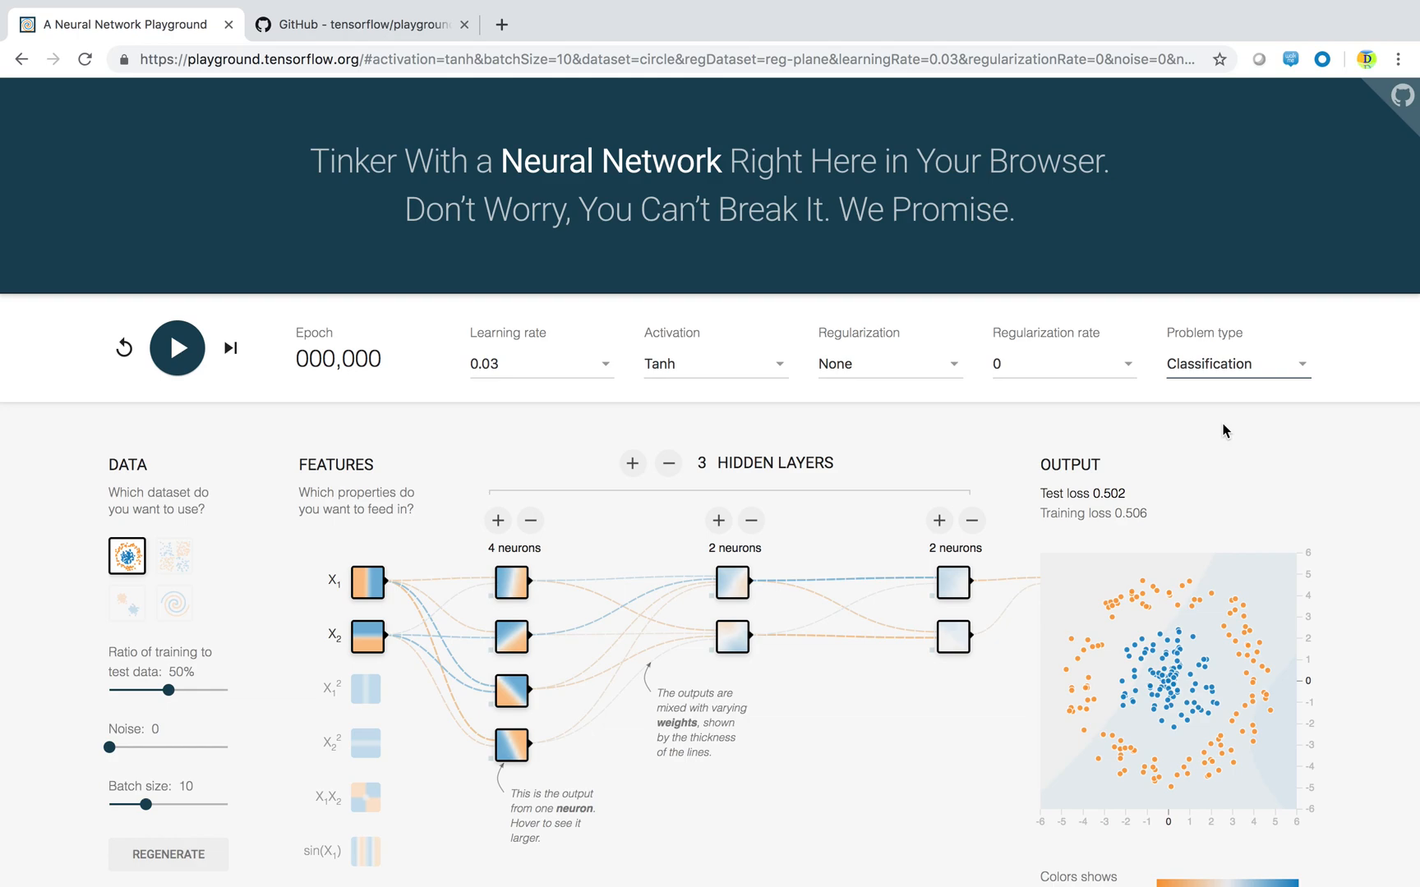
pyautogui.click(1238, 364)
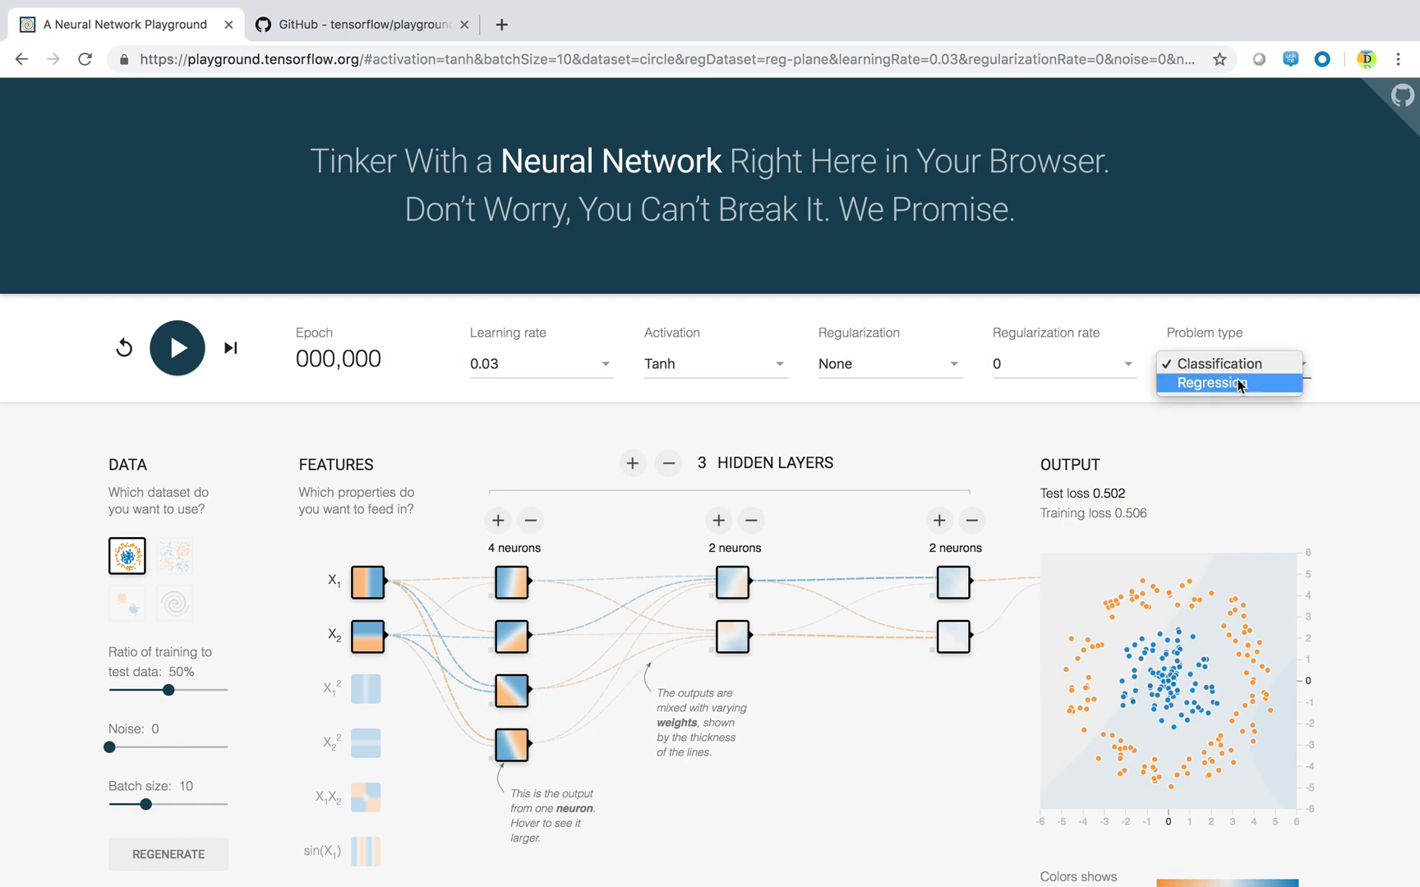
pyautogui.click(1212, 383)
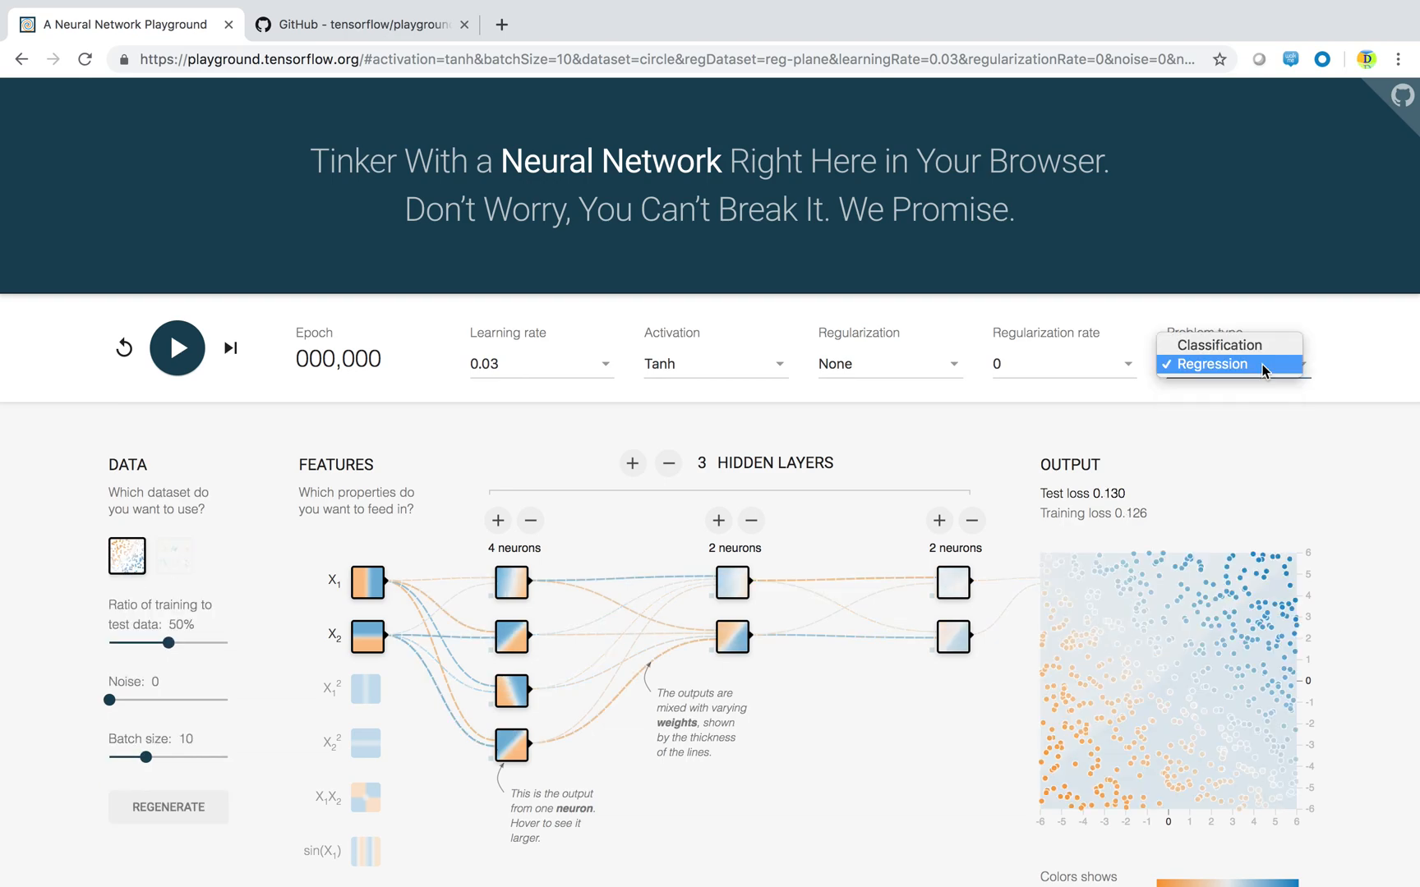
pyautogui.click(1219, 345)
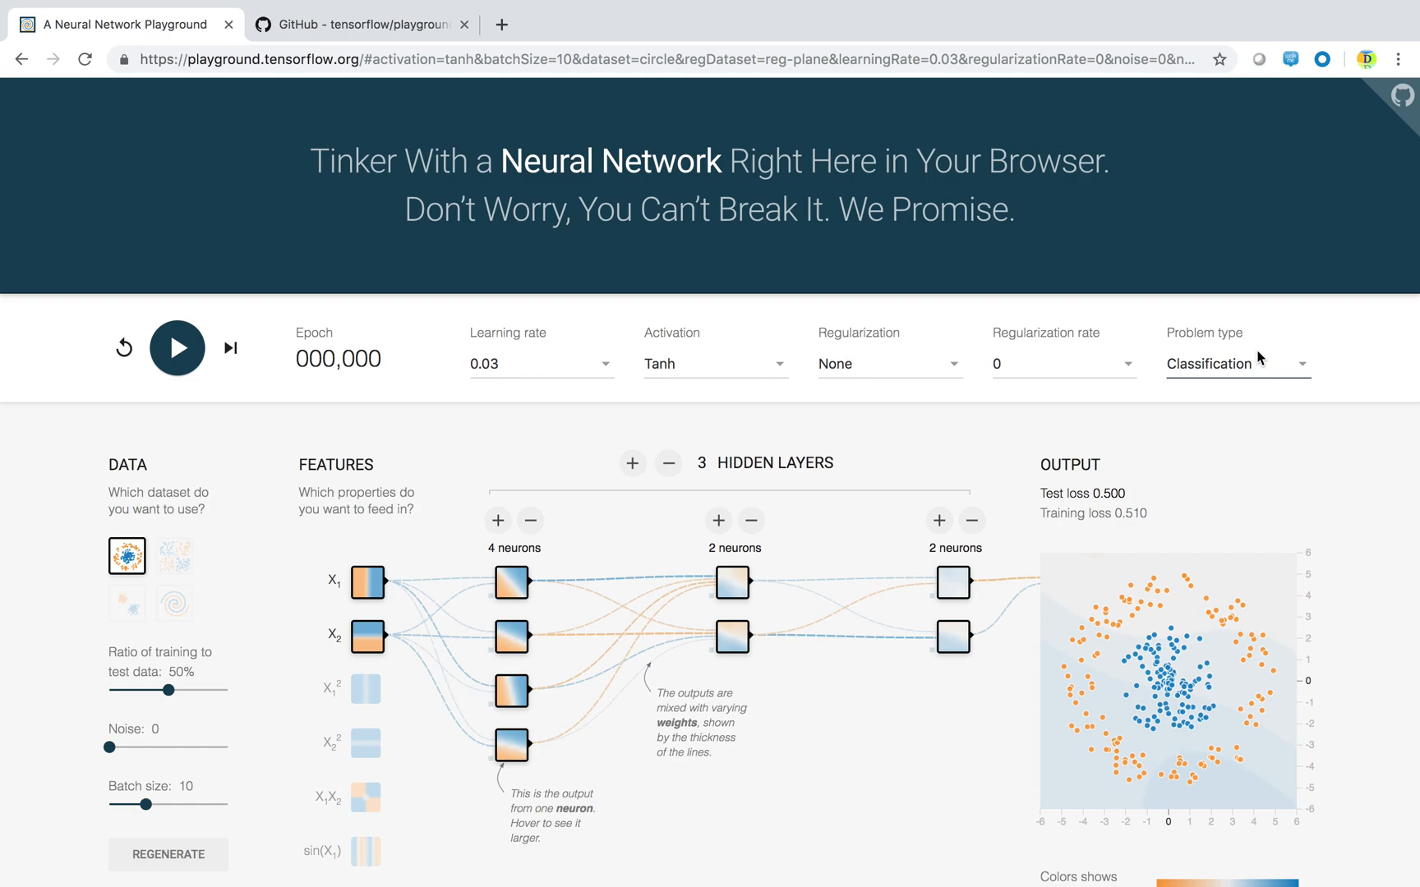
pyautogui.click(1236, 364)
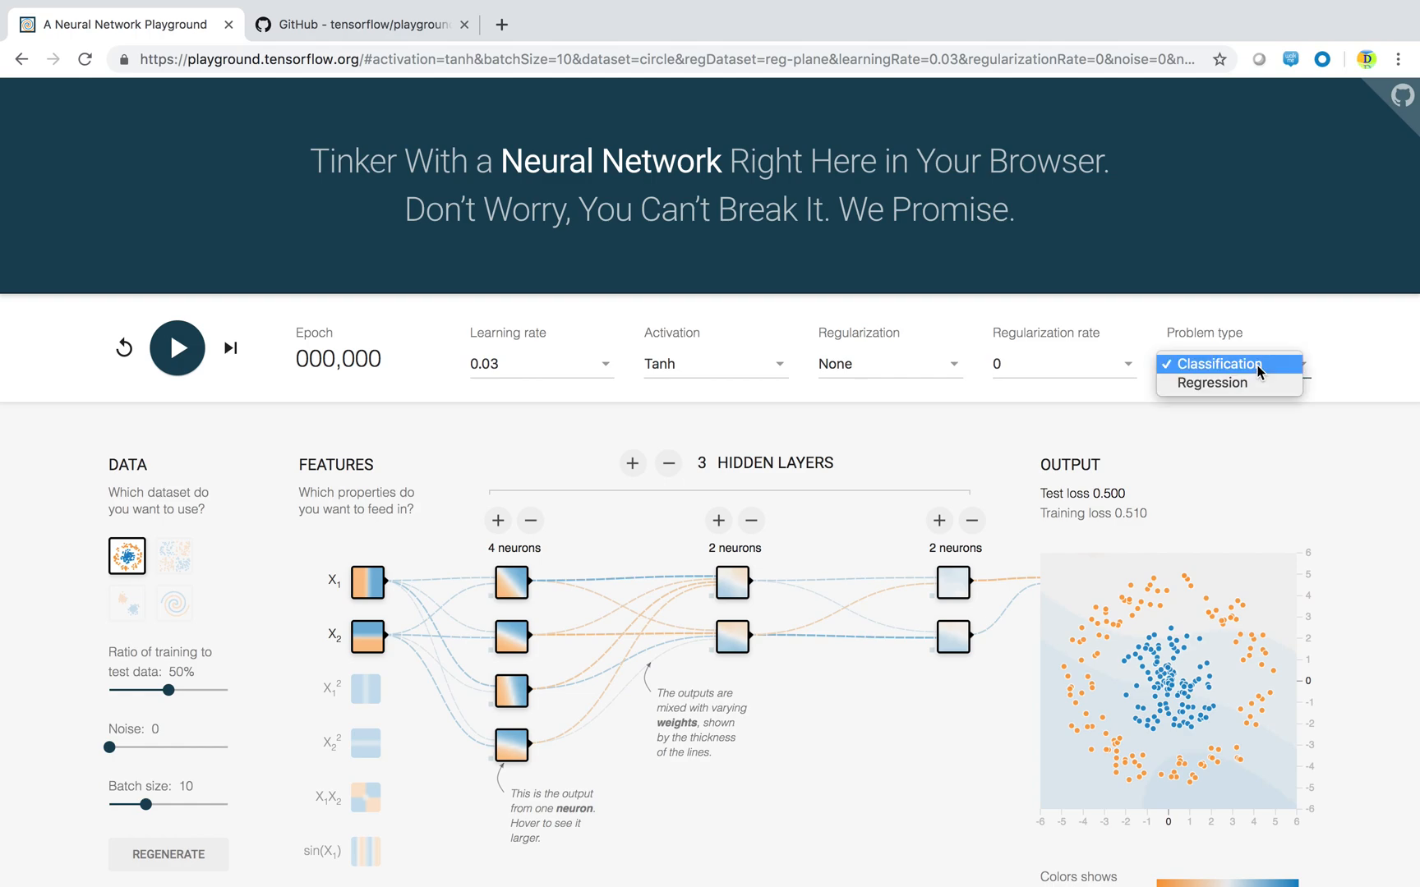
pyautogui.click(1211, 383)
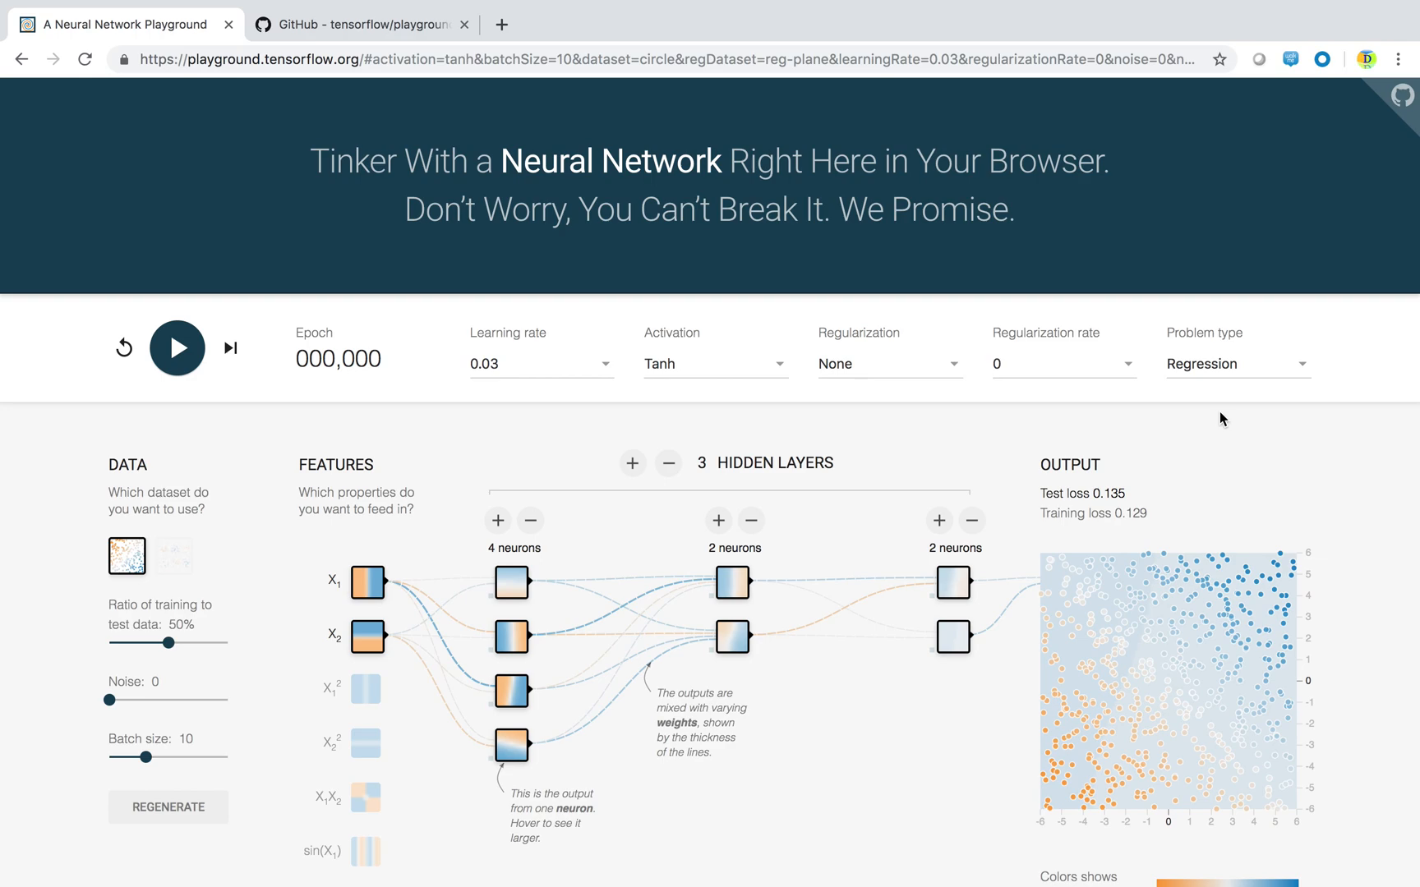
pyautogui.click(1236, 364)
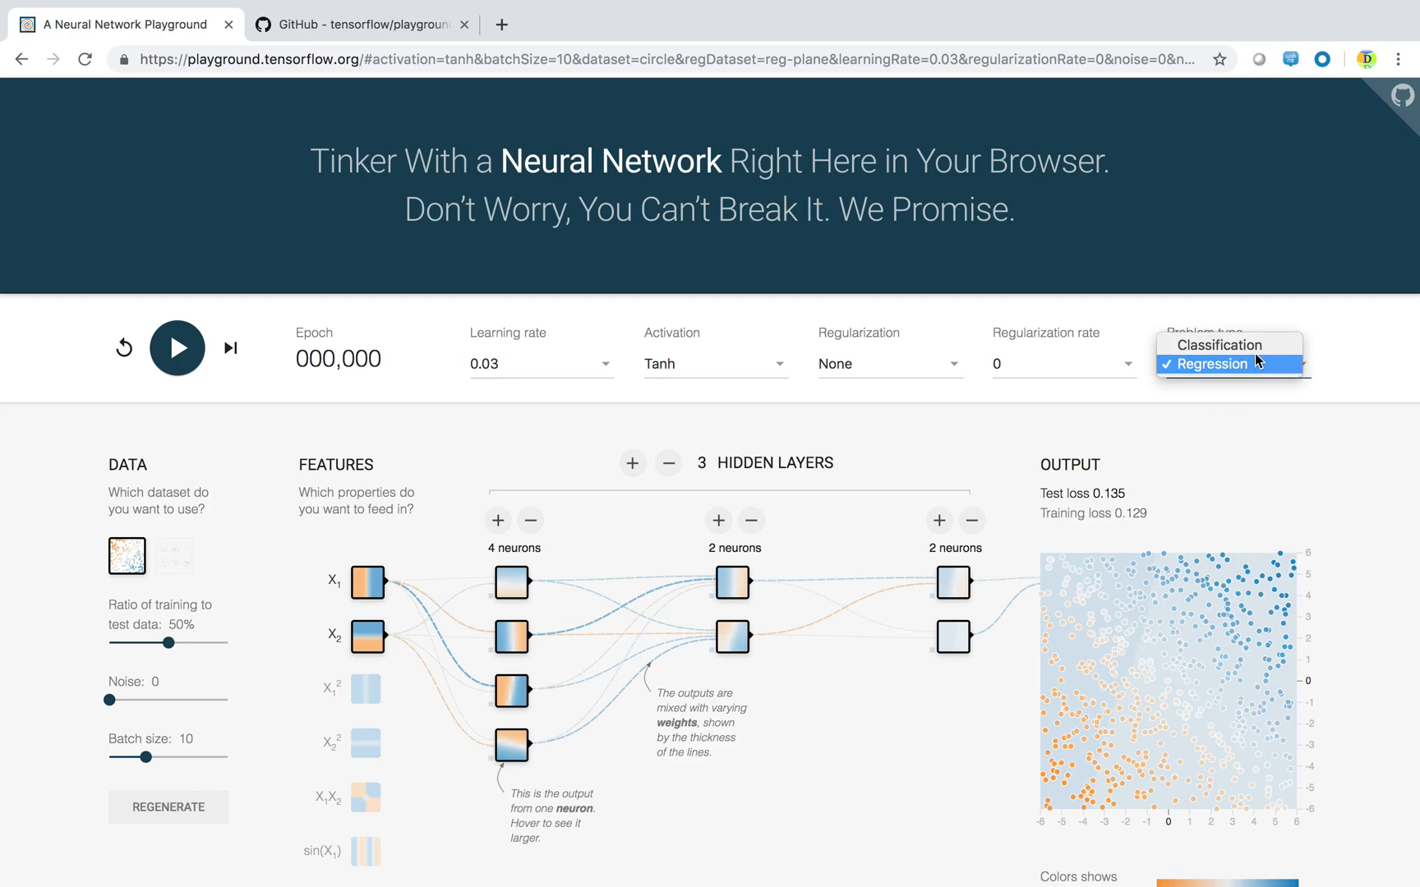
pyautogui.click(1219, 345)
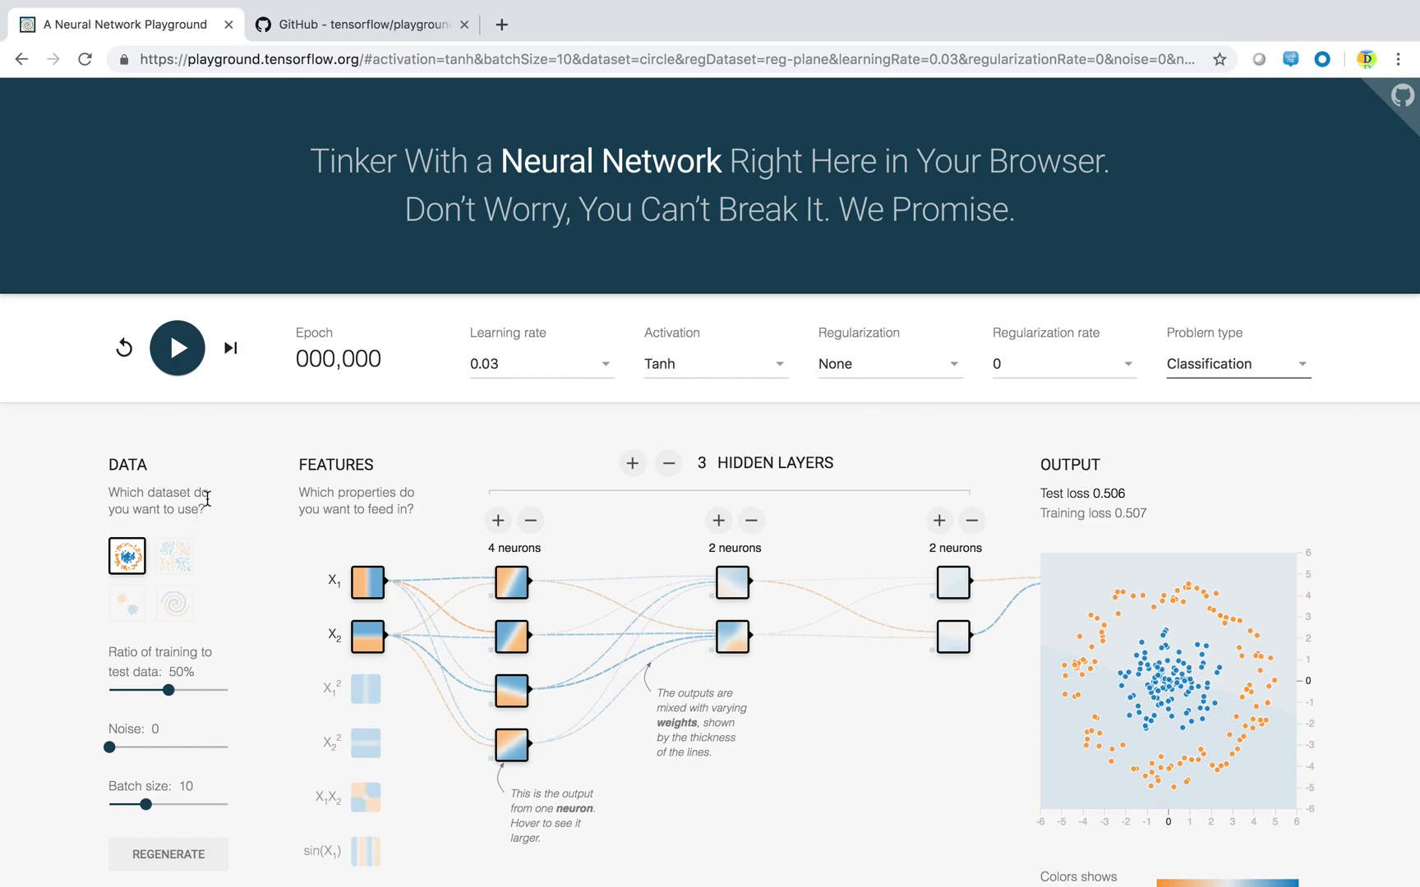
pyautogui.click(174, 555)
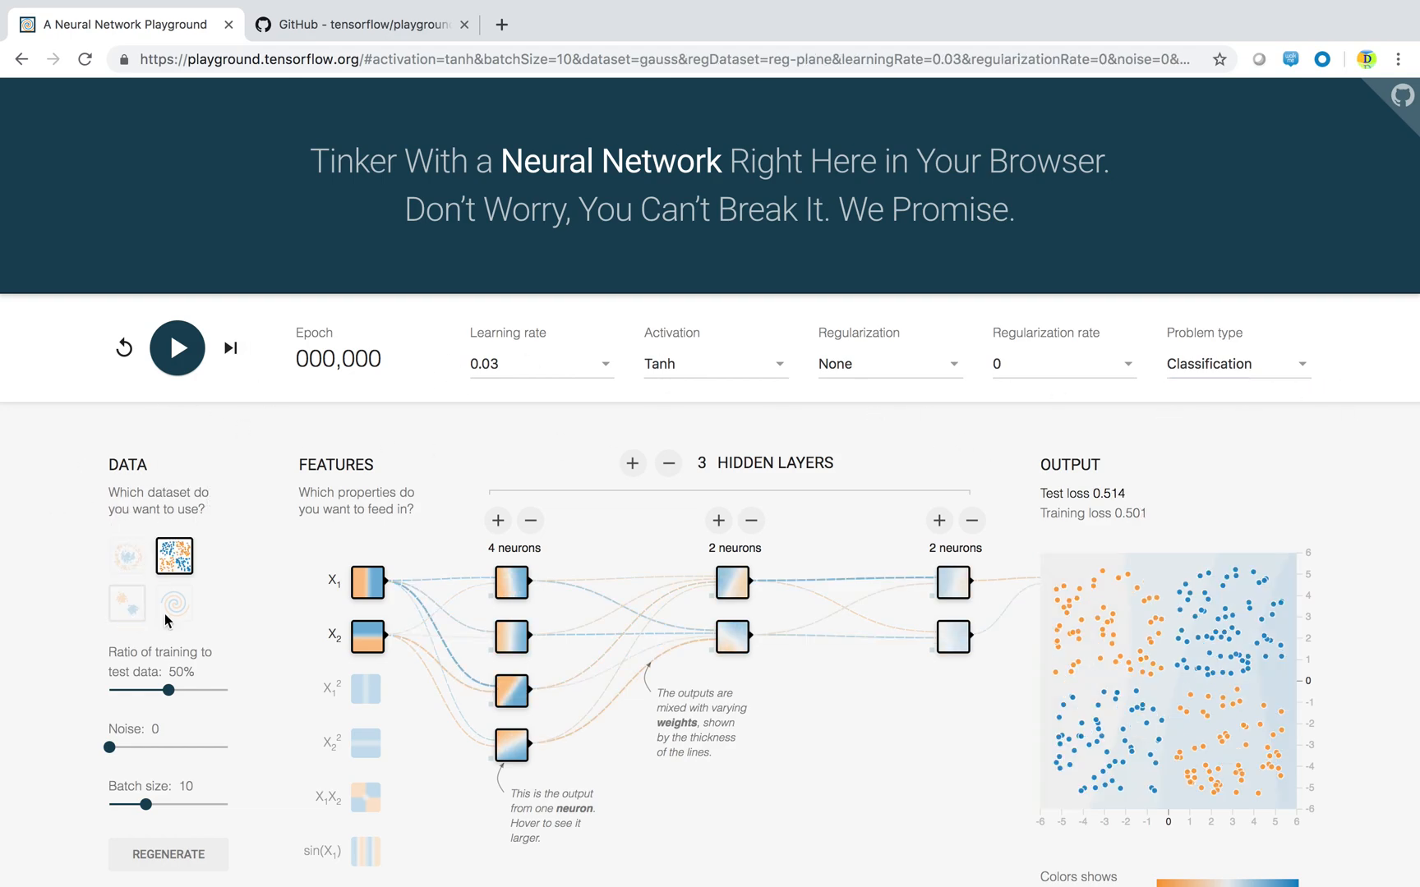
pyautogui.click(126, 556)
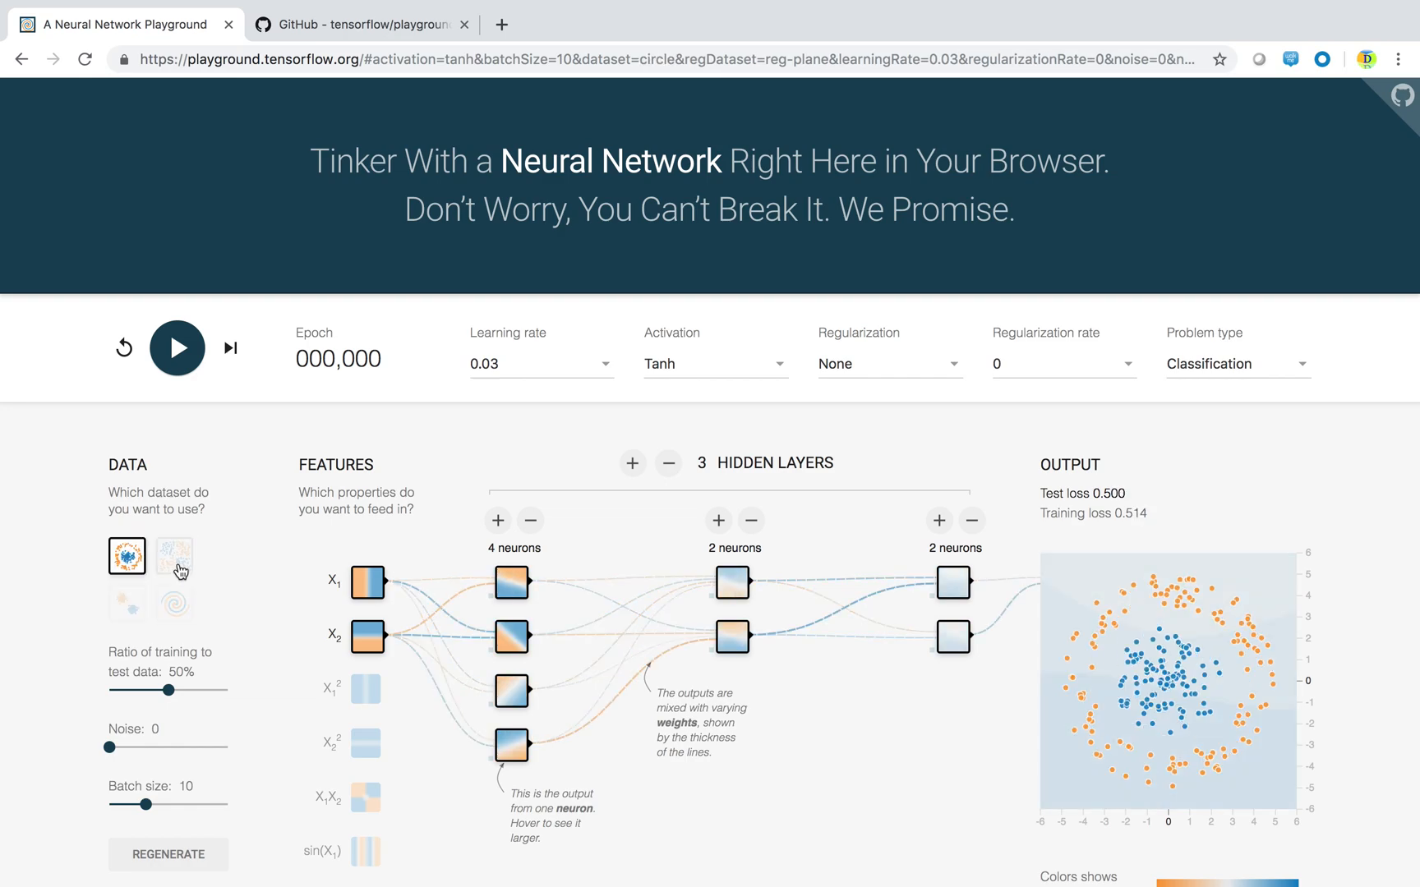
pyautogui.click(174, 604)
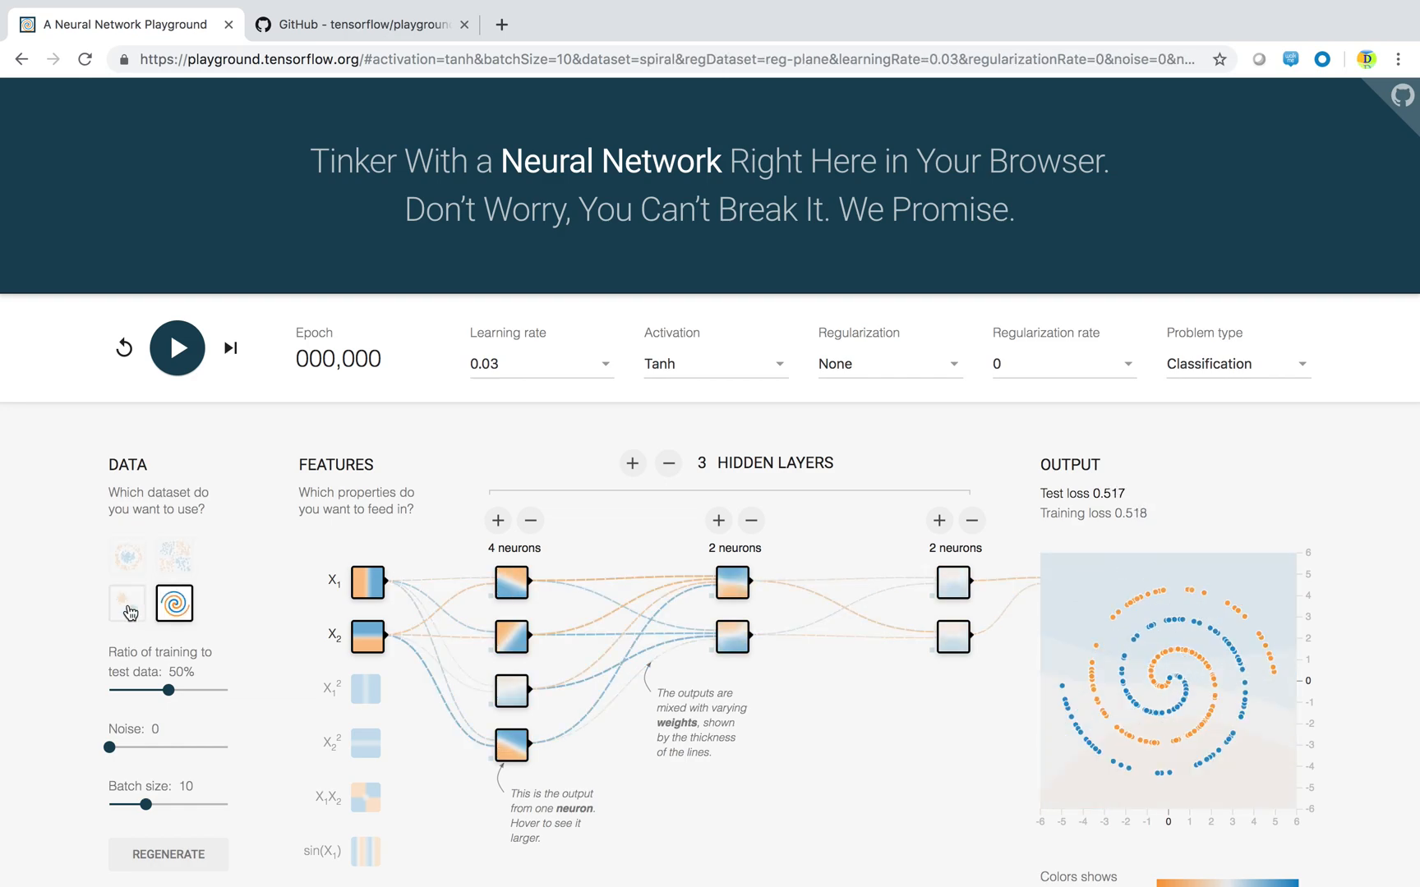
pyautogui.click(127, 556)
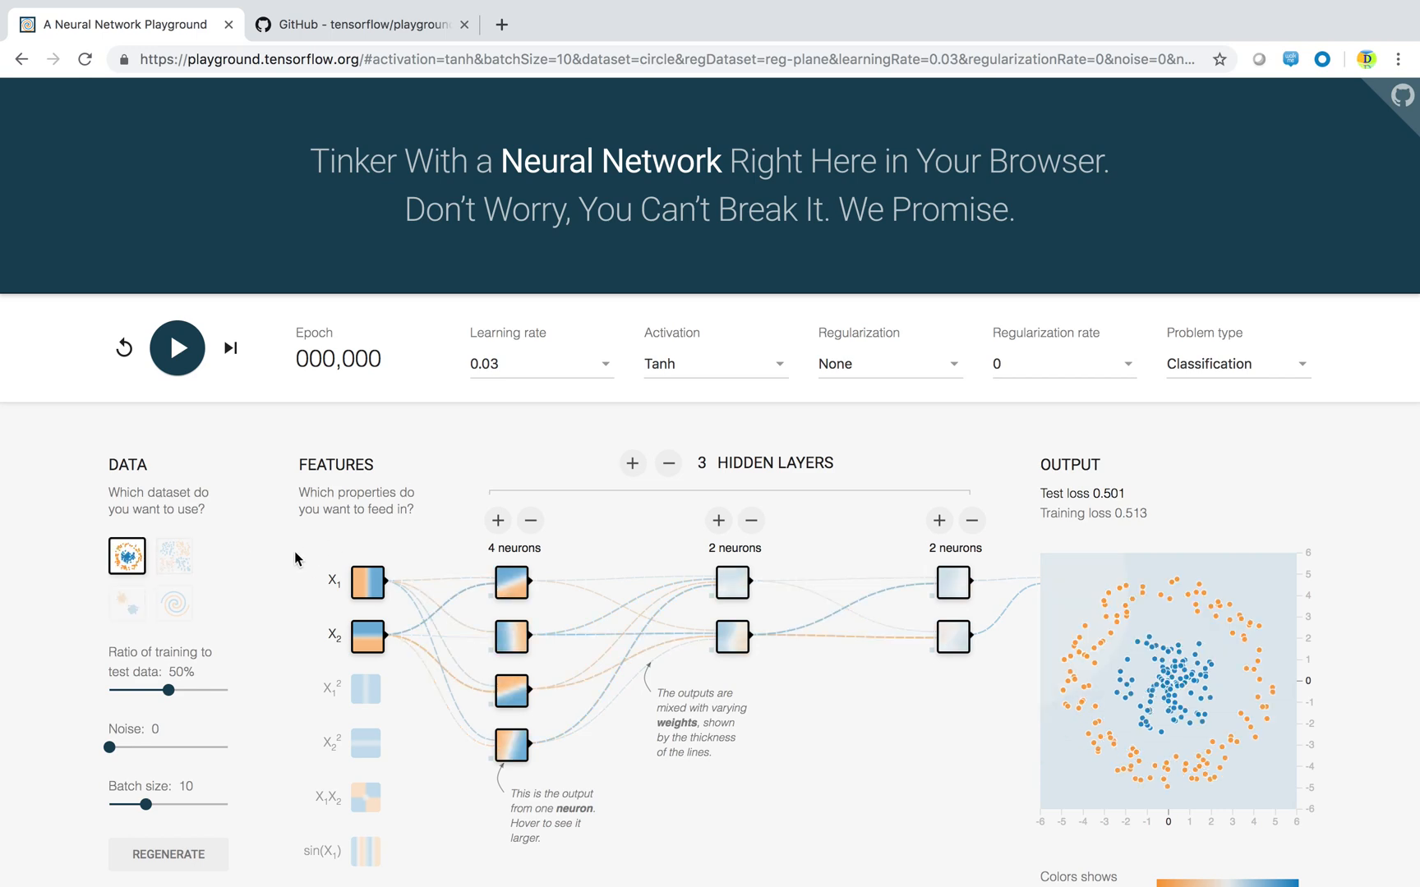
pyautogui.moveTo(168, 691)
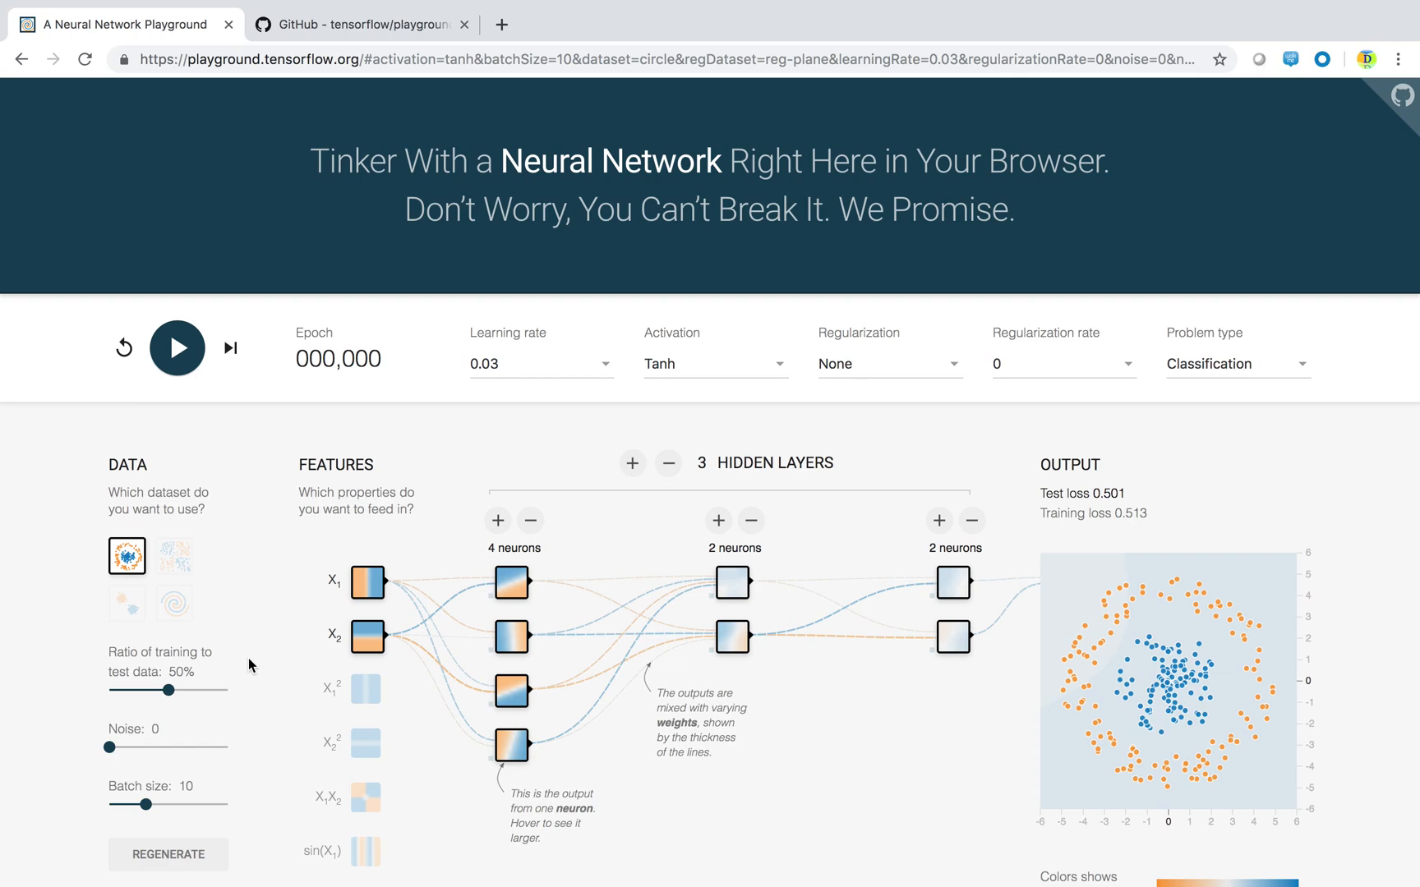
pyautogui.scroll(-3)
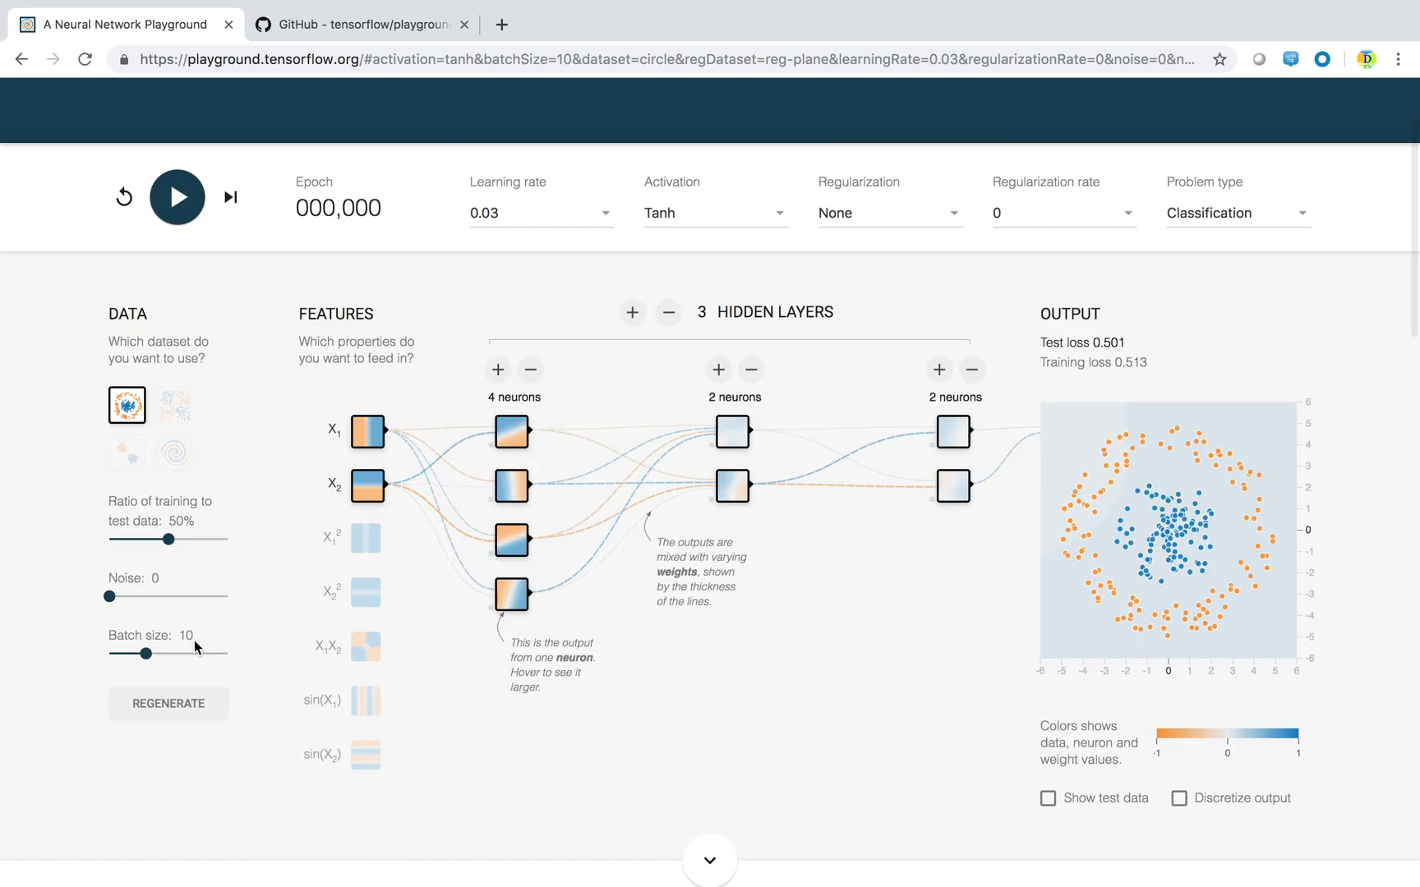
pyautogui.moveTo(1223, 477)
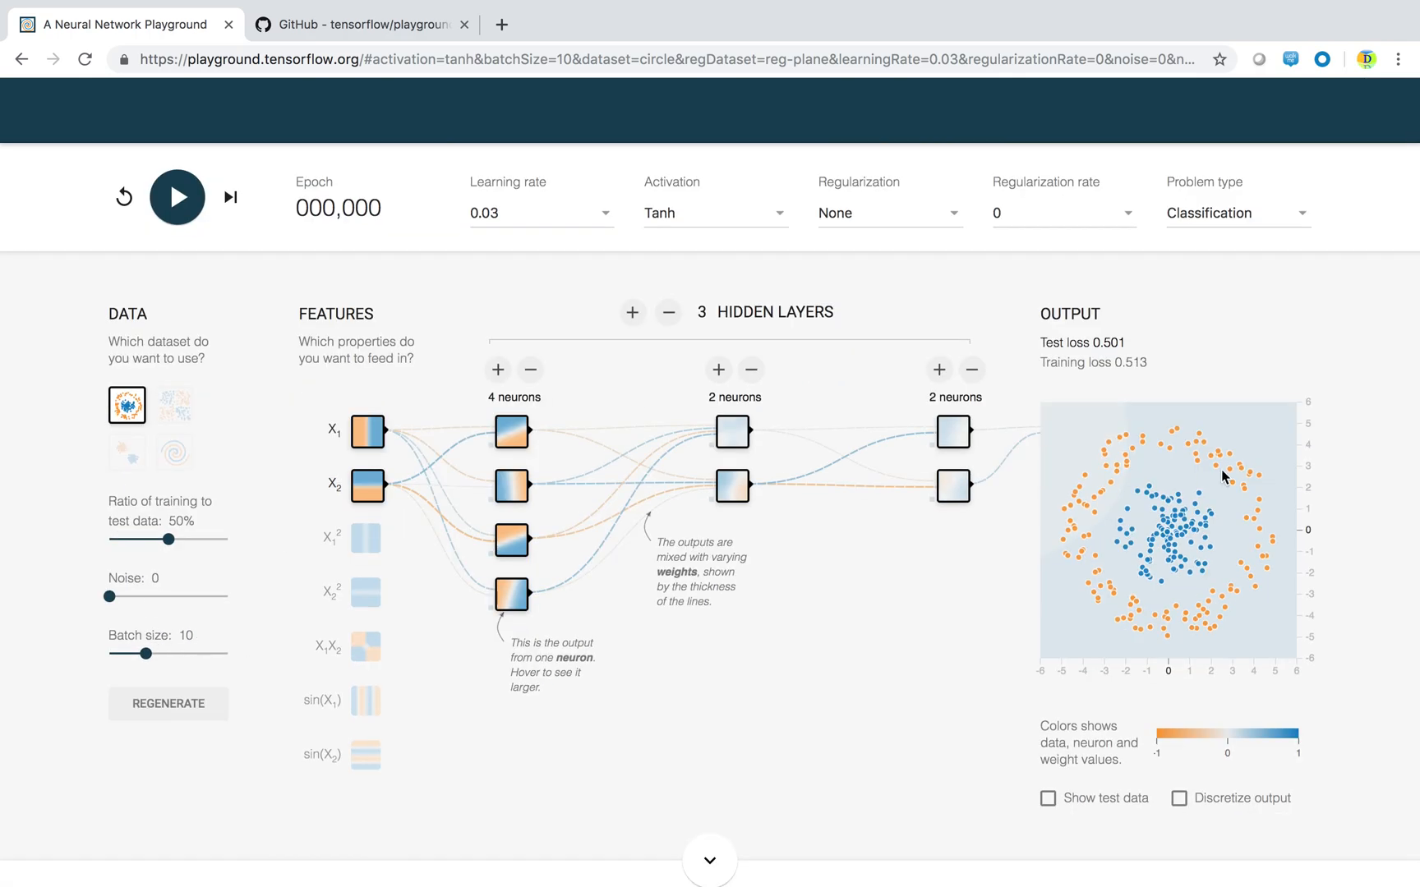
pyautogui.moveTo(1226, 571)
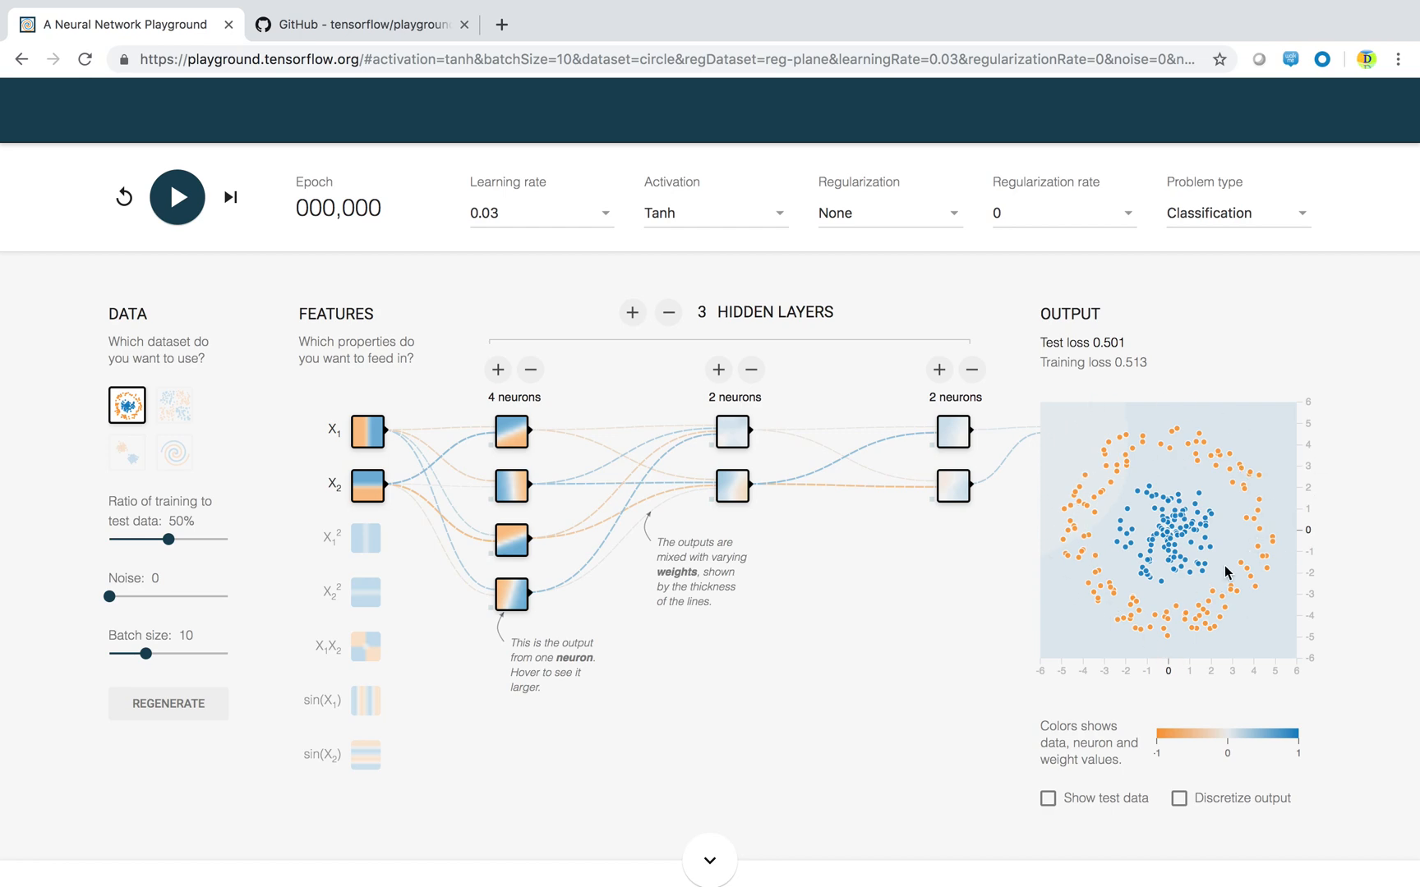
pyautogui.moveTo(876, 568)
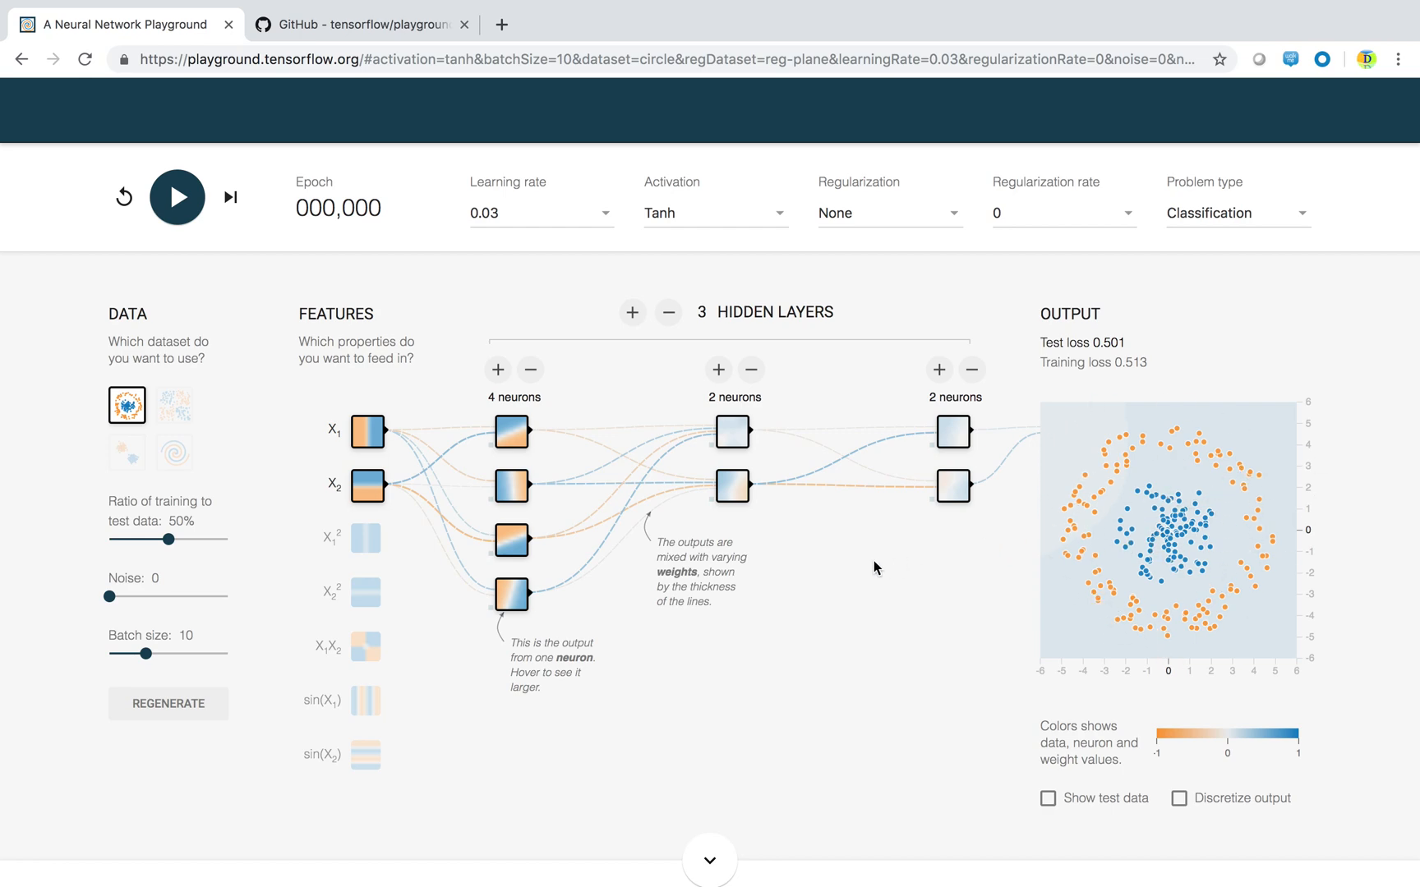
pyautogui.moveTo(174, 615)
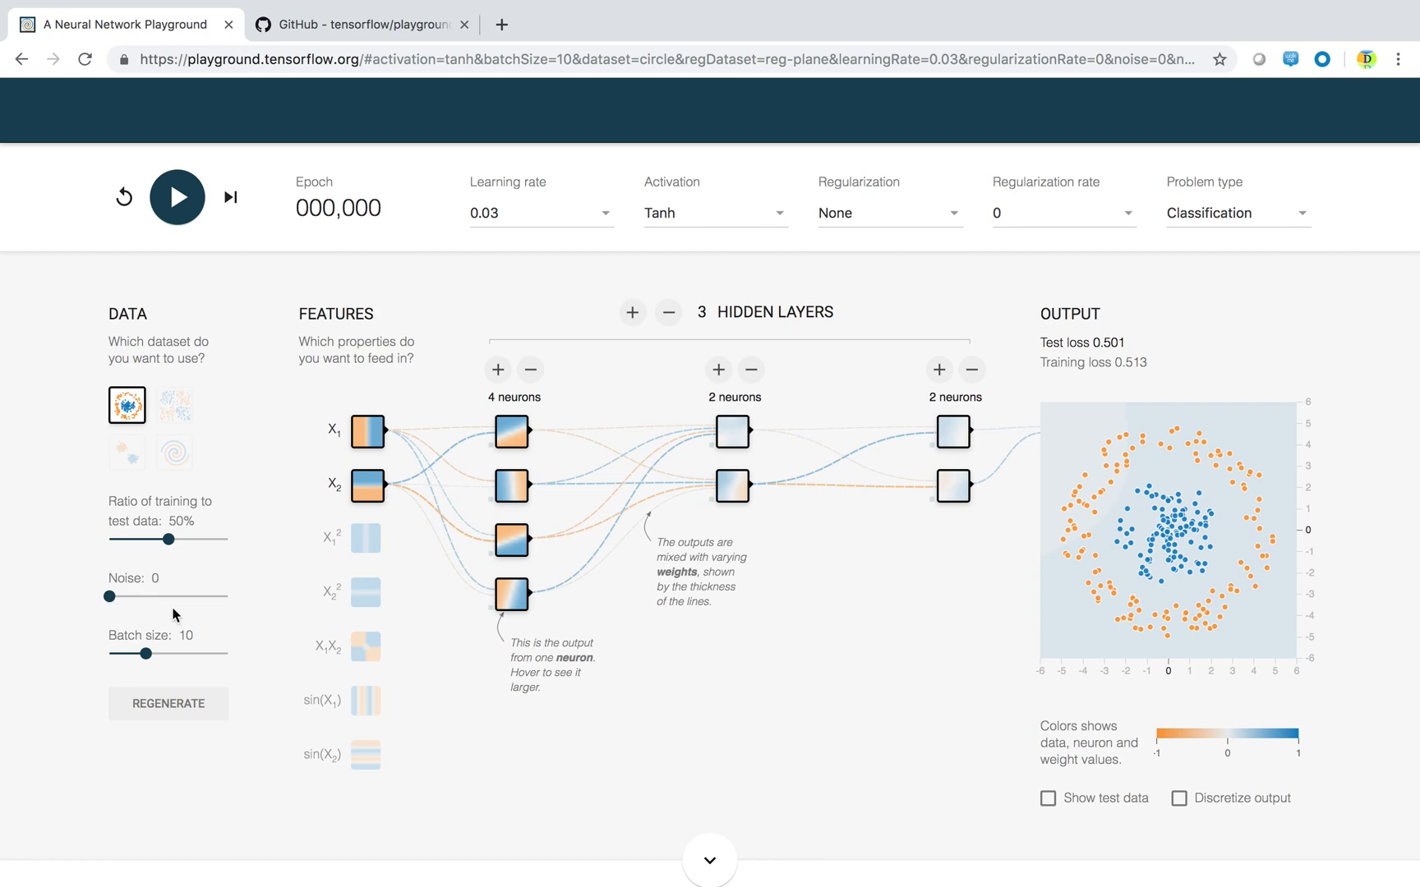
pyautogui.moveTo(110, 595); pyautogui.dragTo(216, 596)
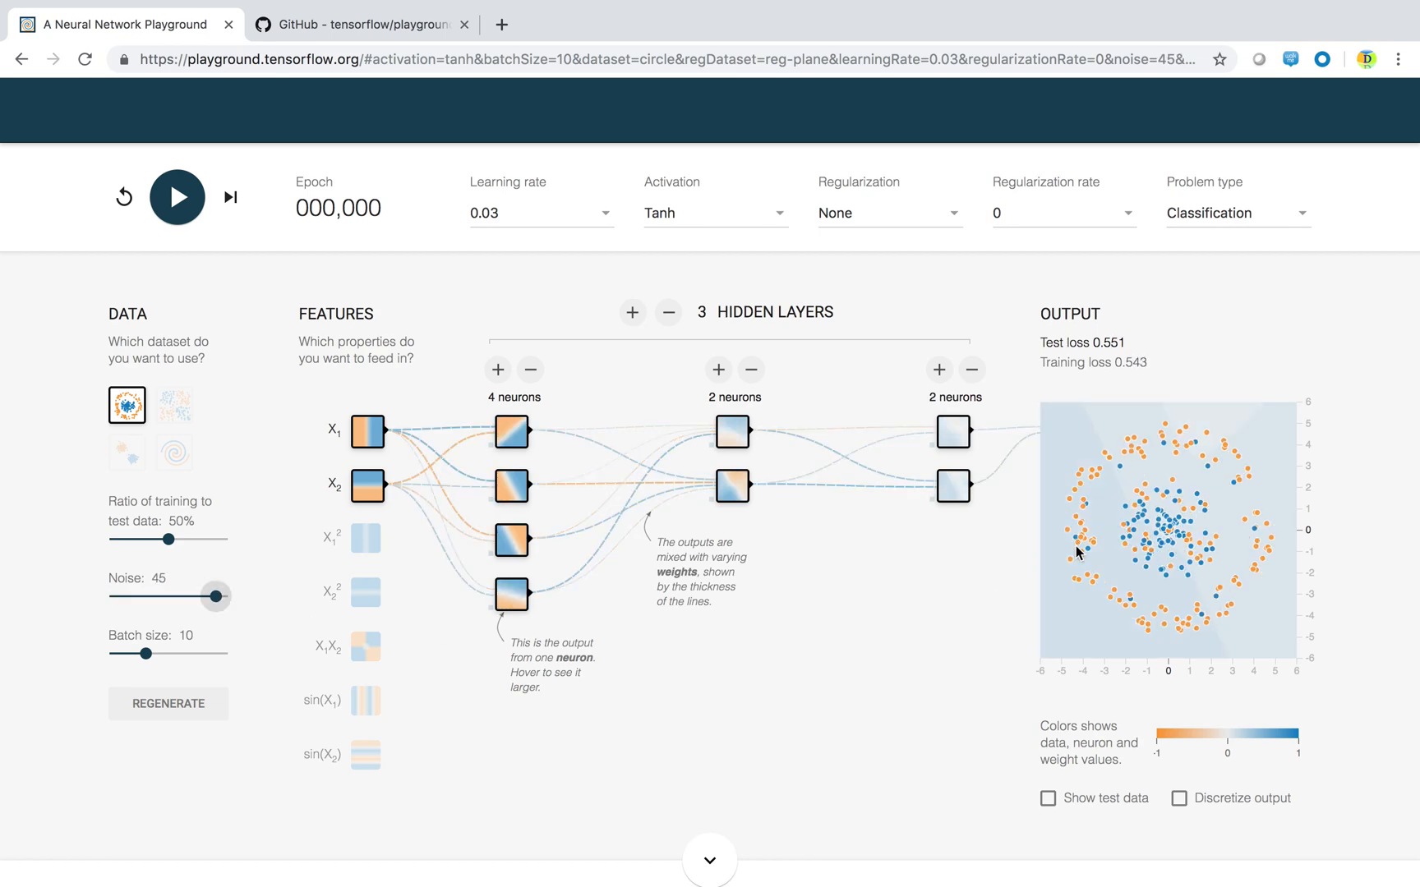
pyautogui.moveTo(1073, 541)
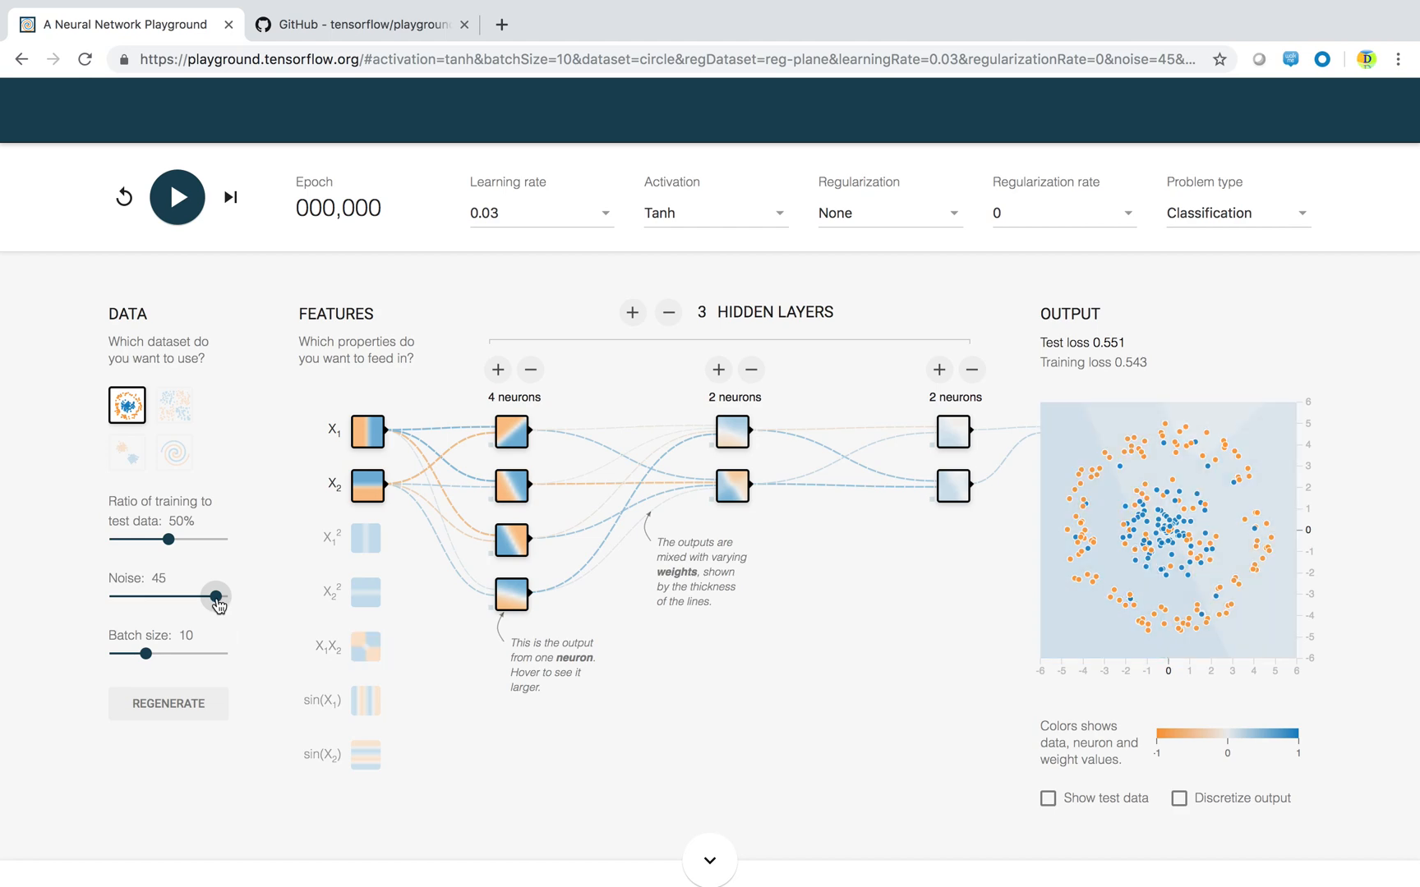
pyautogui.moveTo(215, 596); pyautogui.dragTo(109, 596)
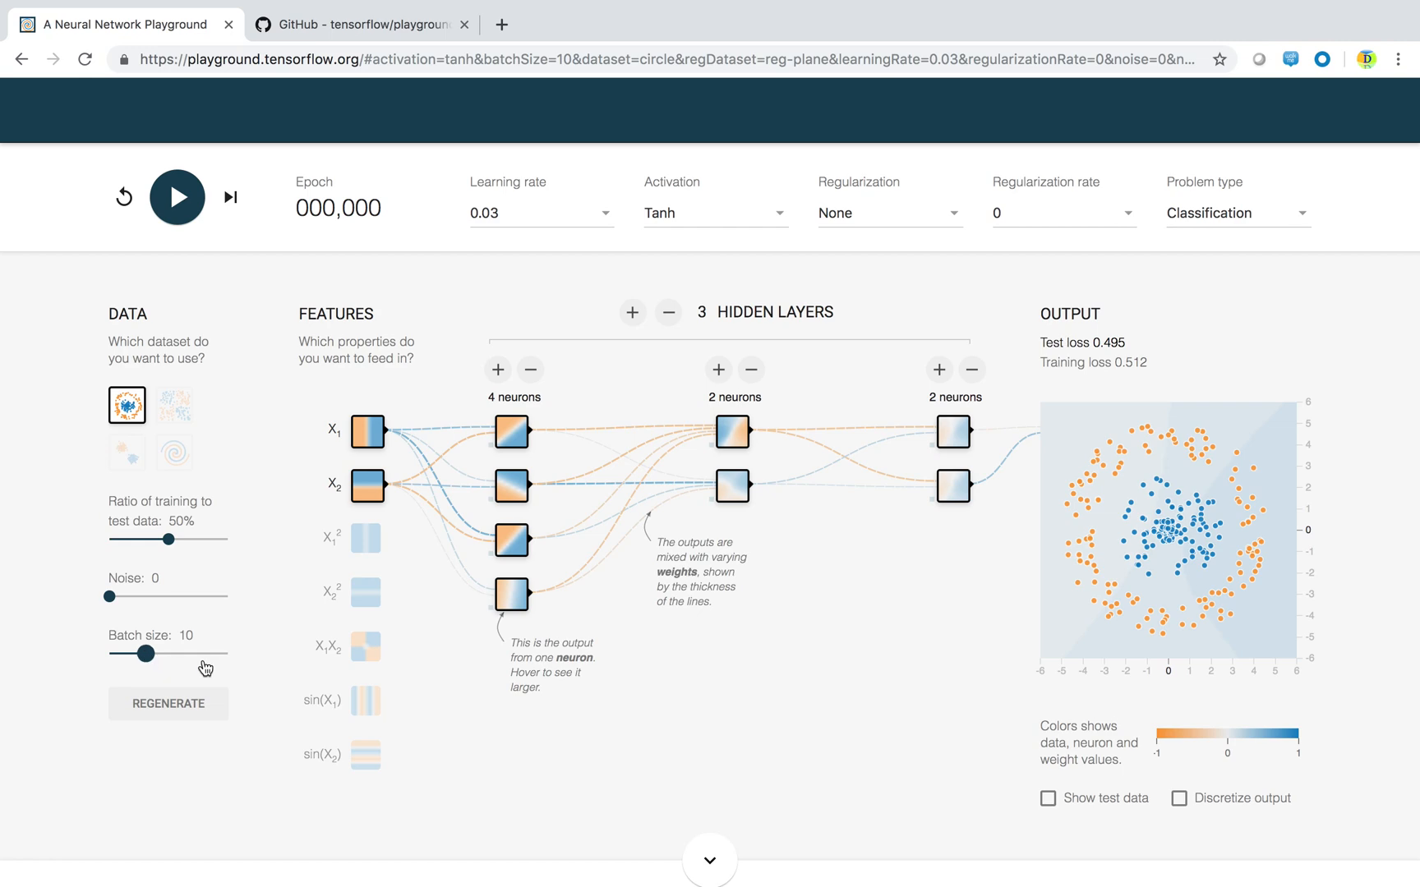
pyautogui.moveTo(138, 654); pyautogui.dragTo(227, 653)
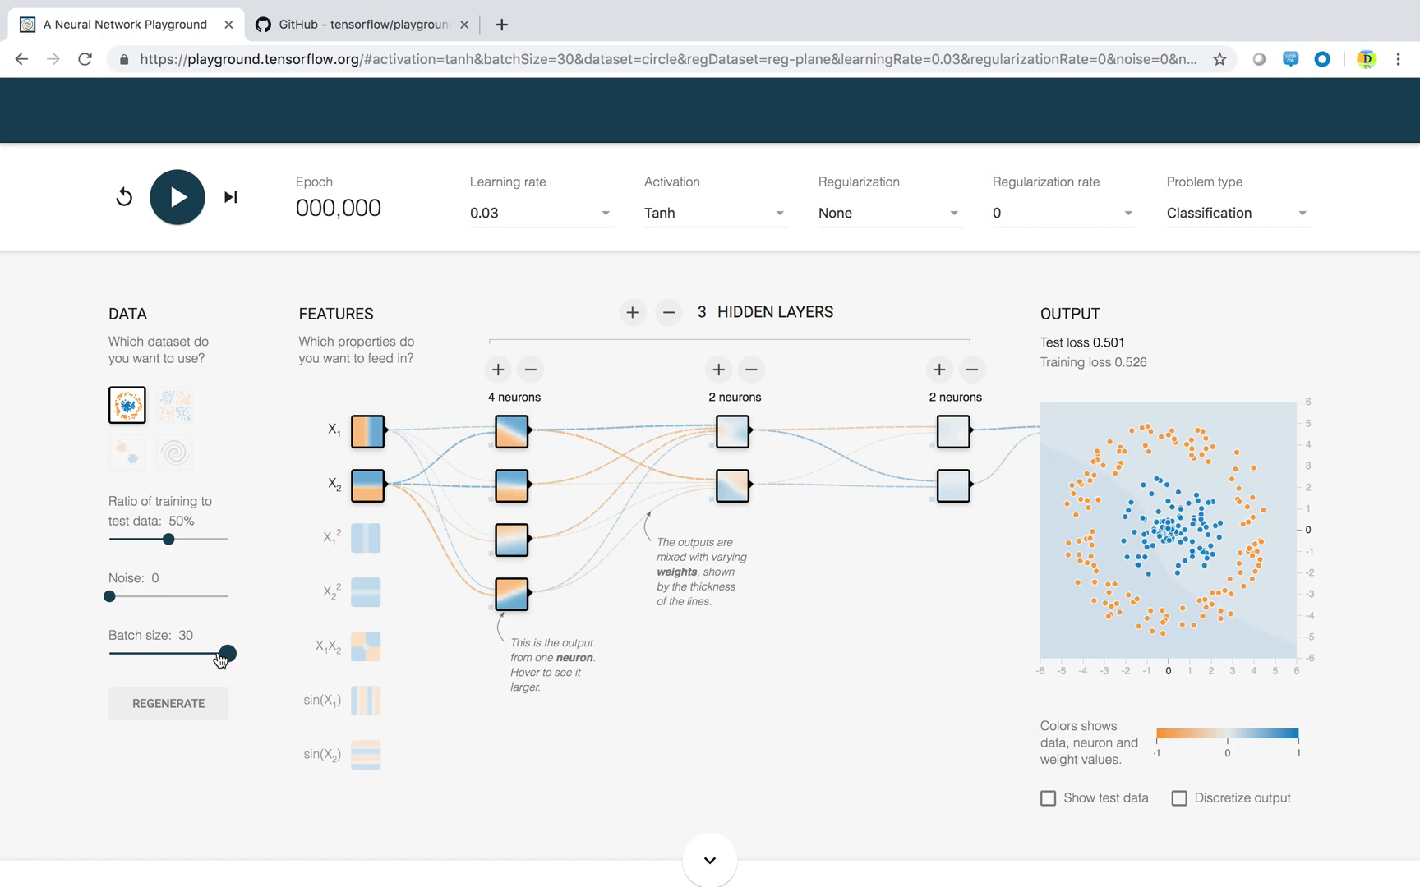
# - Sweep the batch size slider down to its minimum, then settle it at 10
pyautogui.moveTo(227, 654); pyautogui.dragTo(203, 654)
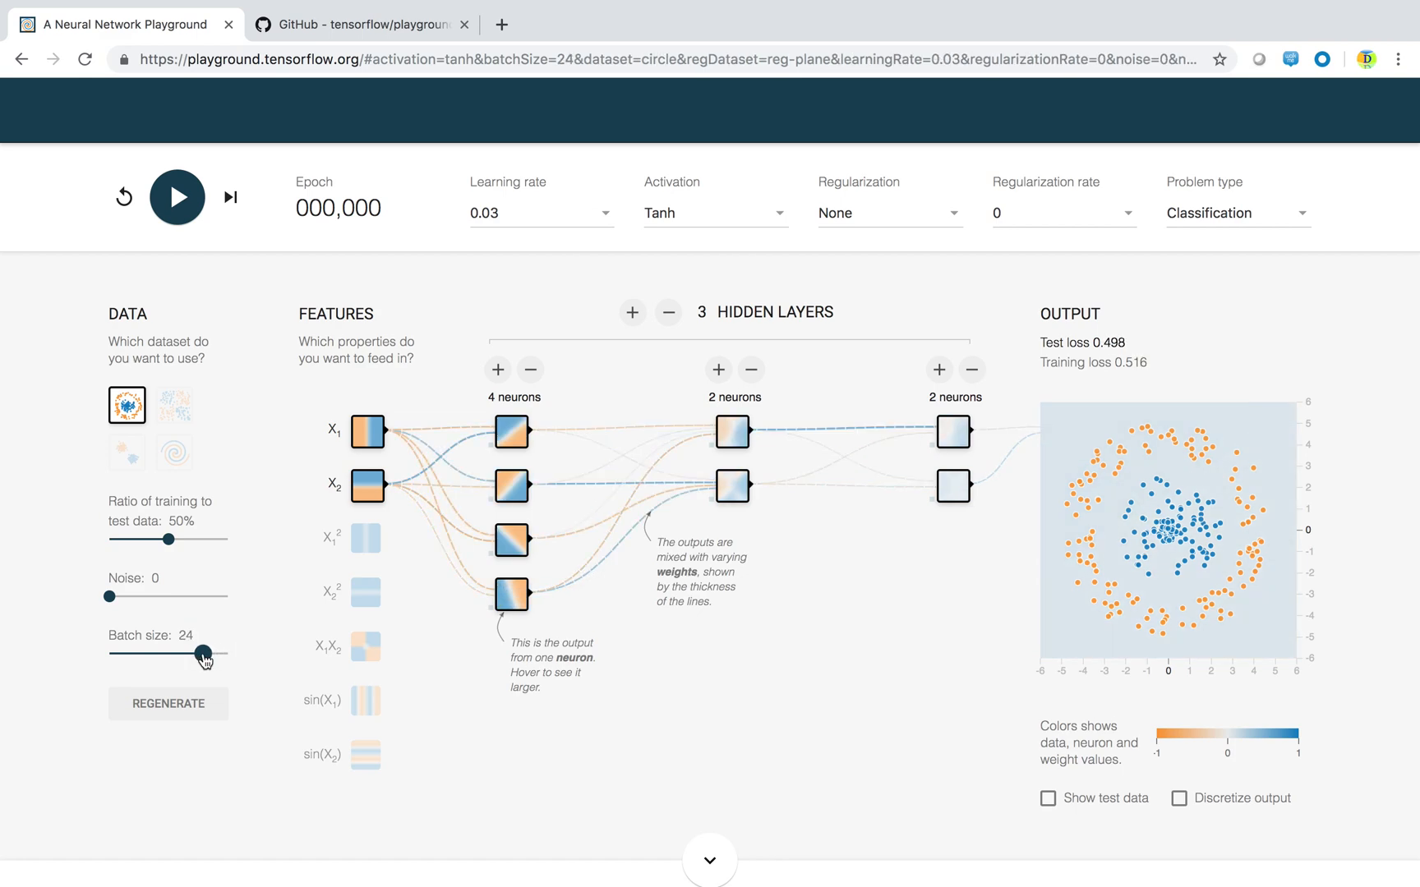
pyautogui.moveTo(200, 655); pyautogui.dragTo(112, 655)
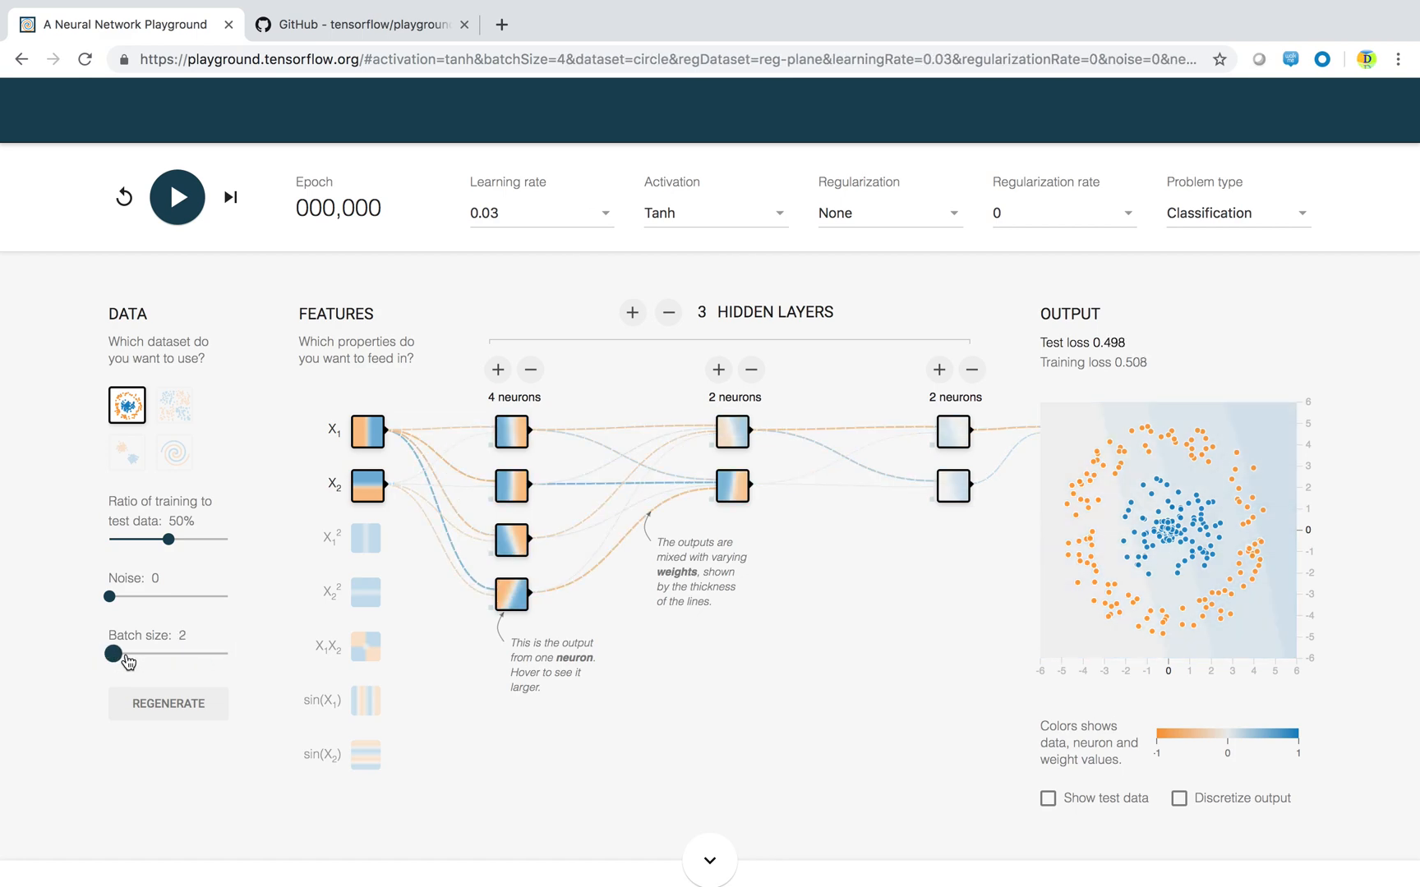
pyautogui.moveTo(112, 654); pyautogui.dragTo(138, 654)
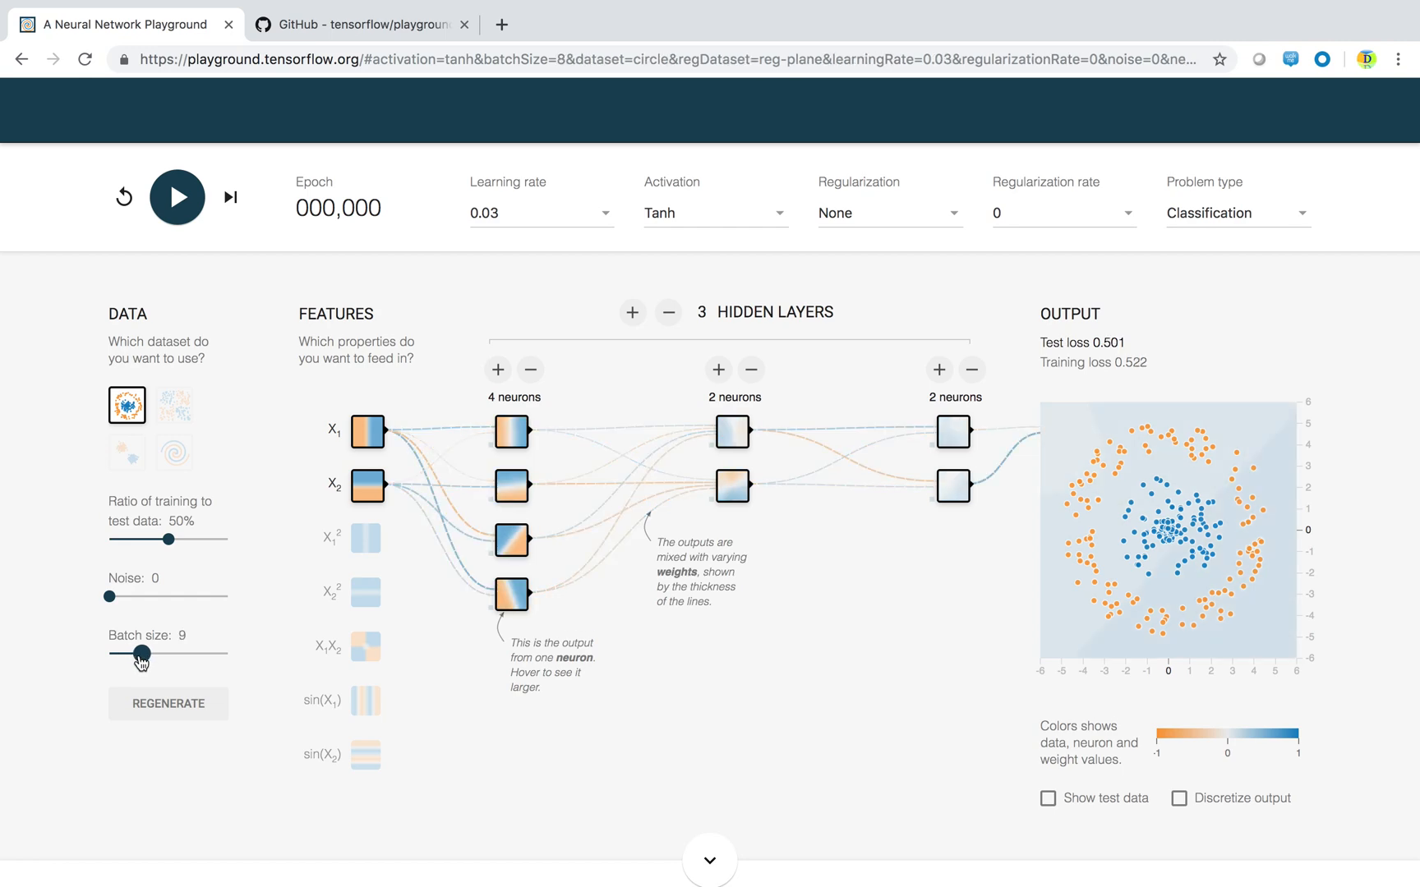
pyautogui.moveTo(134, 653); pyautogui.dragTo(140, 653)
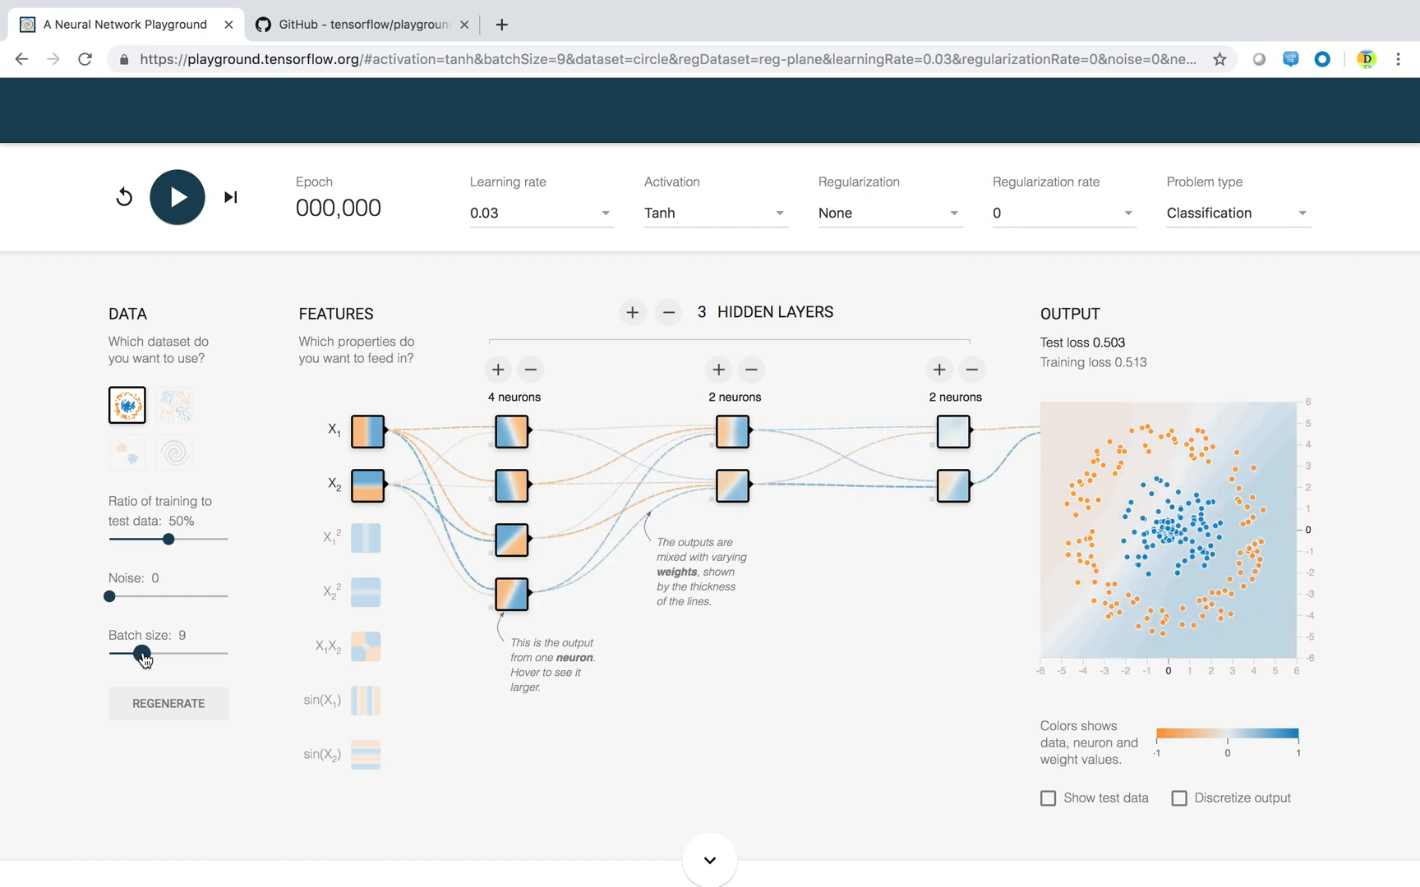
pyautogui.moveTo(135, 655); pyautogui.dragTo(148, 655)
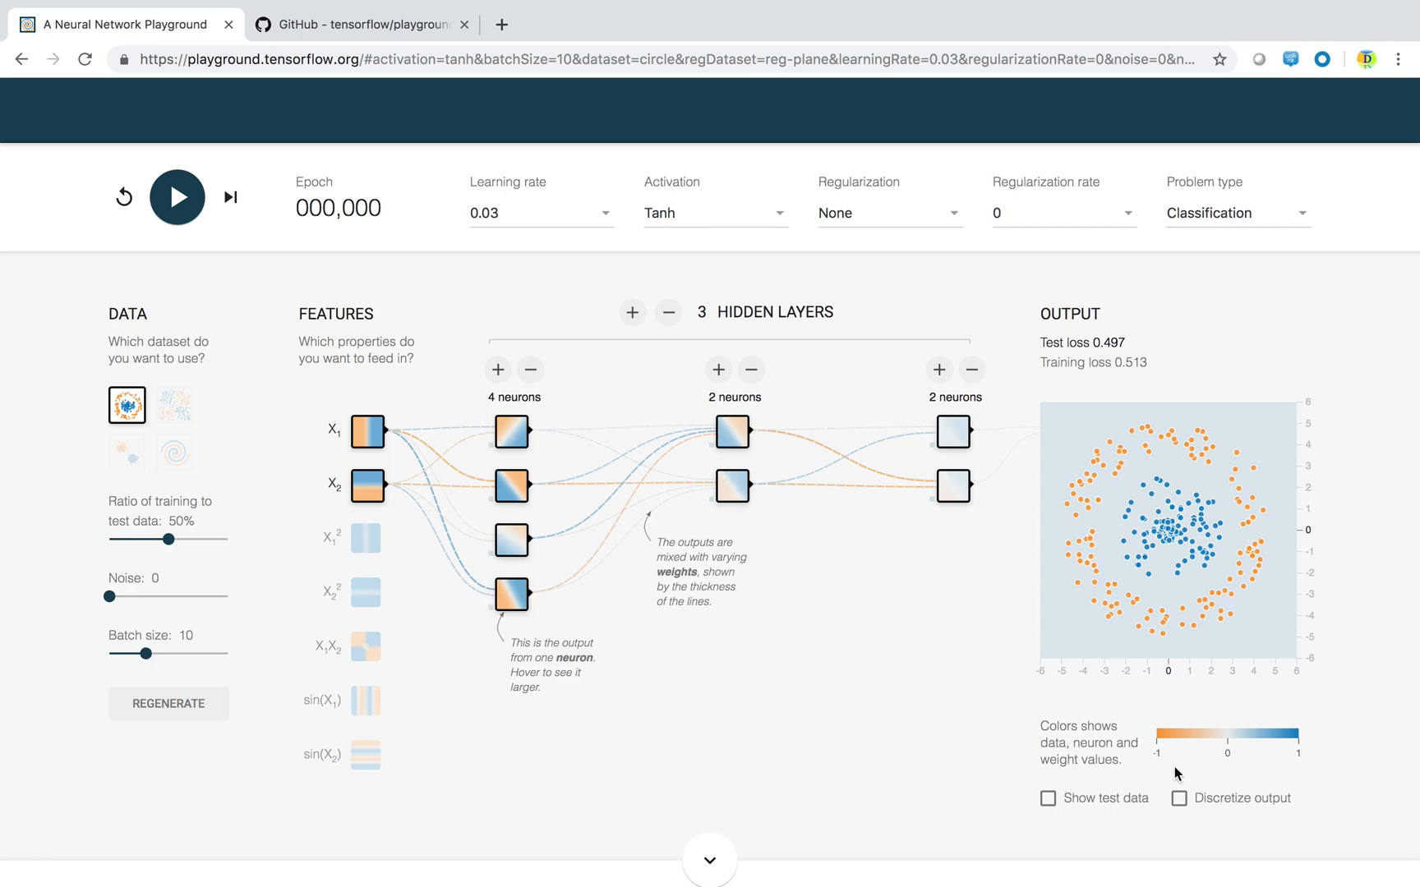
pyautogui.moveTo(1065, 762)
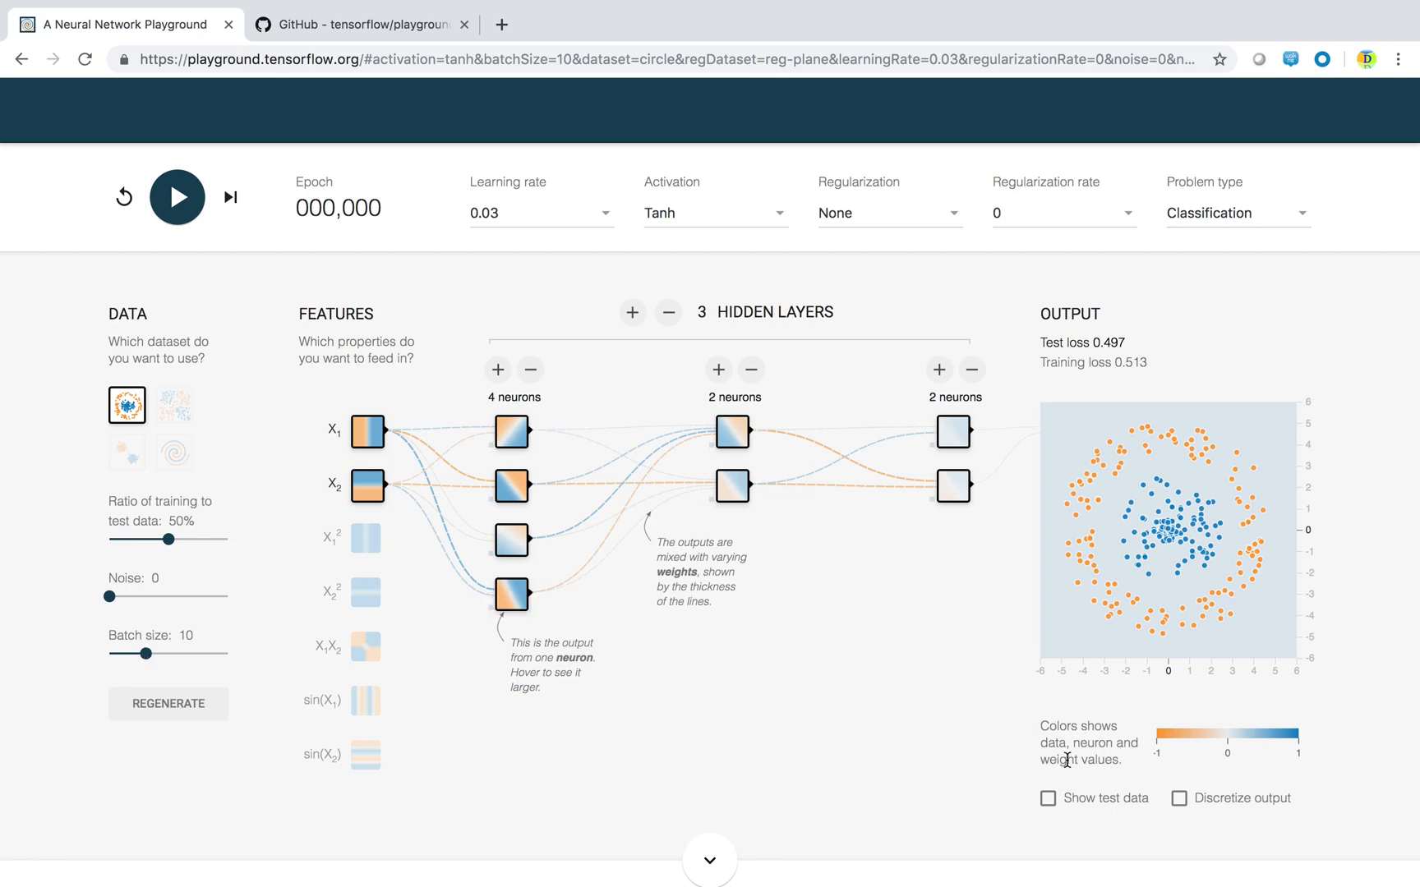
pyautogui.moveTo(1089, 776)
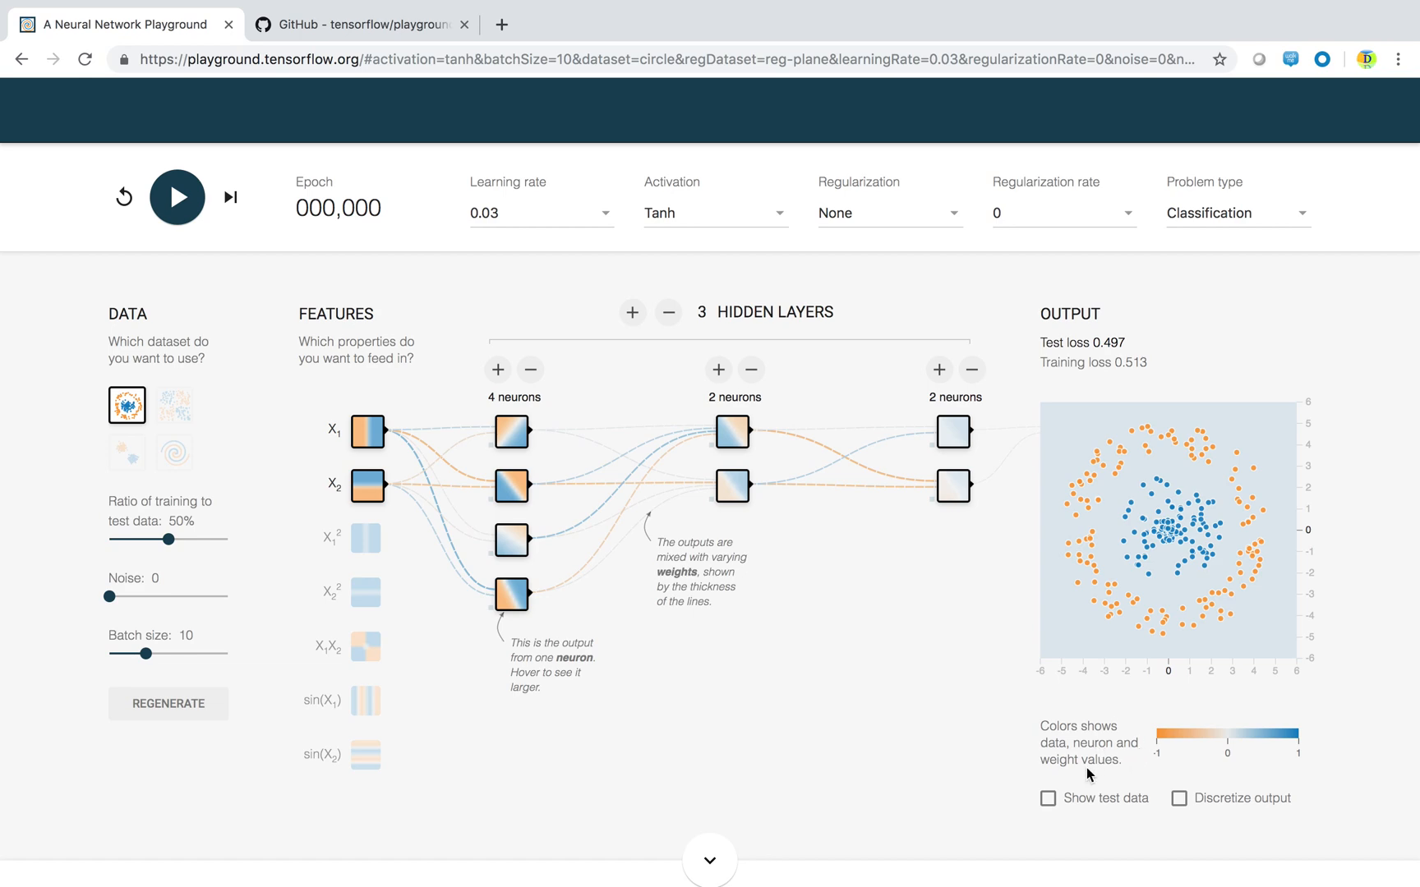
pyautogui.moveTo(1110, 655)
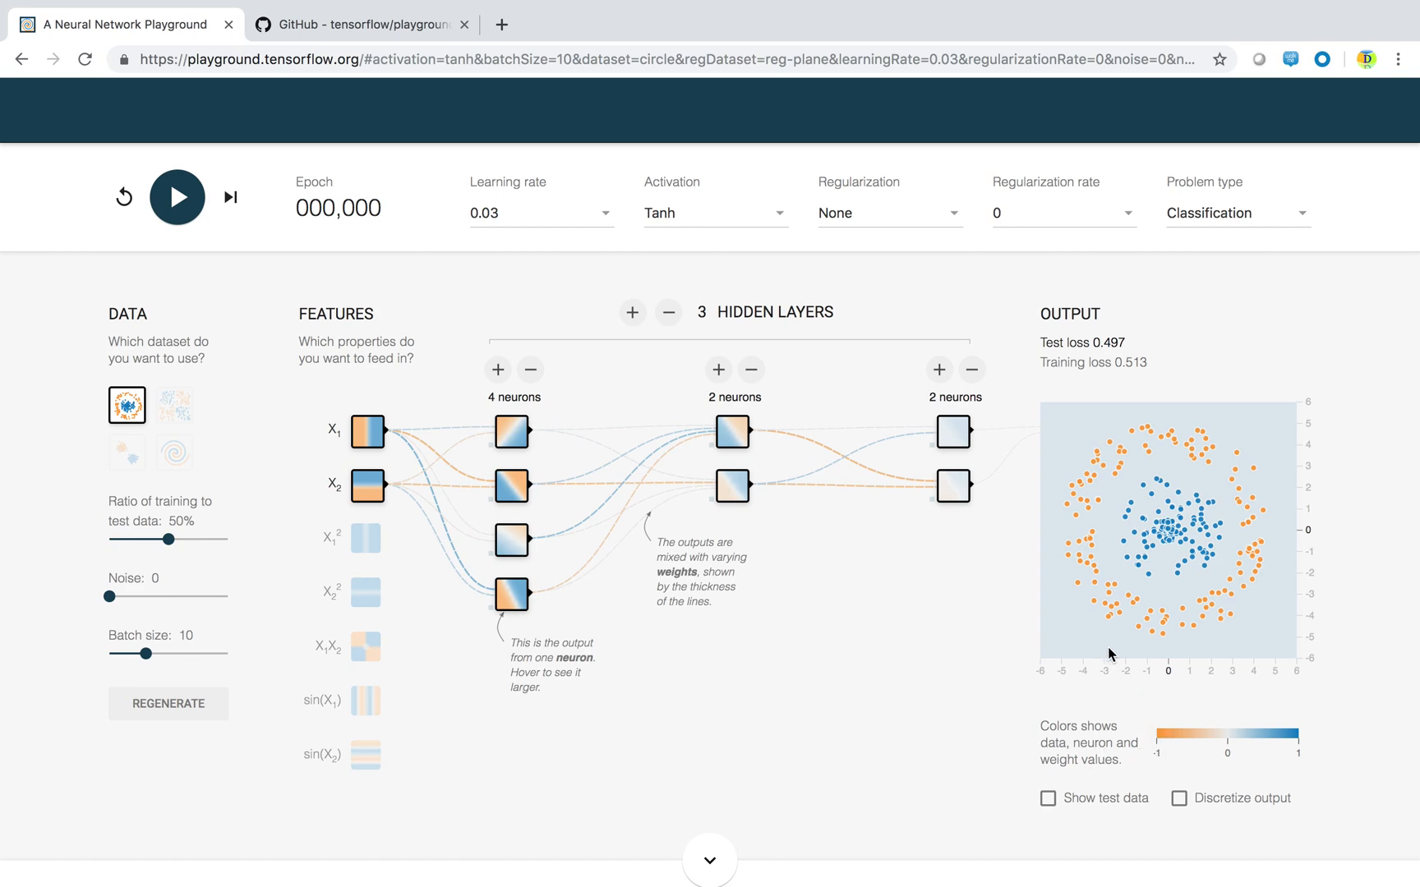
pyautogui.moveTo(1167, 757)
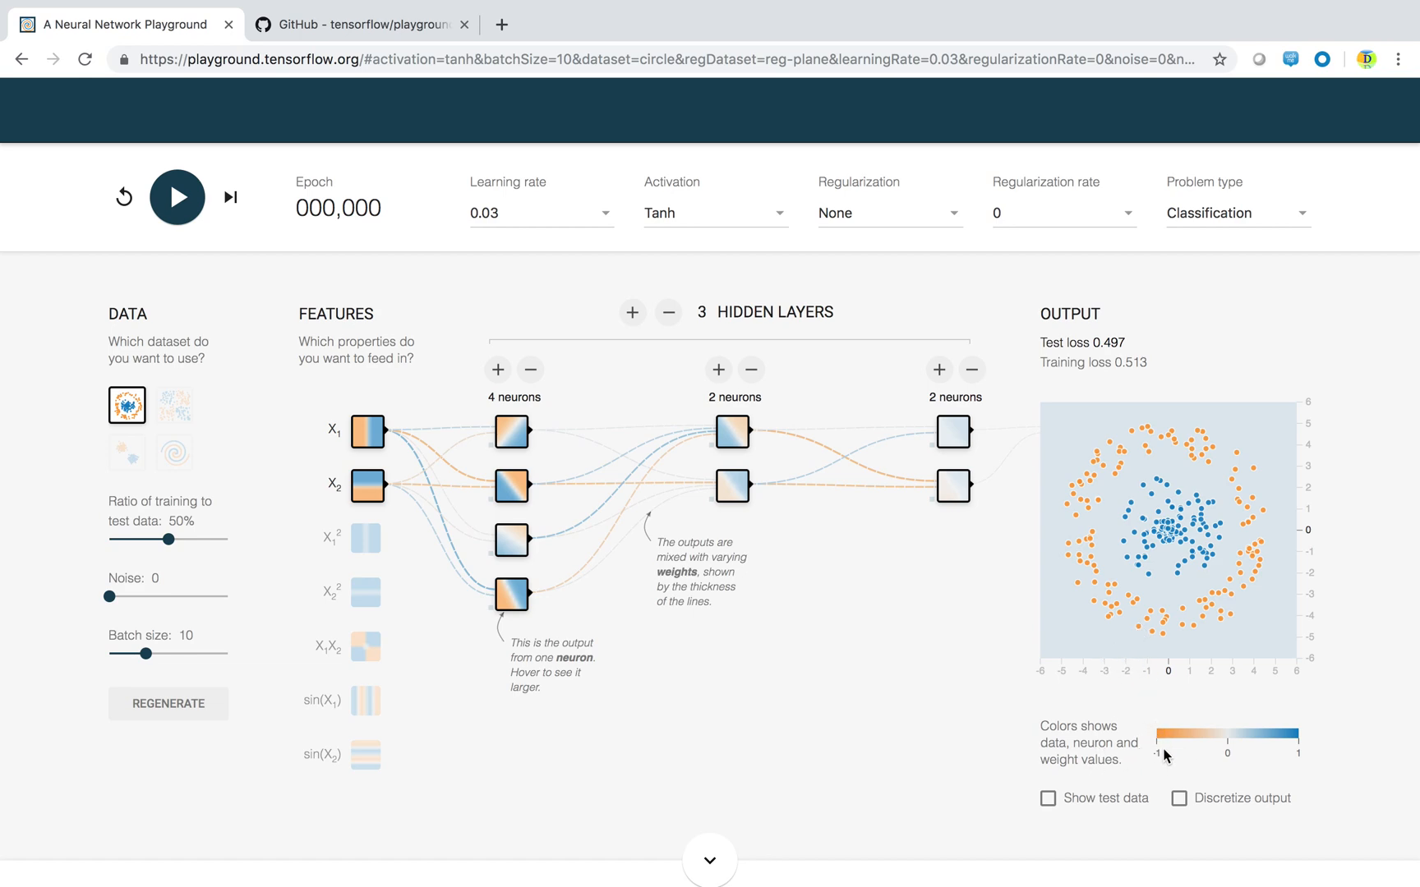
pyautogui.moveTo(1191, 723)
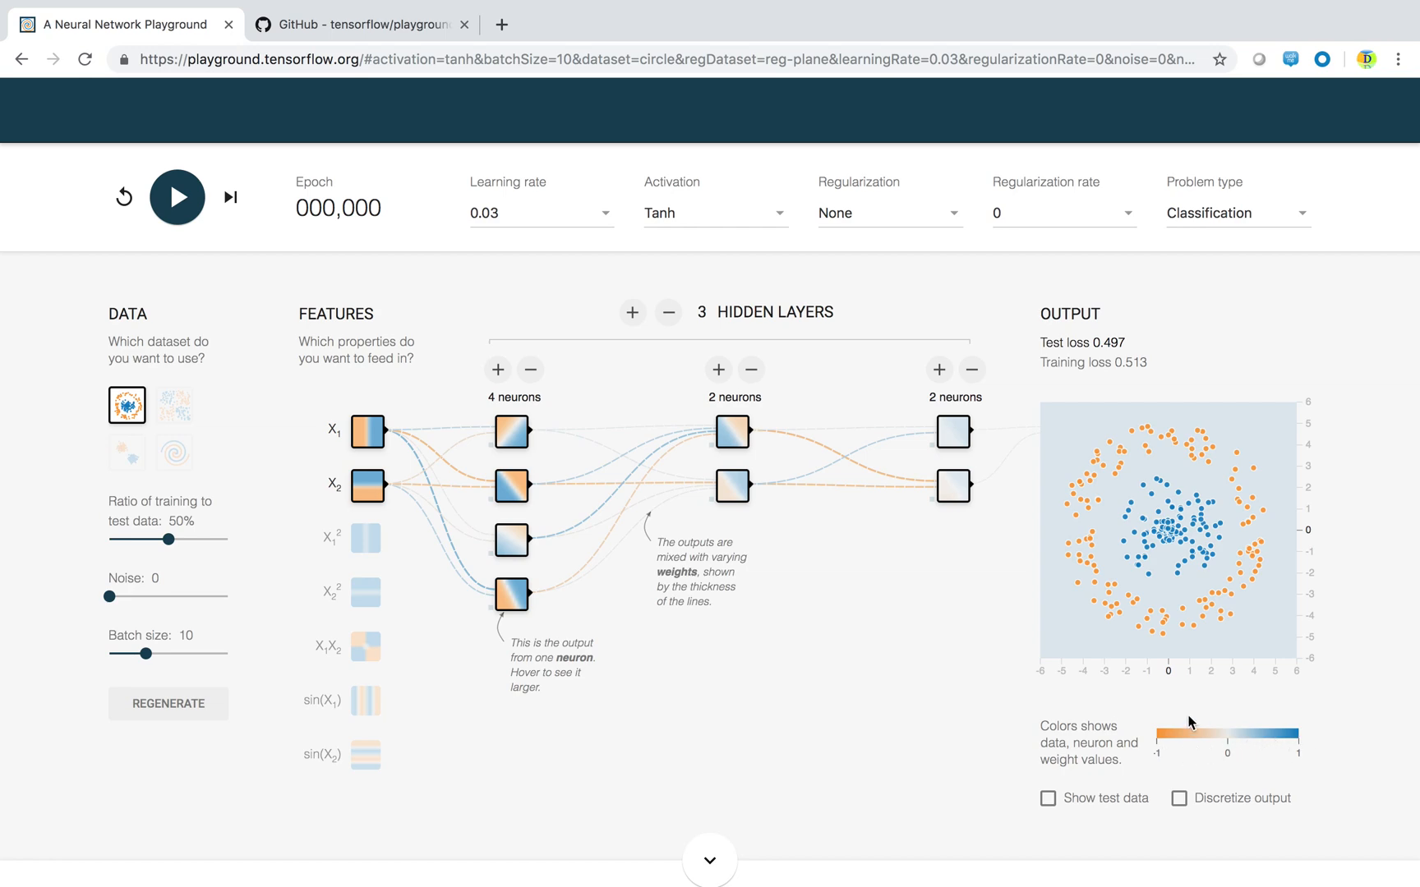
pyautogui.moveTo(715, 641)
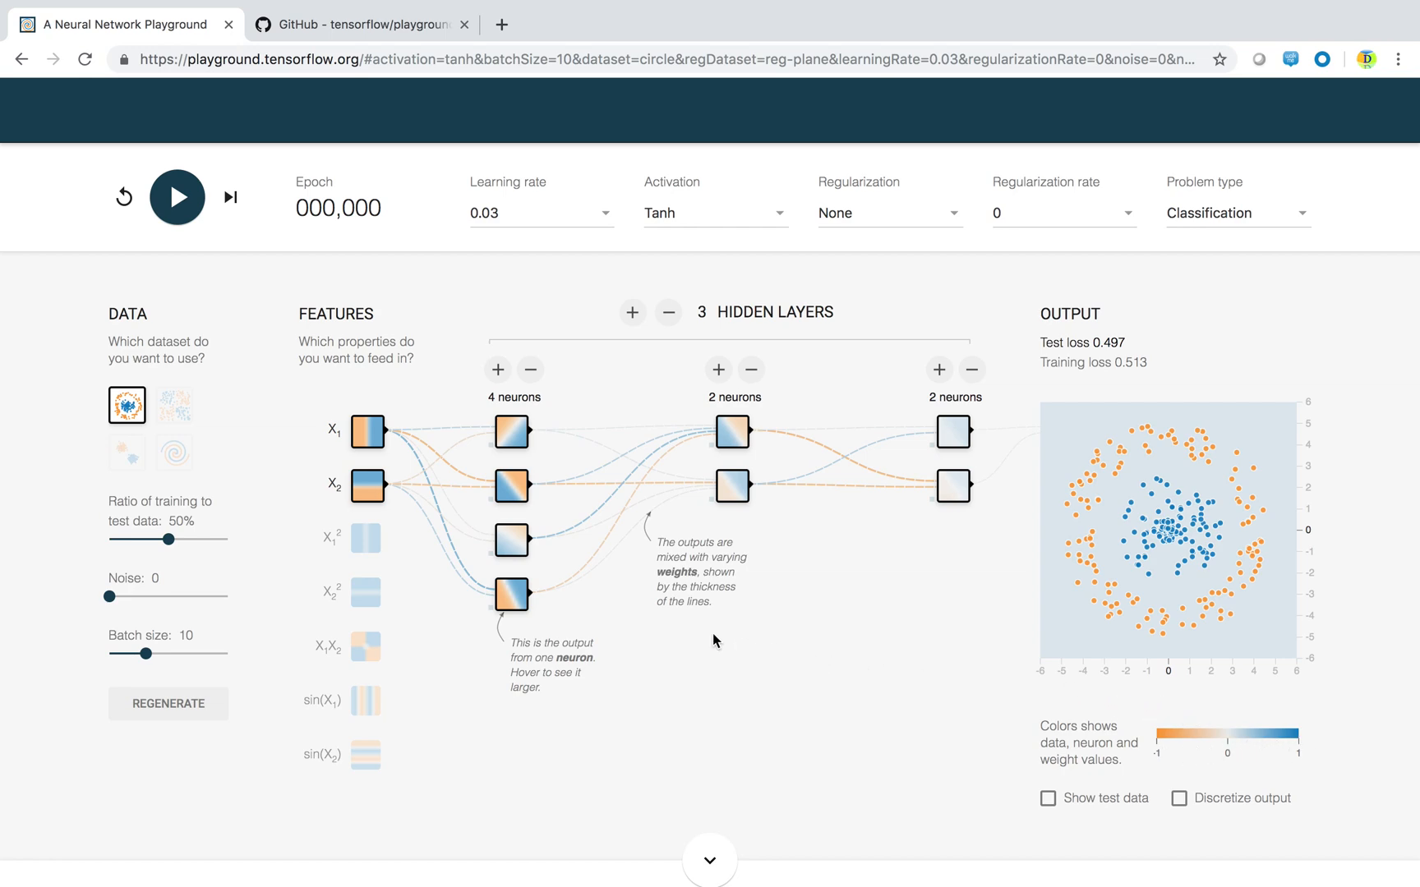
pyautogui.moveTo(350, 336)
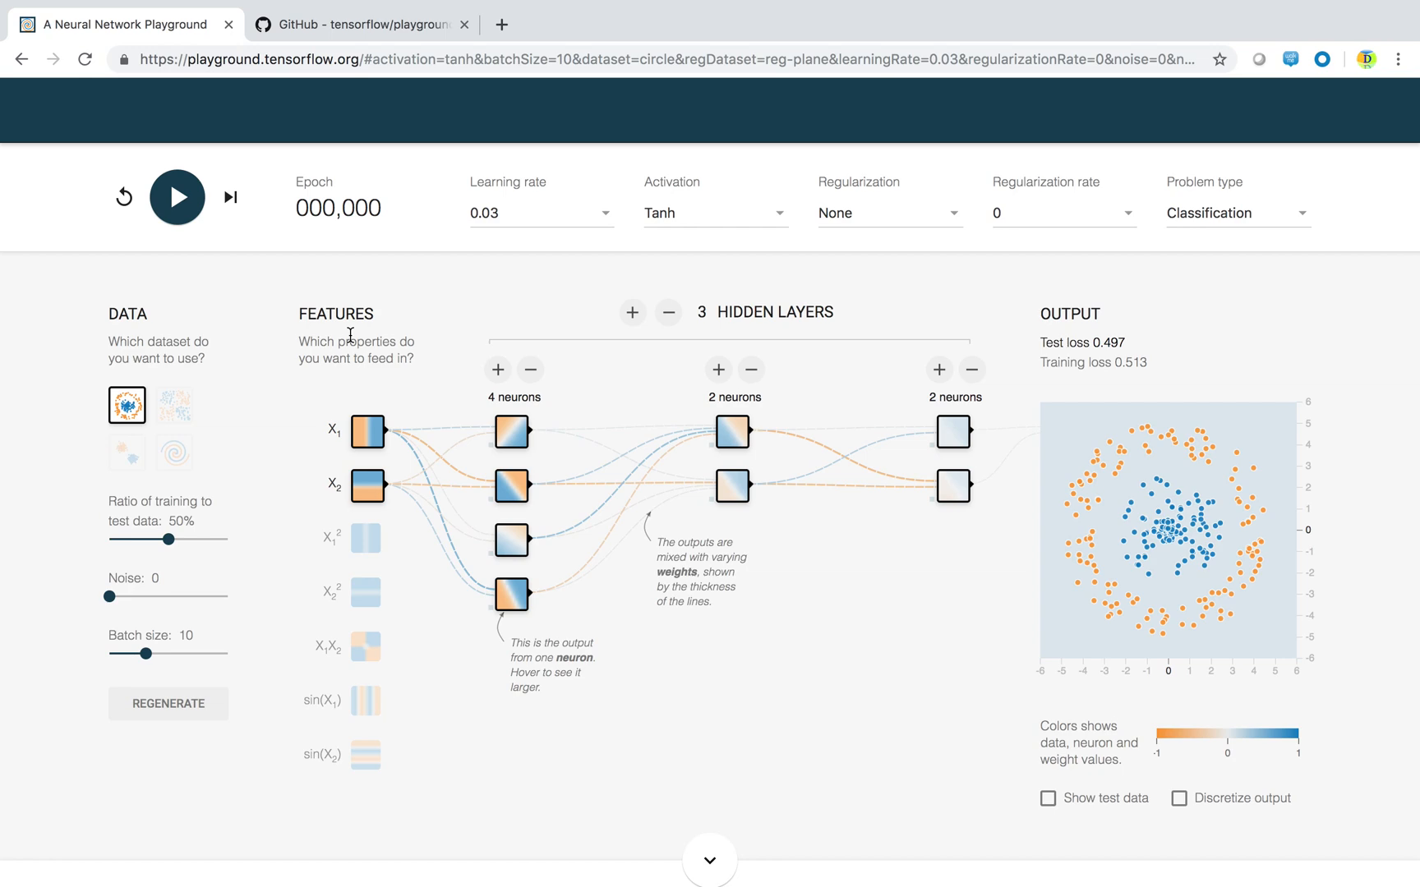
pyautogui.moveTo(436, 318)
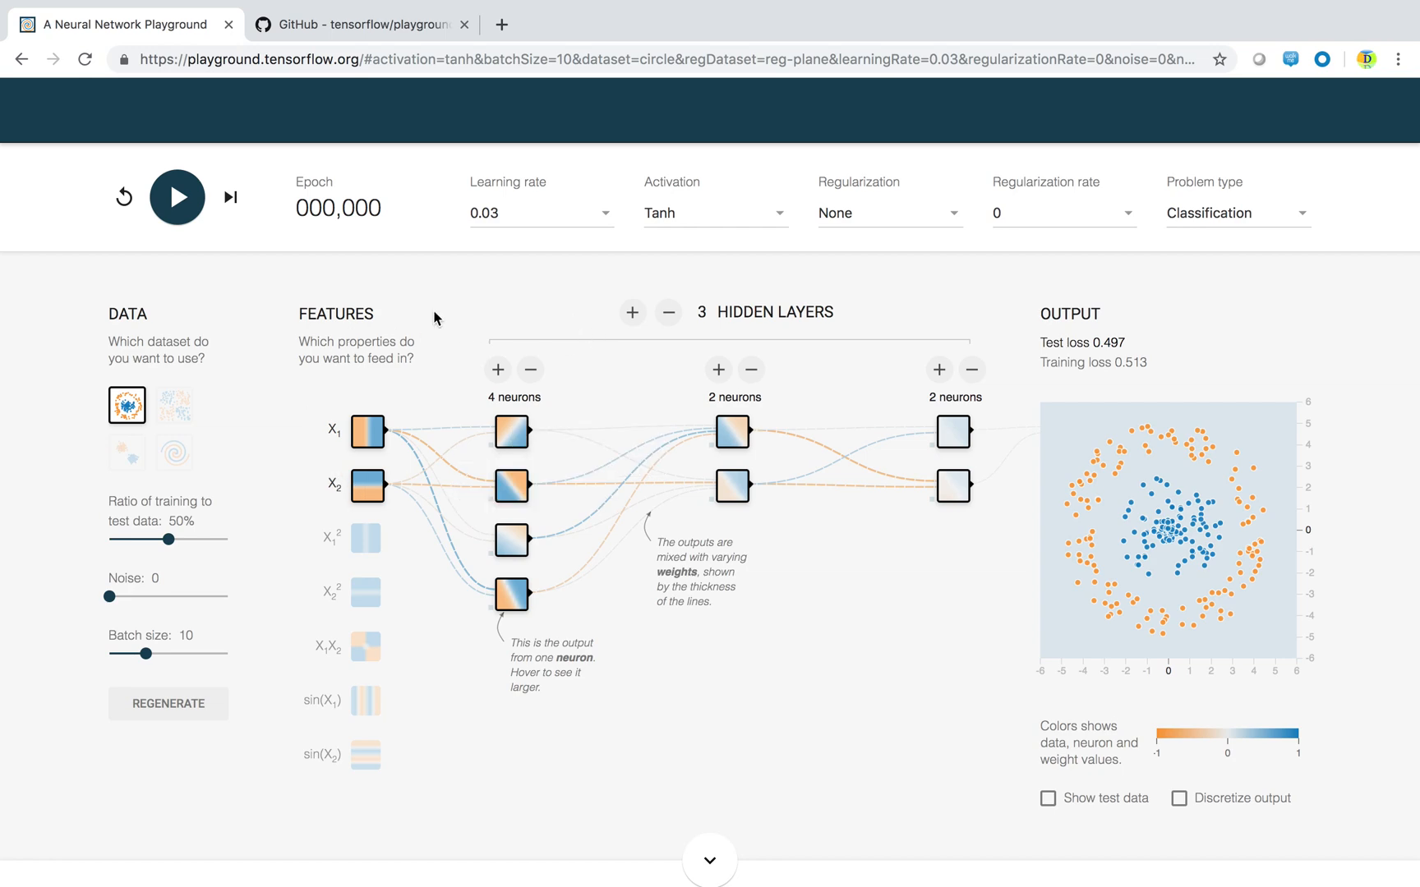
pyautogui.moveTo(909, 339)
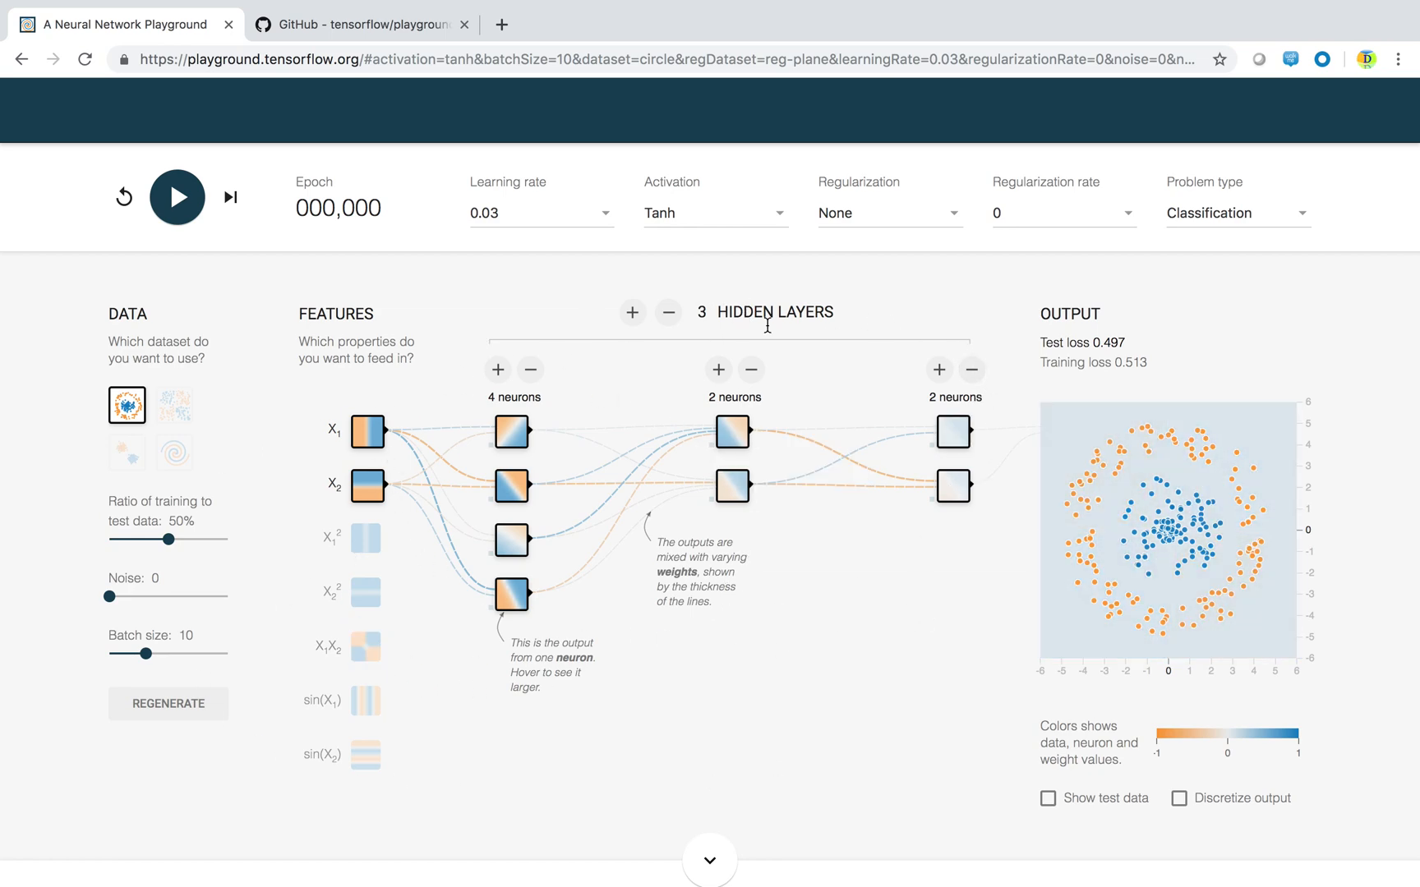
pyautogui.moveTo(350, 402)
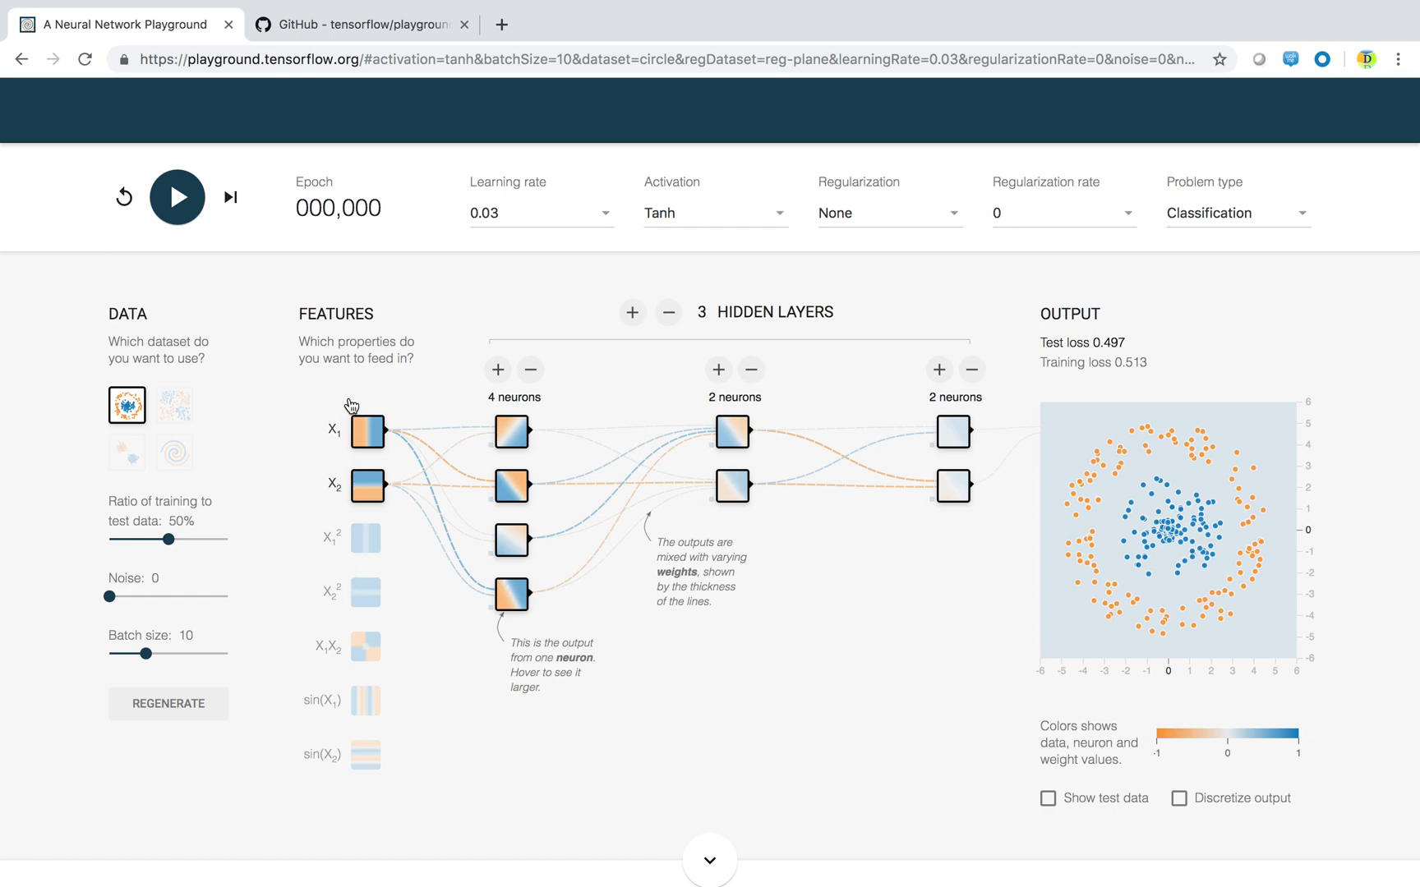
pyautogui.moveTo(351, 401)
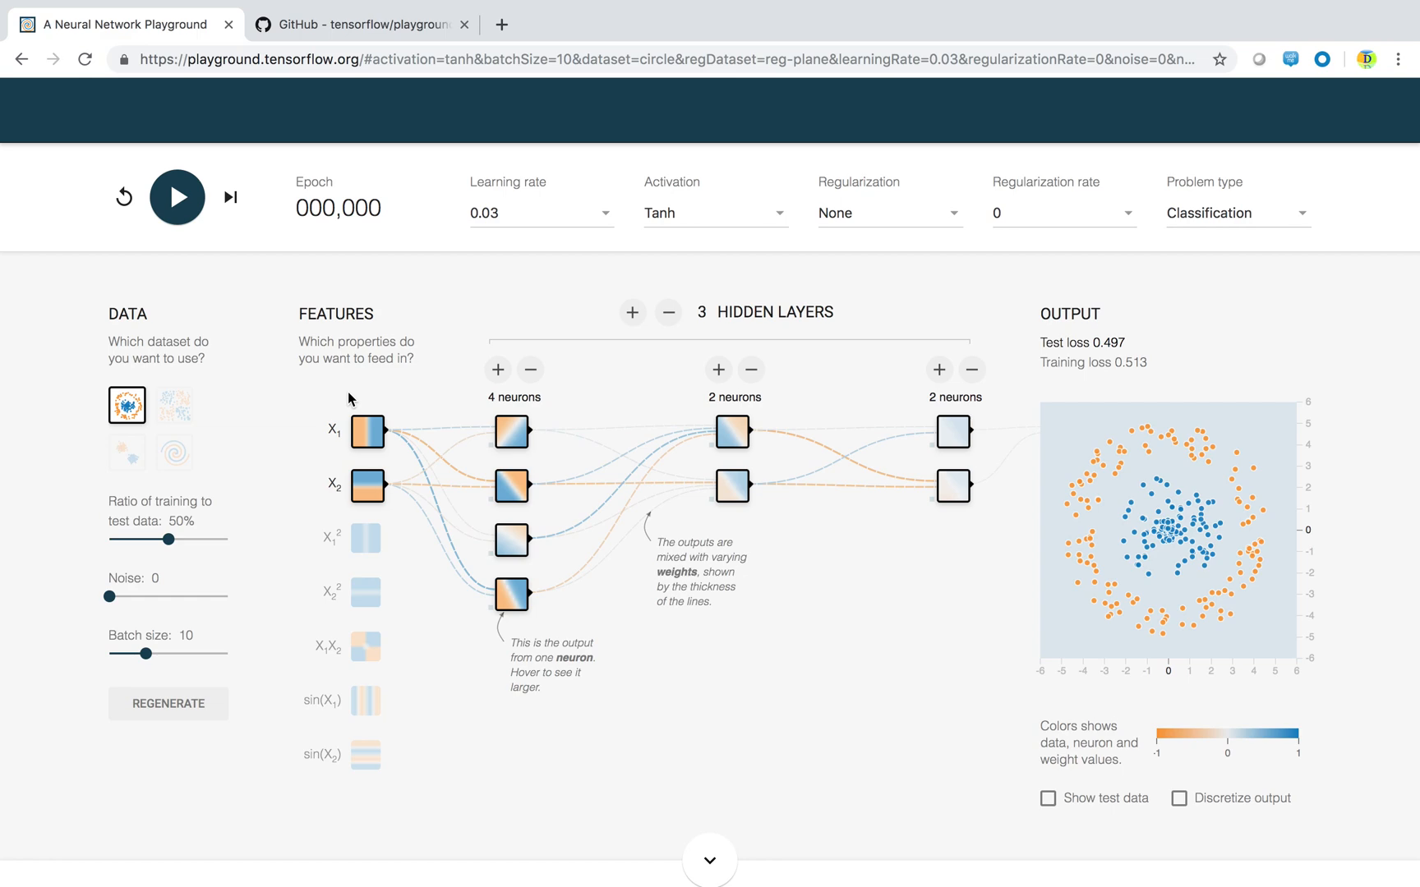
pyautogui.moveTo(301, 510)
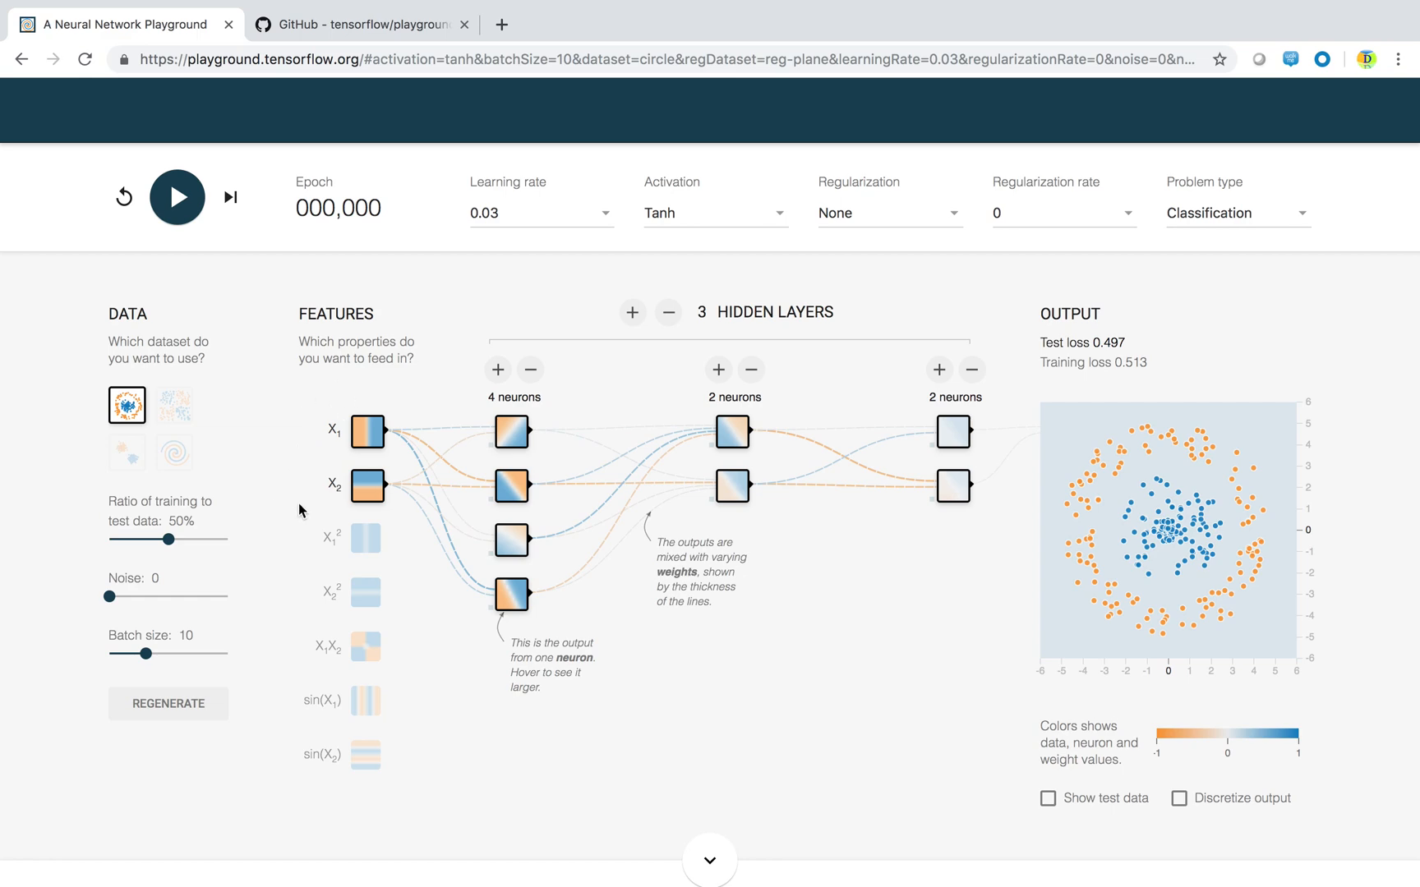
pyautogui.moveTo(309, 629)
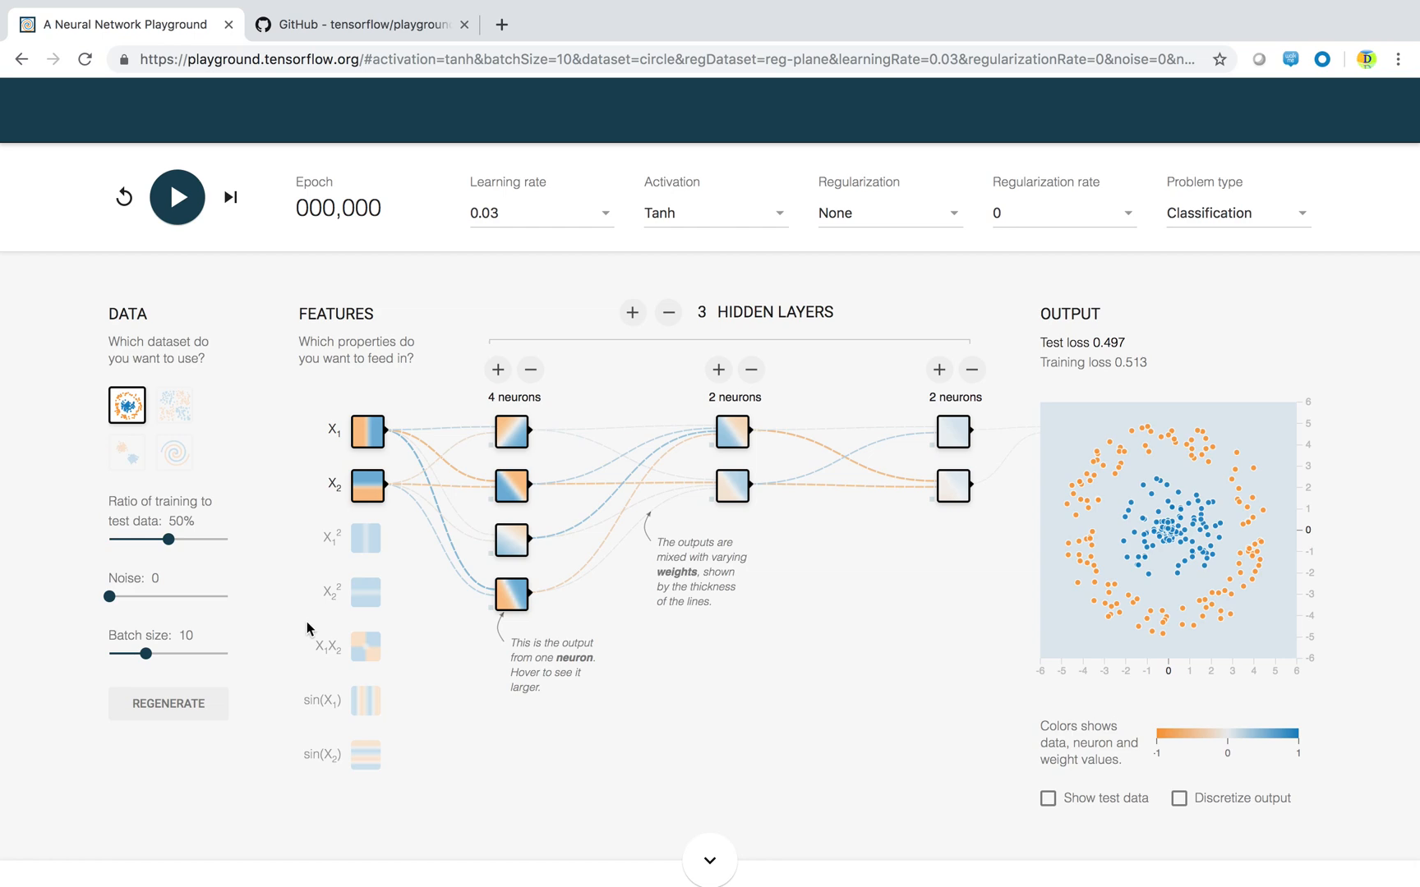
pyautogui.moveTo(307, 720)
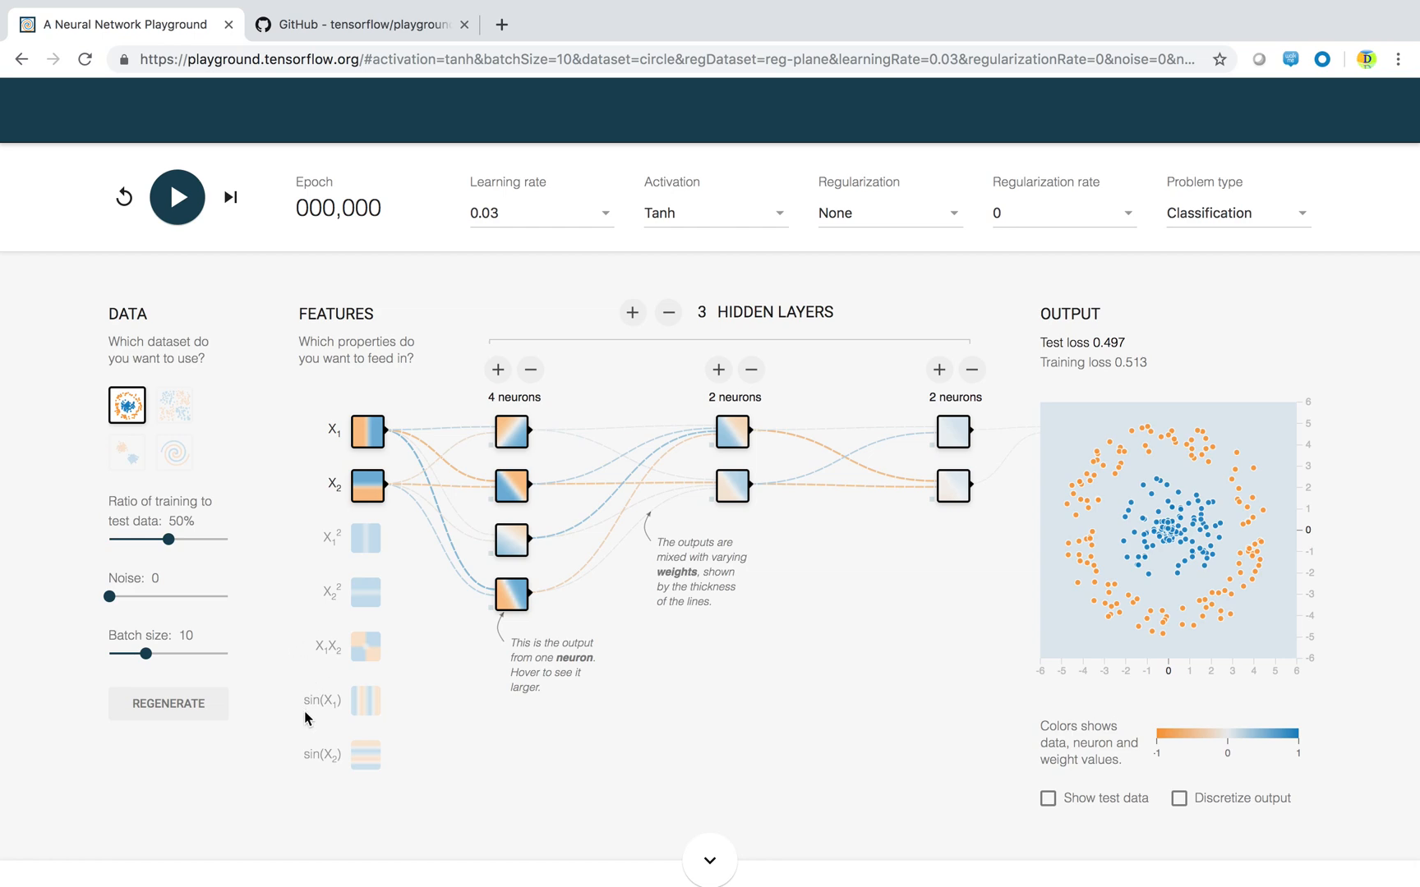
pyautogui.moveTo(326, 787)
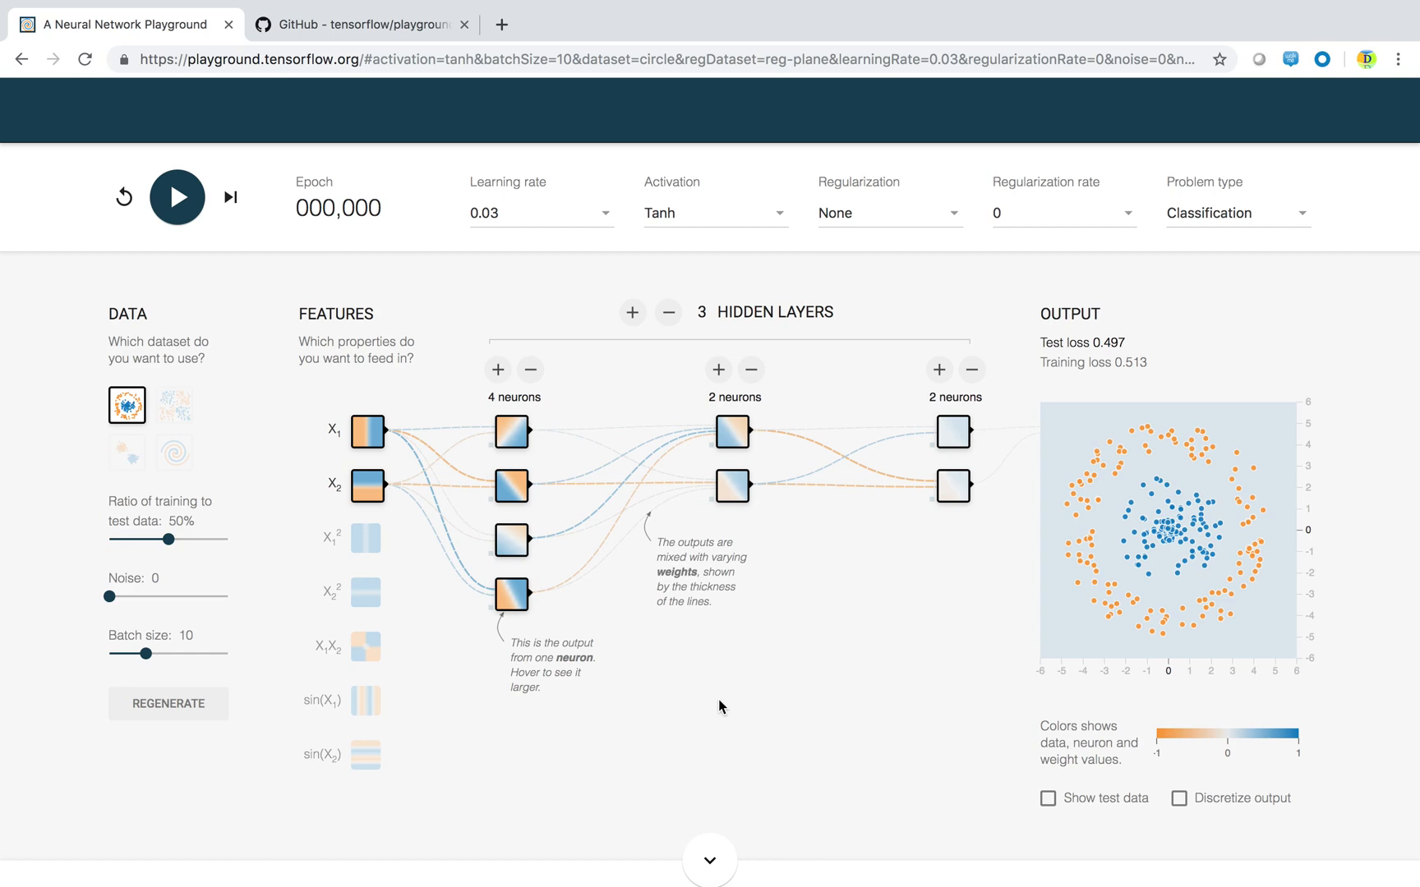
pyautogui.moveTo(749, 687)
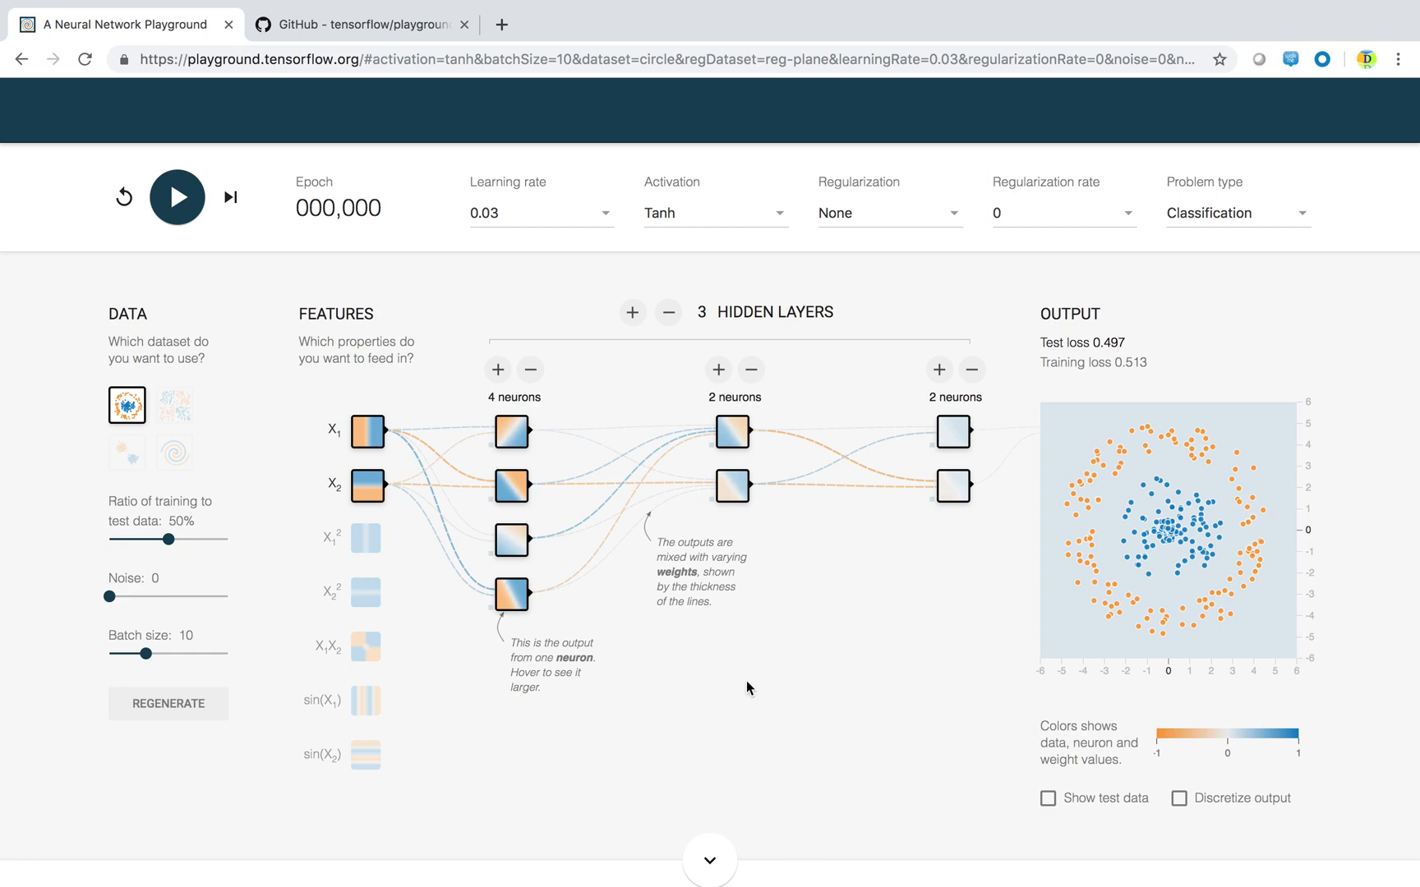
pyautogui.moveTo(512, 604)
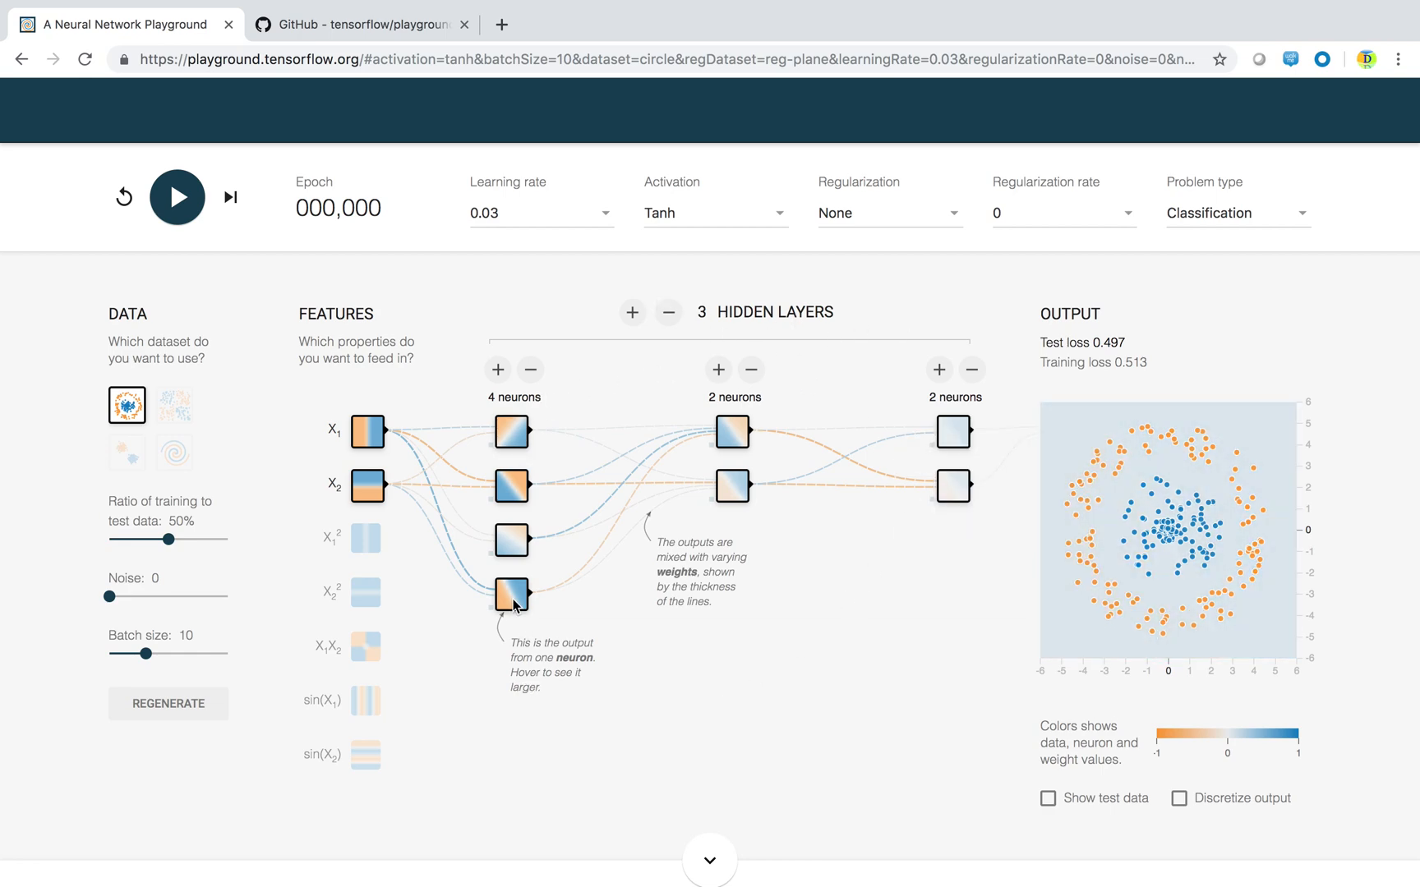
pyautogui.moveTo(691, 706)
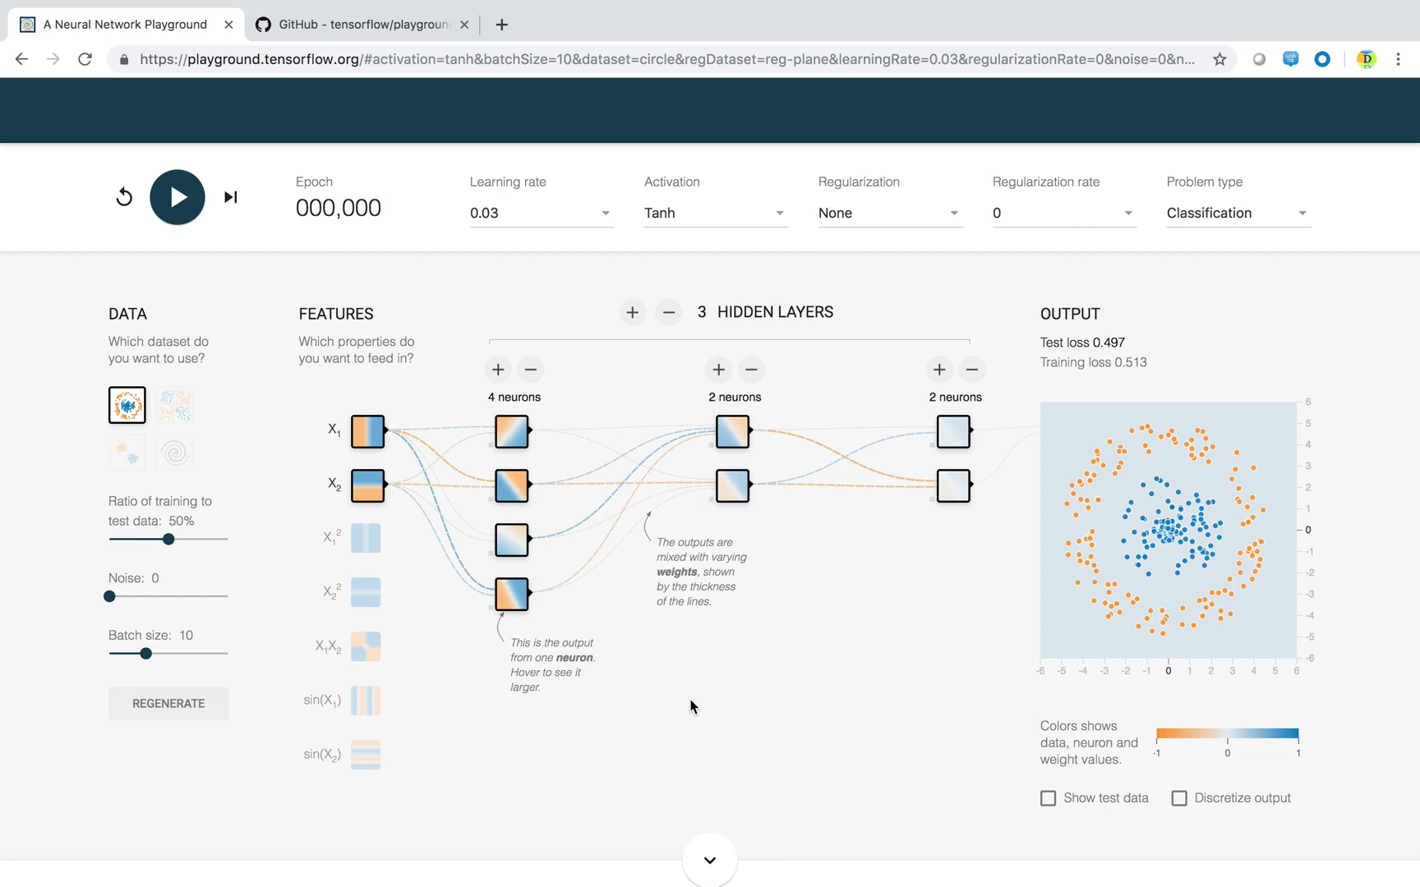
pyautogui.moveTo(576, 470)
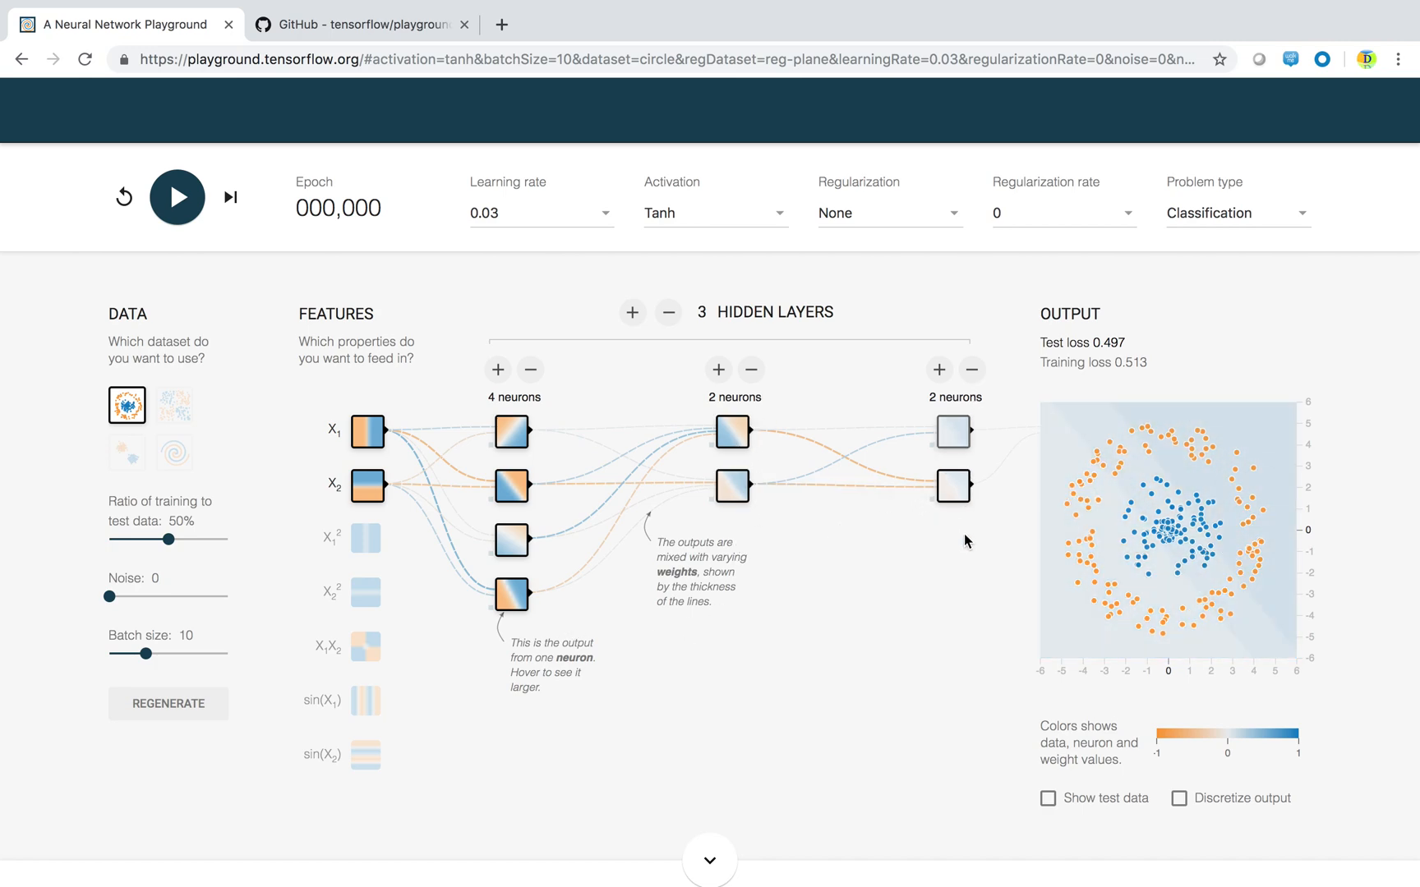
# - Add, remove, then re-add a neuron so the second hidden layer has three
pyautogui.click(717, 370)
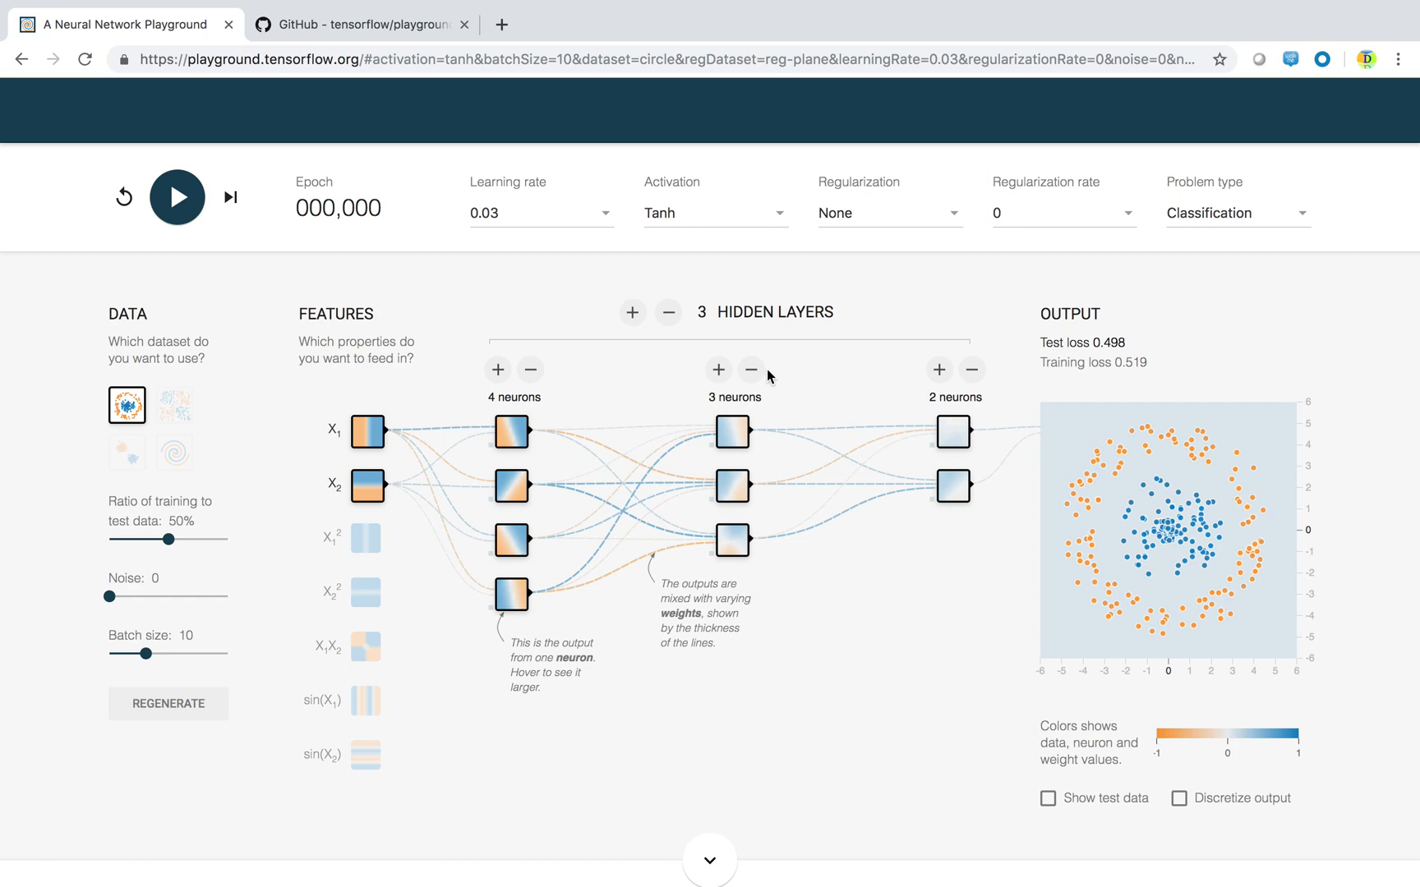
pyautogui.click(751, 369)
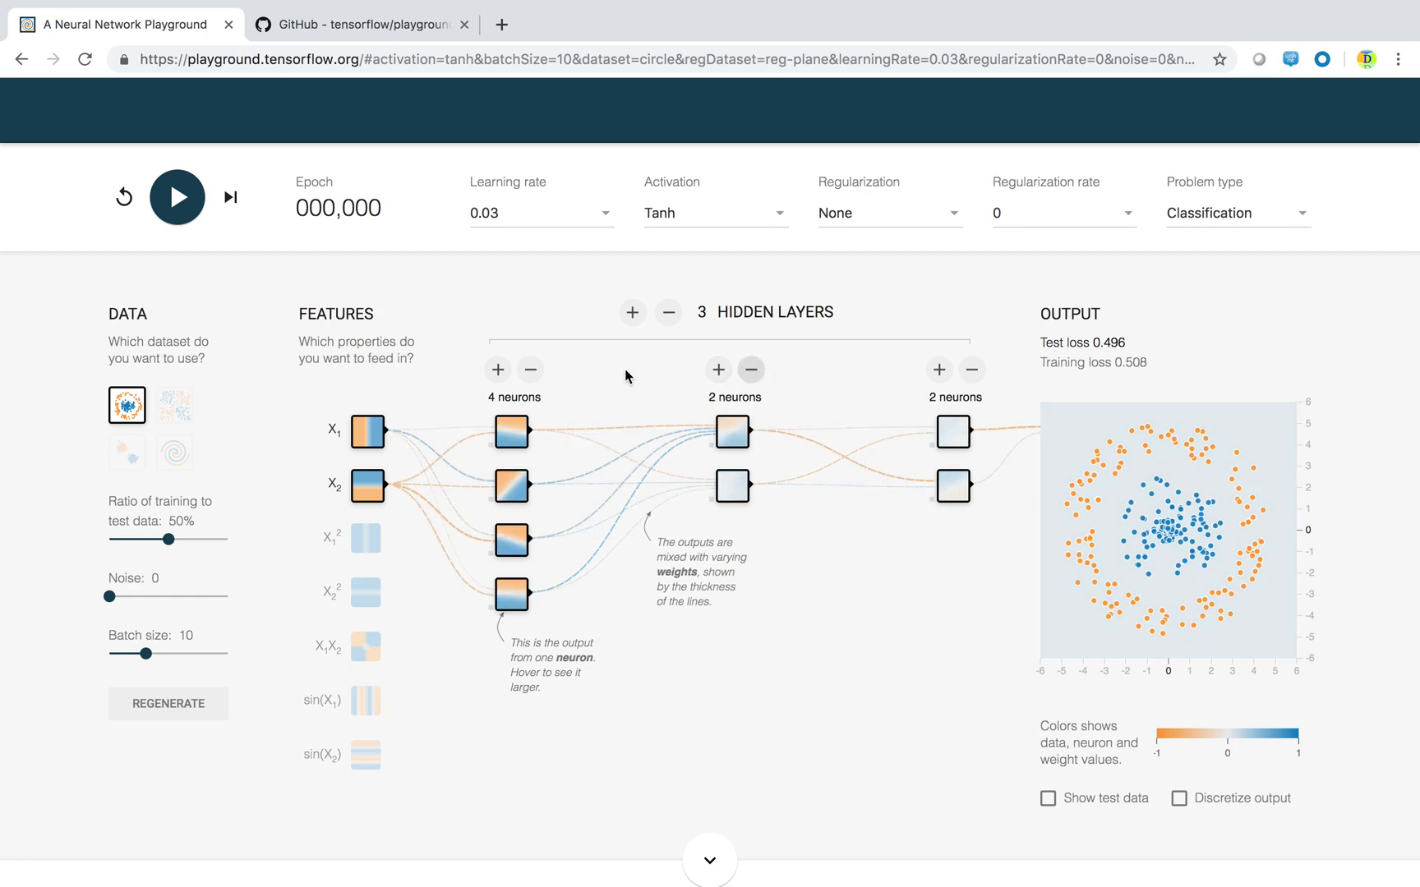
pyautogui.click(718, 369)
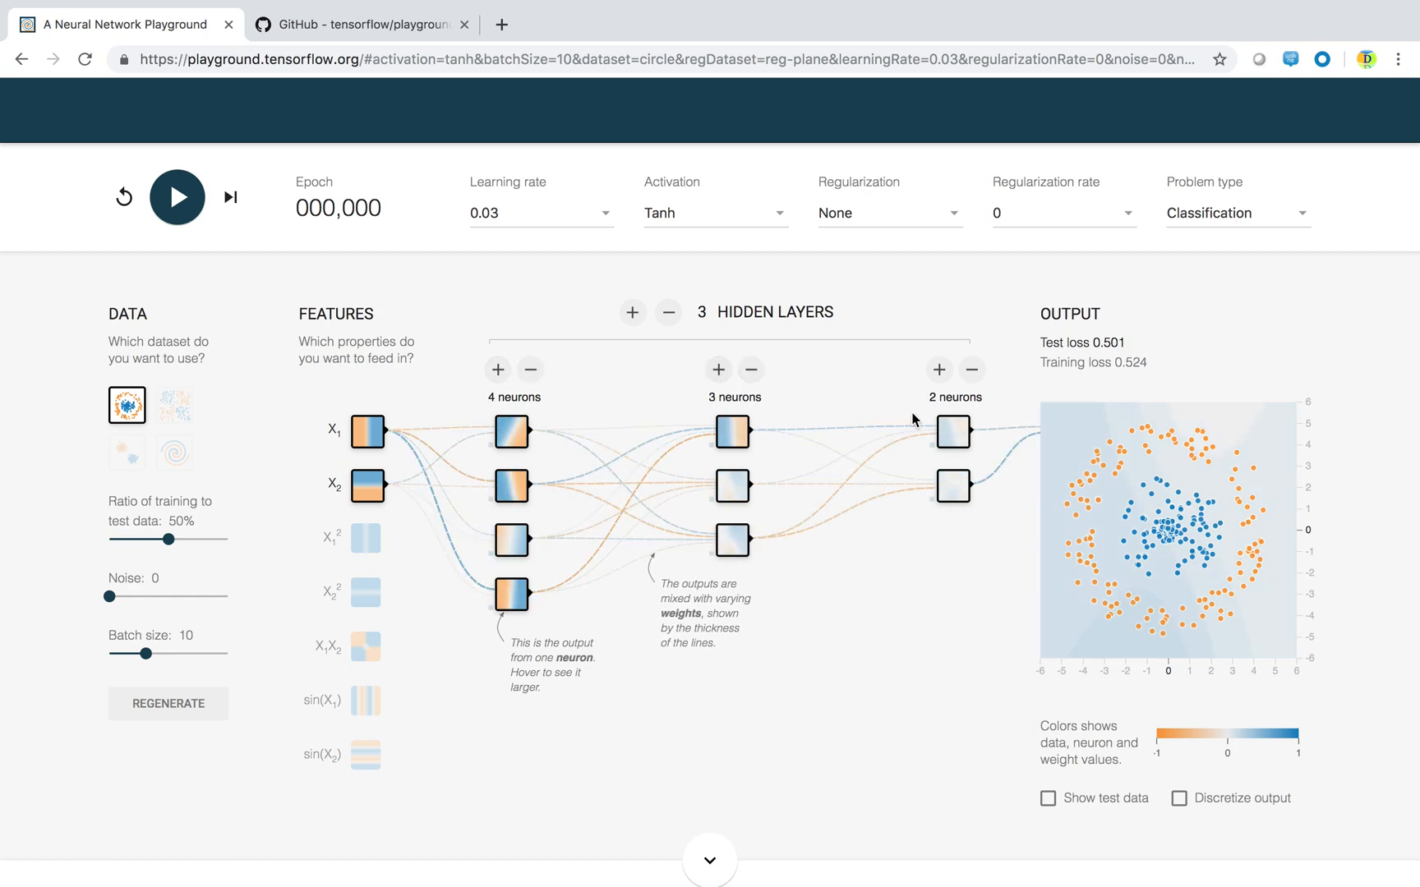
pyautogui.moveTo(919, 384)
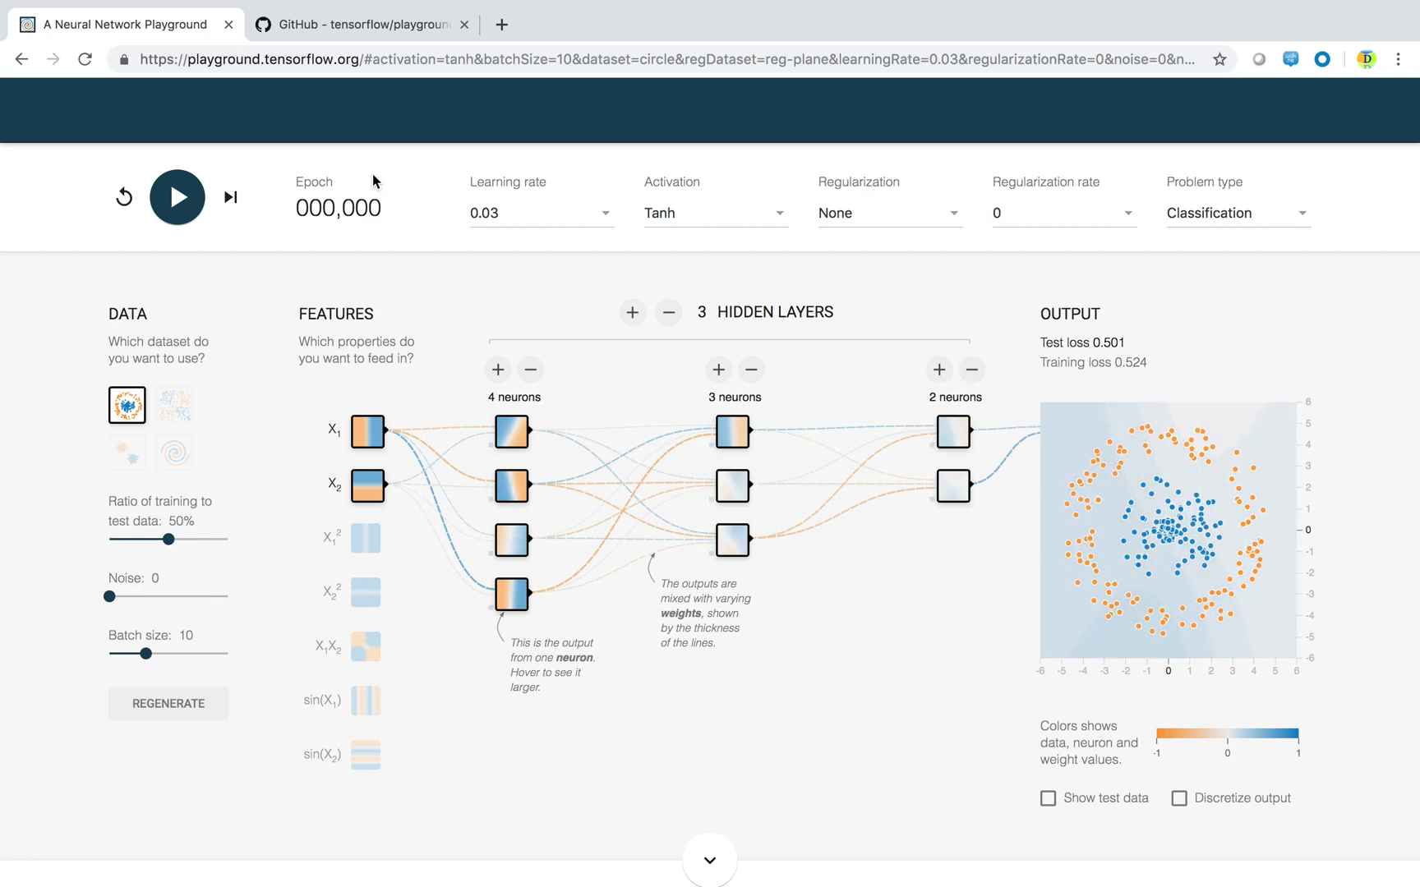
pyautogui.moveTo(350, 618)
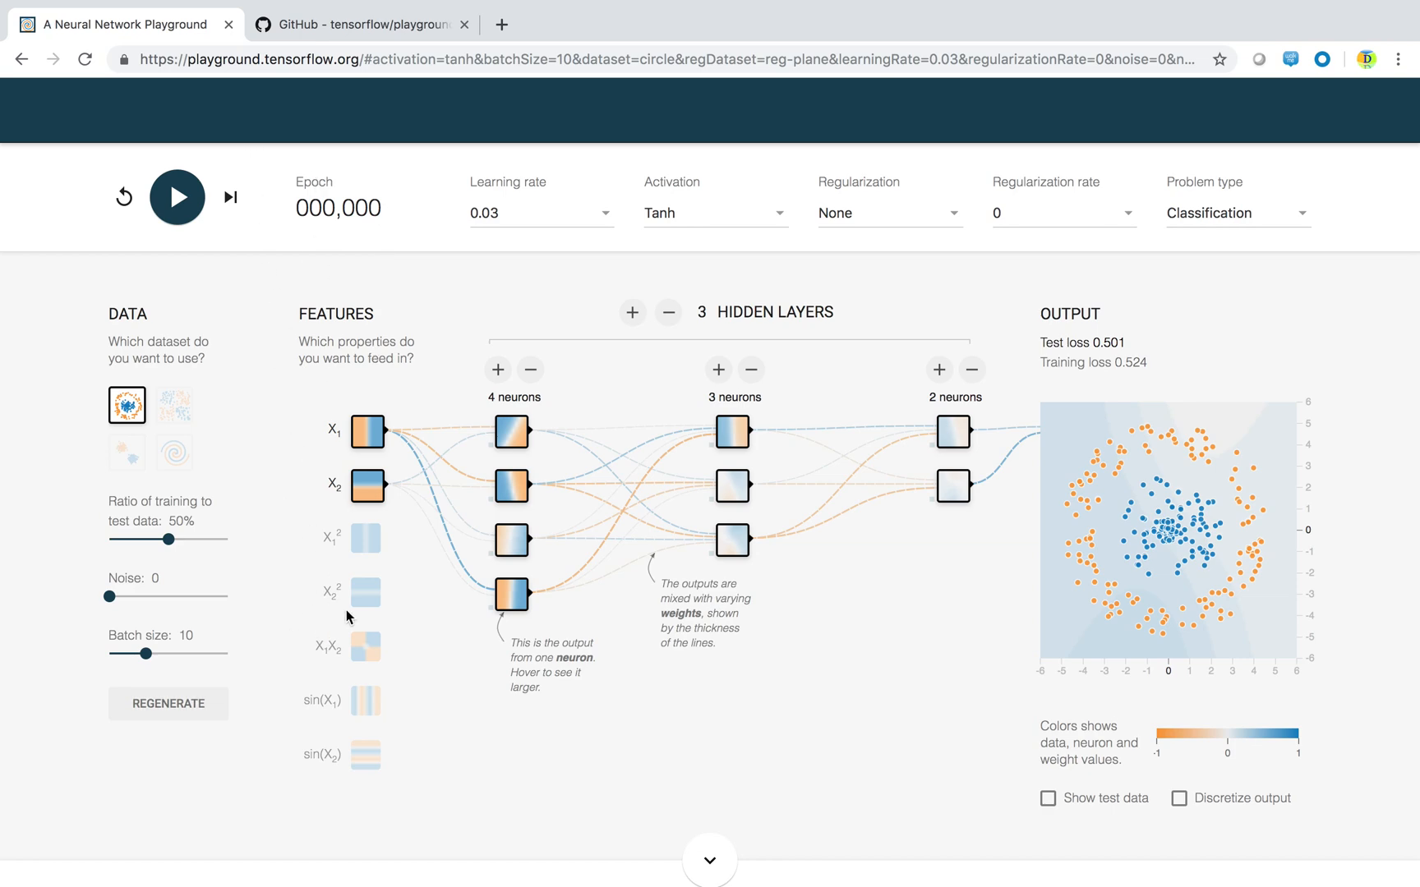
pyautogui.moveTo(523, 662)
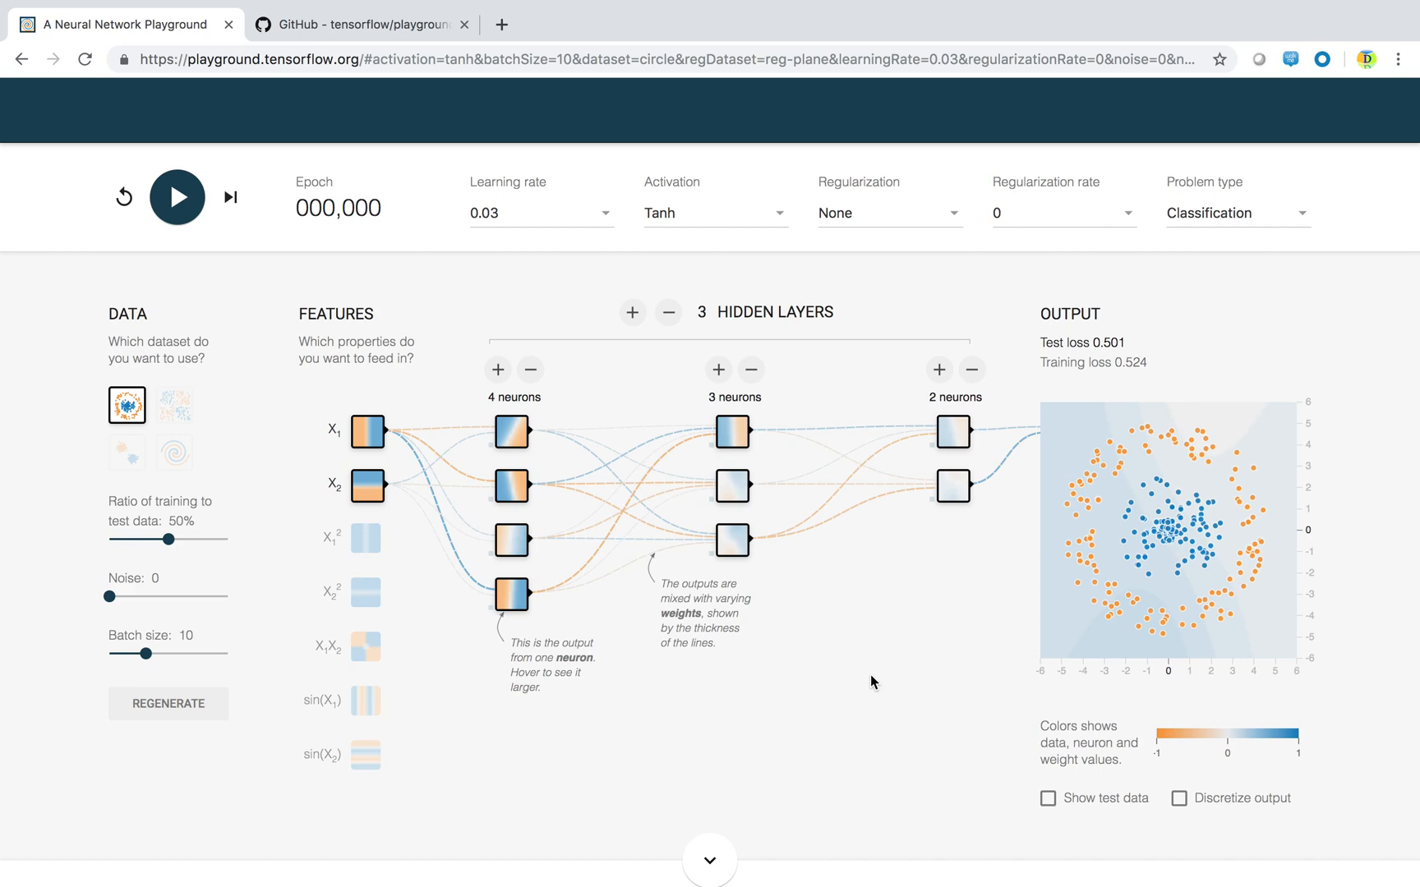
pyautogui.moveTo(835, 617)
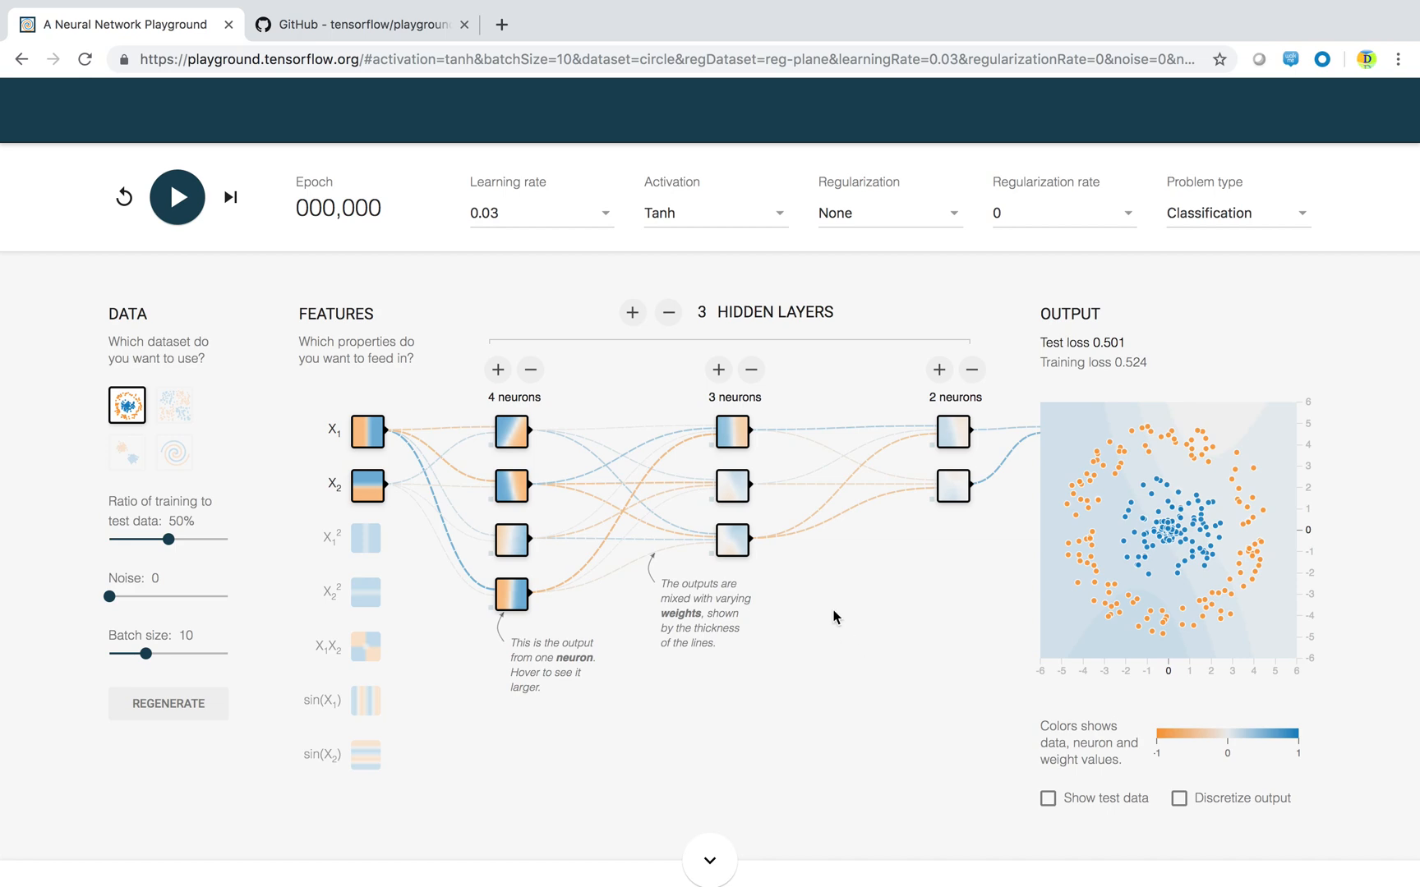
# - Add hidden layers up to six, then remove layers until two remain (4 and 3 neurons)
pyautogui.click(632, 312)
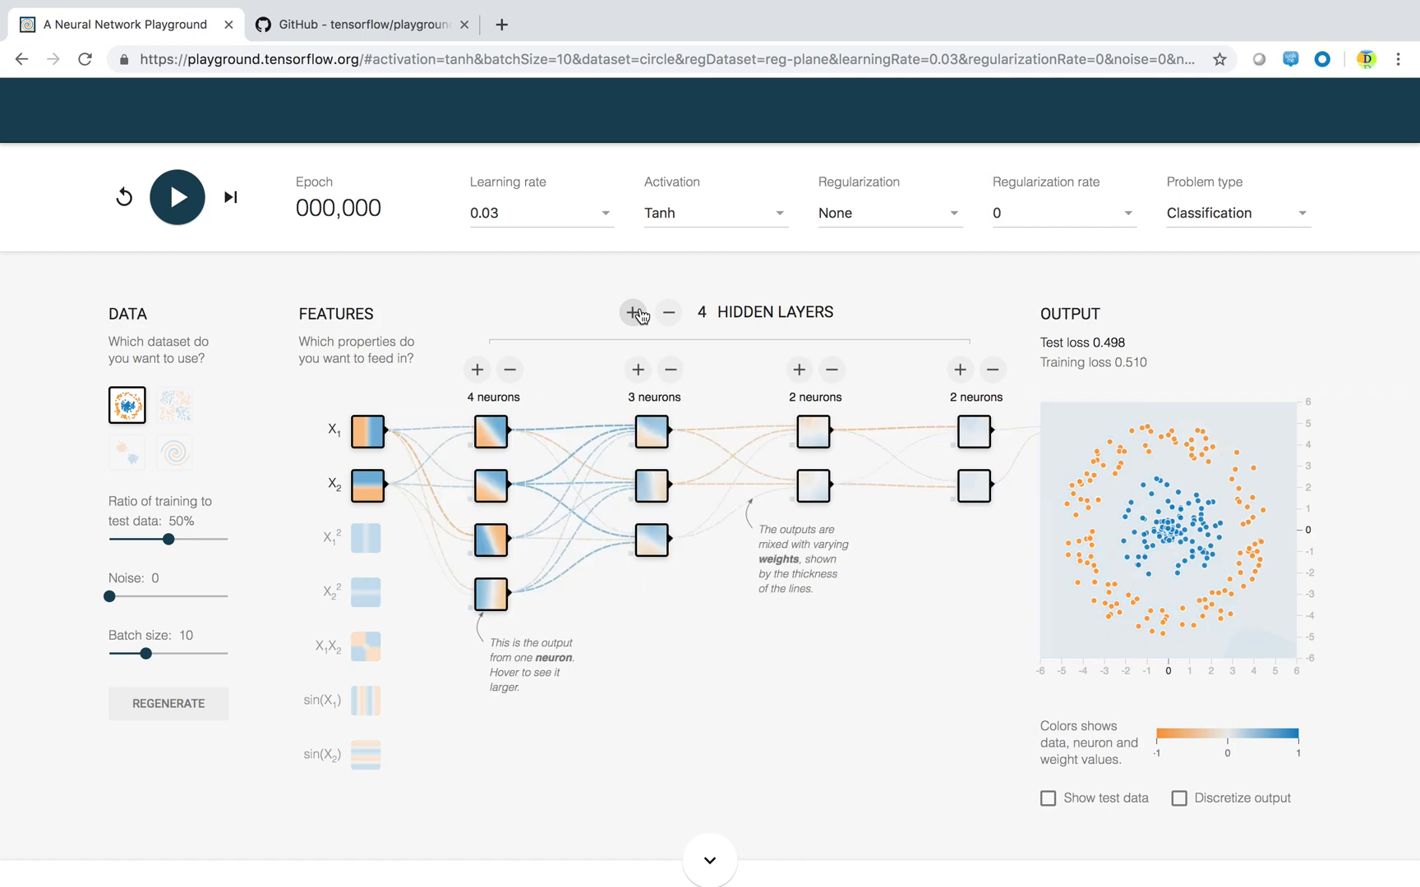
pyautogui.click(634, 313)
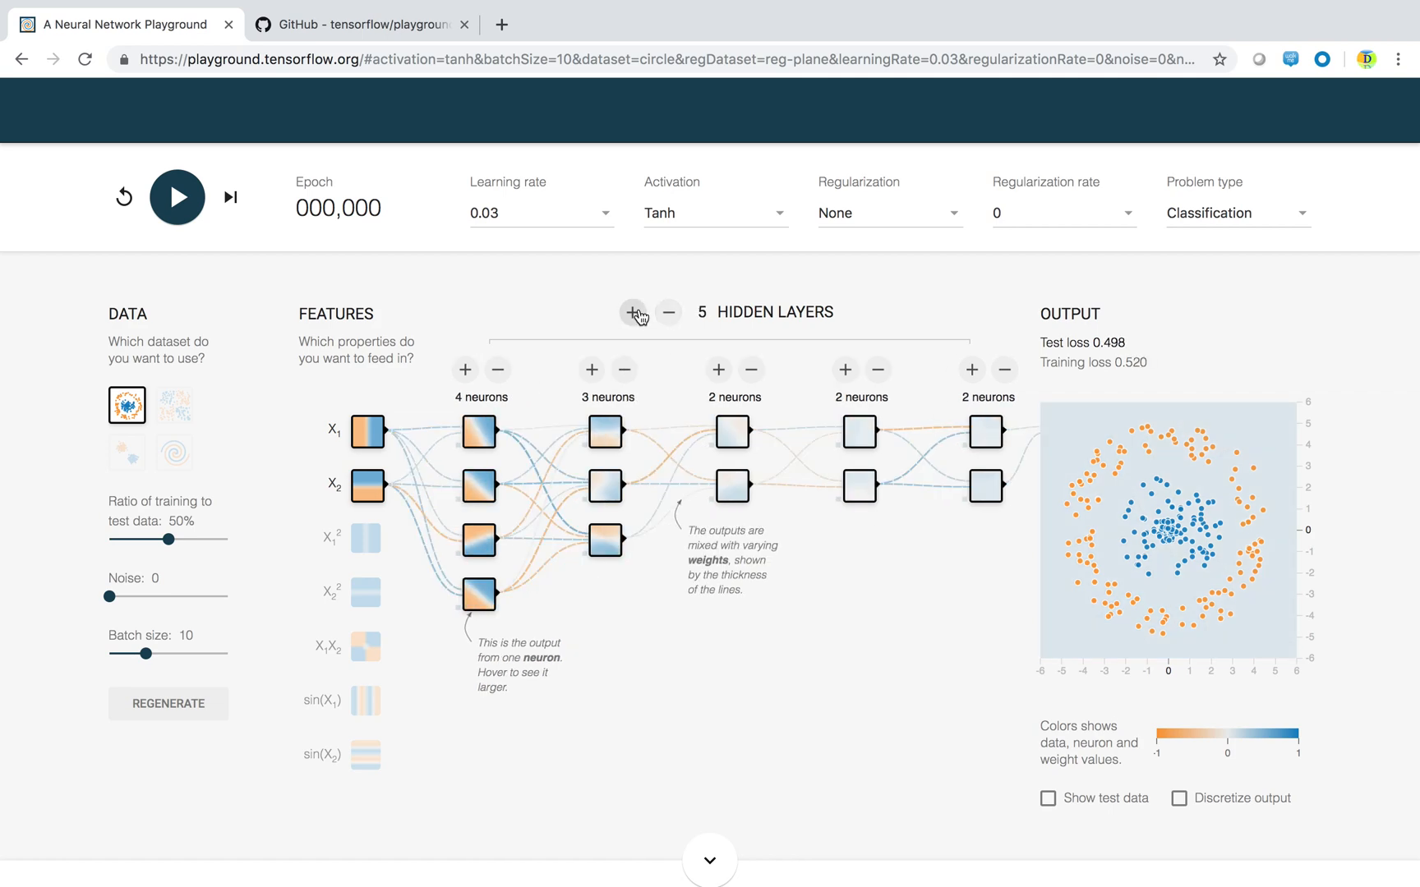
pyautogui.click(633, 311)
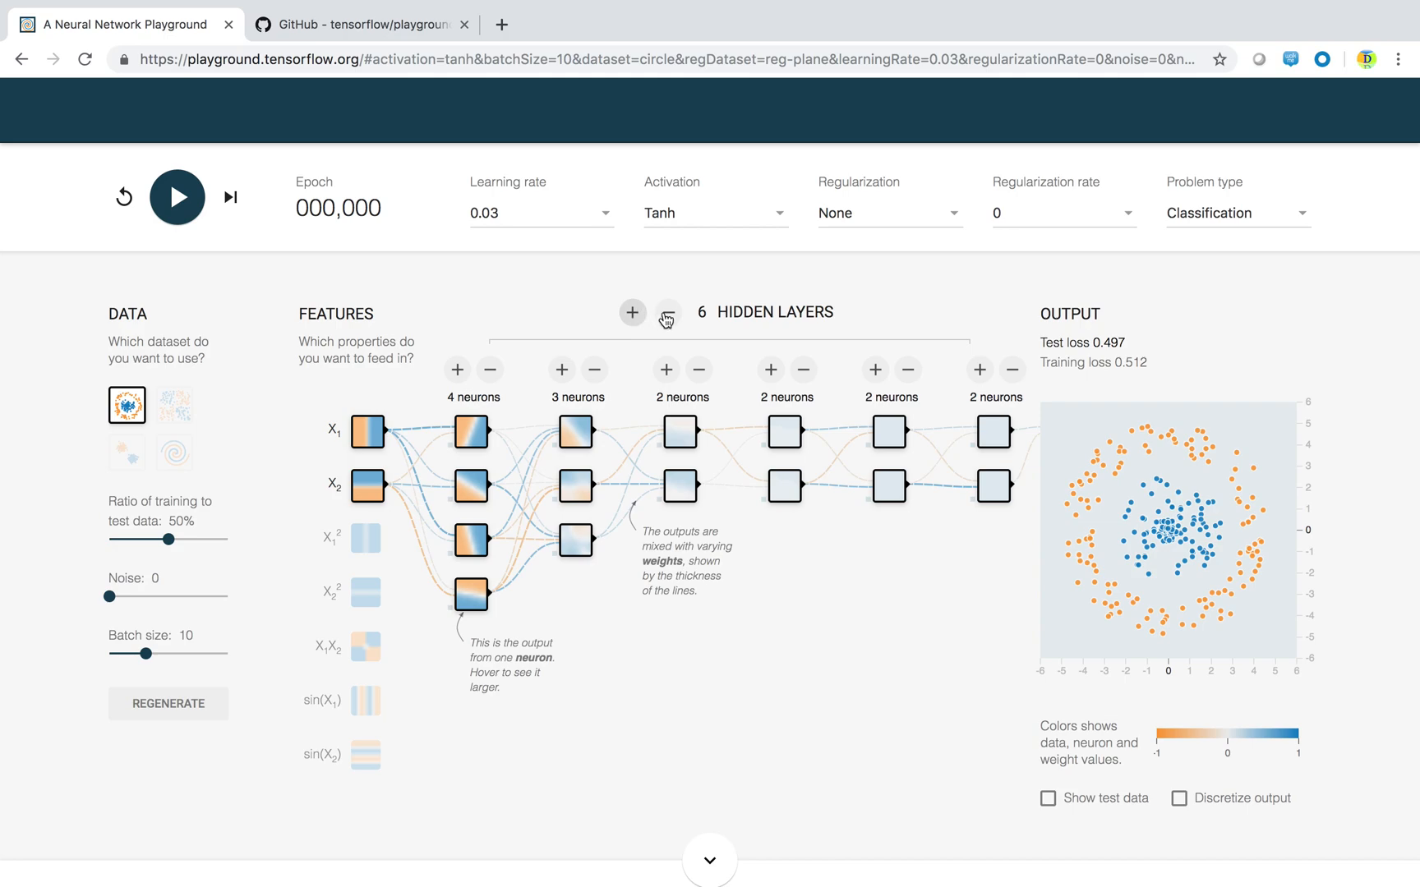
pyautogui.click(667, 312)
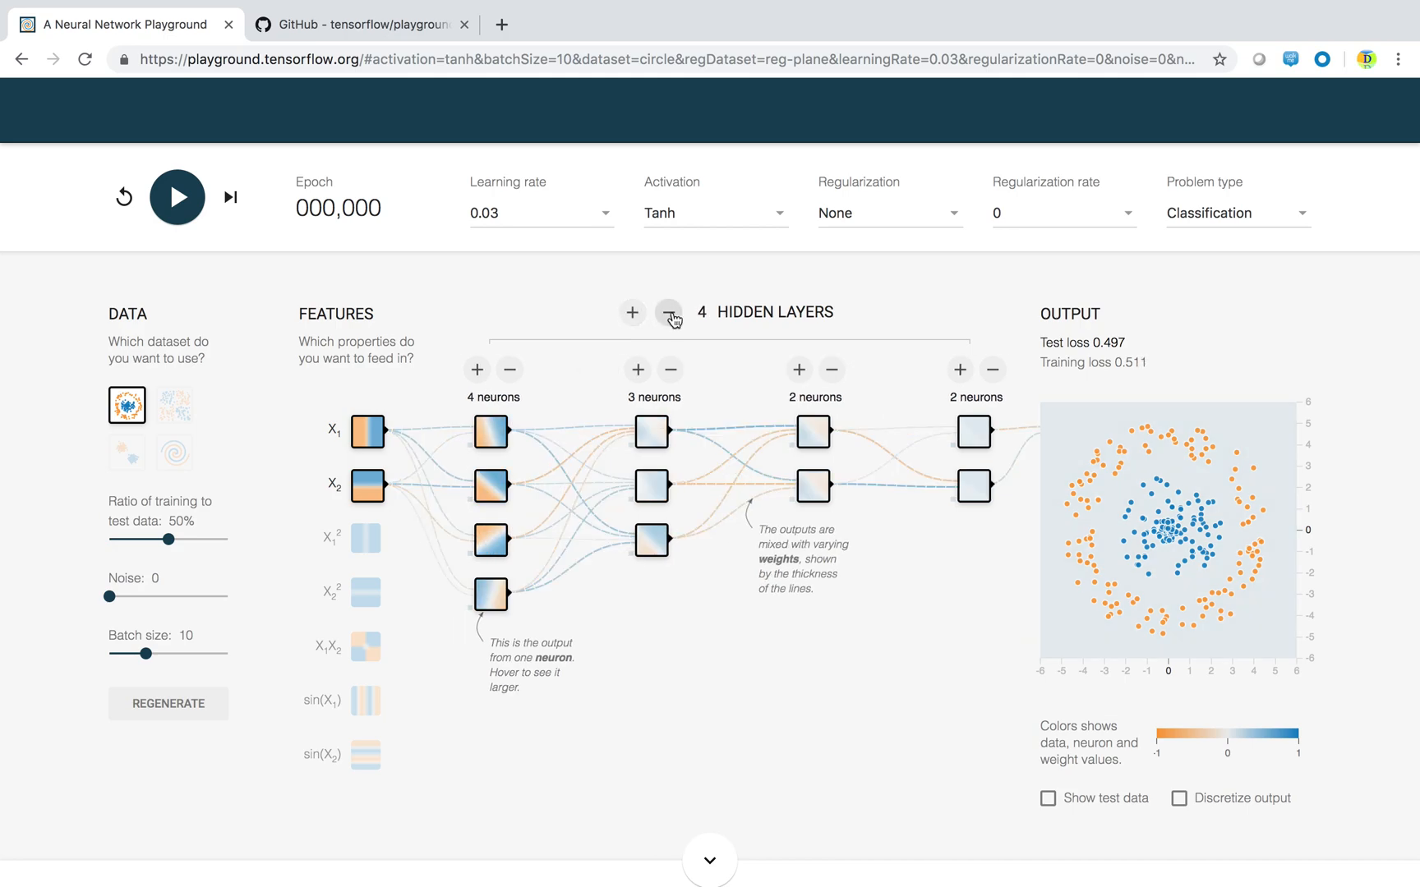
pyautogui.click(669, 313)
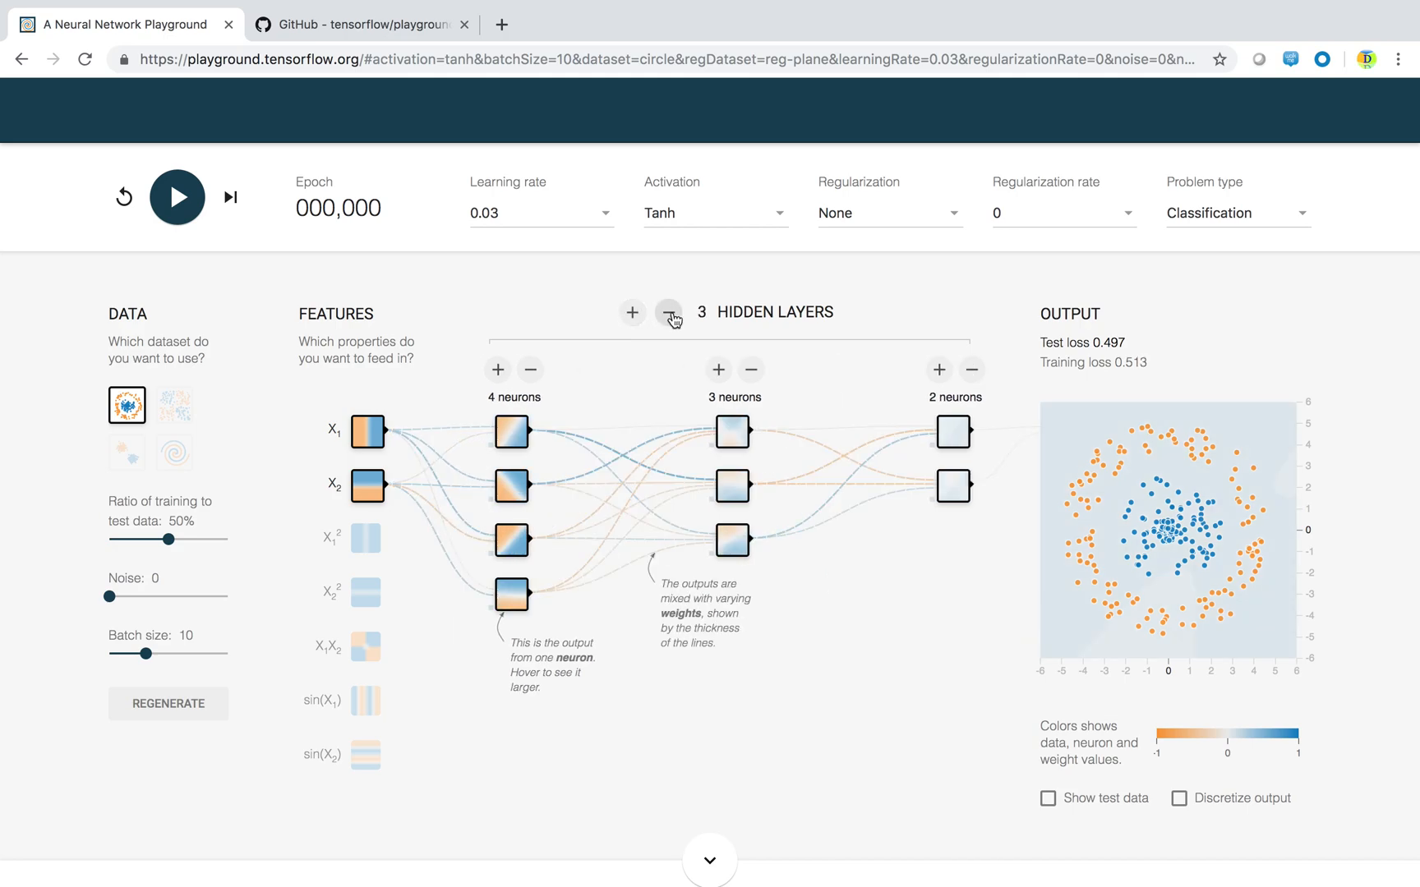
pyautogui.click(669, 312)
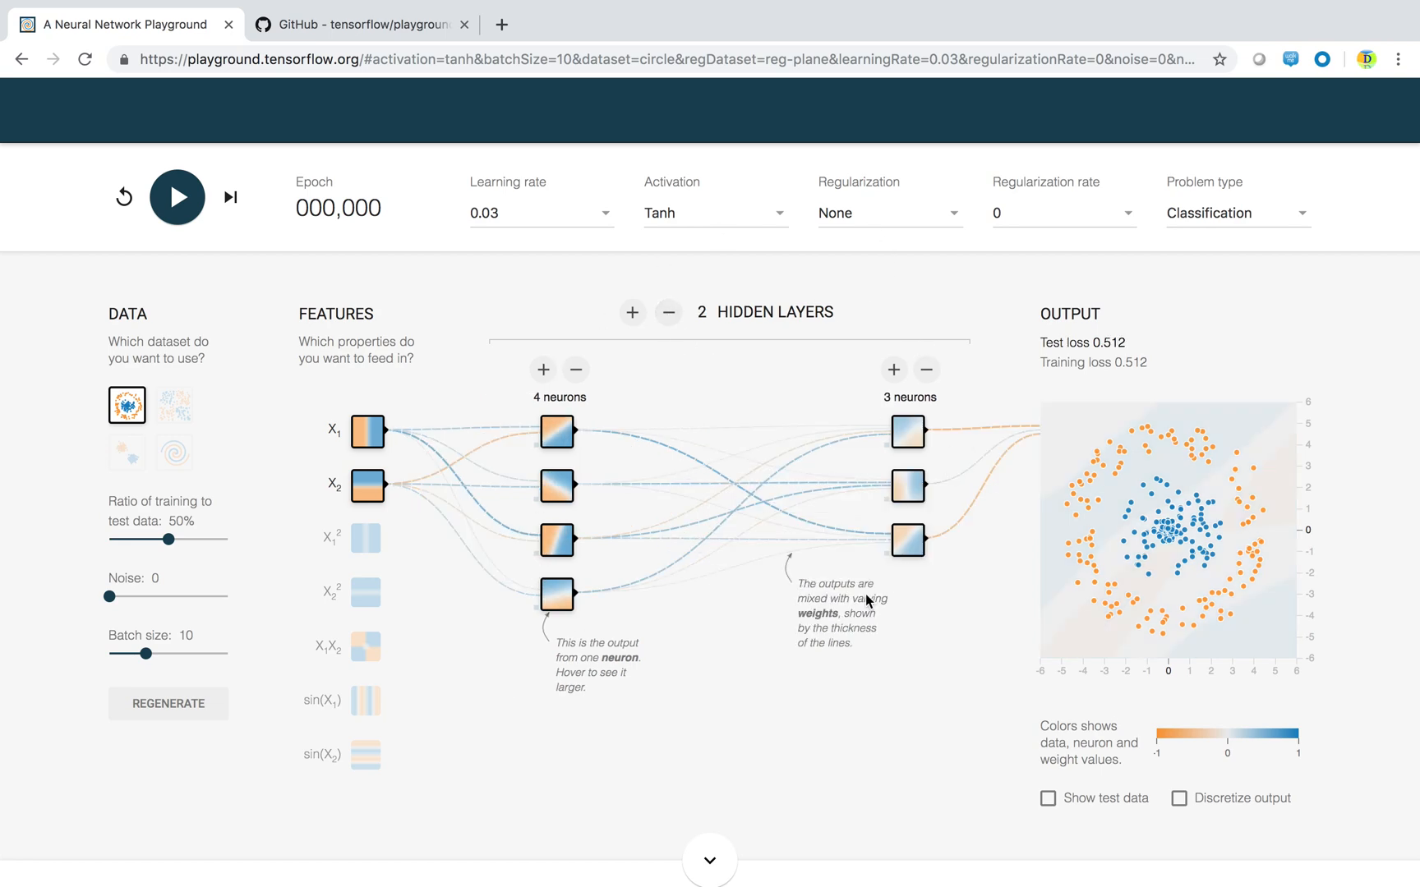
pyautogui.moveTo(367, 433)
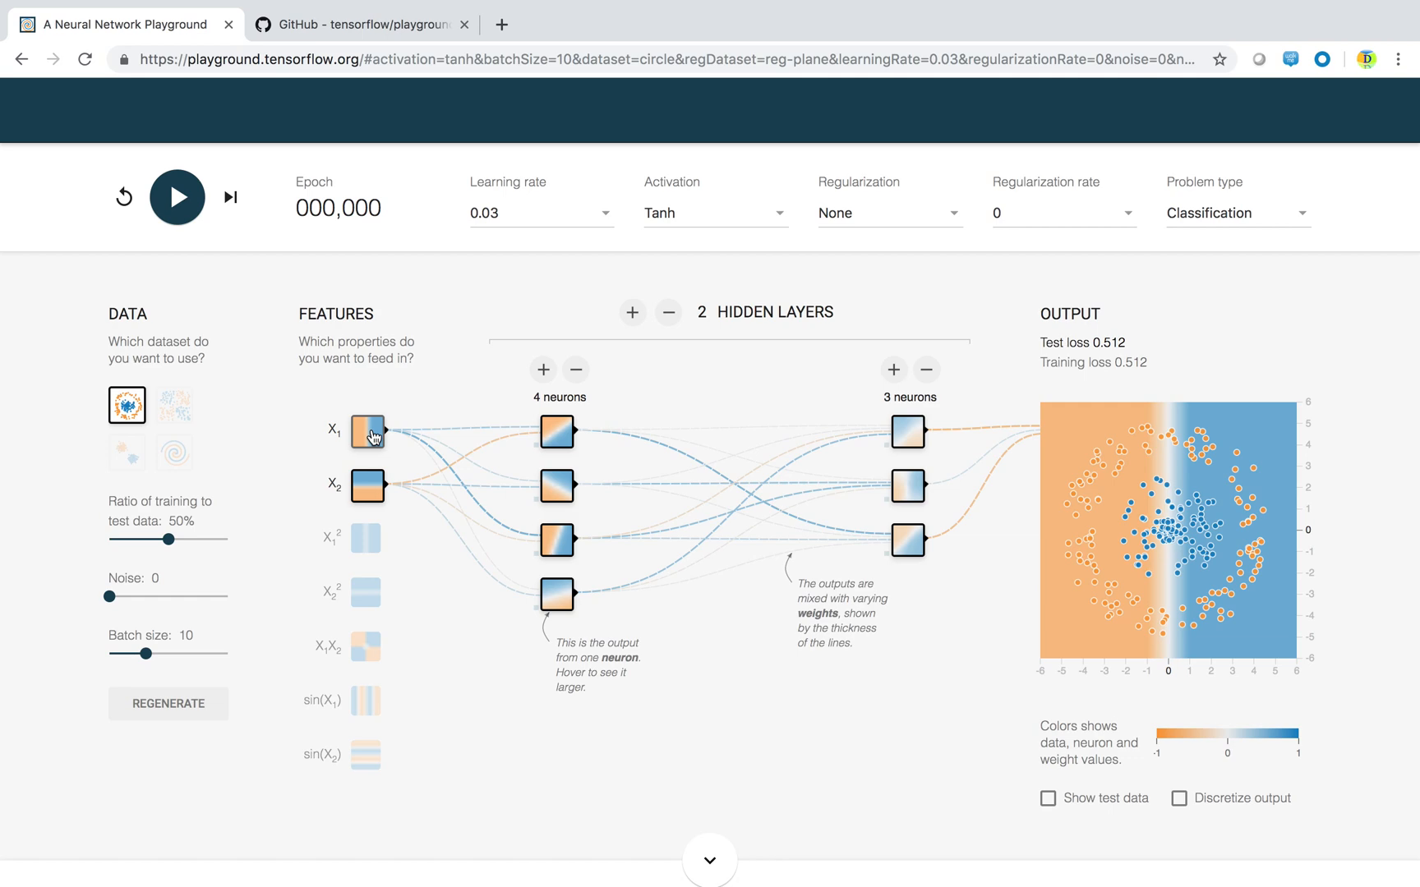
pyautogui.click(366, 485)
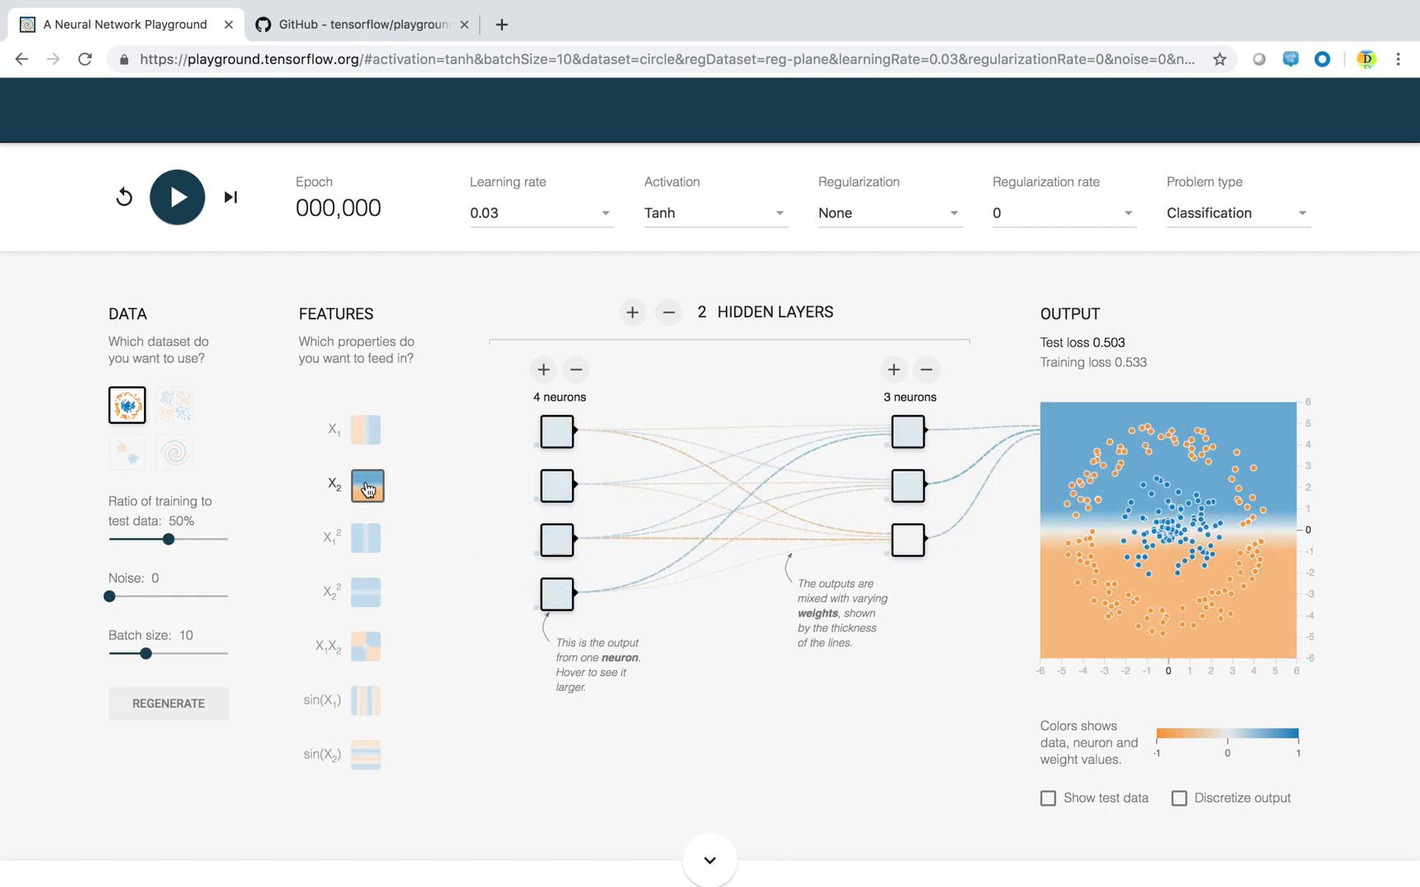
pyautogui.click(365, 431)
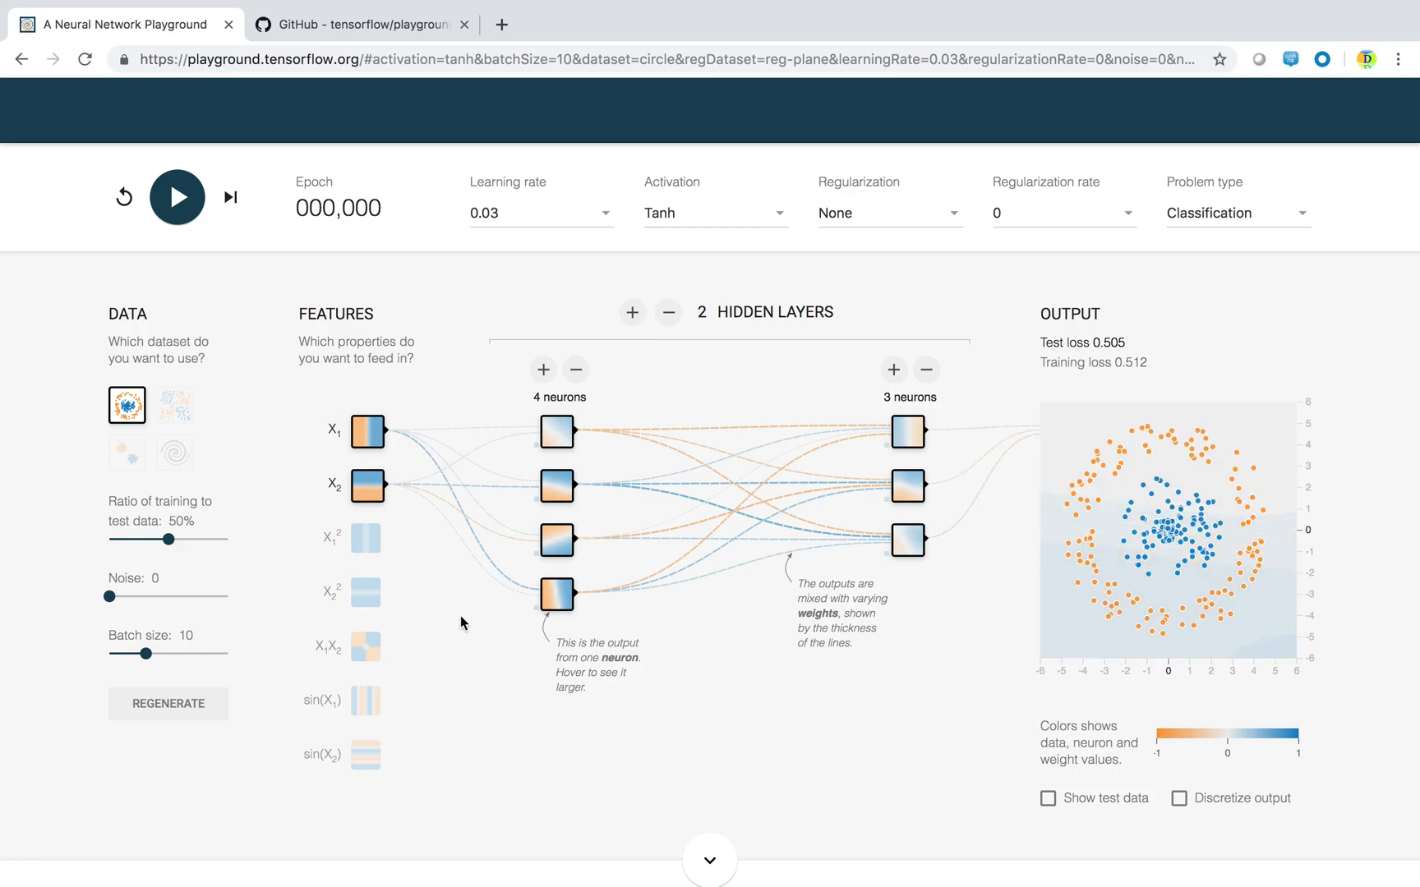
pyautogui.moveTo(401, 488)
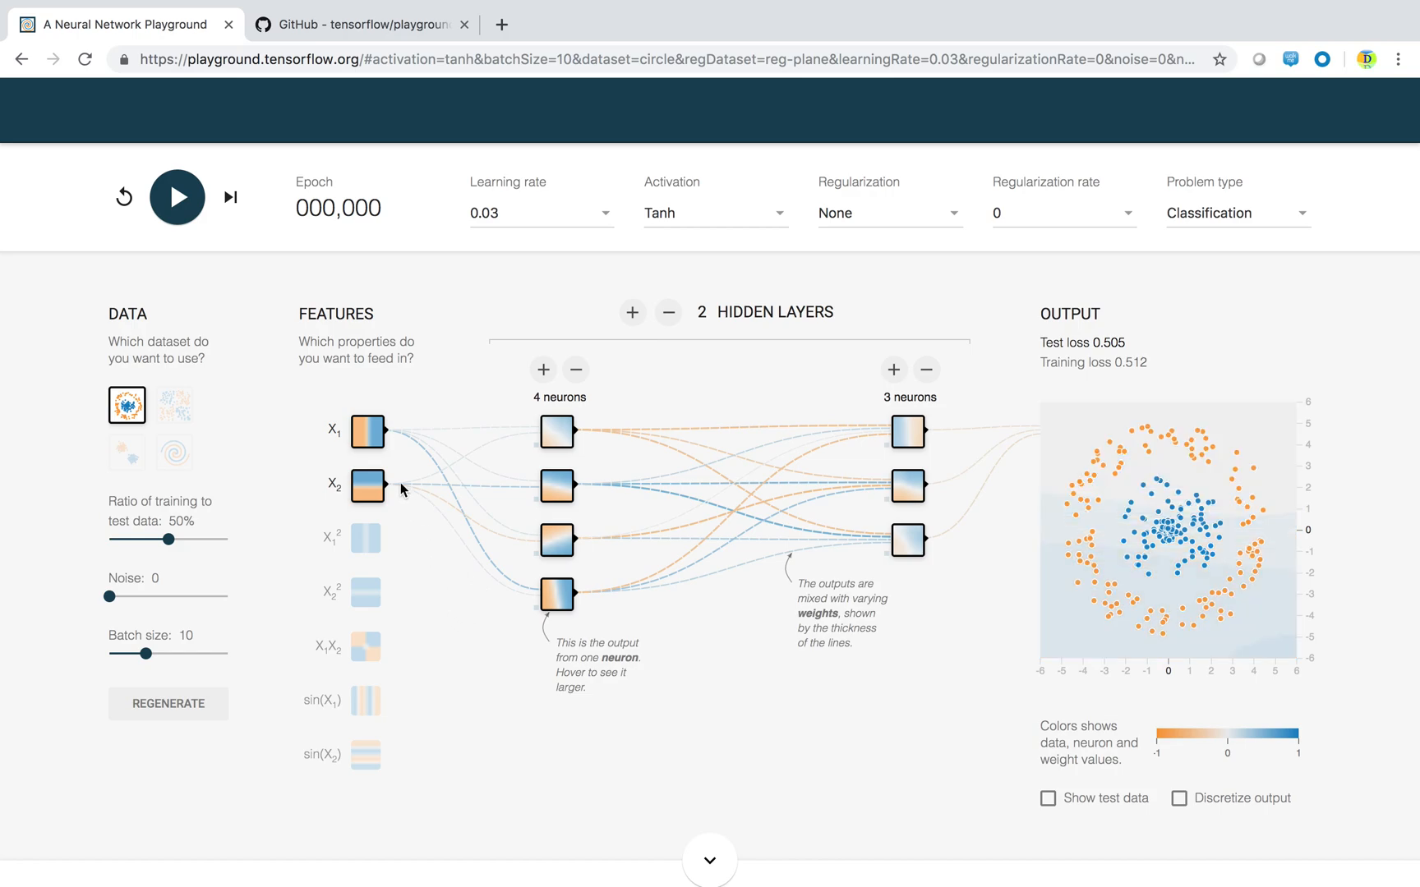
pyautogui.moveTo(489, 561)
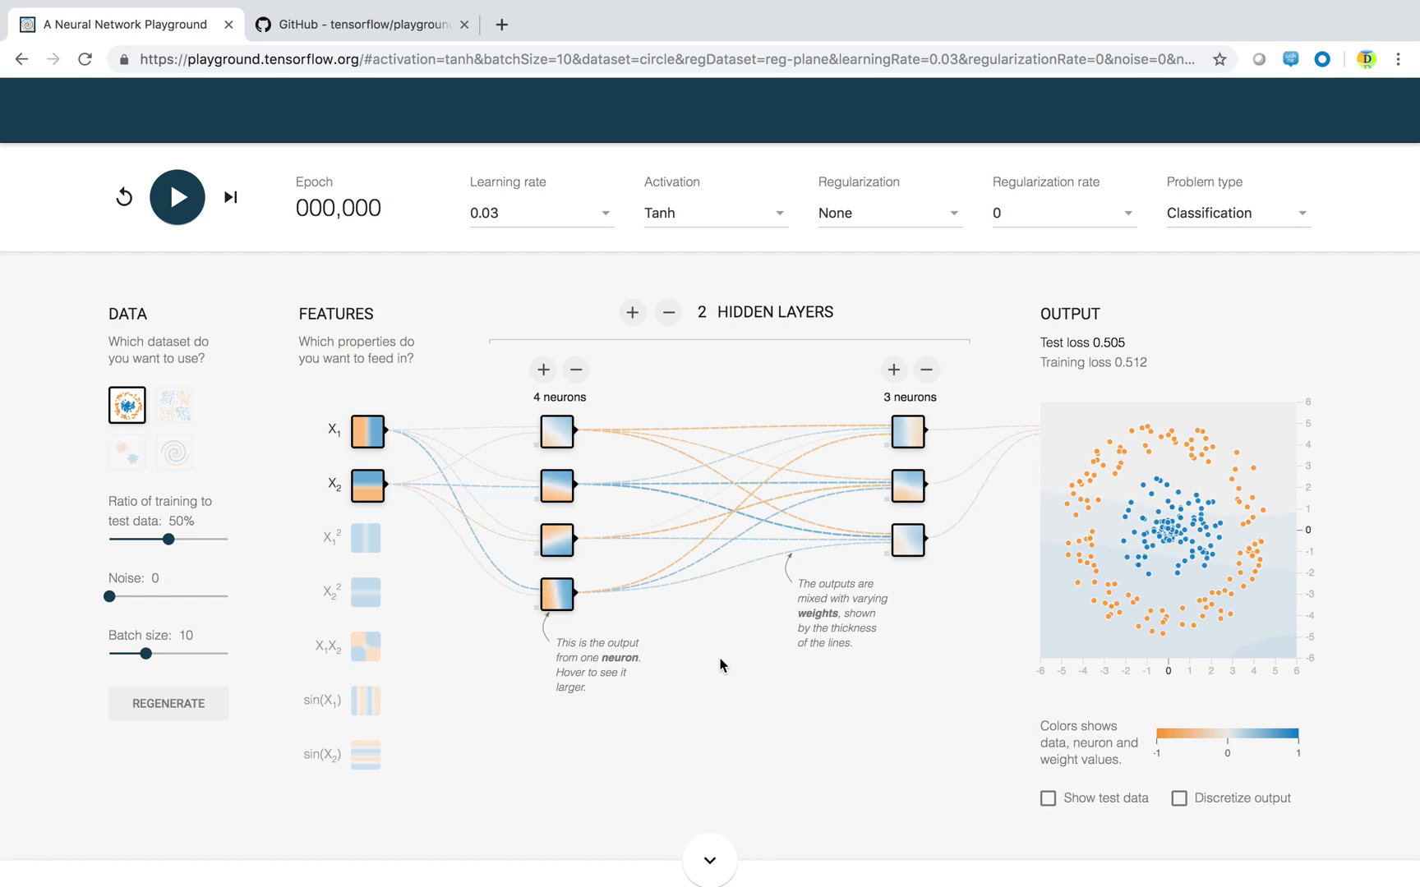
pyautogui.moveTo(676, 496)
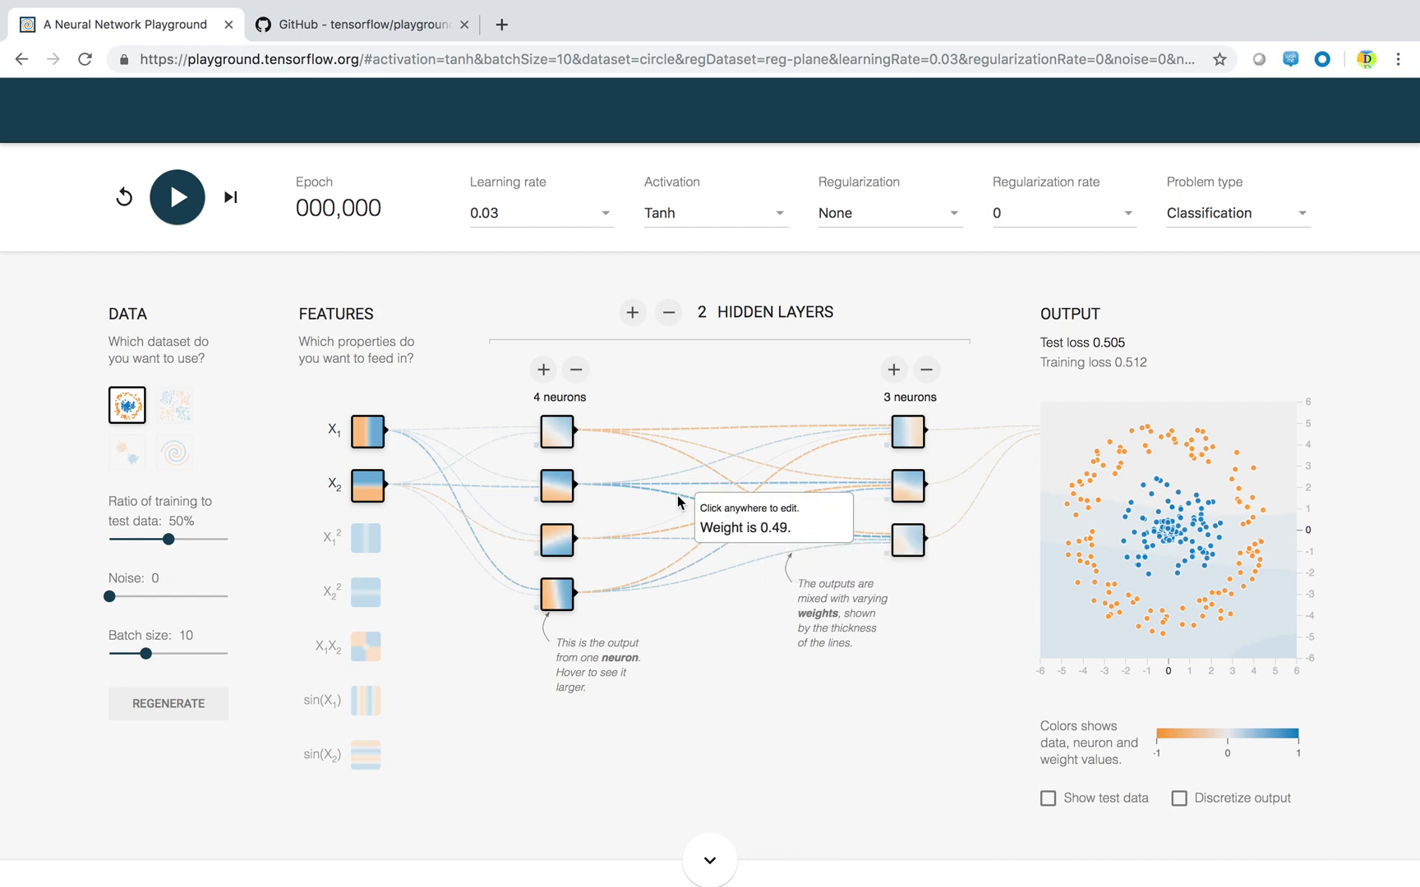
pyautogui.moveTo(575, 537)
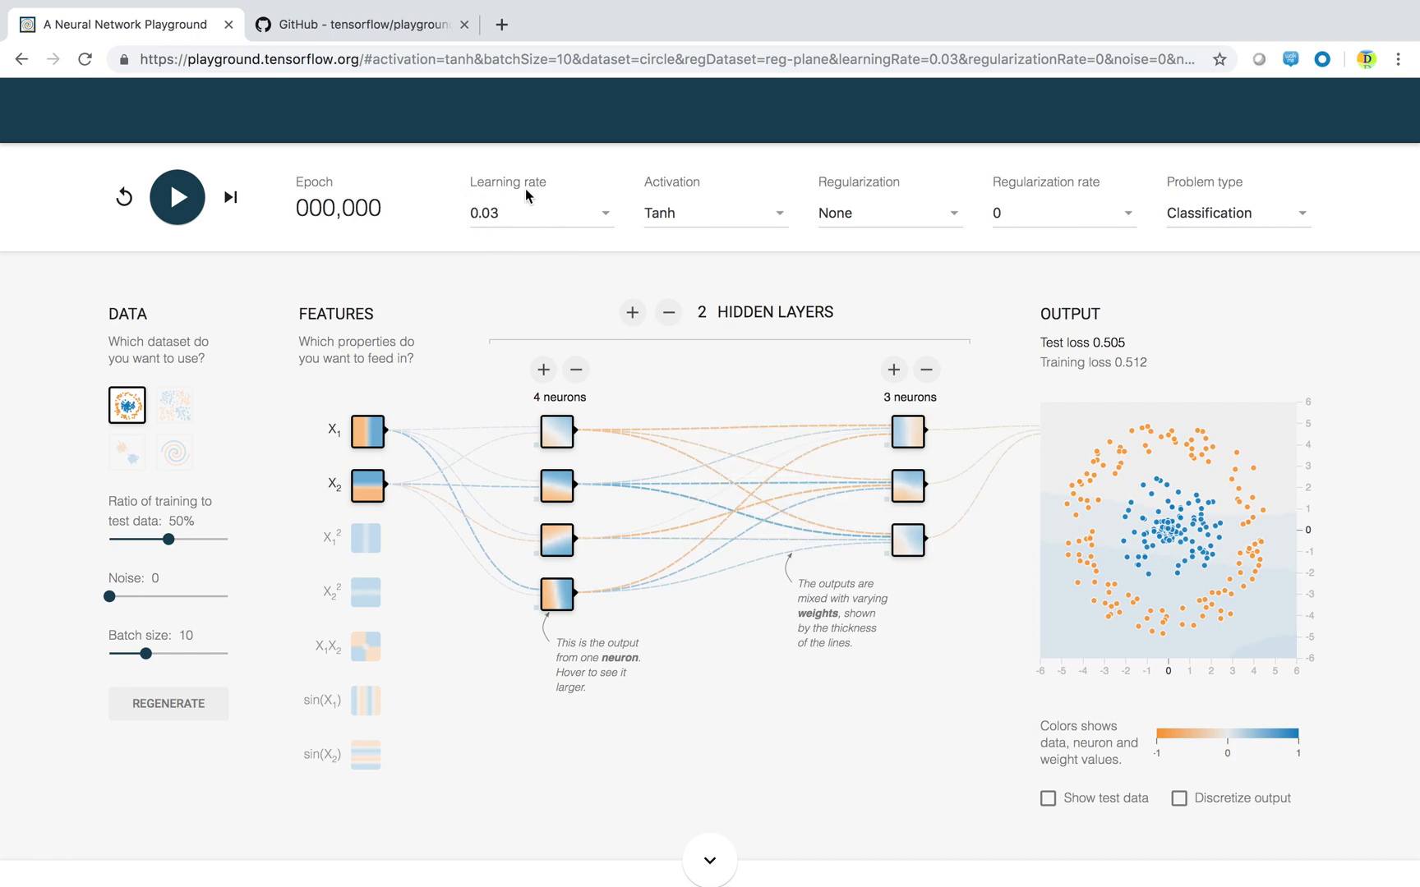
pyautogui.moveTo(447, 541)
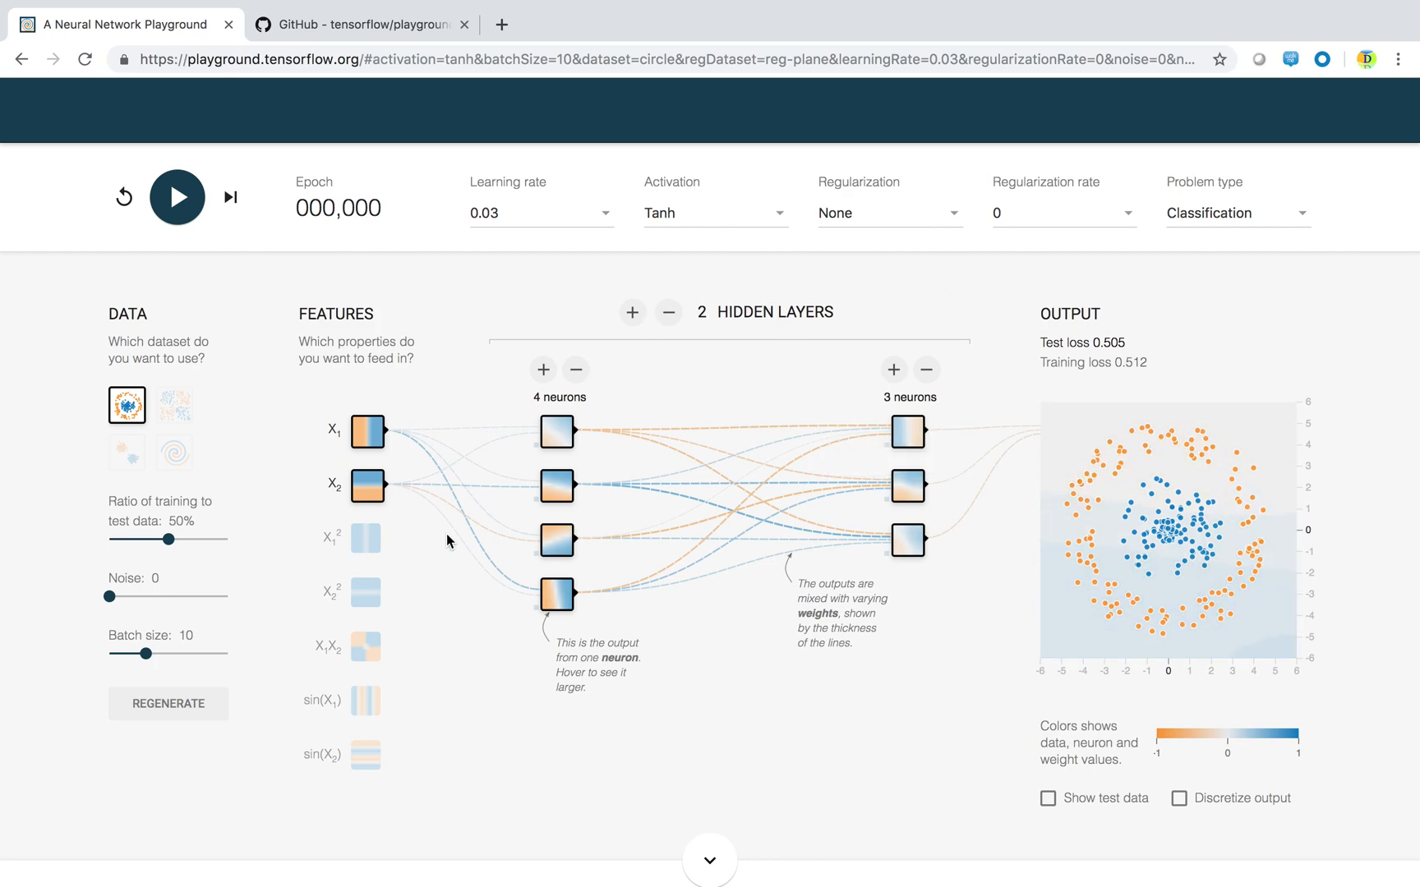
pyautogui.moveTo(669, 450)
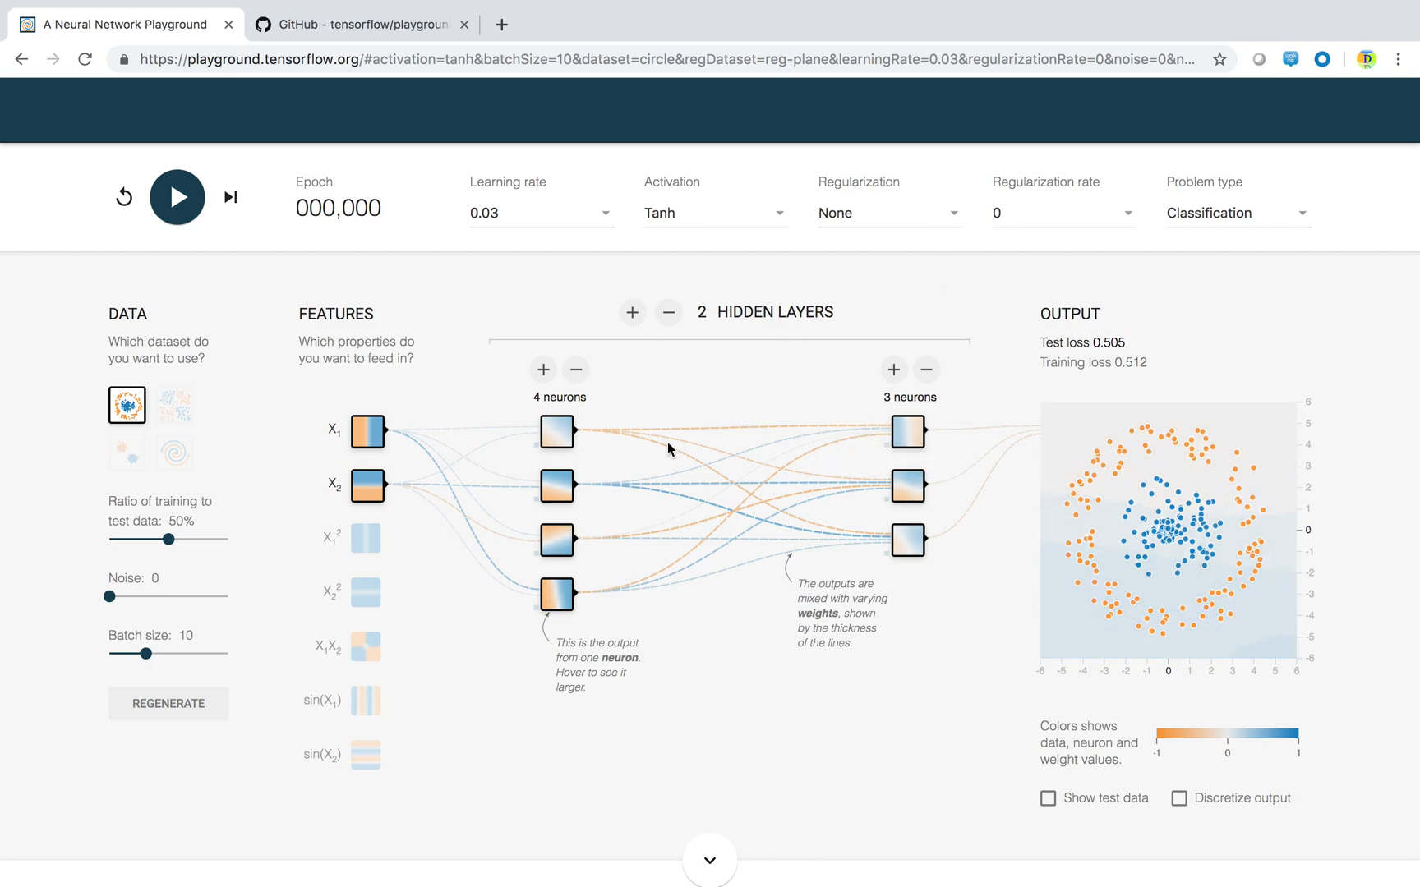
pyautogui.moveTo(712, 459)
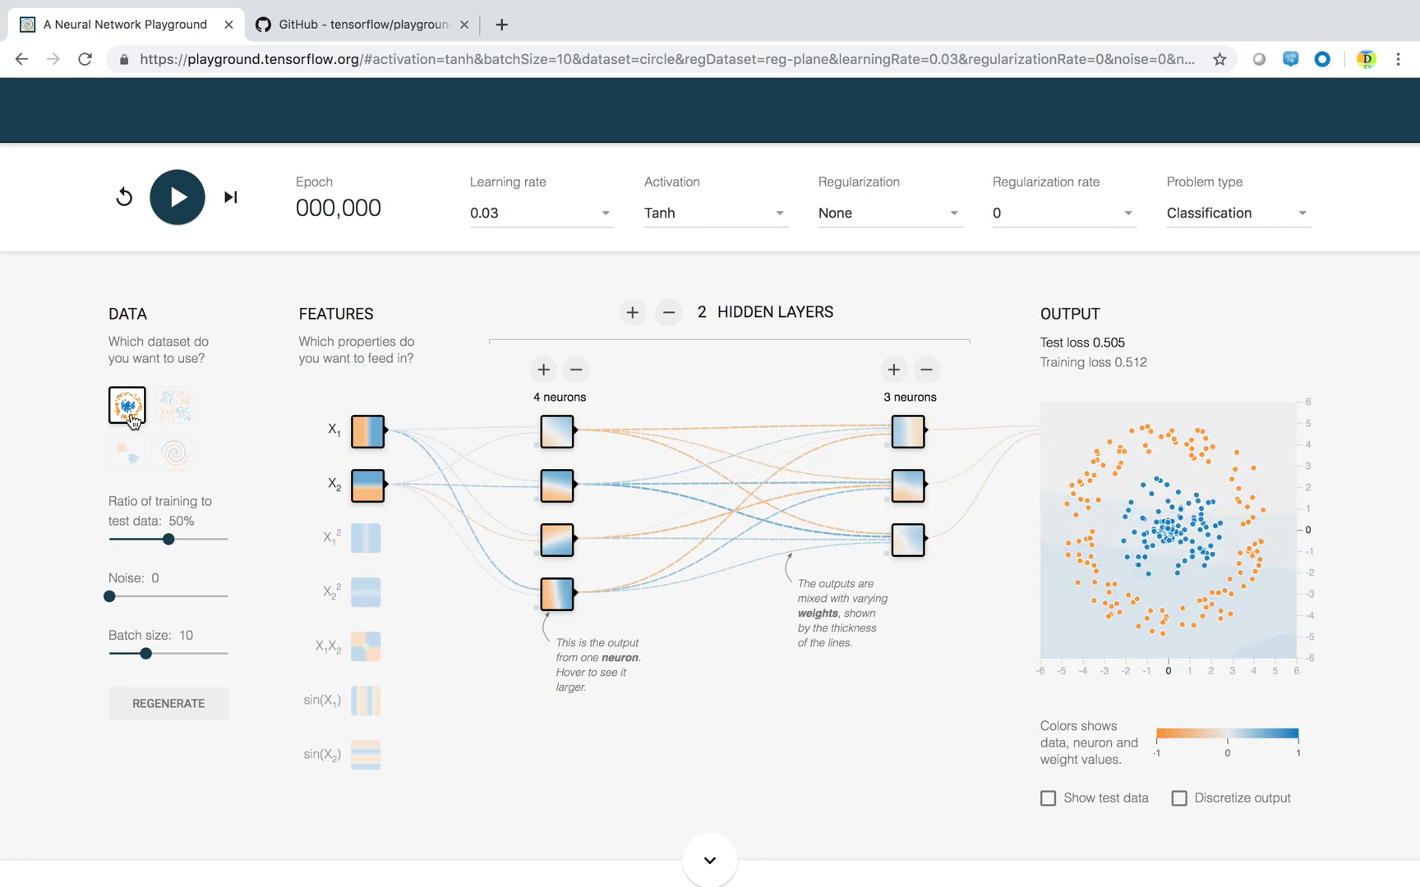
pyautogui.moveTo(115, 333)
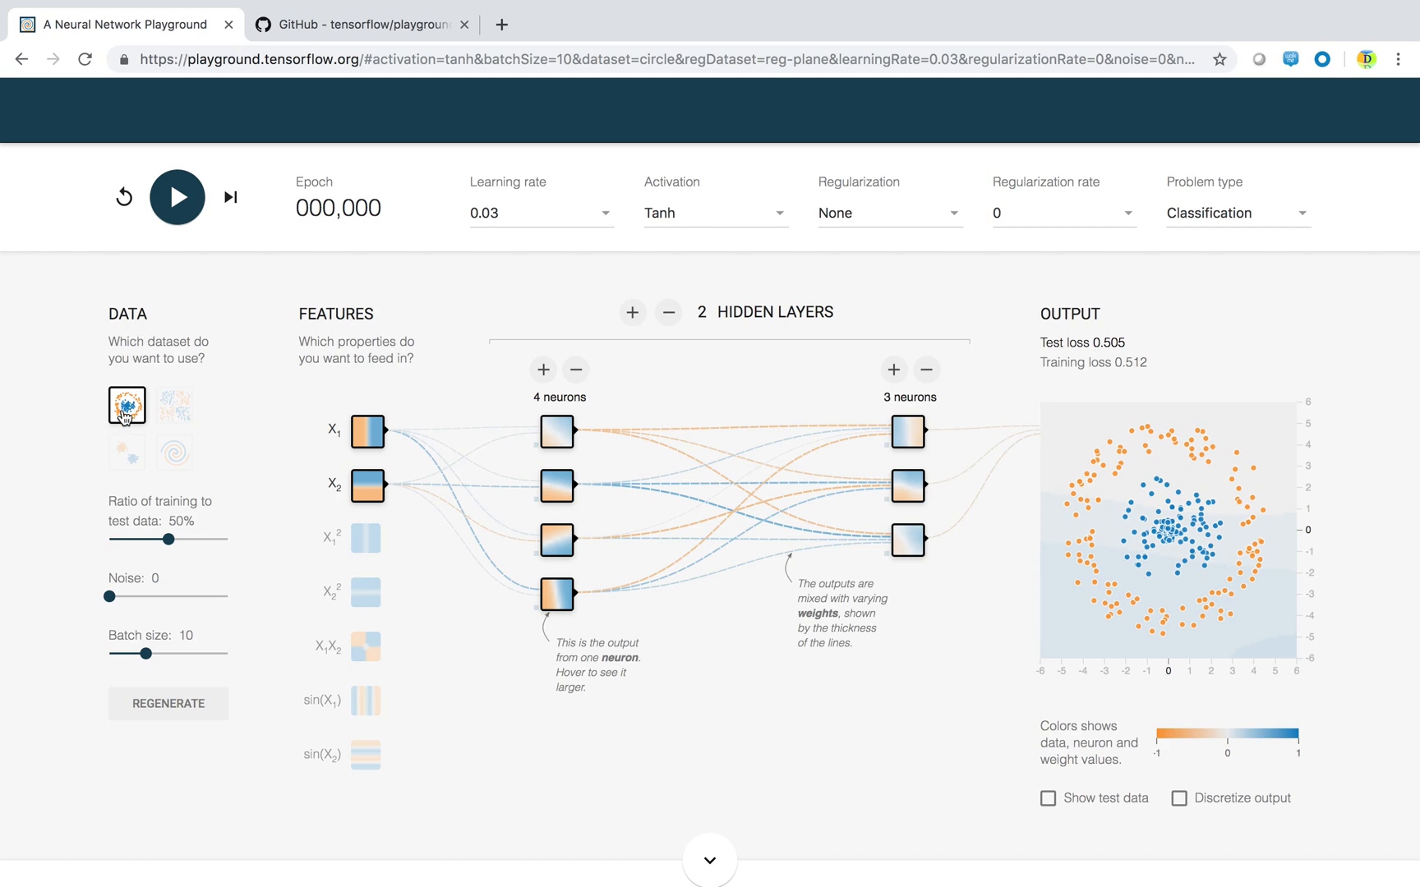
pyautogui.moveTo(815, 471)
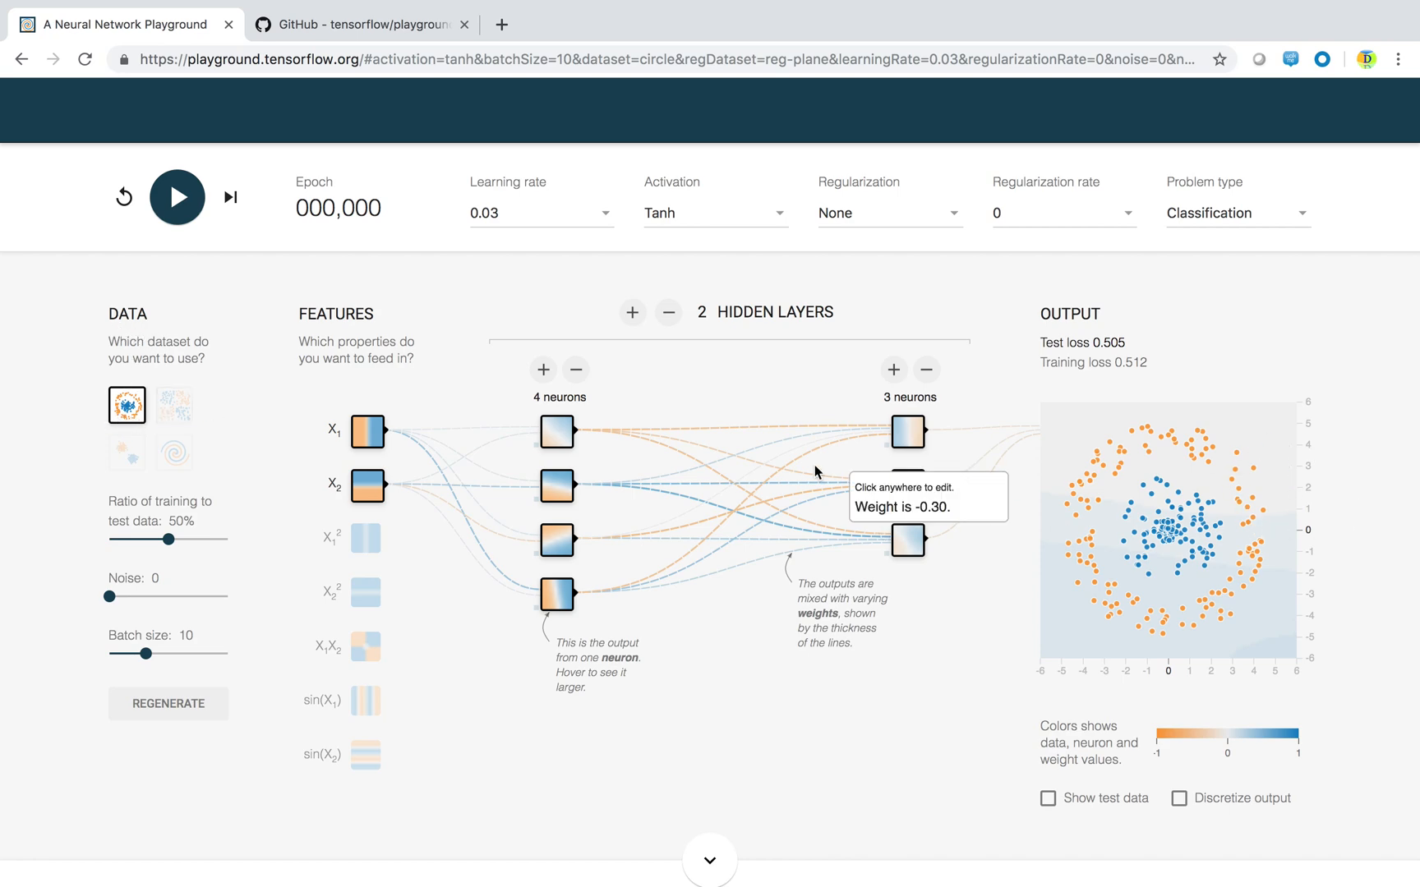
pyautogui.moveTo(380, 503)
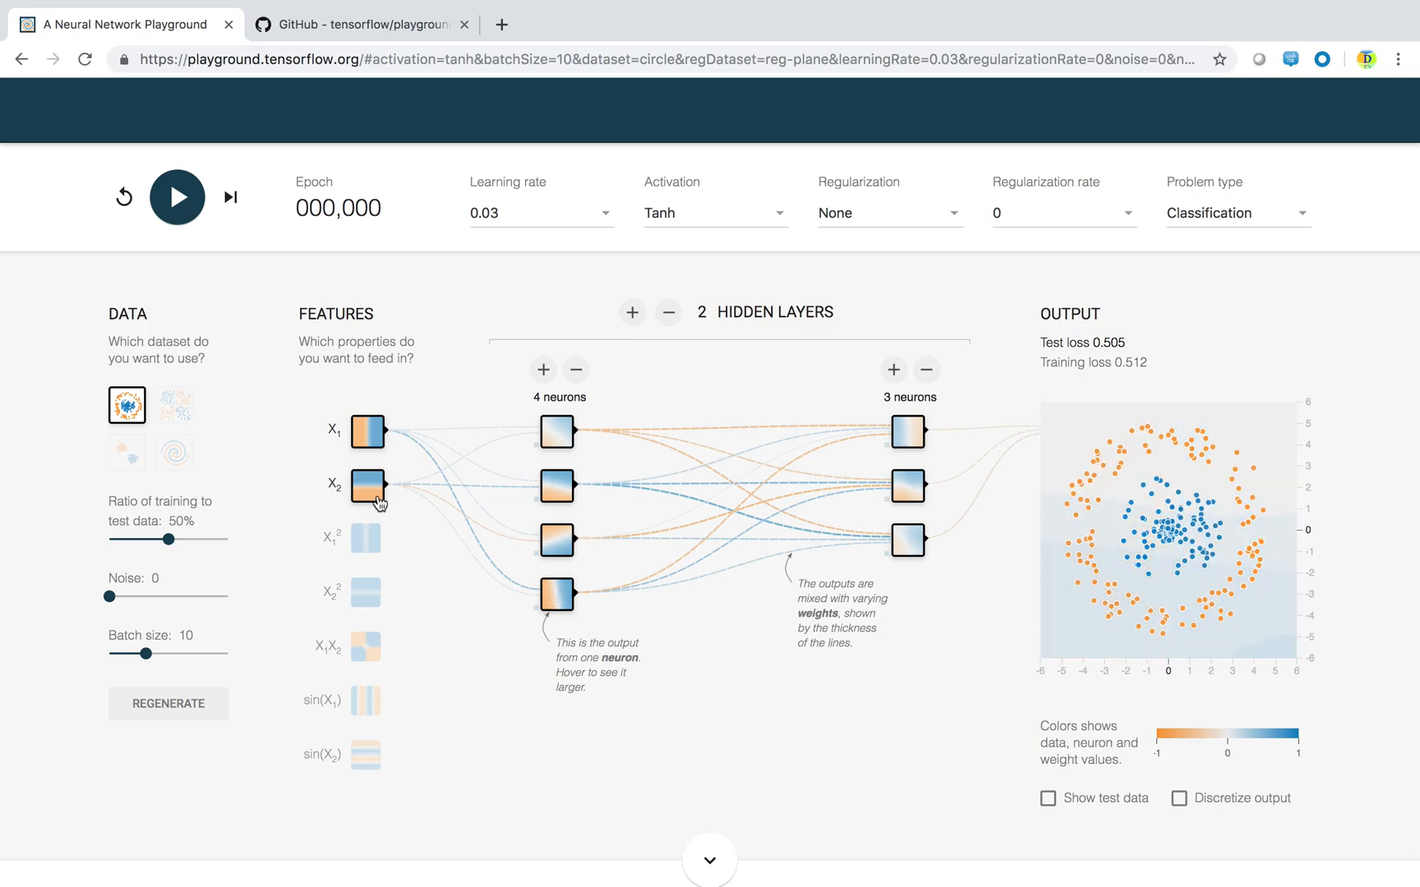
pyautogui.moveTo(560, 433)
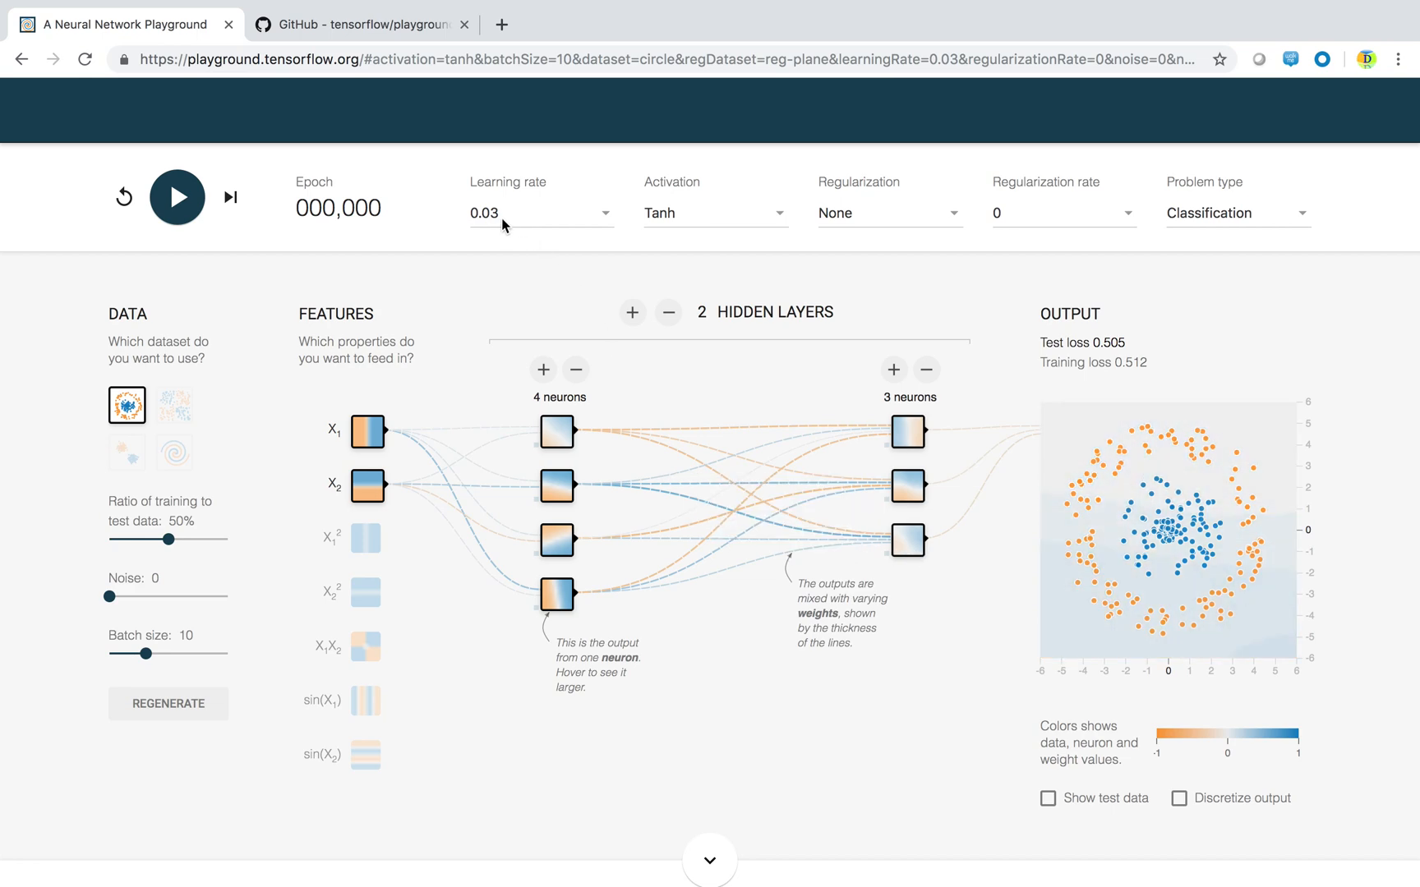
pyautogui.moveTo(708, 226)
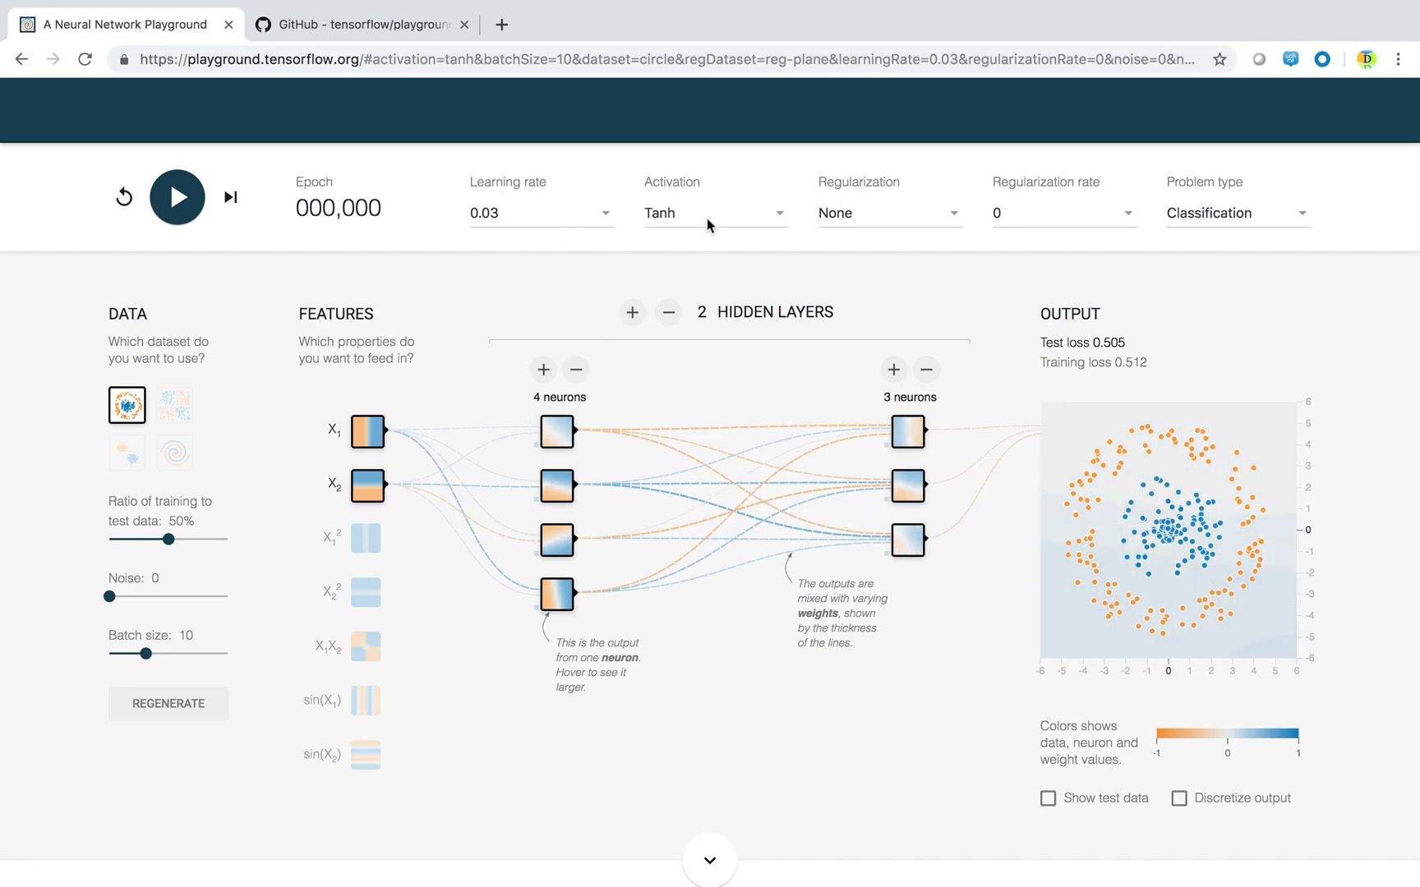
pyautogui.moveTo(1063, 270)
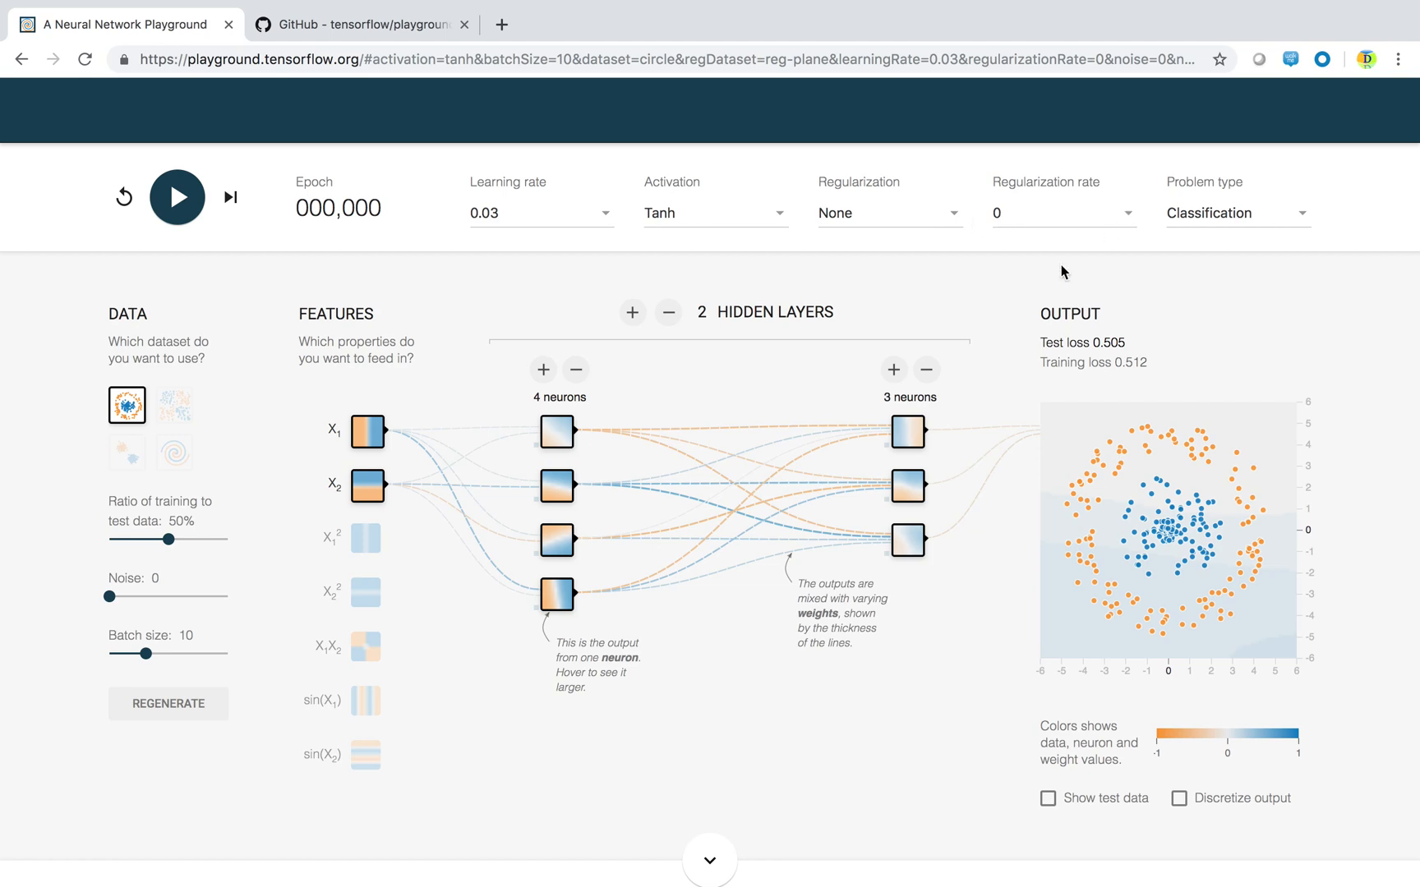
pyautogui.moveTo(1011, 300)
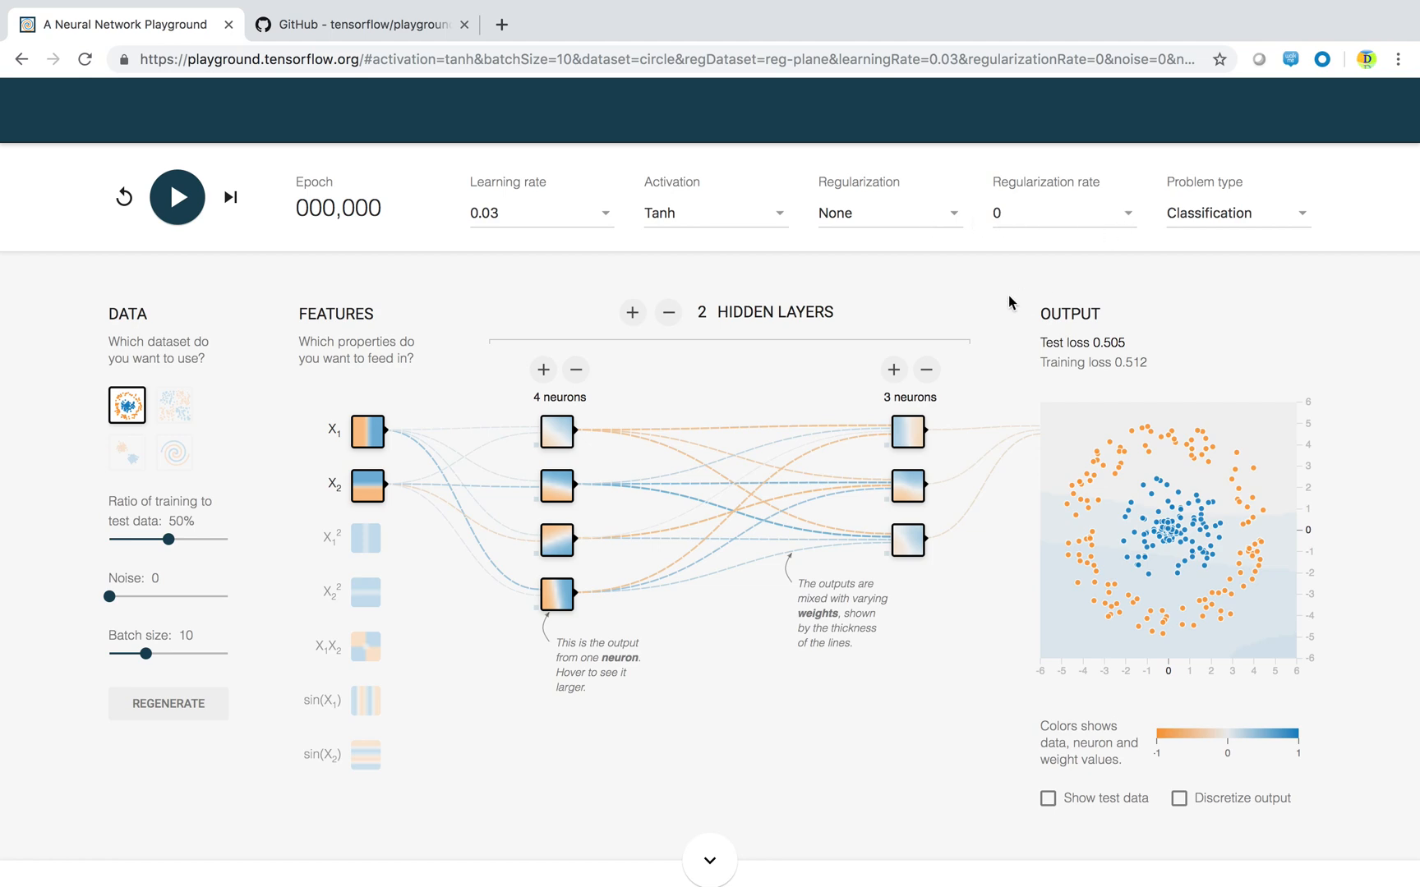
pyautogui.moveTo(853, 219)
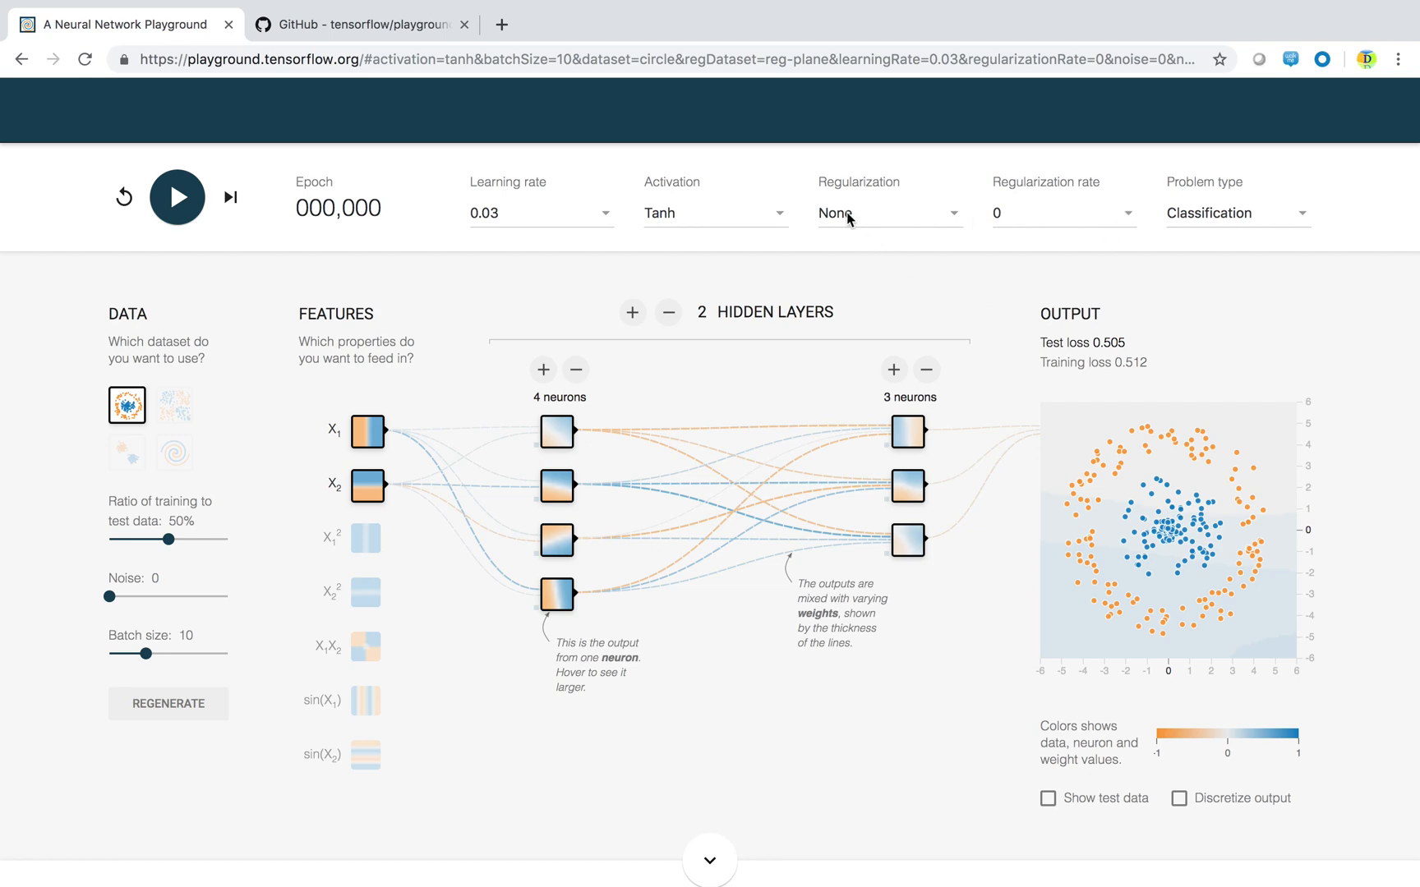
pyautogui.click(887, 214)
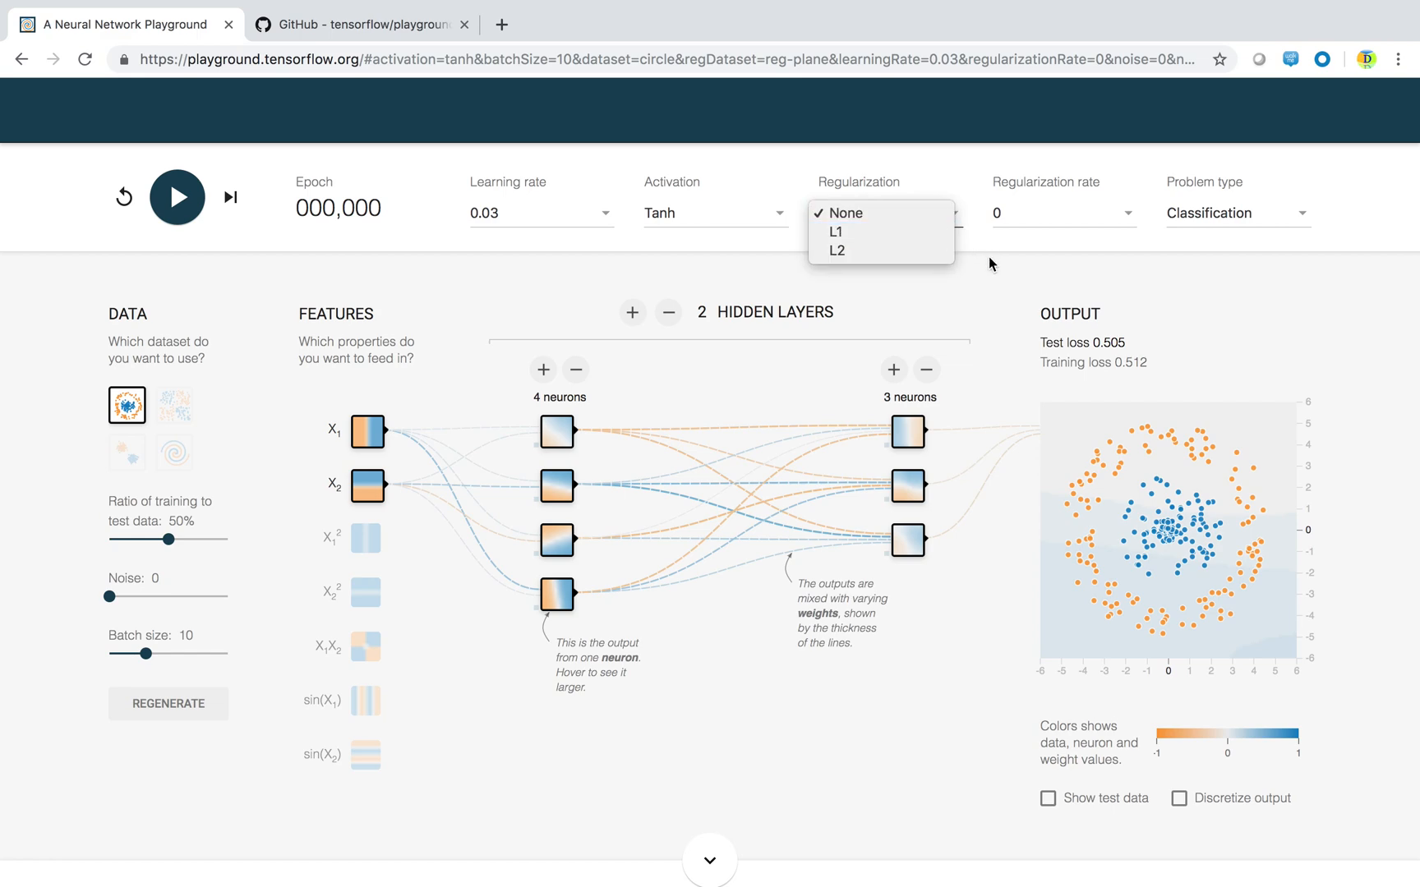
pyautogui.click(846, 213)
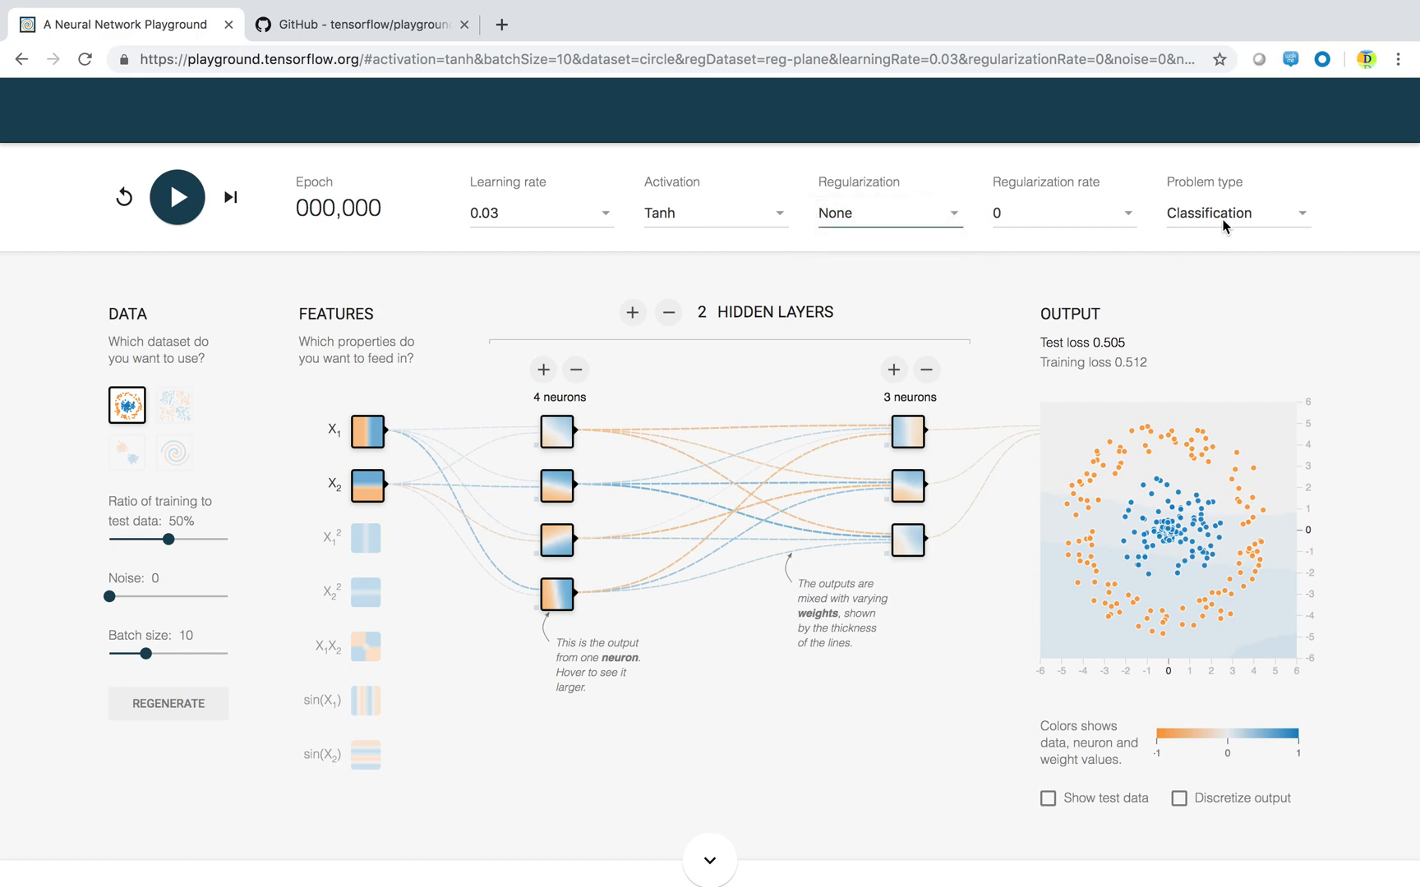
pyautogui.click(1236, 213)
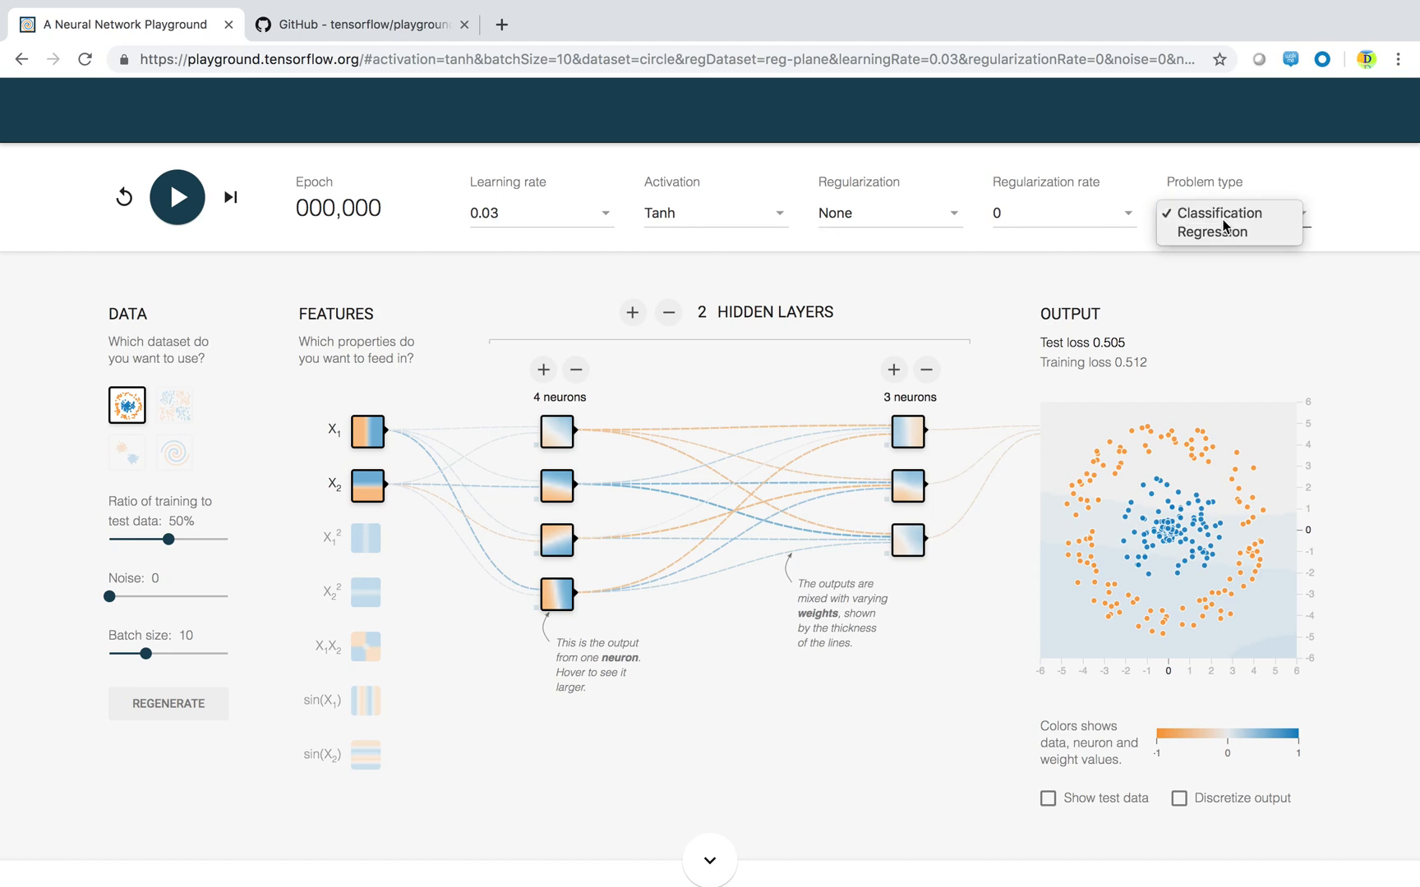
pyautogui.click(1219, 213)
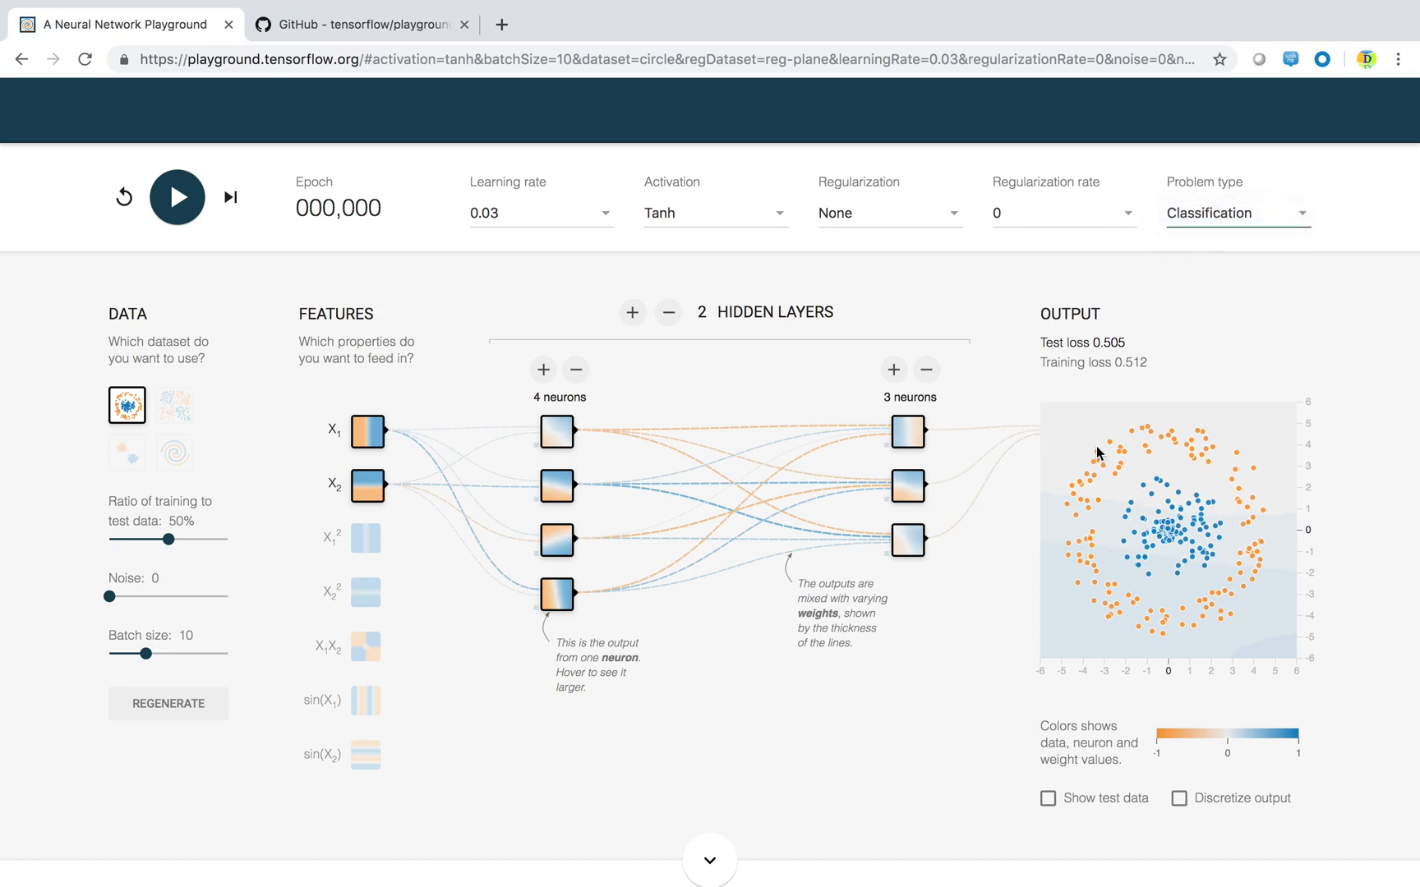
pyautogui.moveTo(1185, 505)
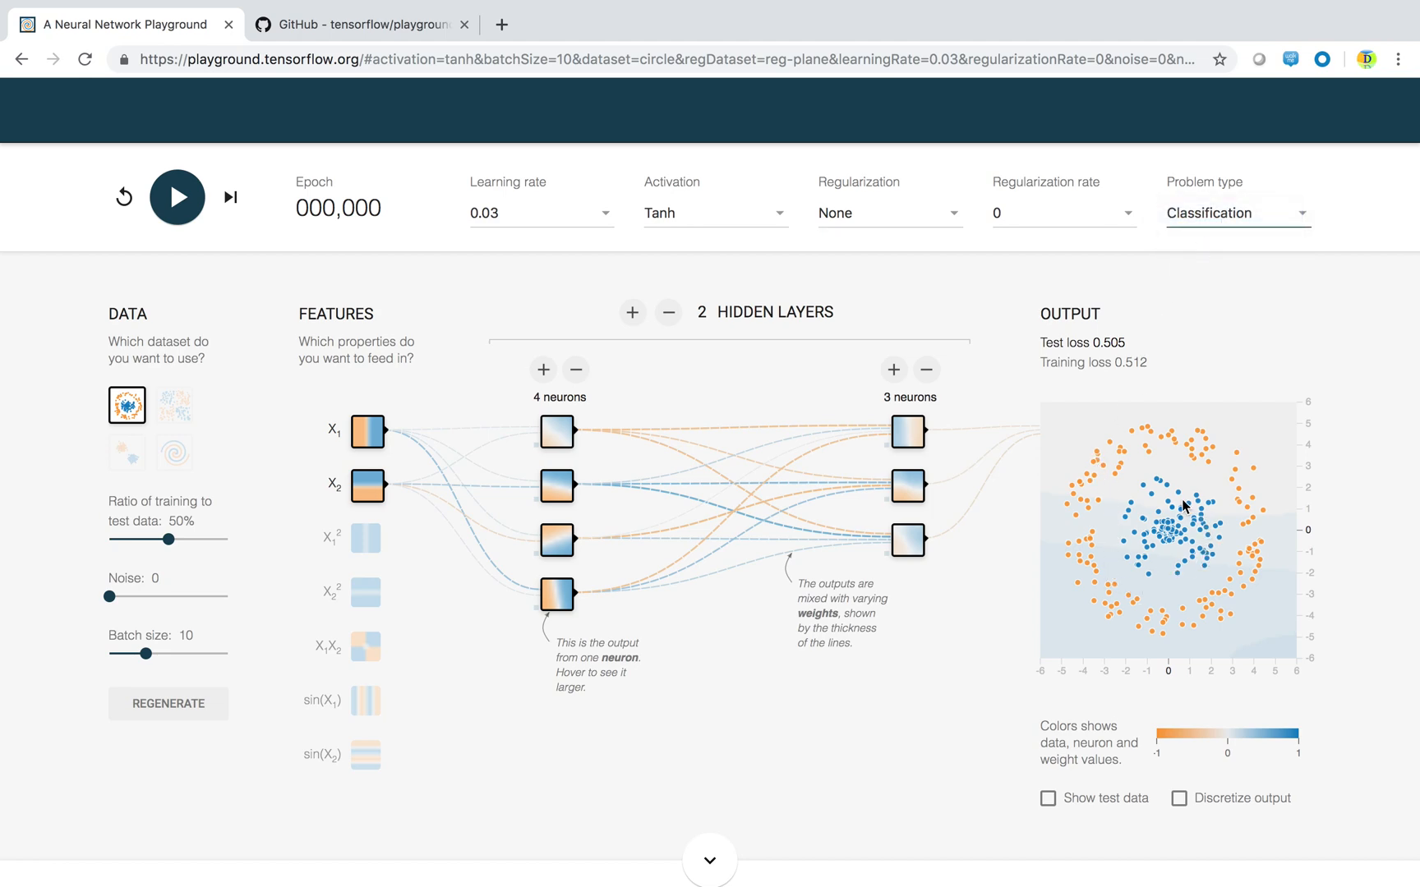
pyautogui.moveTo(982, 603)
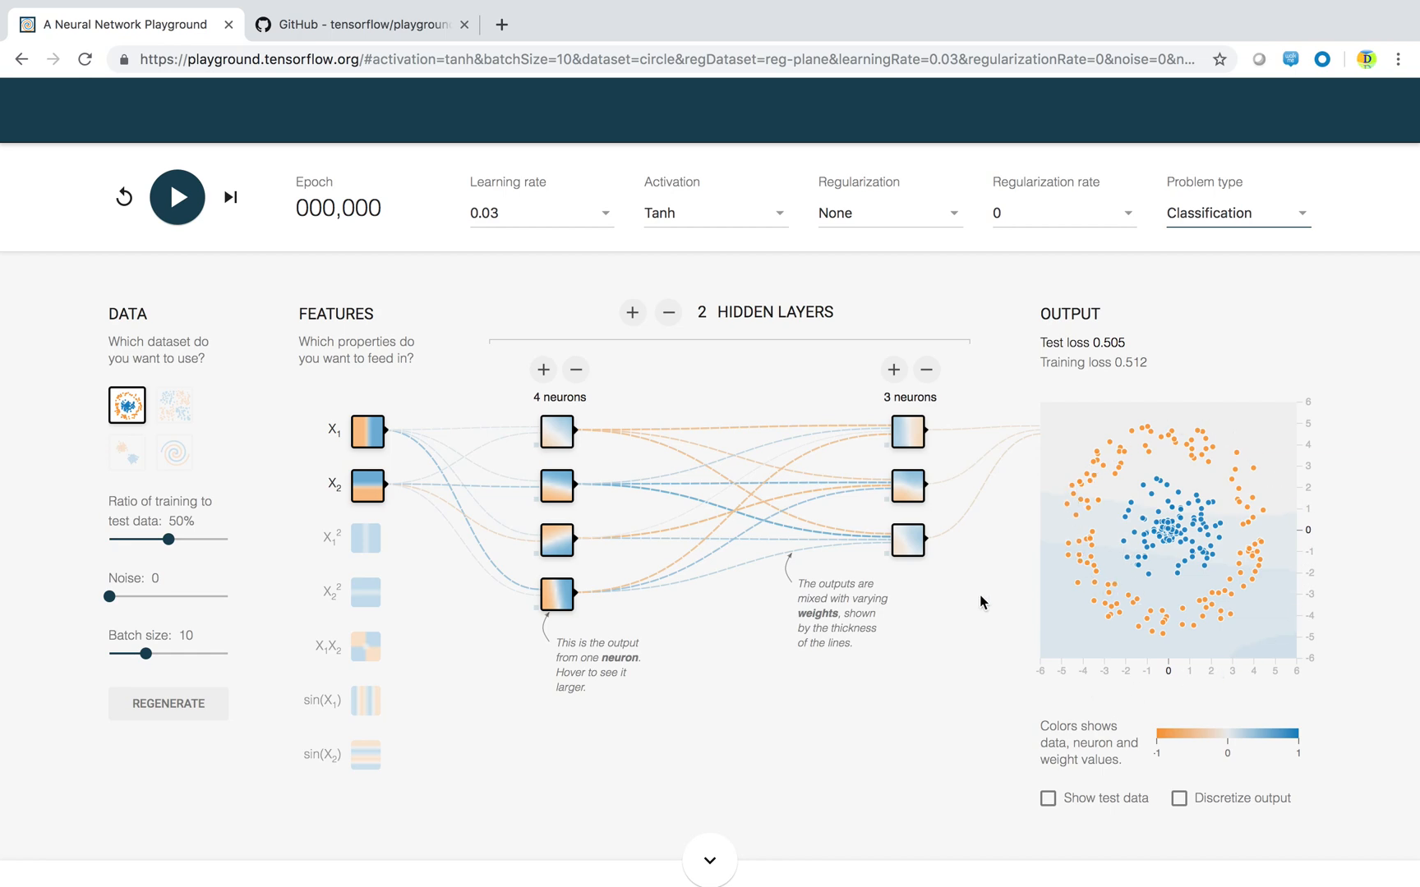
pyautogui.moveTo(191, 216)
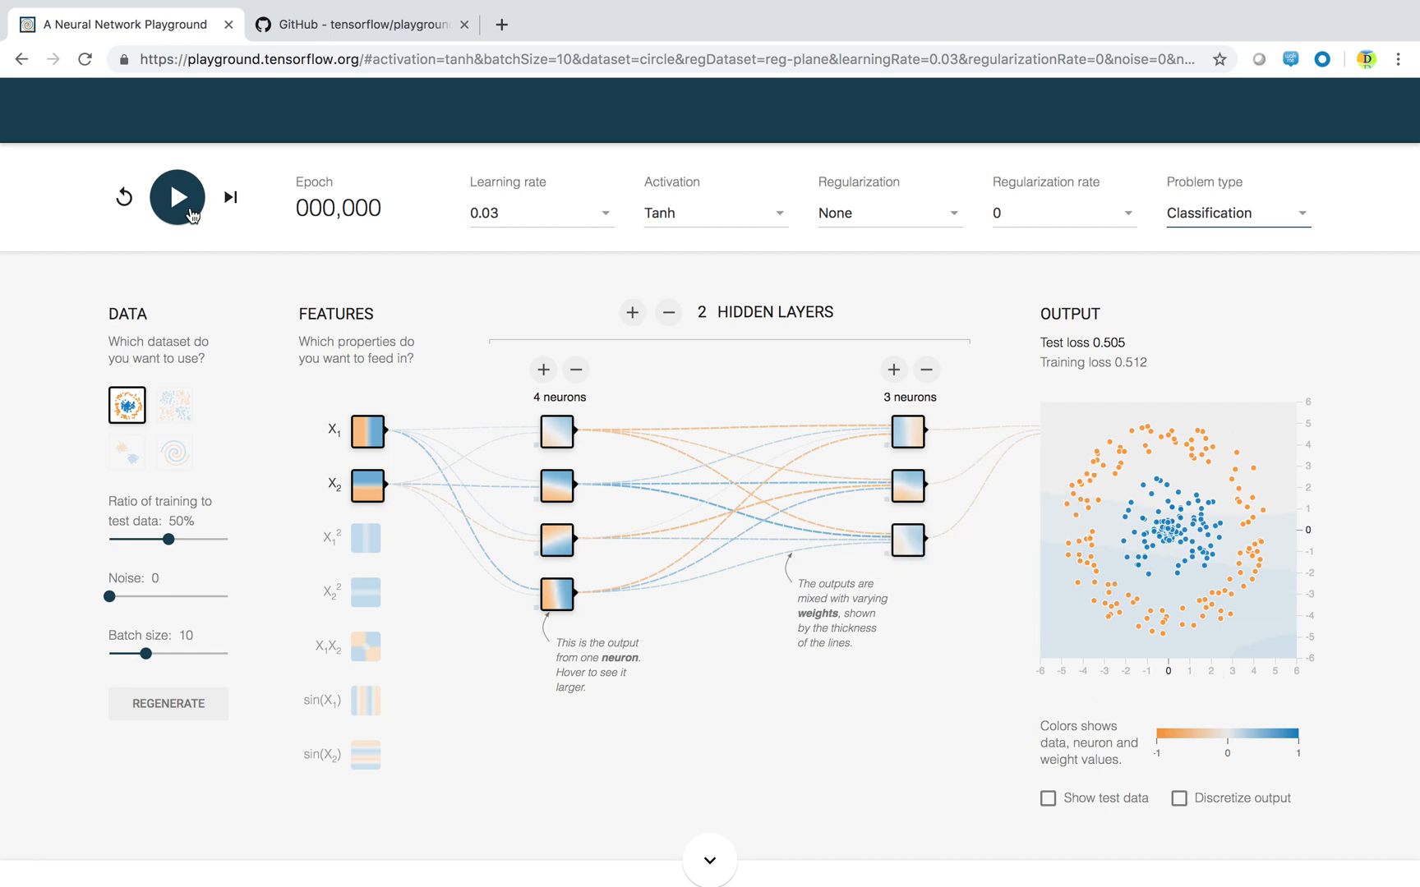
# - Train the tanh network with one pause, stopping at epoch 51 with test loss 0.046
pyautogui.click(177, 197)
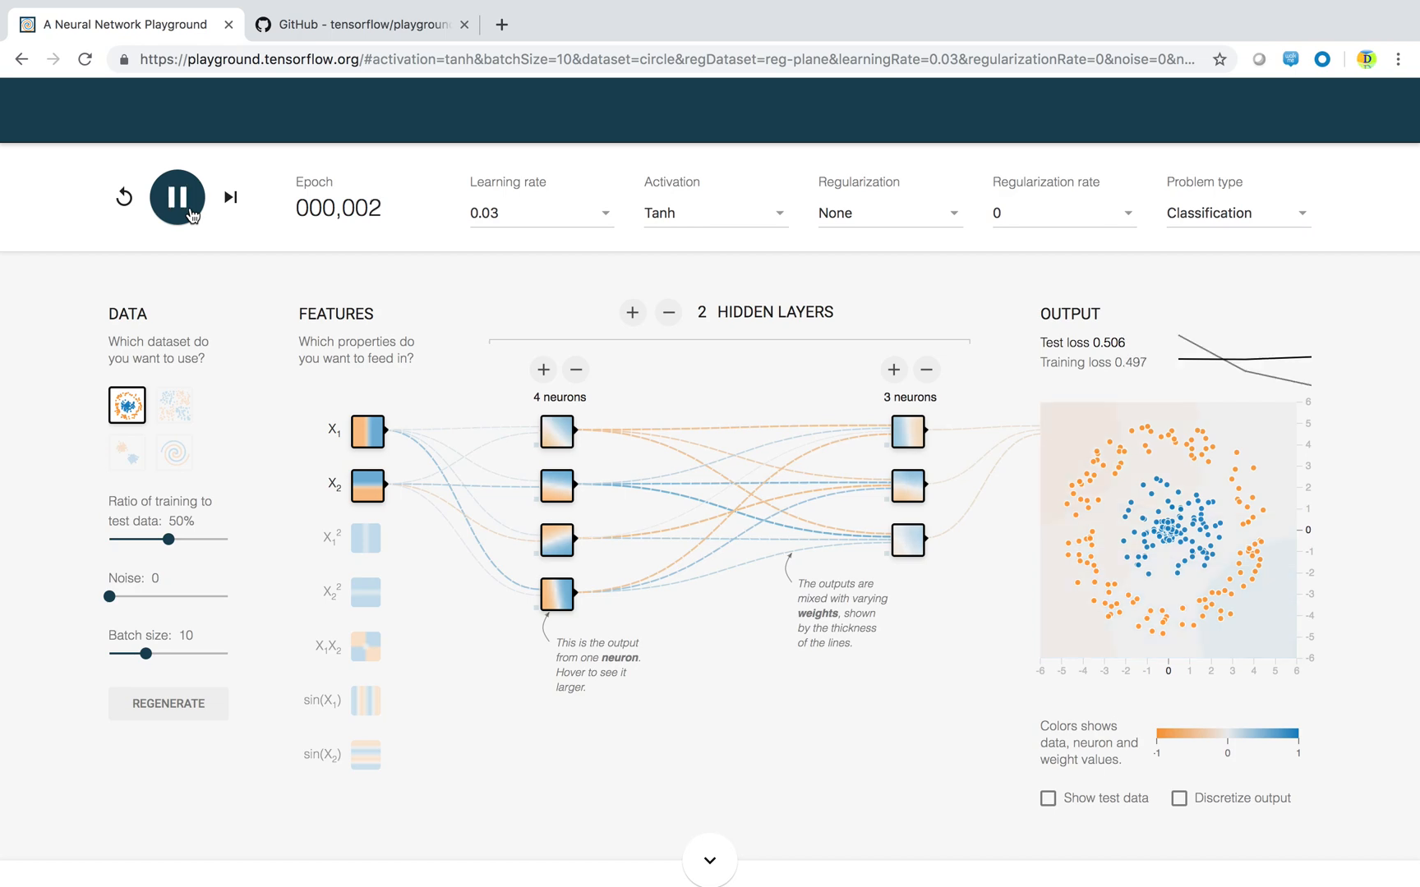
pyautogui.click(177, 197)
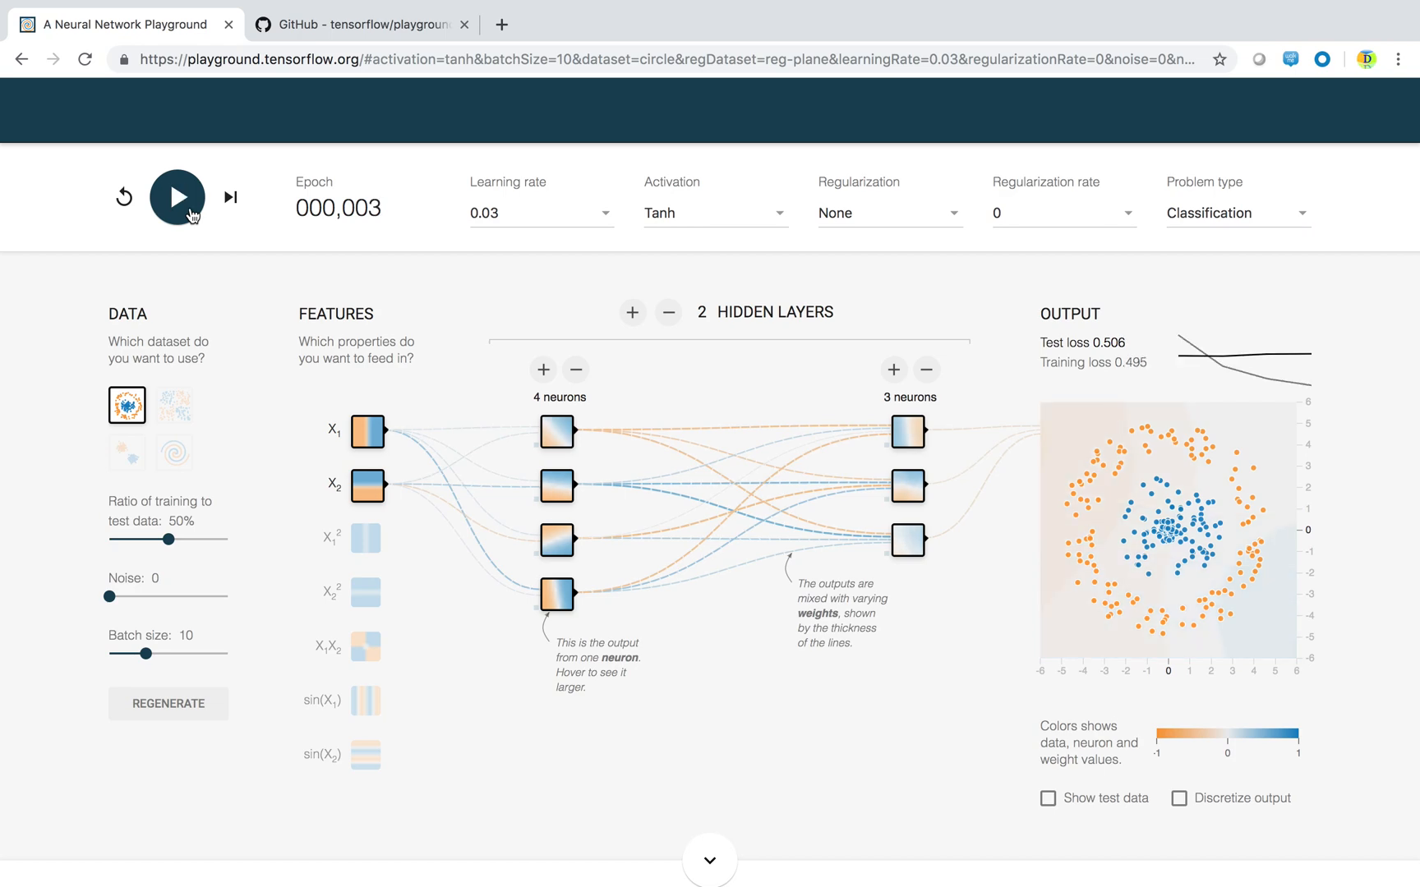
pyautogui.click(177, 197)
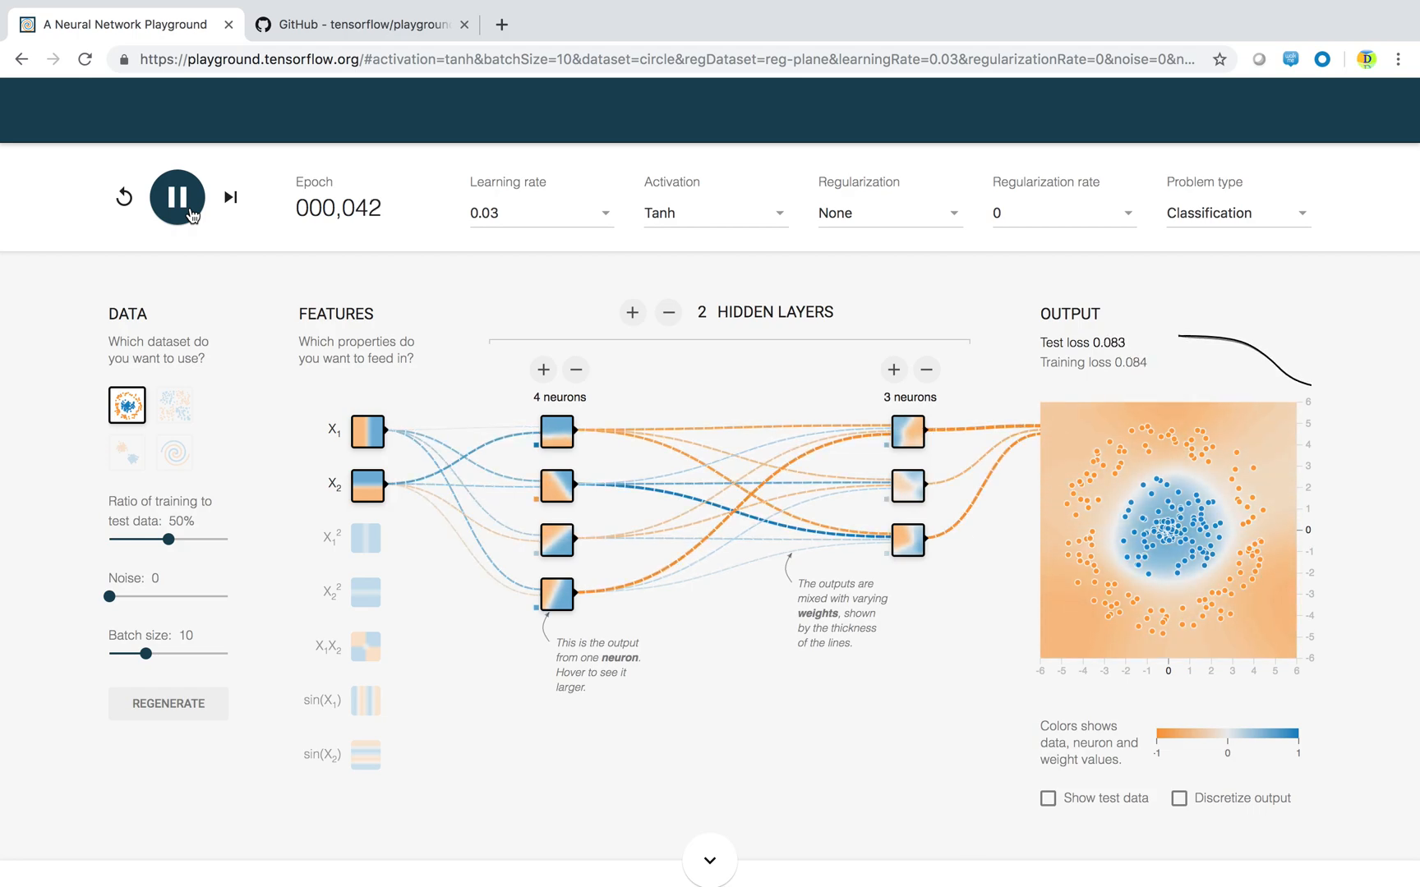
pyautogui.click(178, 197)
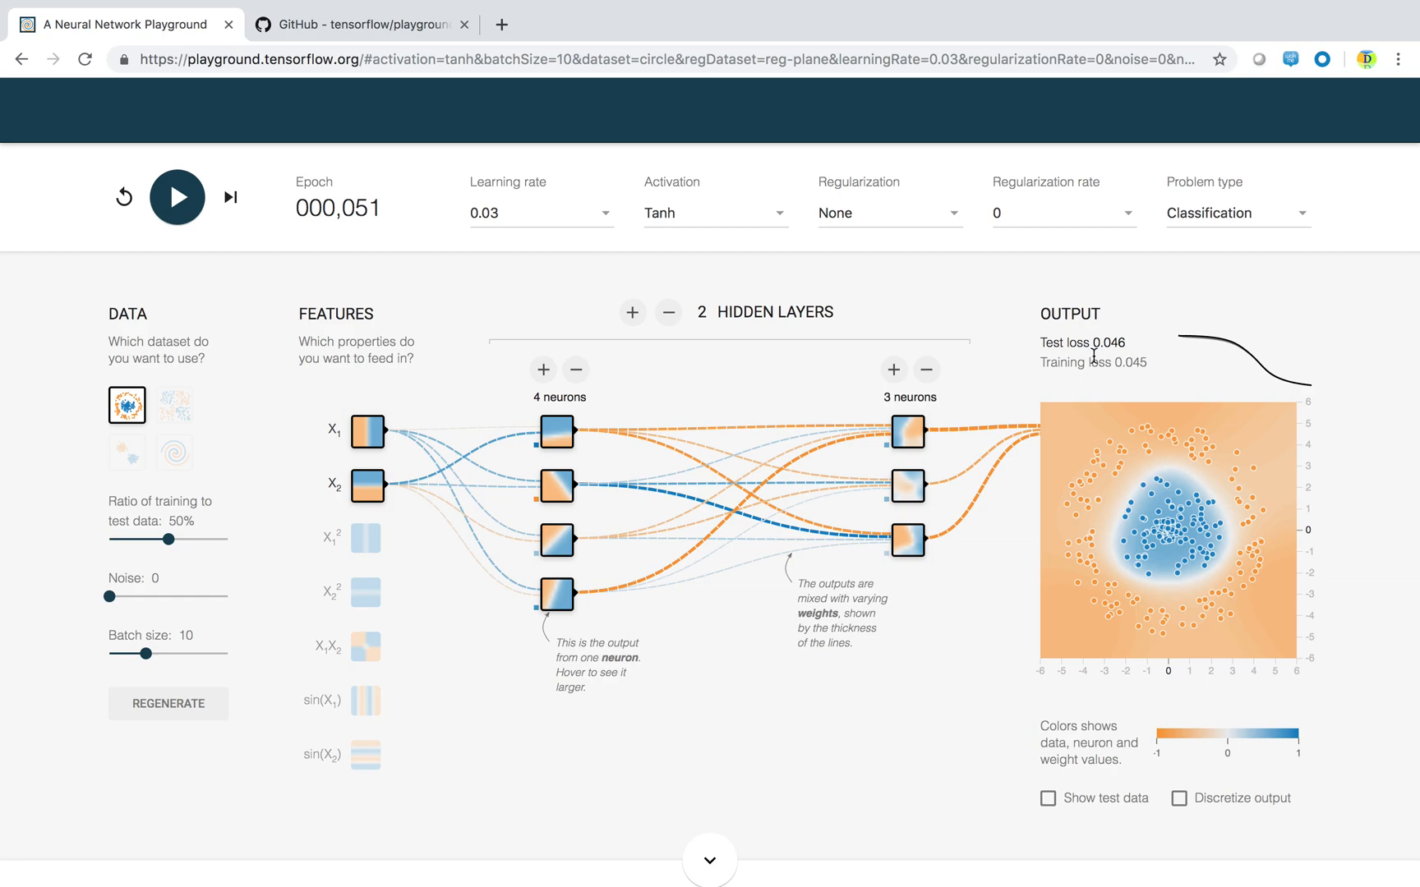
pyautogui.moveTo(1131, 369)
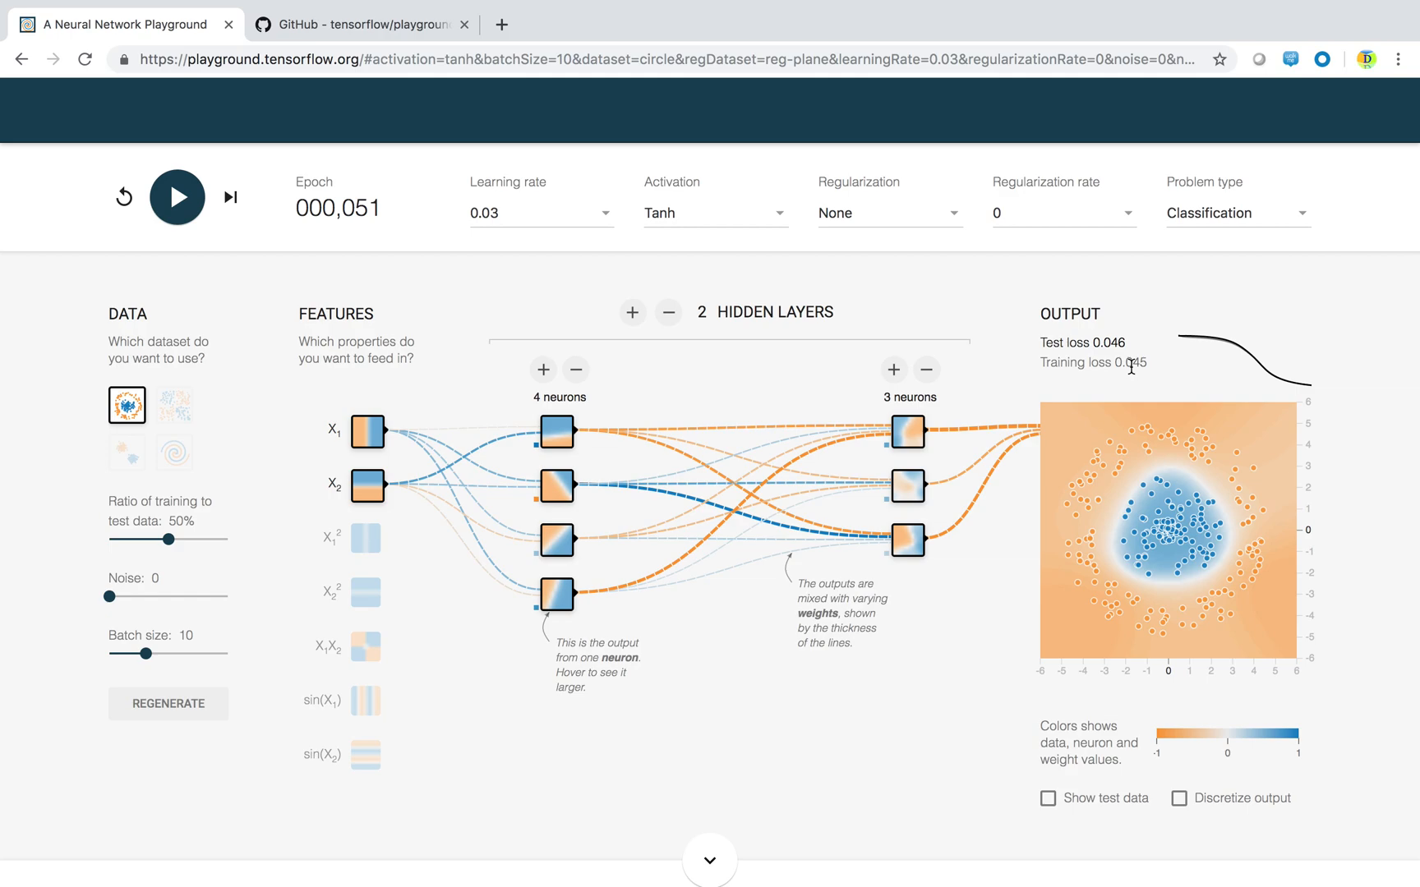
pyautogui.moveTo(729, 340)
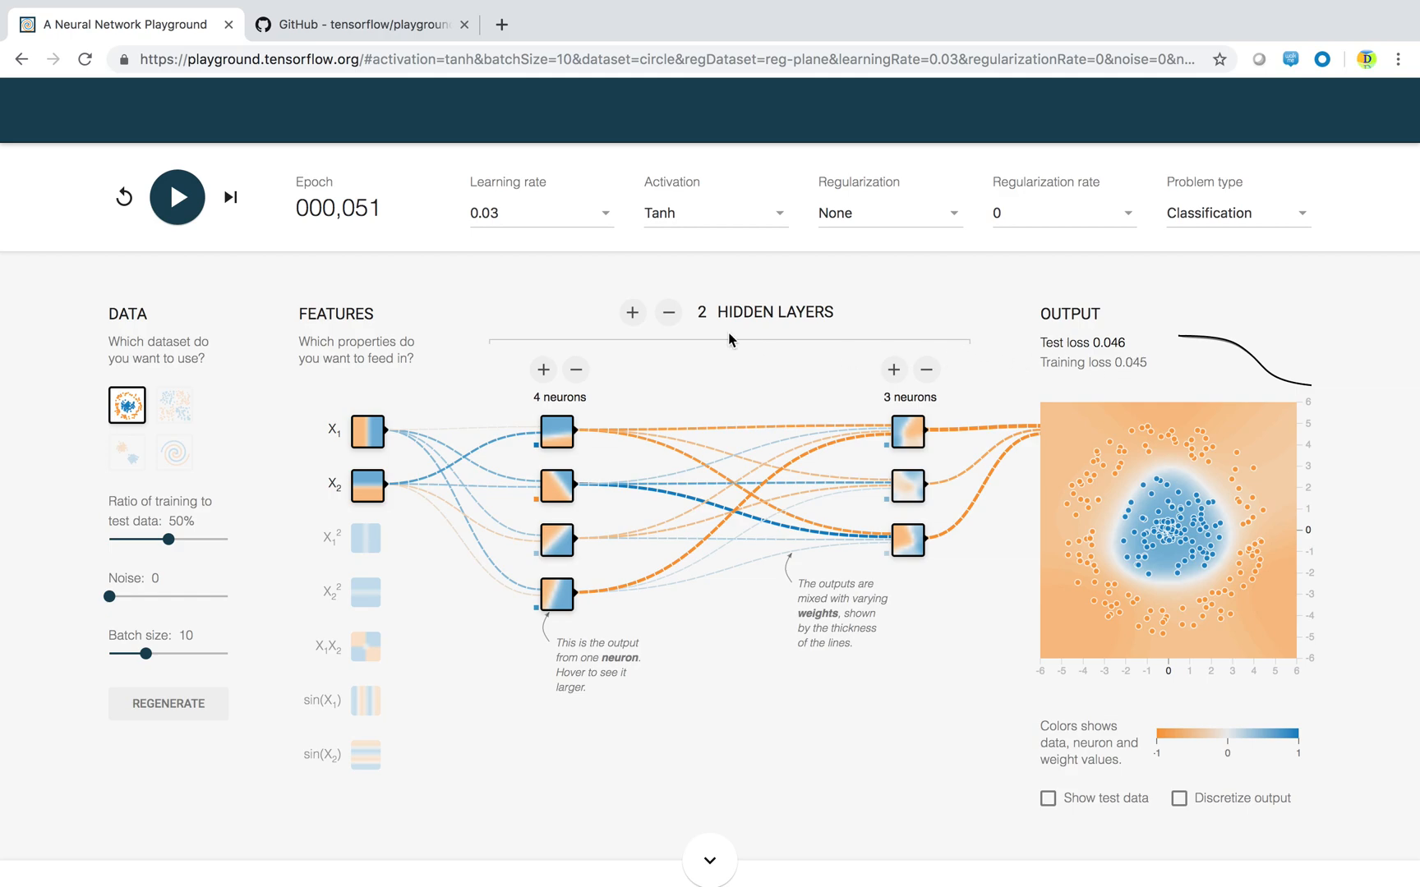
pyautogui.moveTo(391, 220)
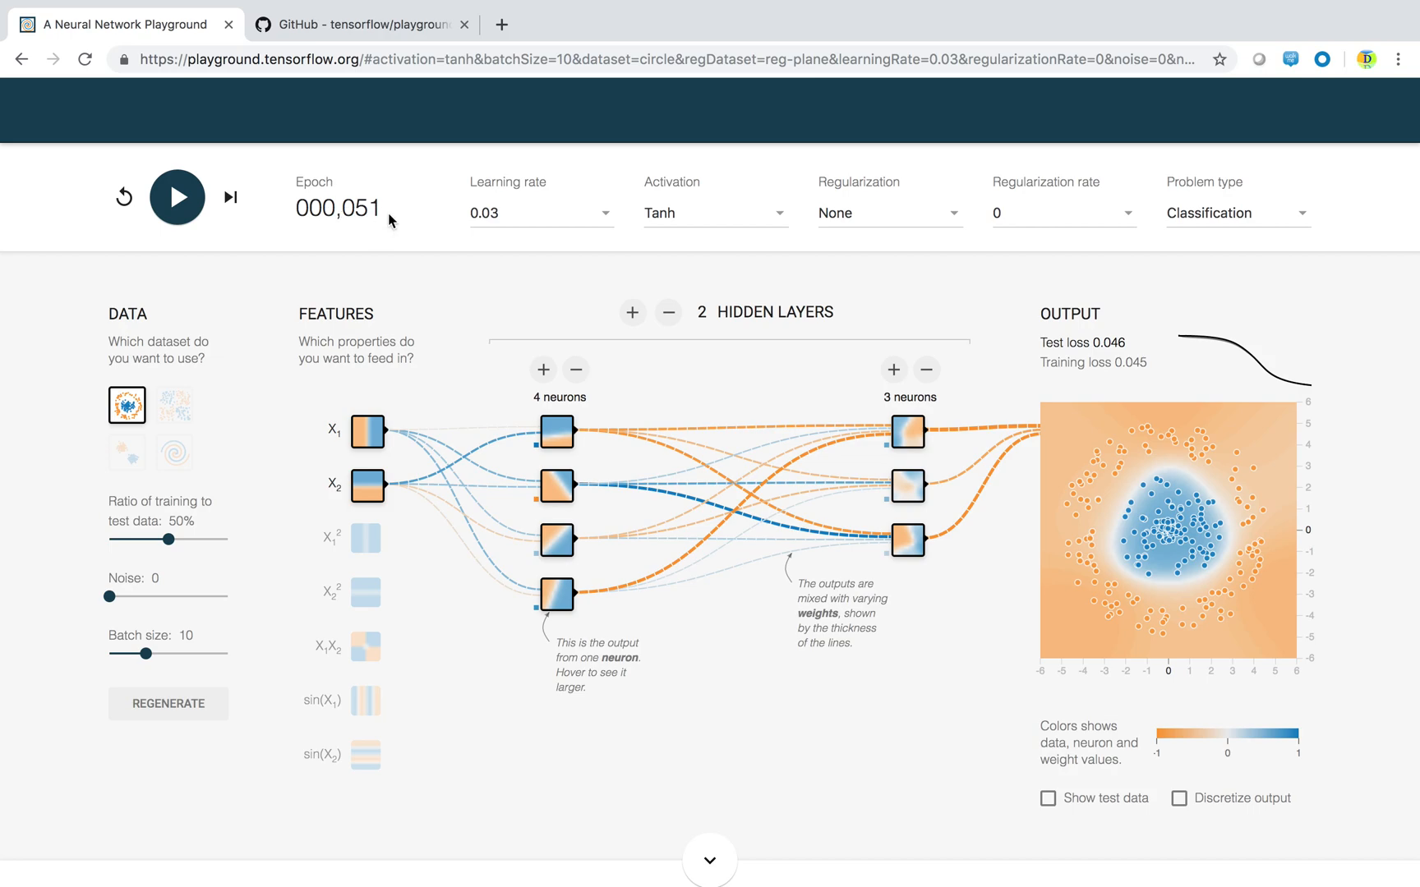
pyautogui.moveTo(1068, 546)
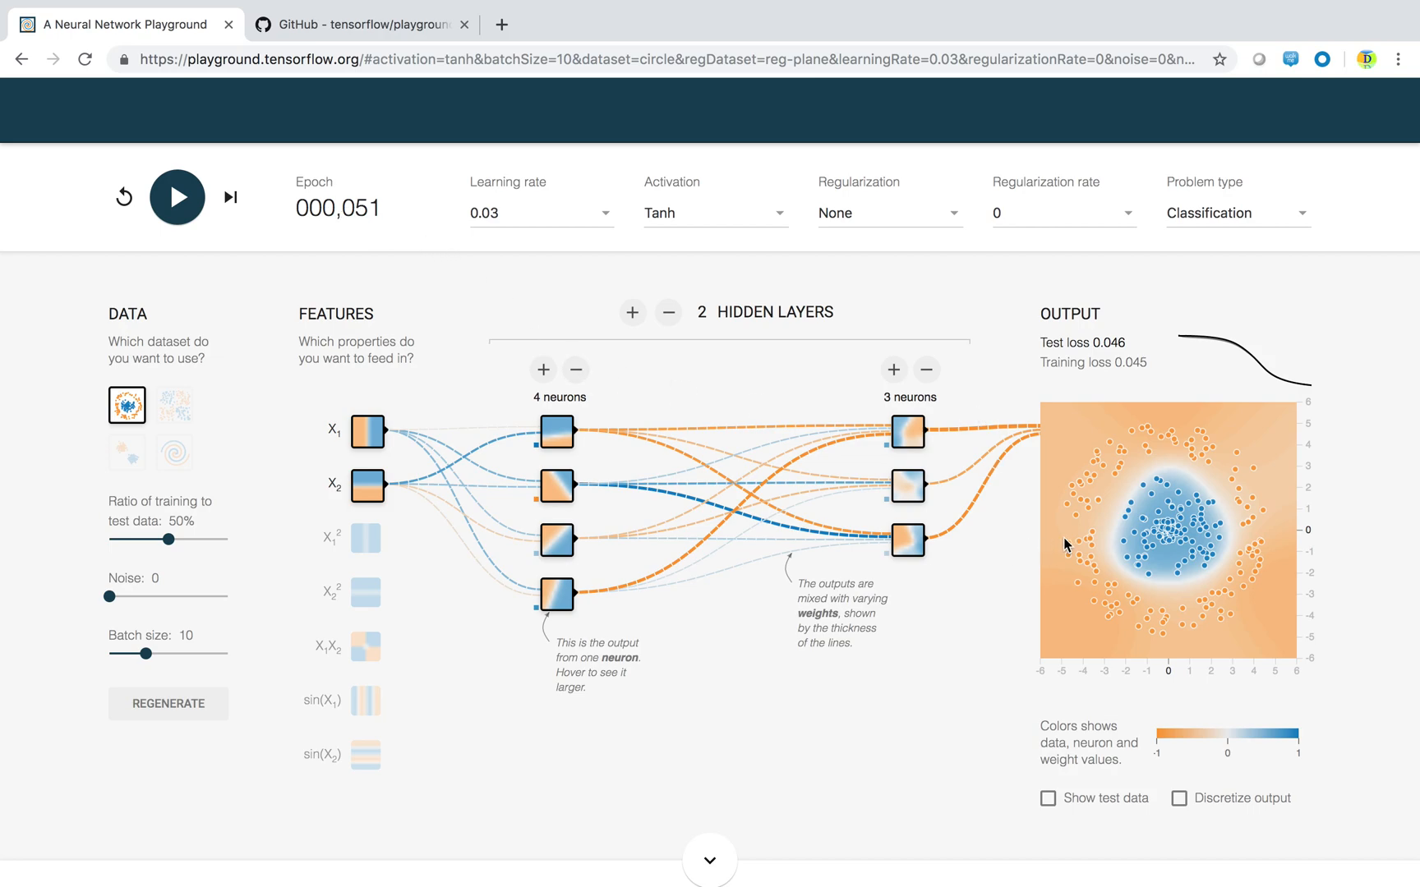
pyautogui.moveTo(841, 604)
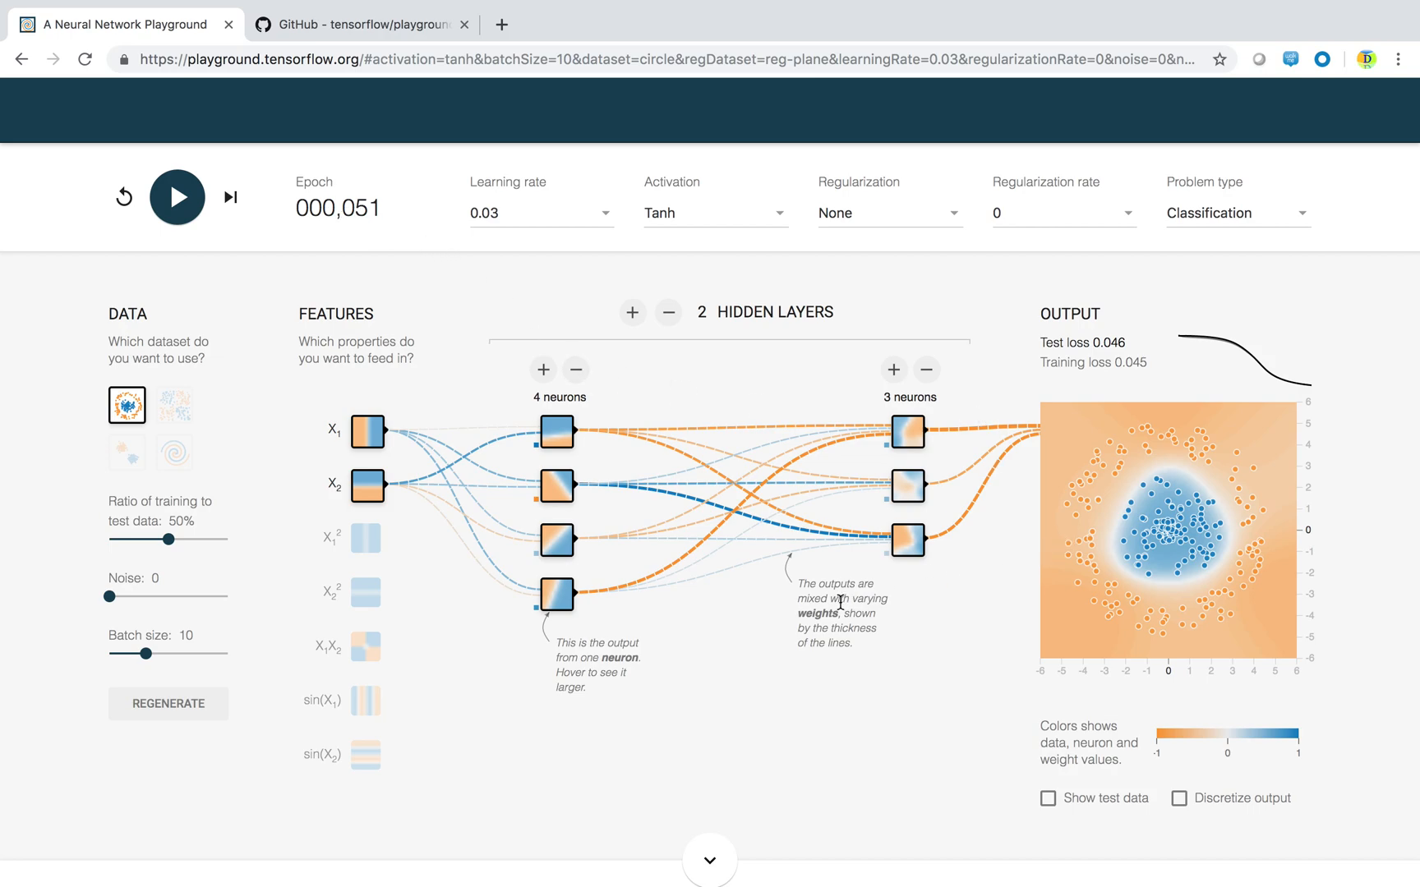
# - Switch activation to Linear, train to epoch 55 with loss stuck near 0.507, then reset
pyautogui.click(713, 212)
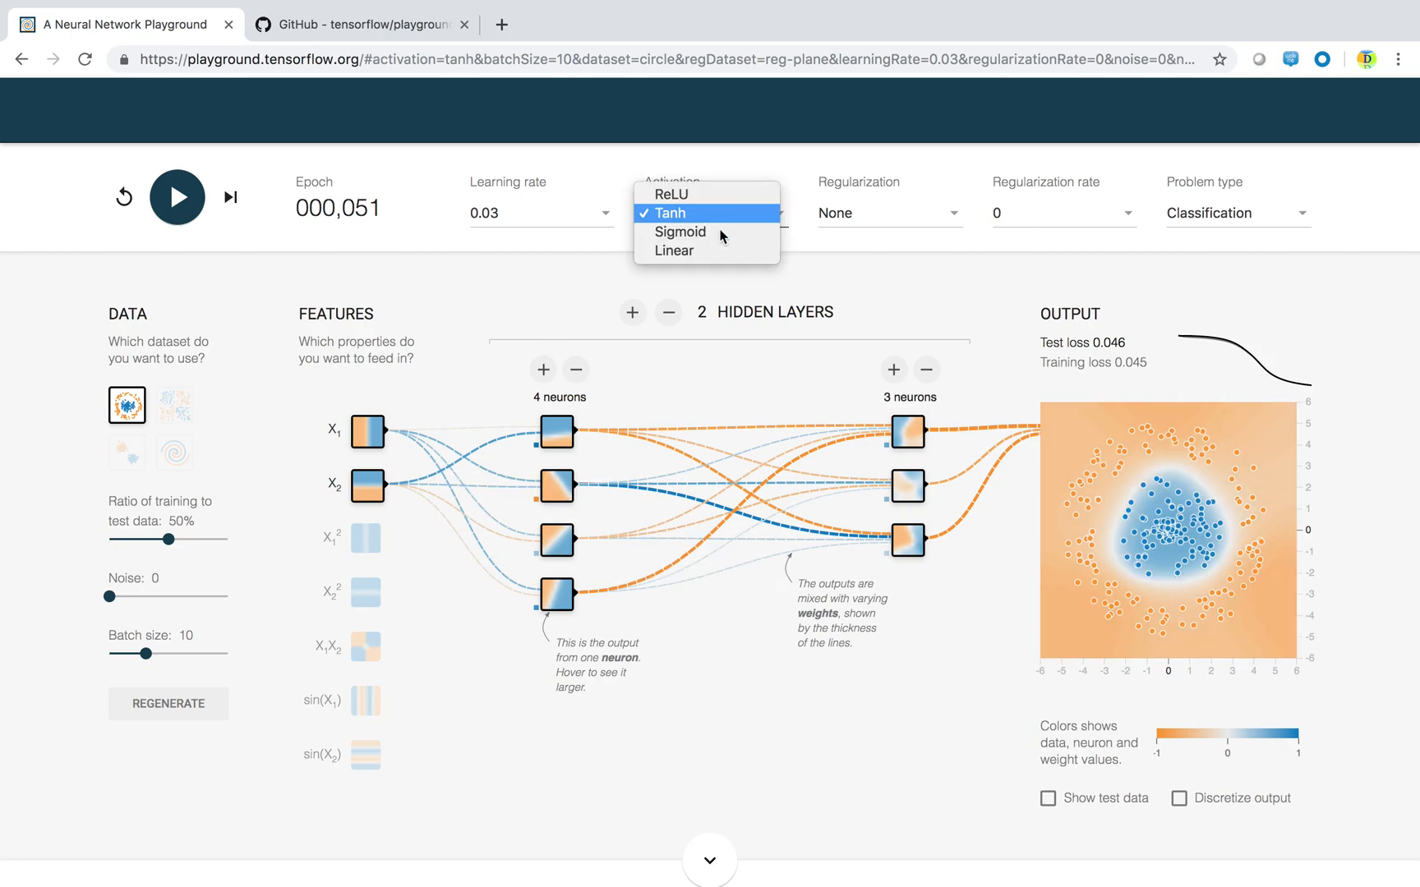
pyautogui.click(673, 250)
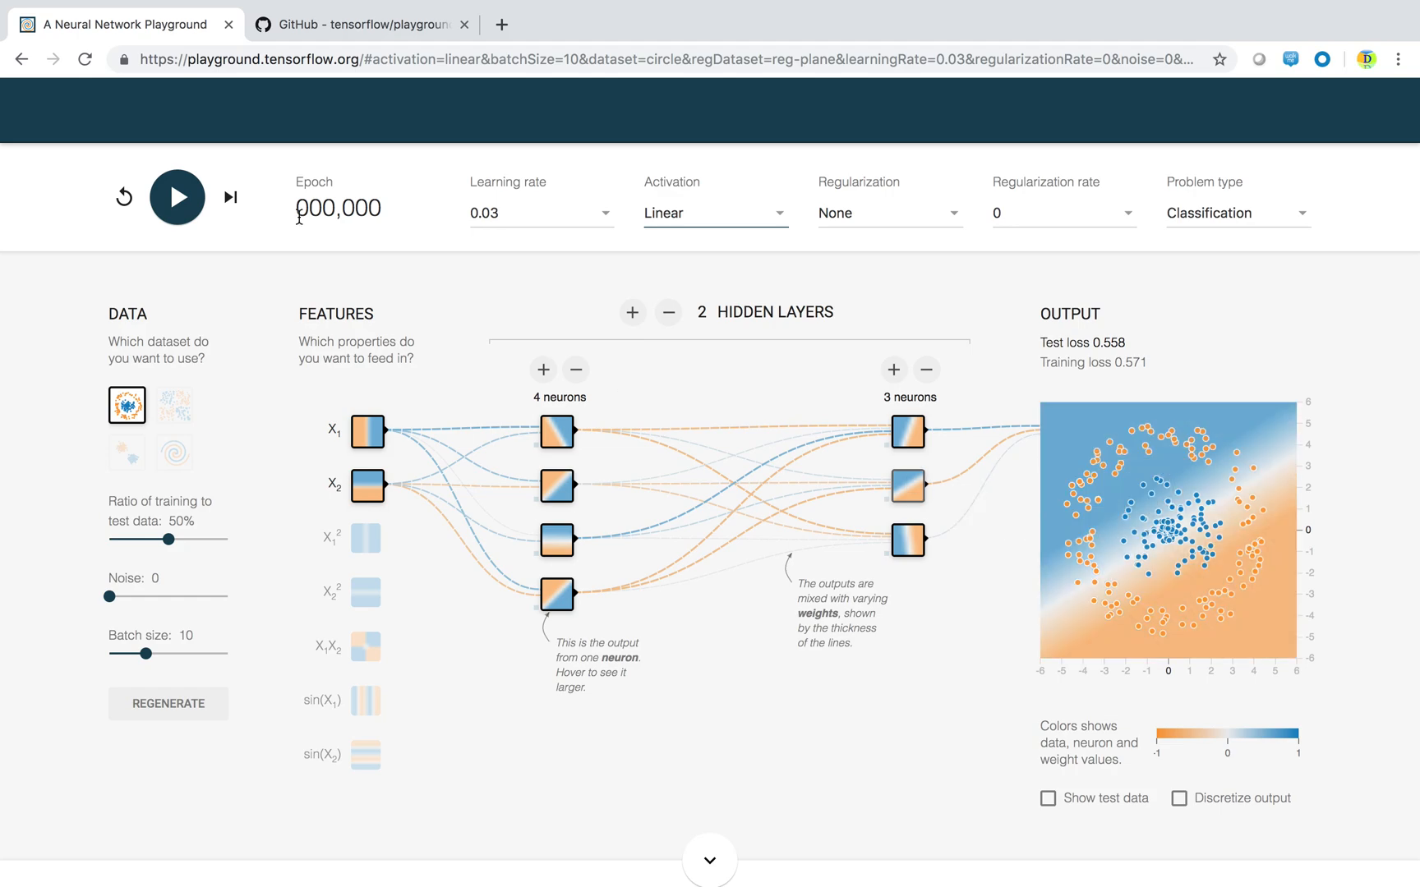
pyautogui.click(123, 196)
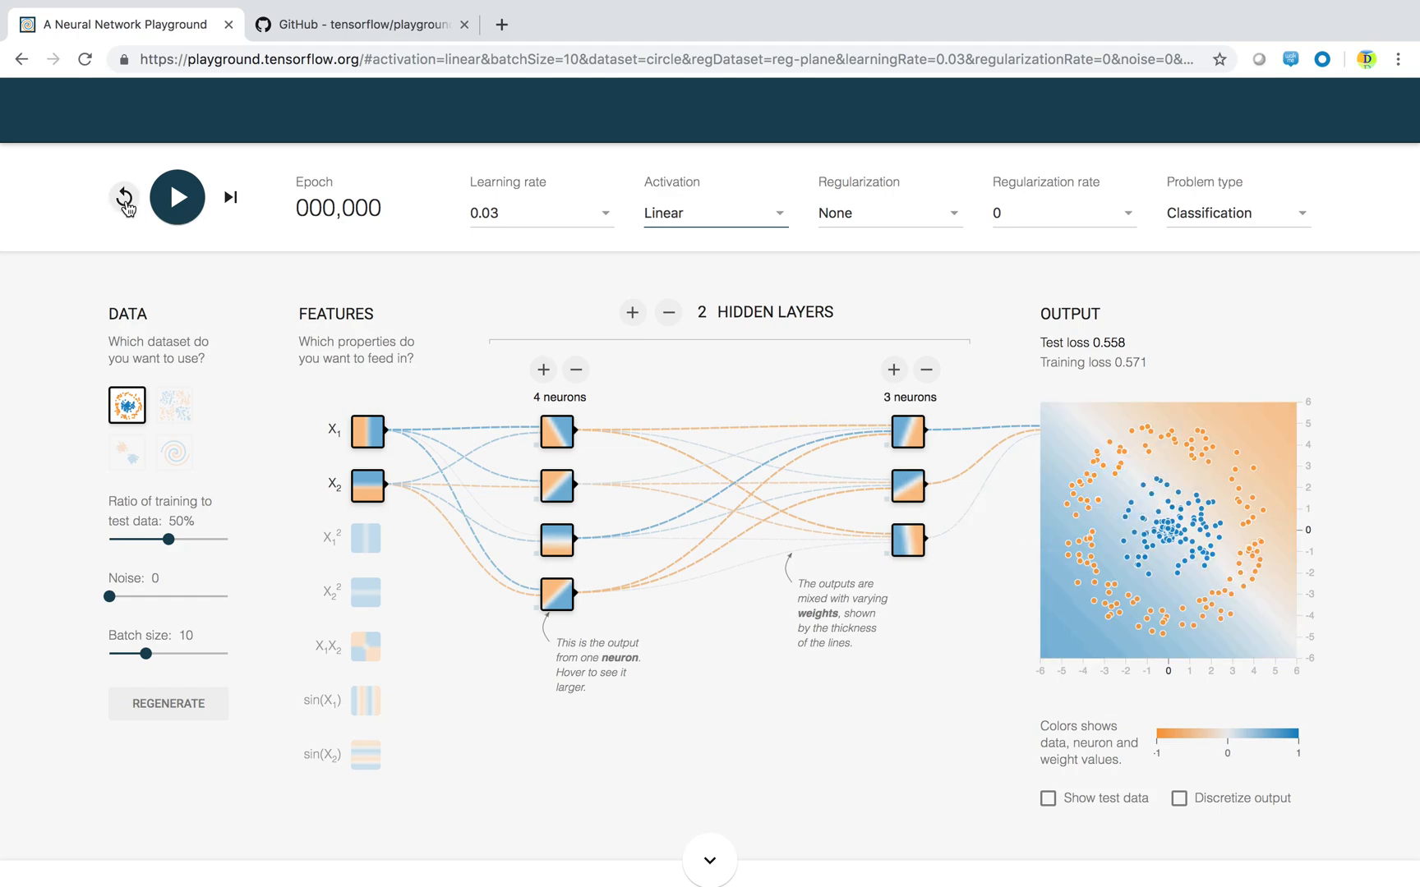
pyautogui.click(177, 198)
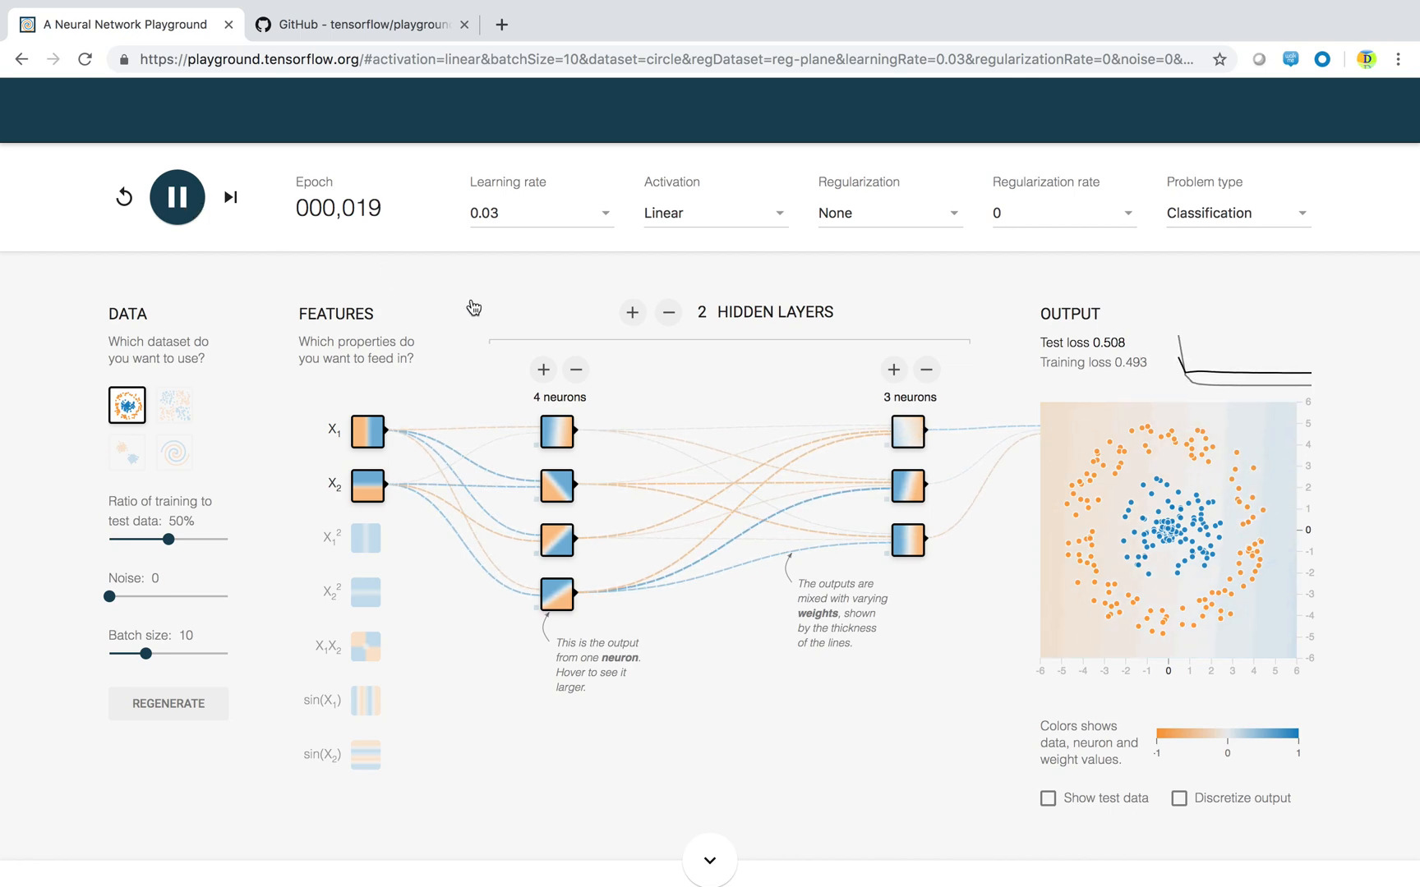
pyautogui.moveTo(1141, 642)
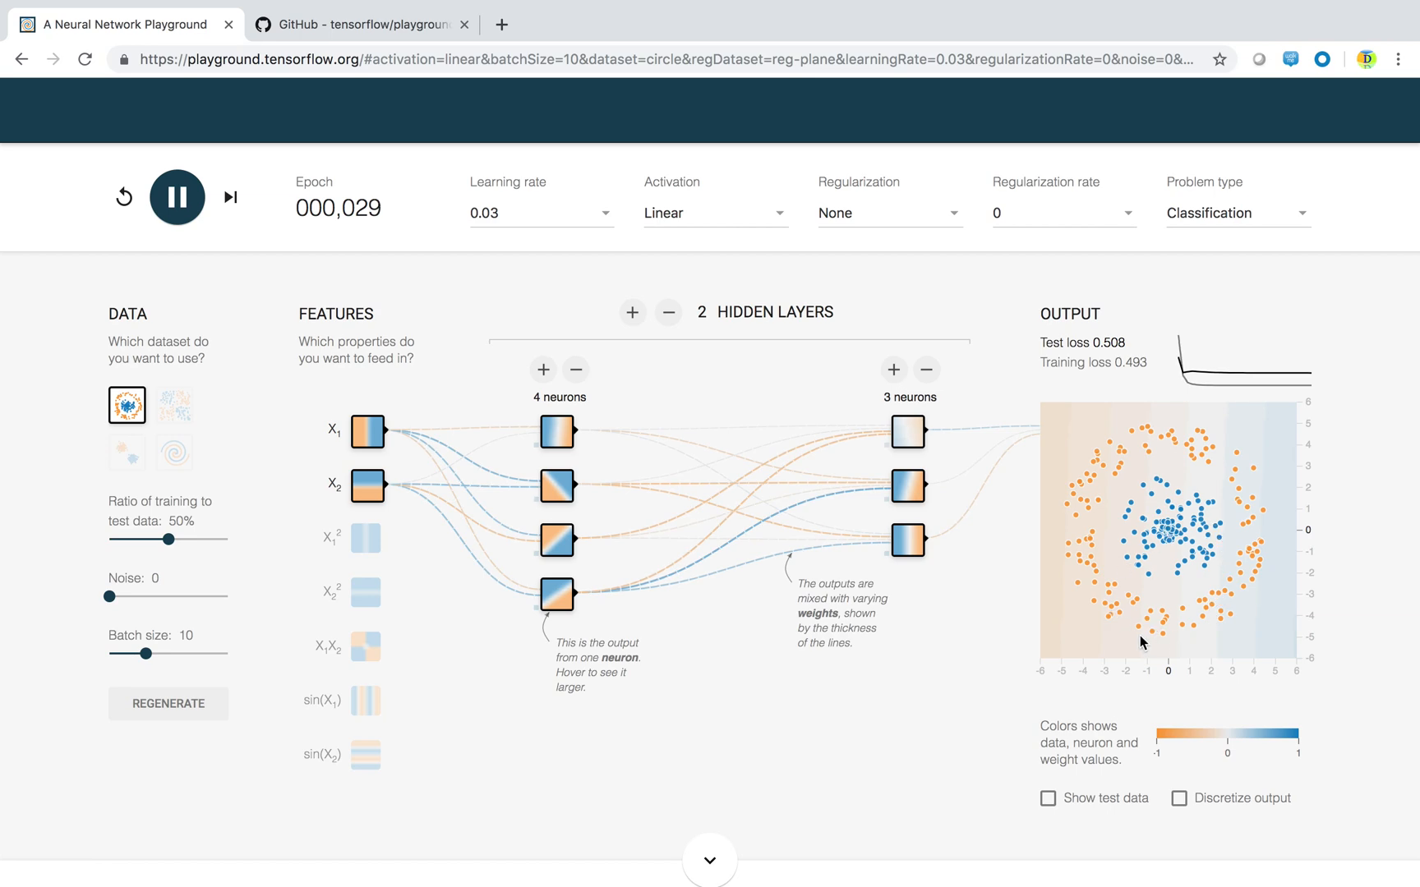
pyautogui.moveTo(828, 292)
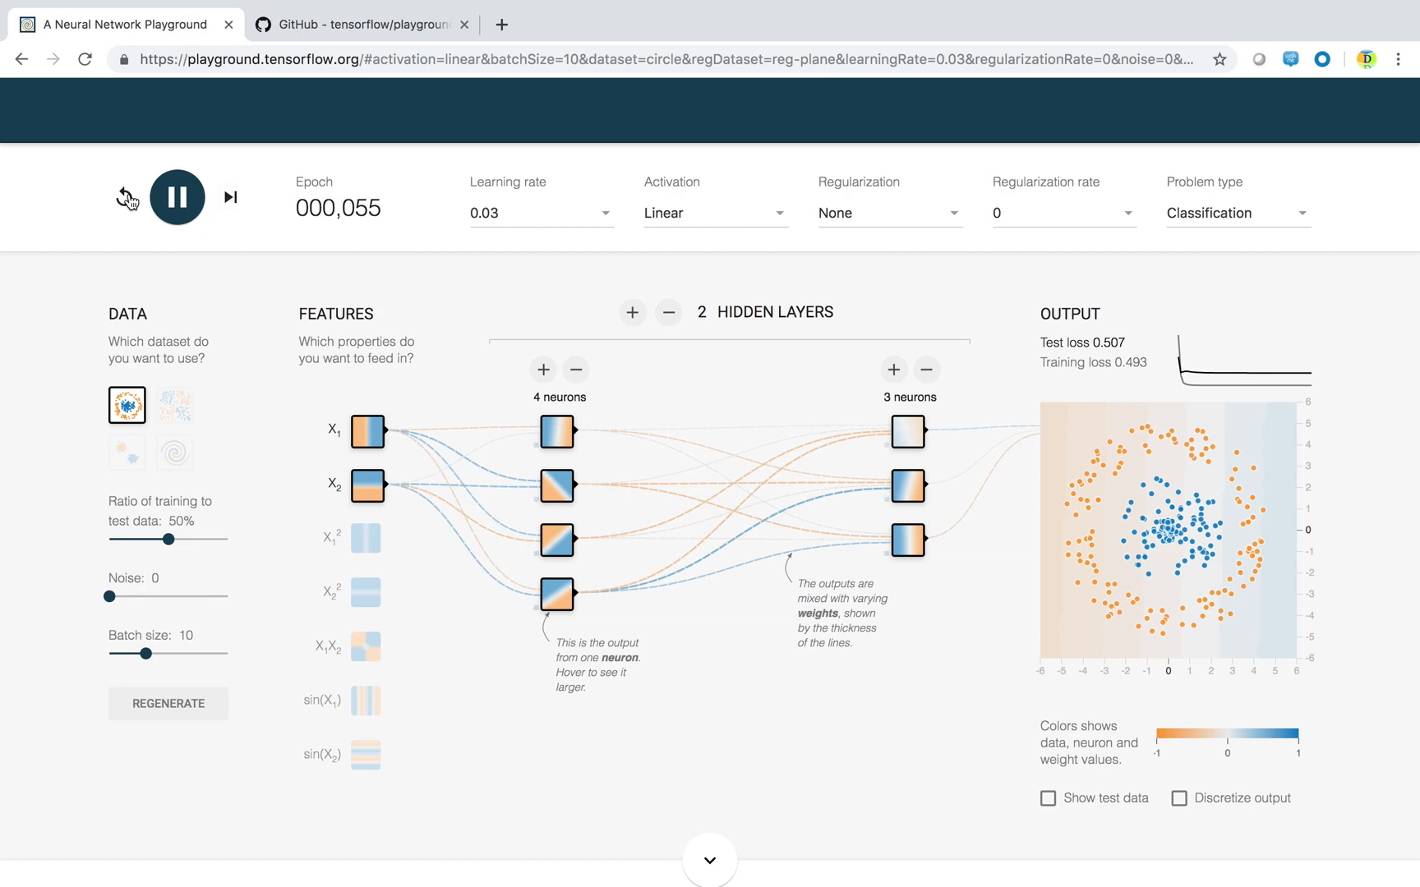
pyautogui.click(123, 197)
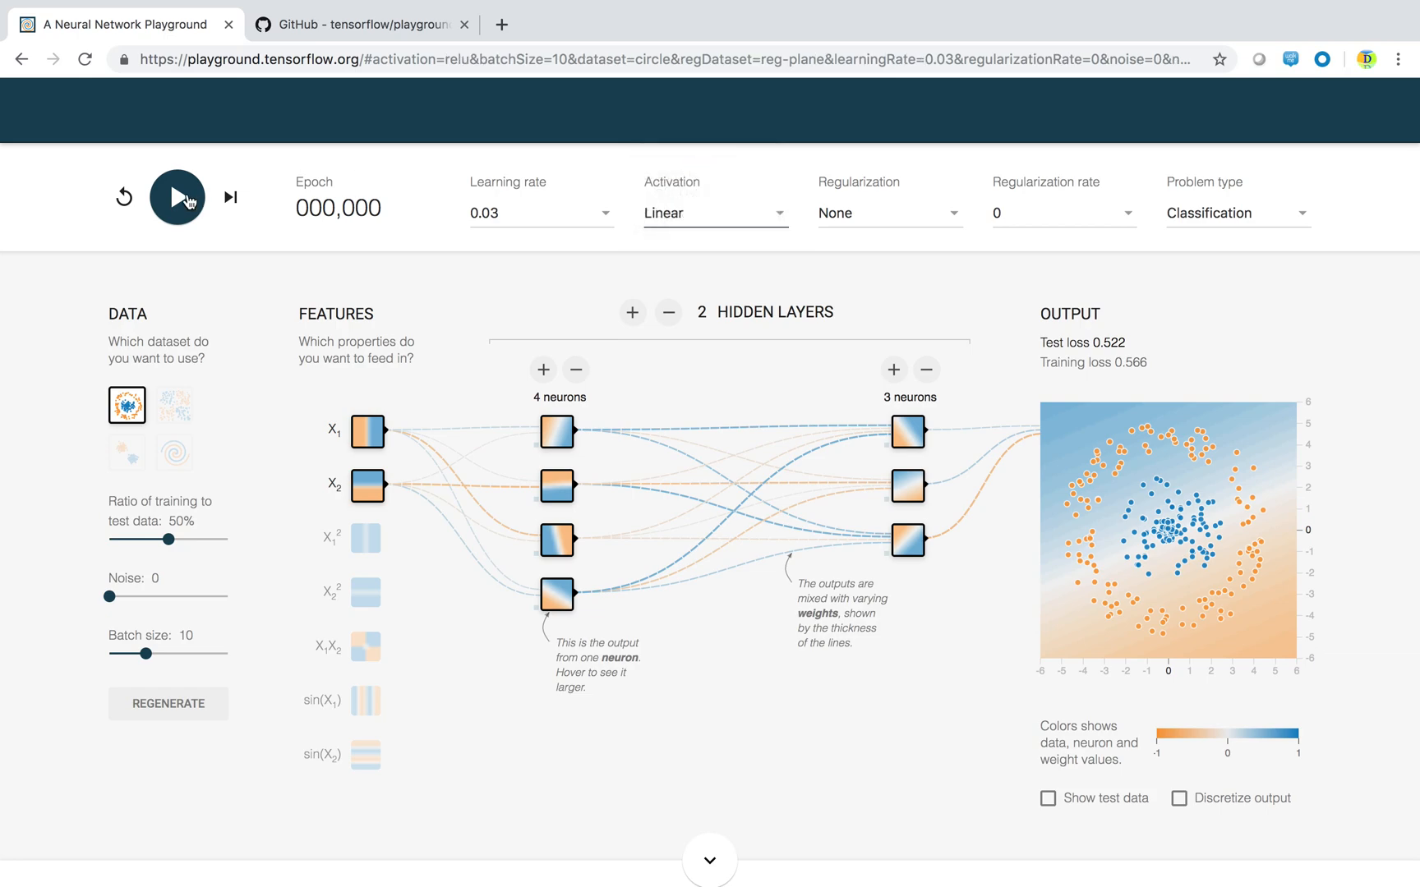
# - Train the ReLU network to epoch 36, reaching test loss 0.032
pyautogui.click(176, 197)
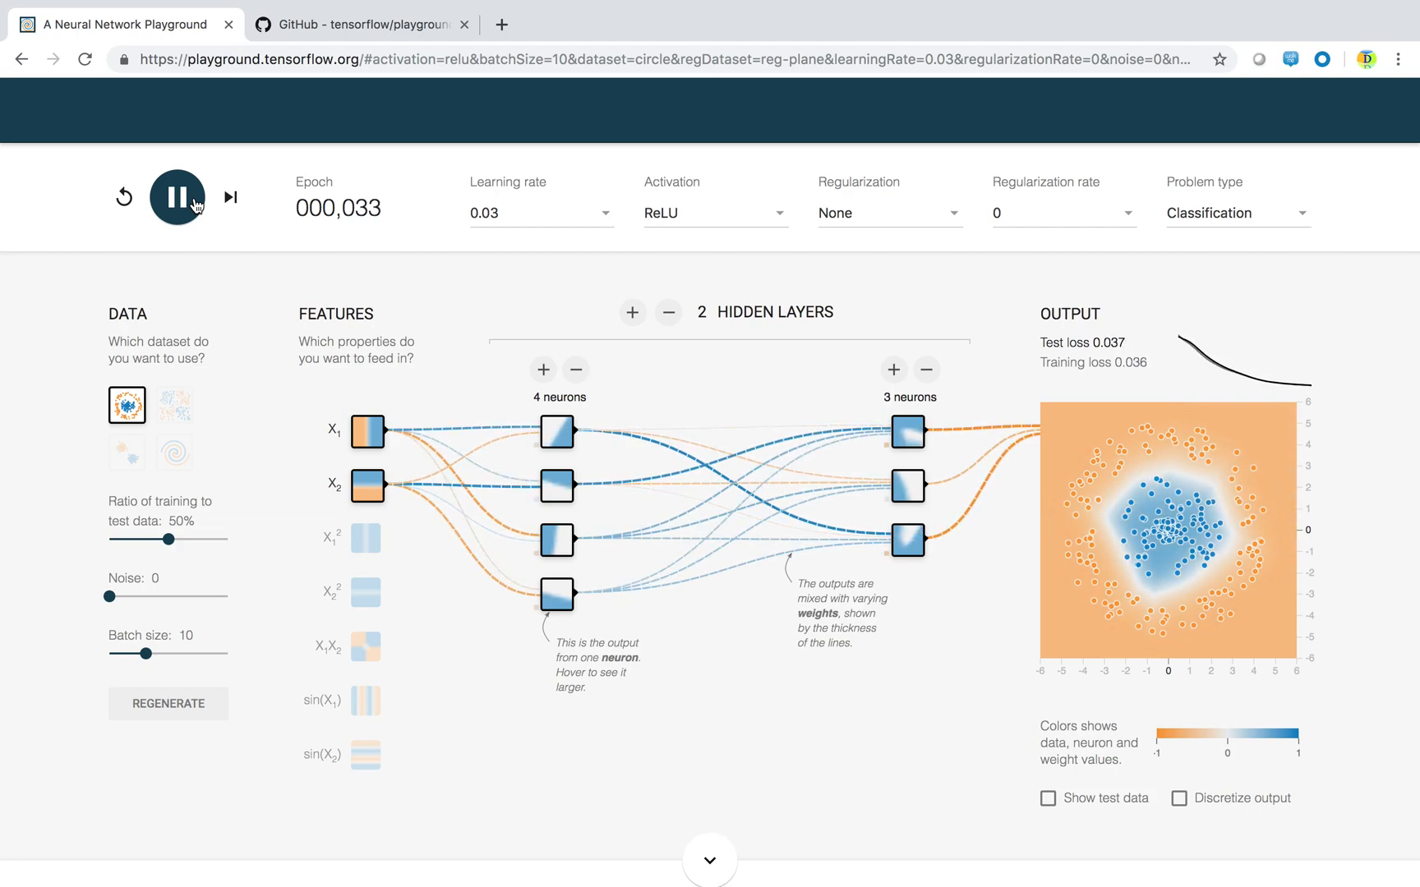
pyautogui.click(177, 197)
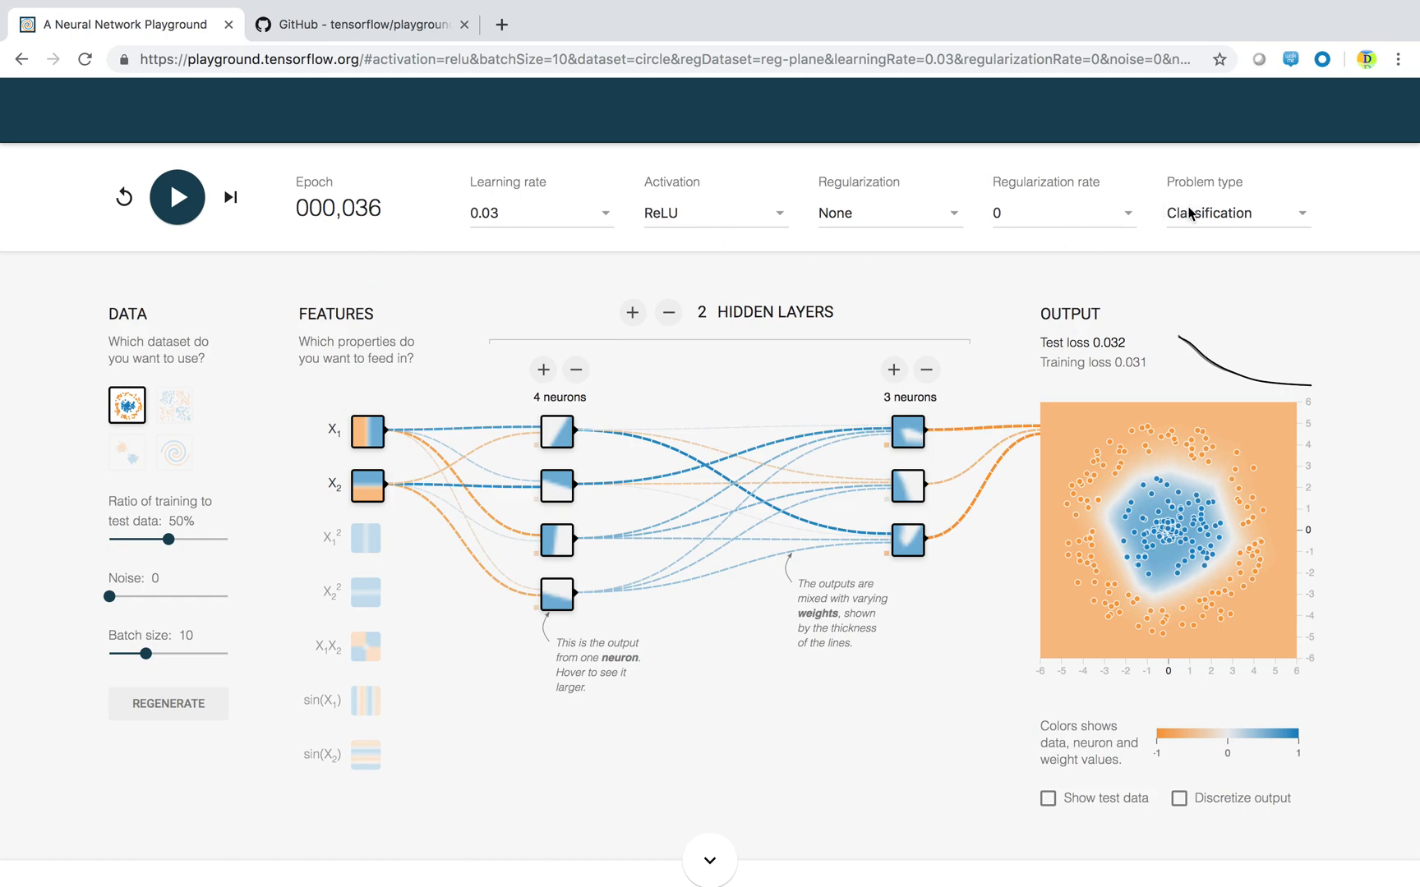
pyautogui.click(1231, 214)
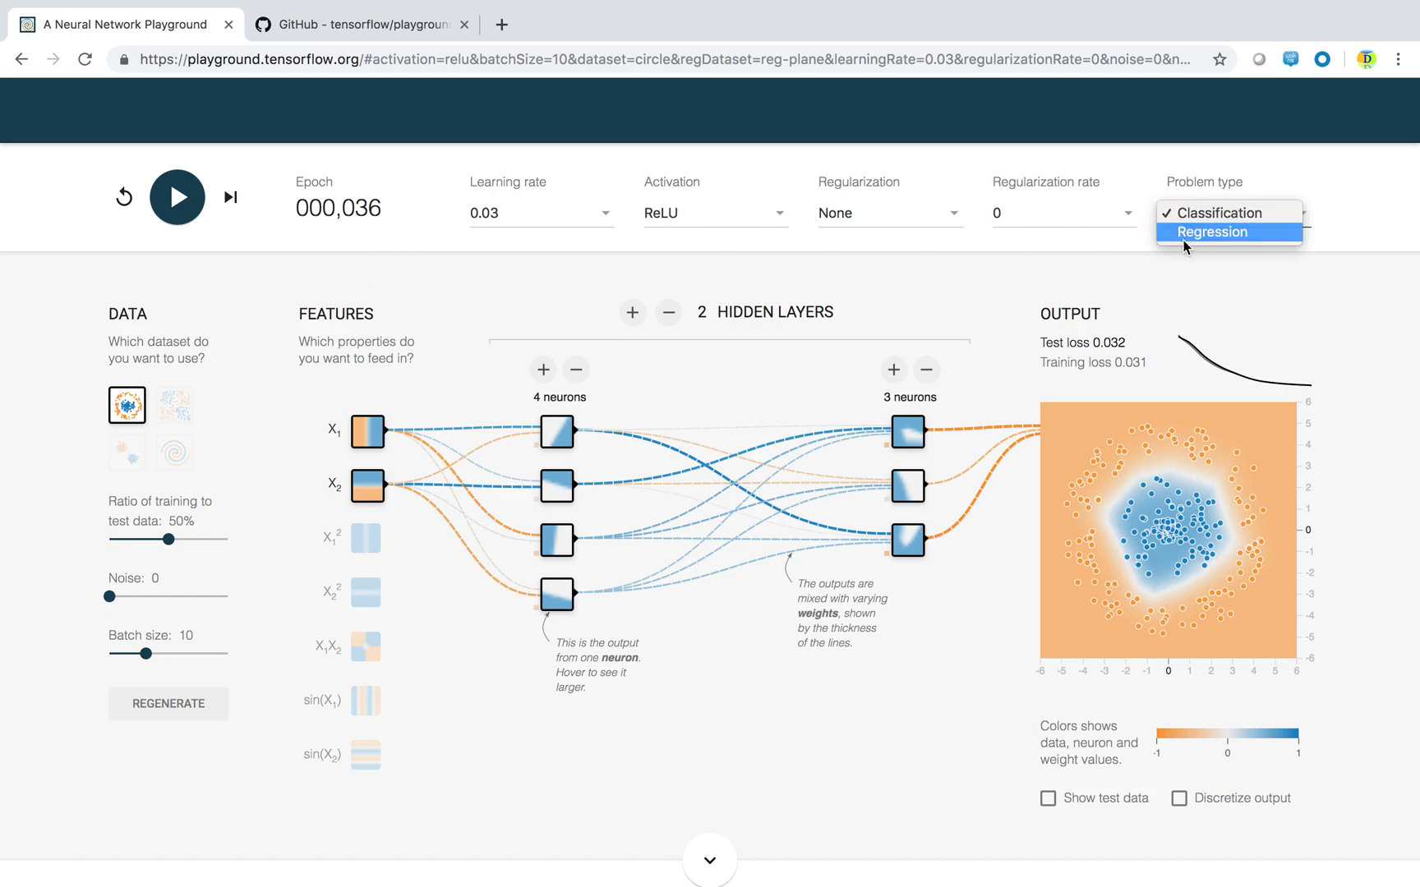
# - Set the problem type to Regression and pick the plane dataset after trying Gaussian
pyautogui.click(1211, 232)
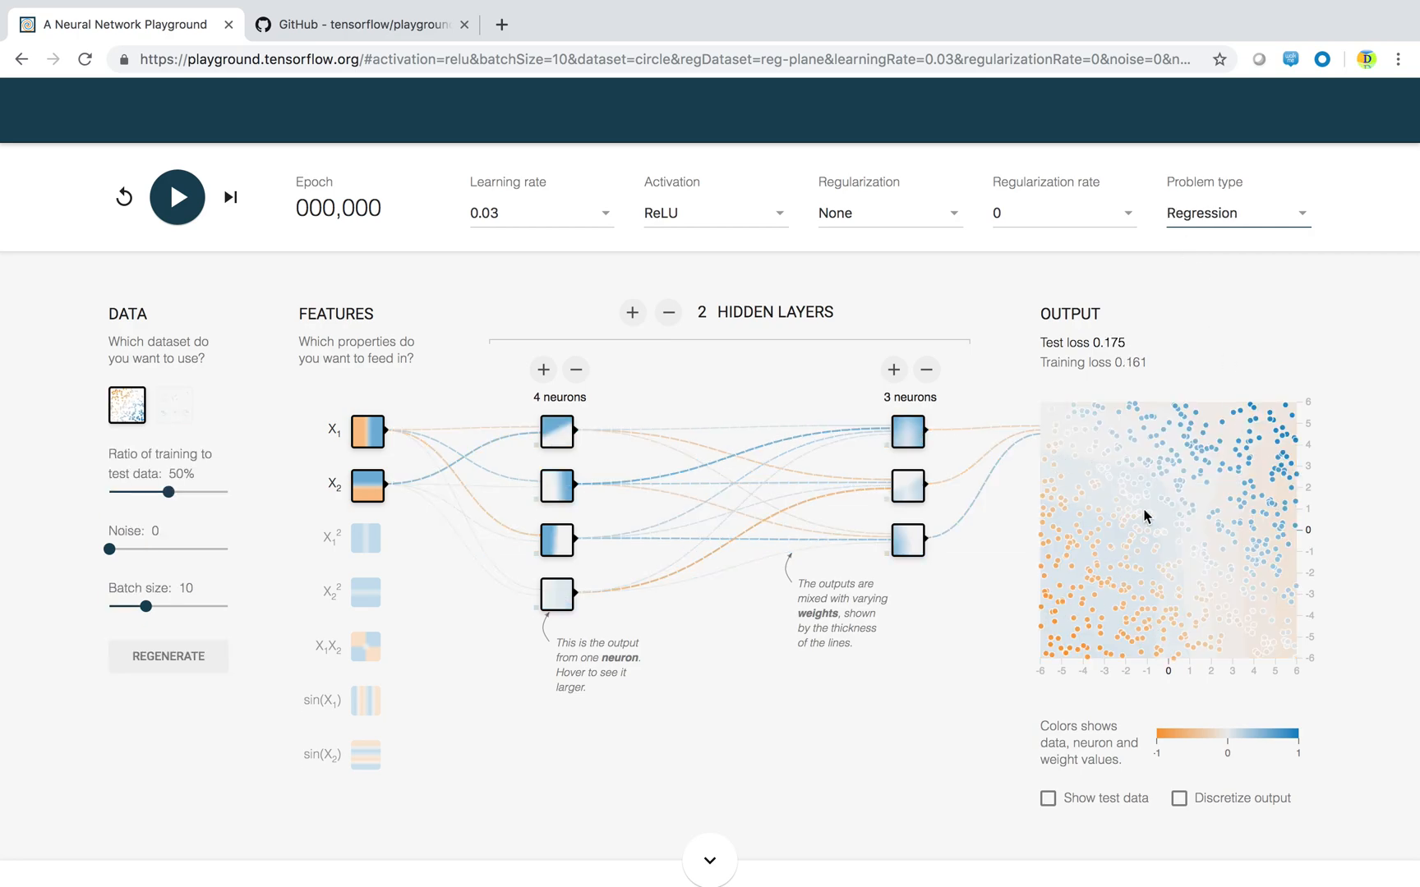
pyautogui.moveTo(623, 852)
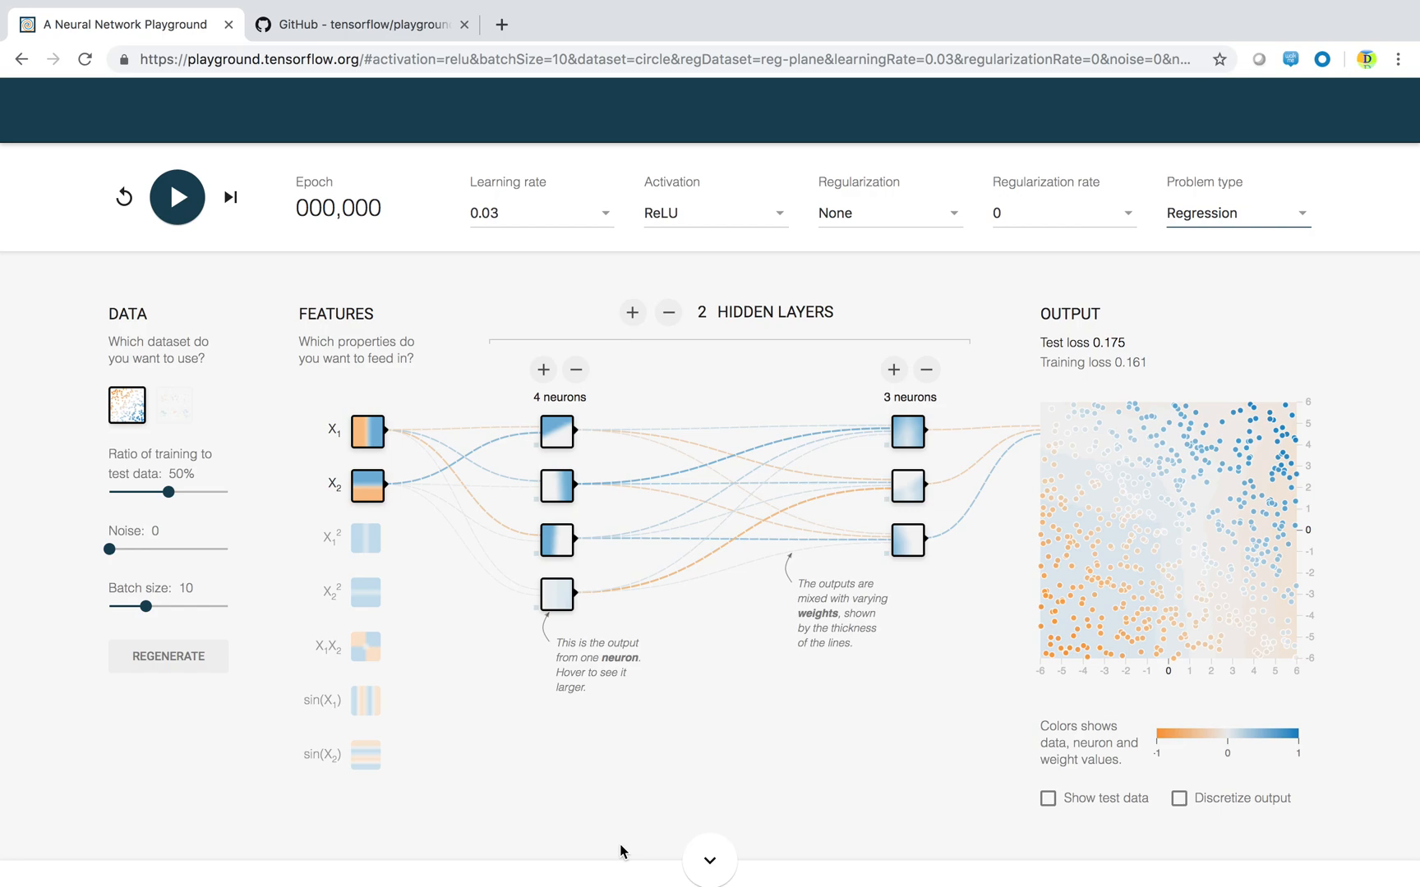
pyautogui.moveTo(380, 768)
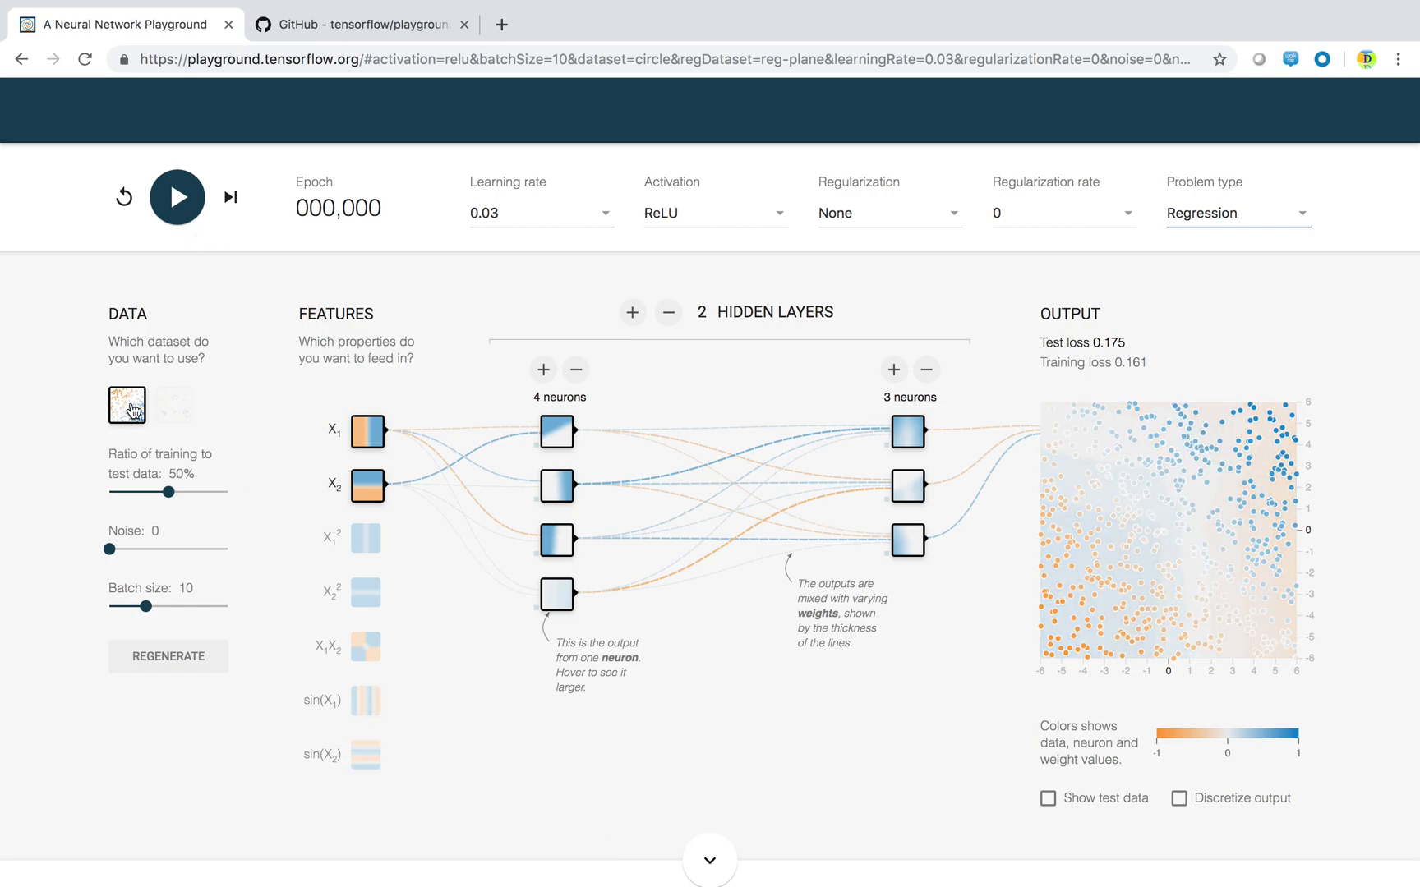
pyautogui.click(174, 405)
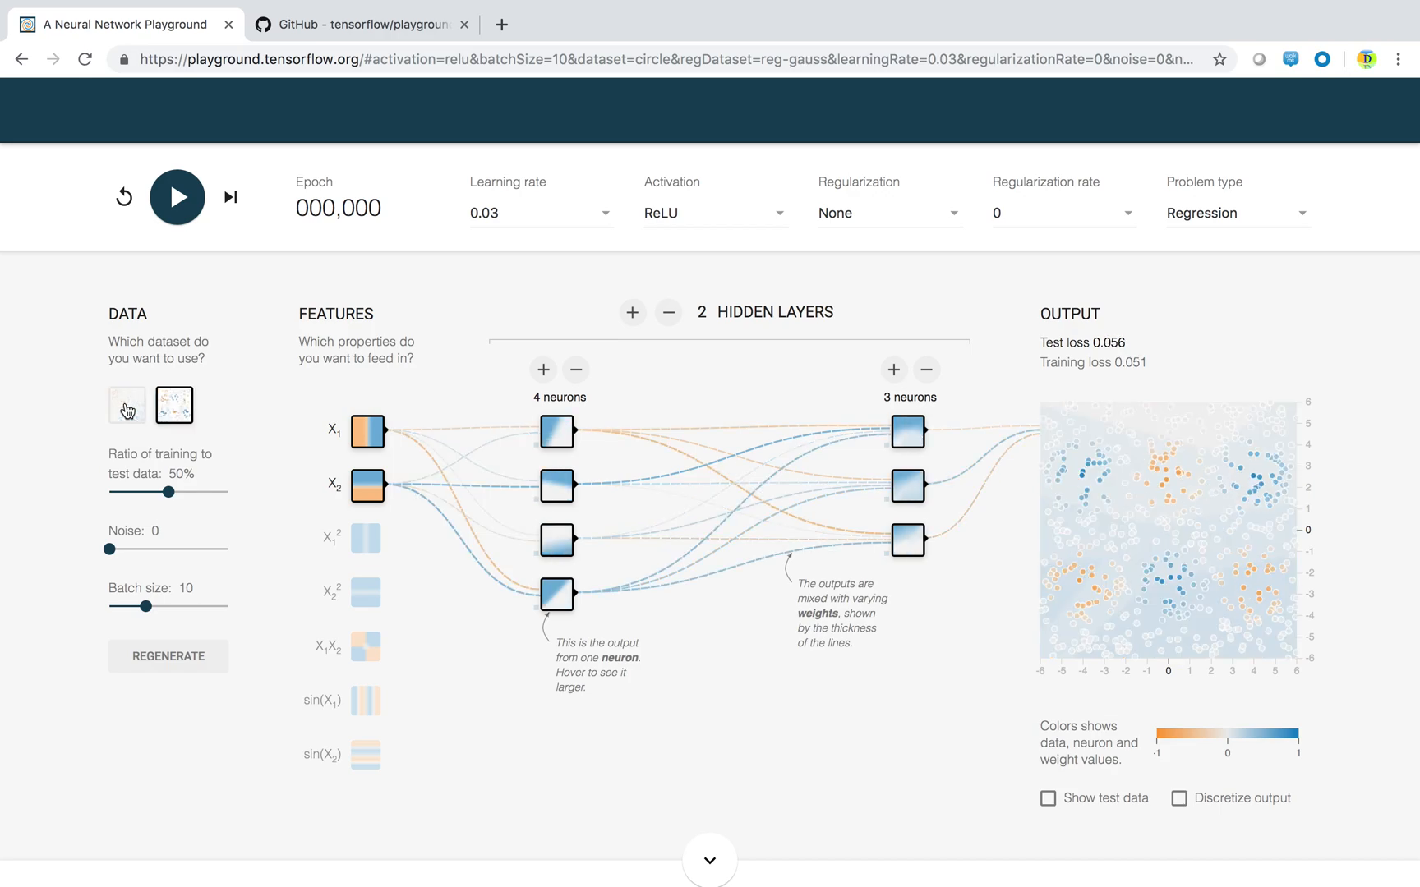
pyautogui.click(127, 405)
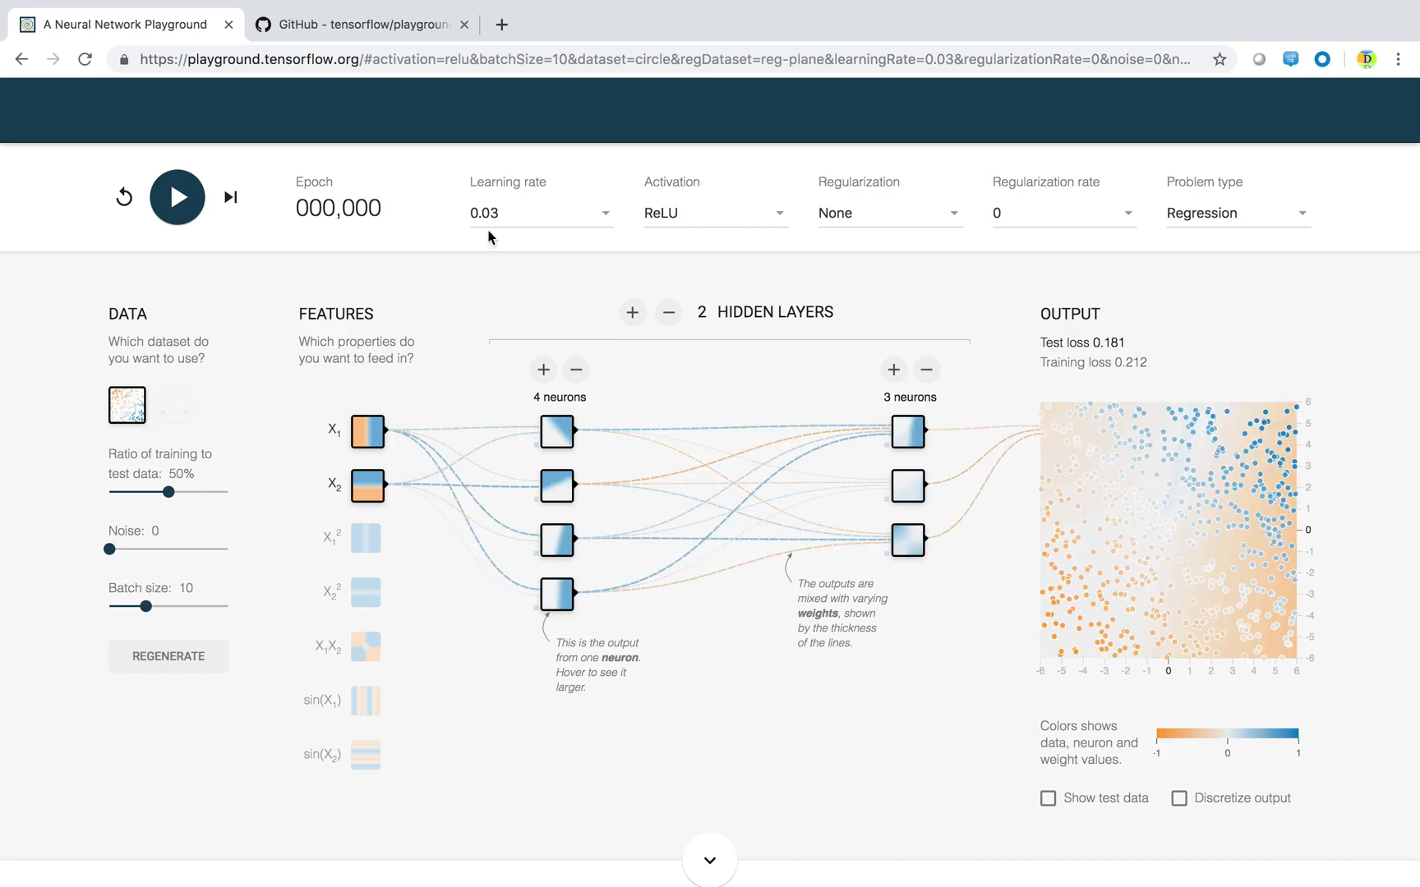
# - Train the regression network to epoch 41 with test loss 0.001, then reset to zero
pyautogui.click(177, 196)
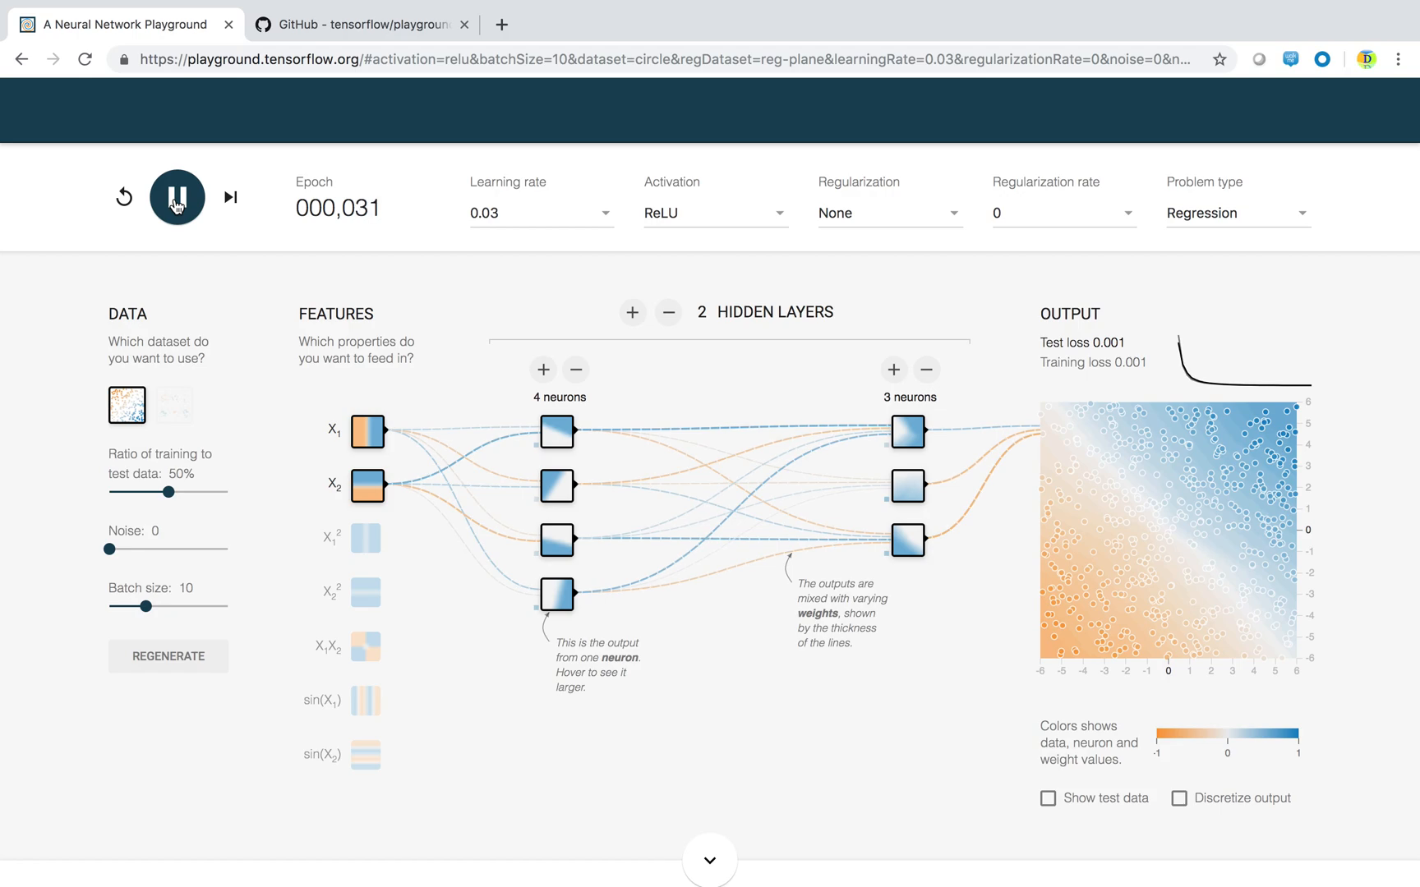
pyautogui.click(176, 197)
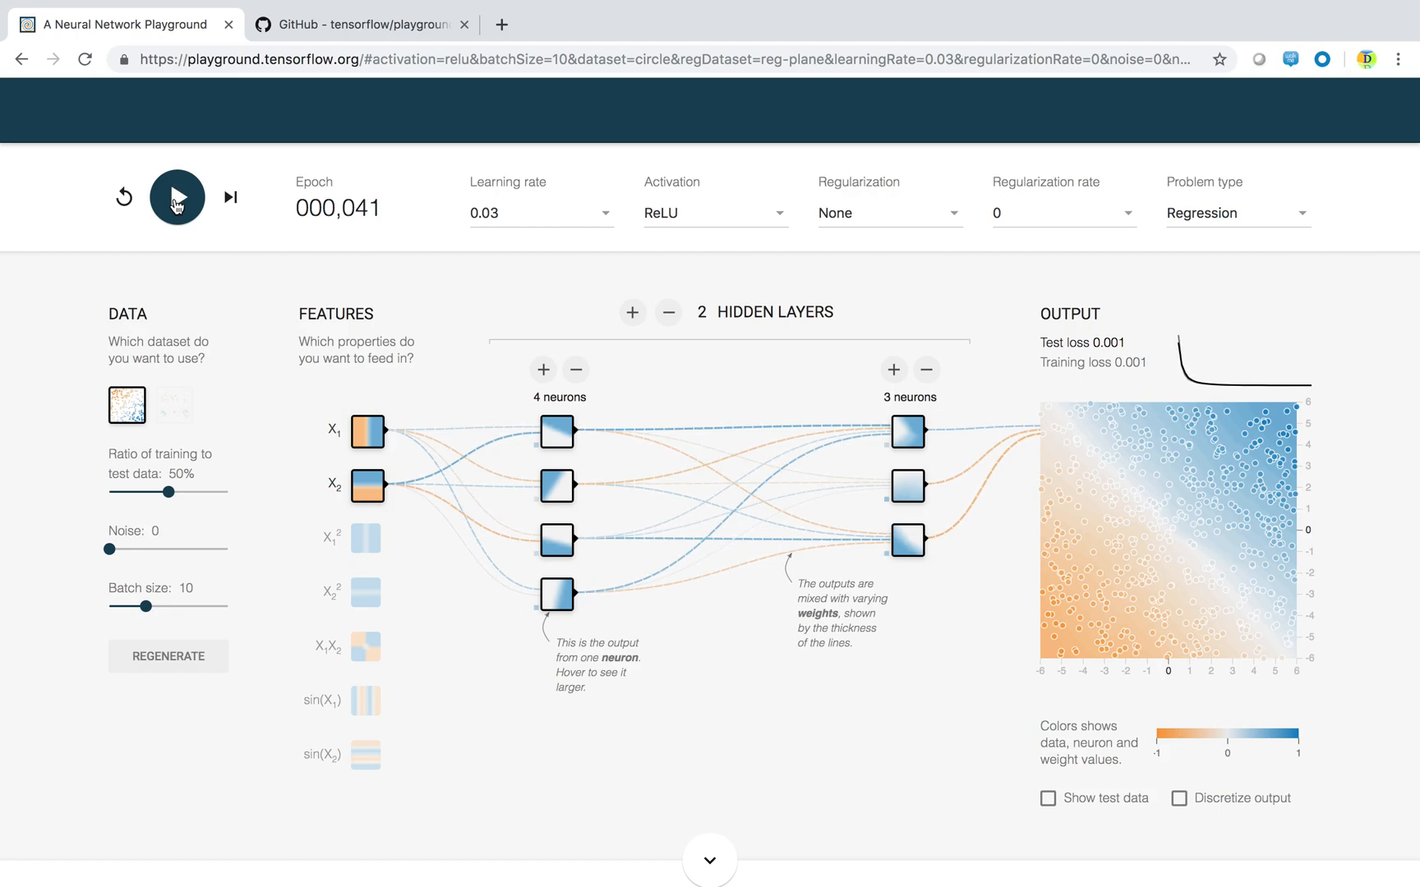
pyautogui.click(124, 196)
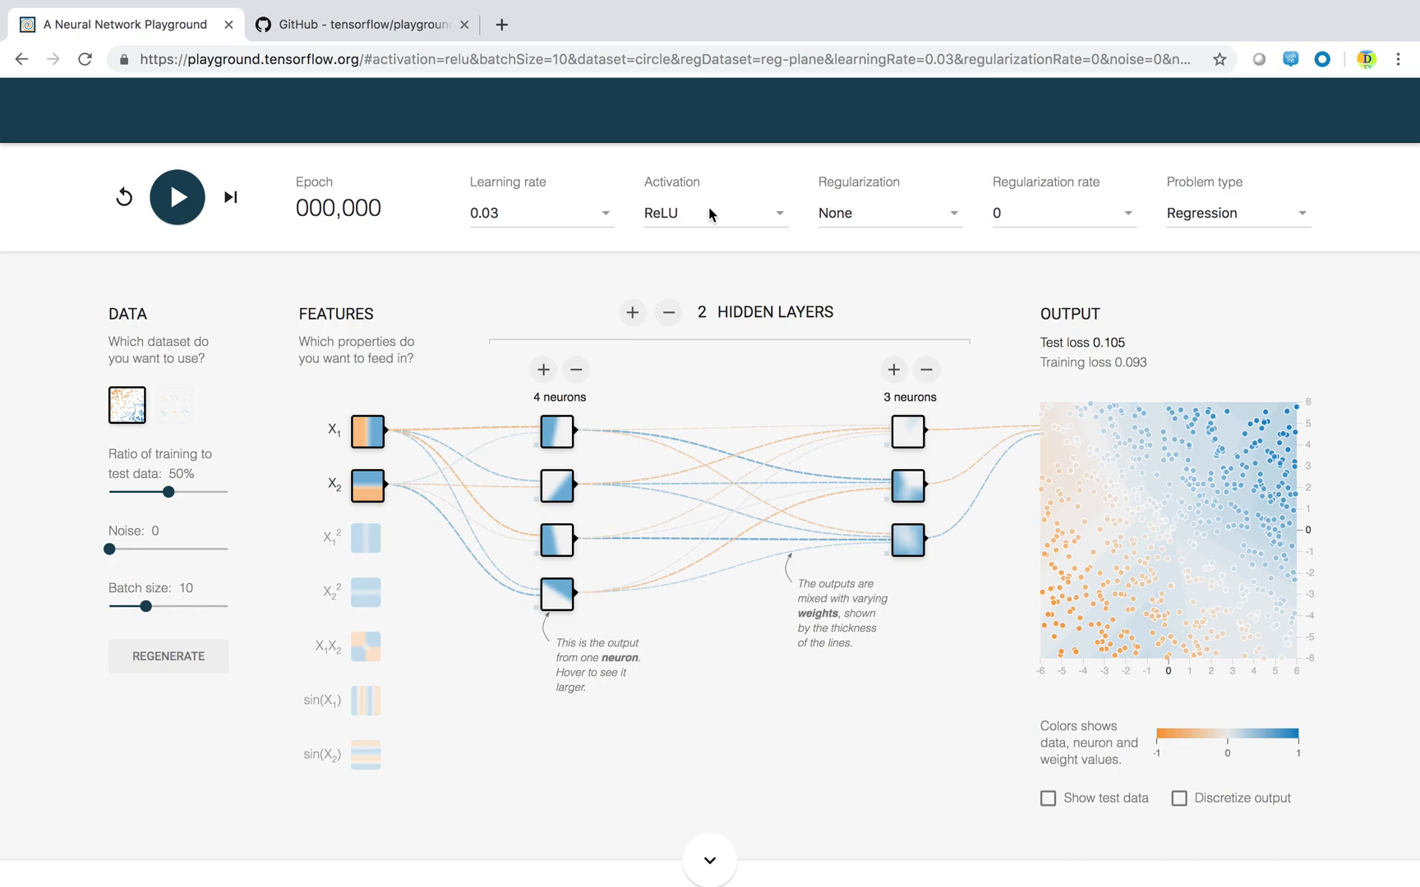
# - Retrain the regression network with Tanh activation to epoch 19, then switch the problem to Classification
pyautogui.click(713, 213)
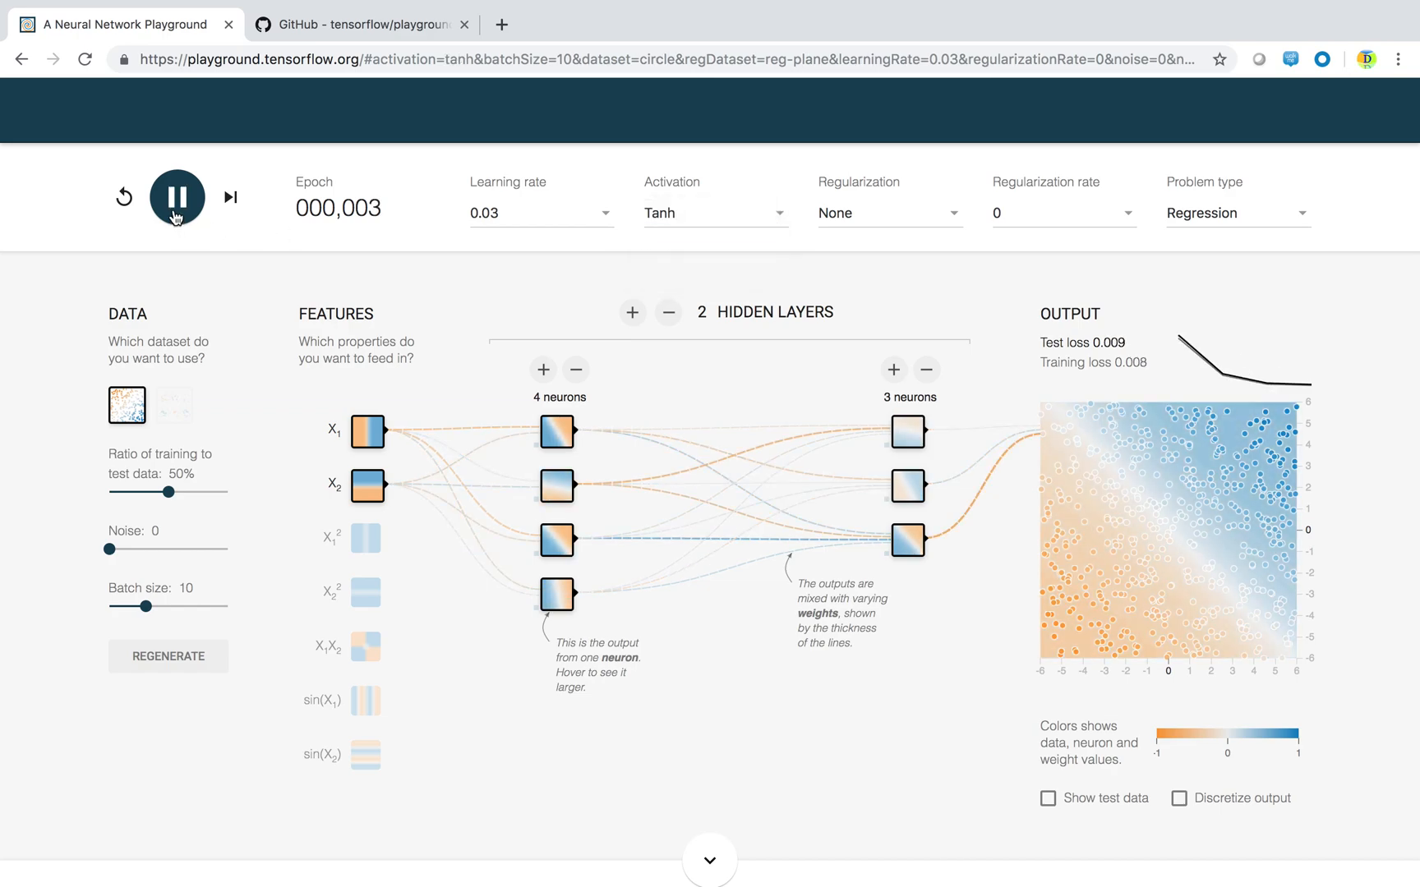
pyautogui.click(178, 197)
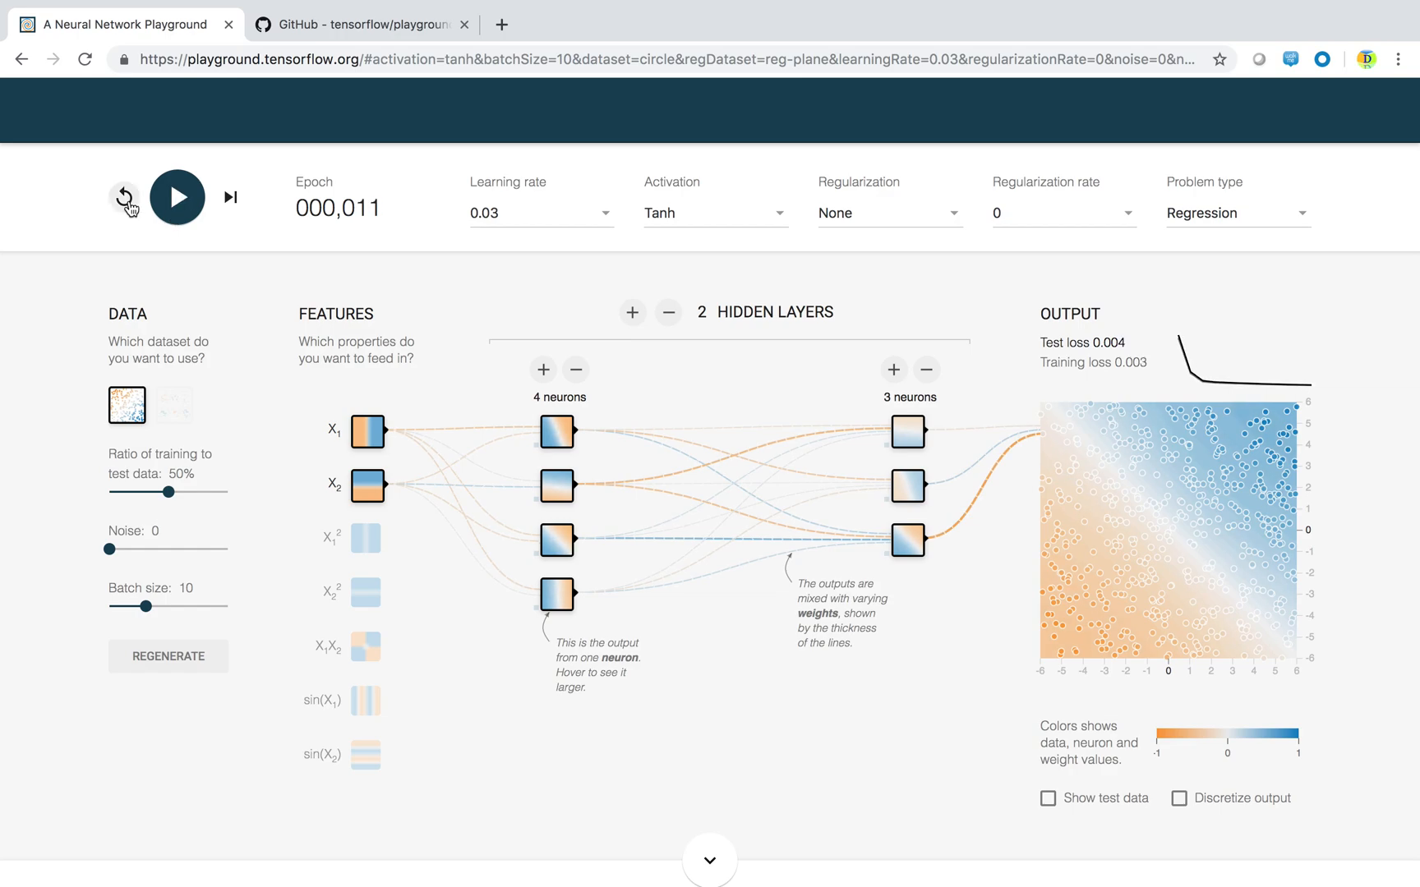
pyautogui.click(177, 197)
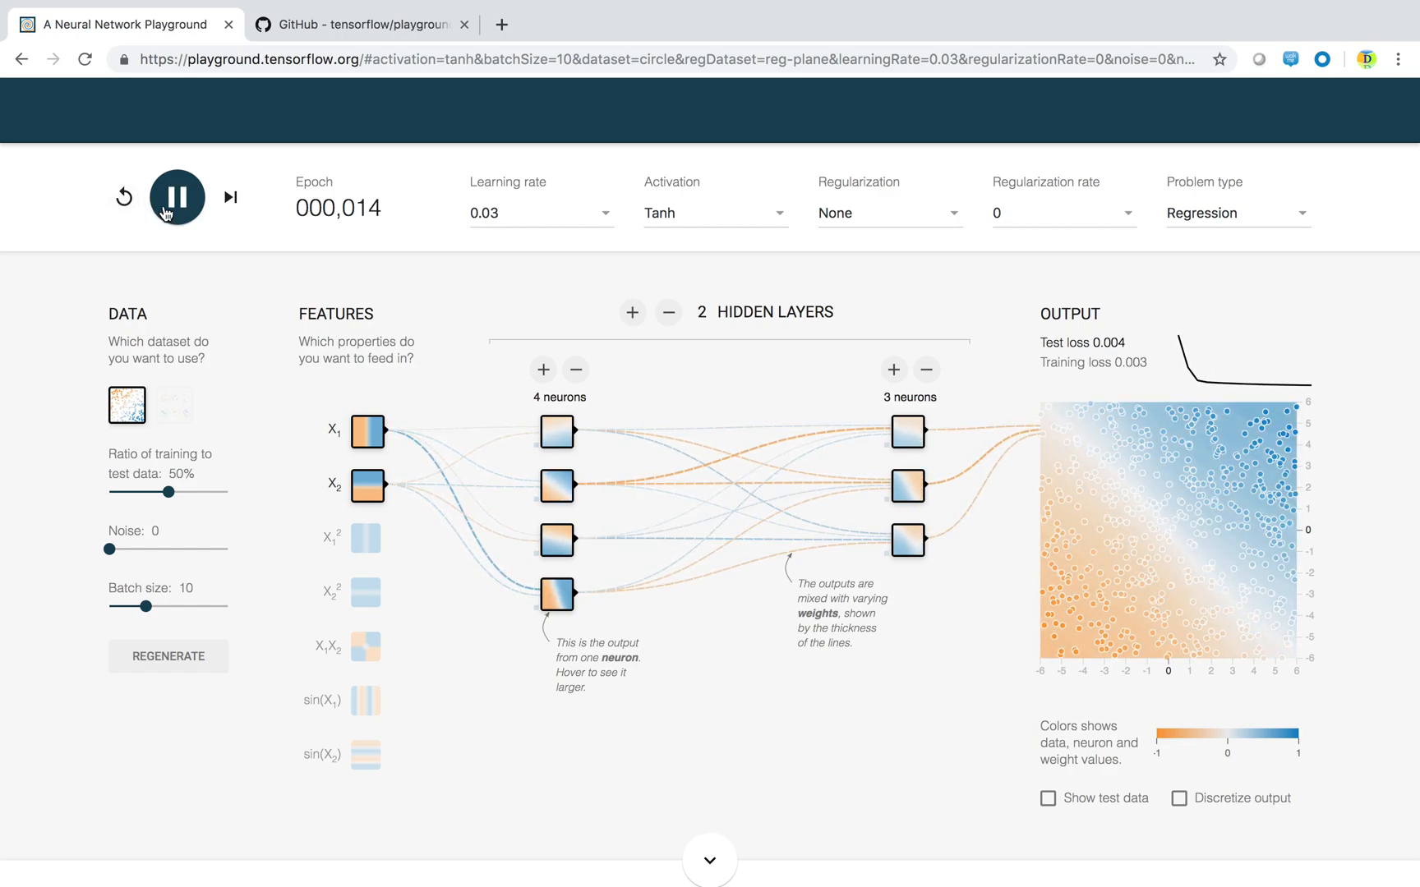
pyautogui.click(176, 197)
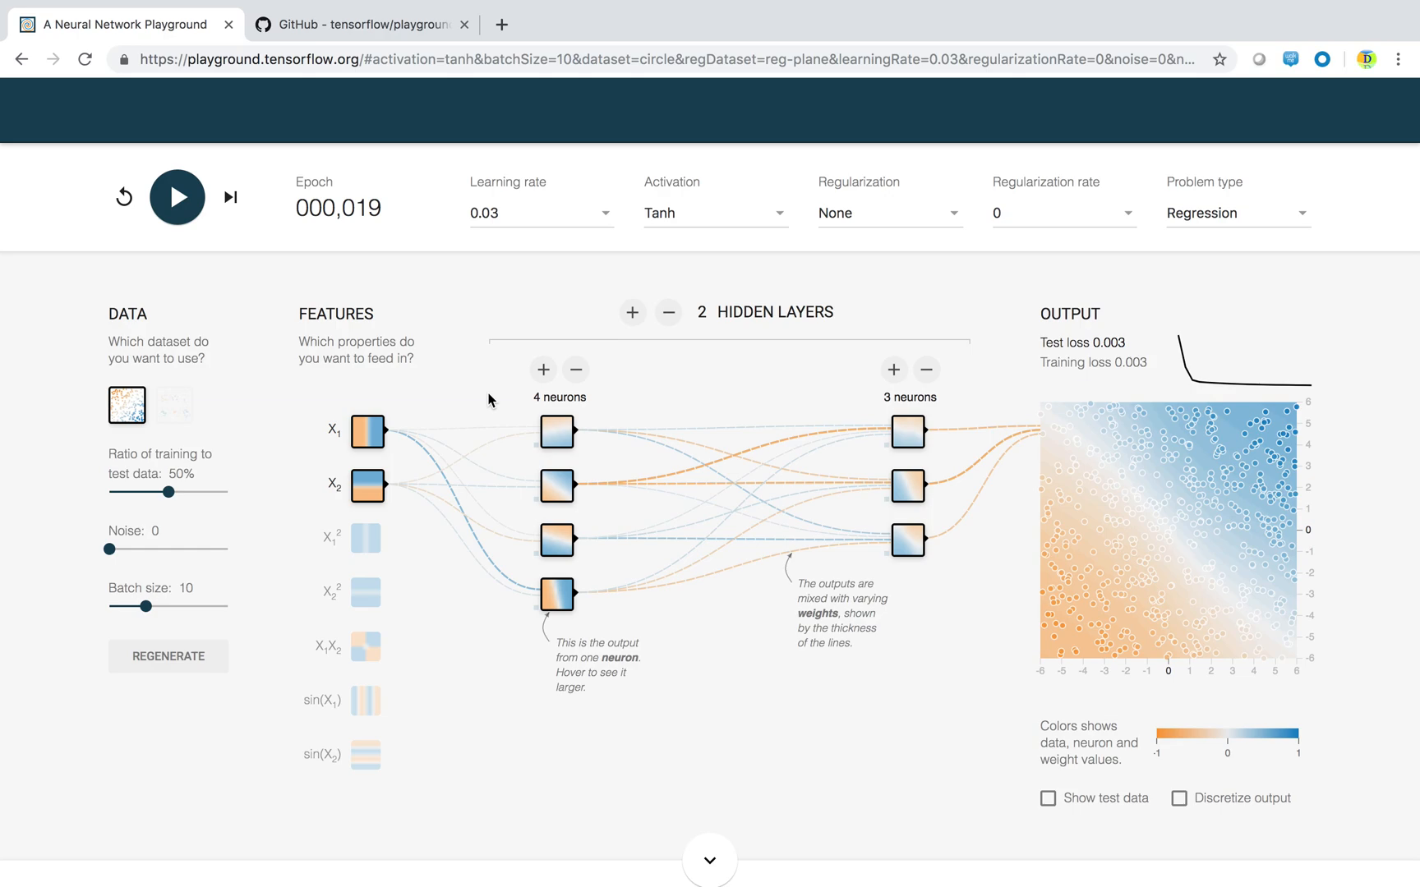
pyautogui.moveTo(1031, 310)
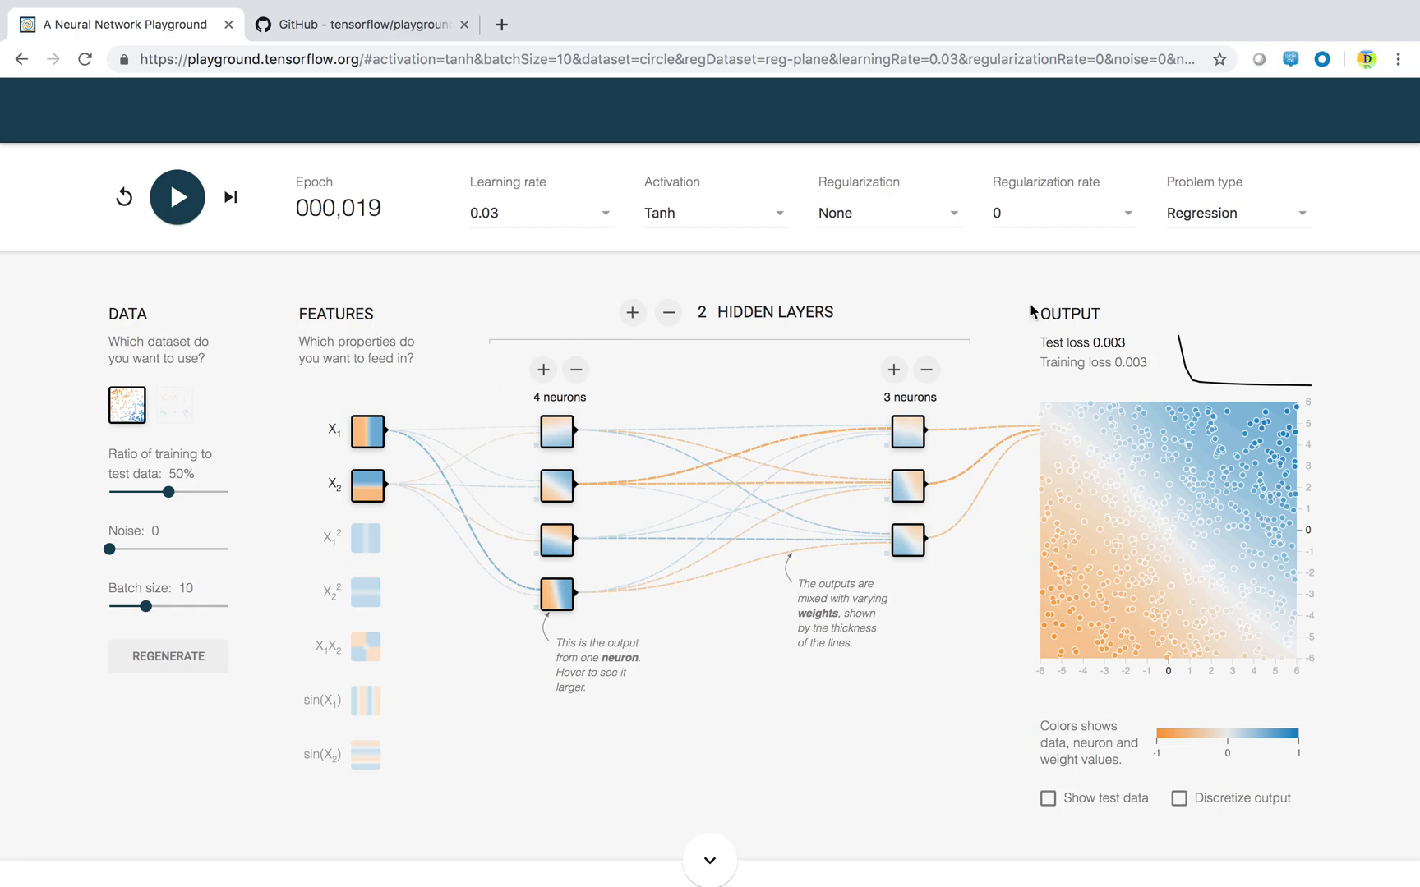
pyautogui.click(1236, 212)
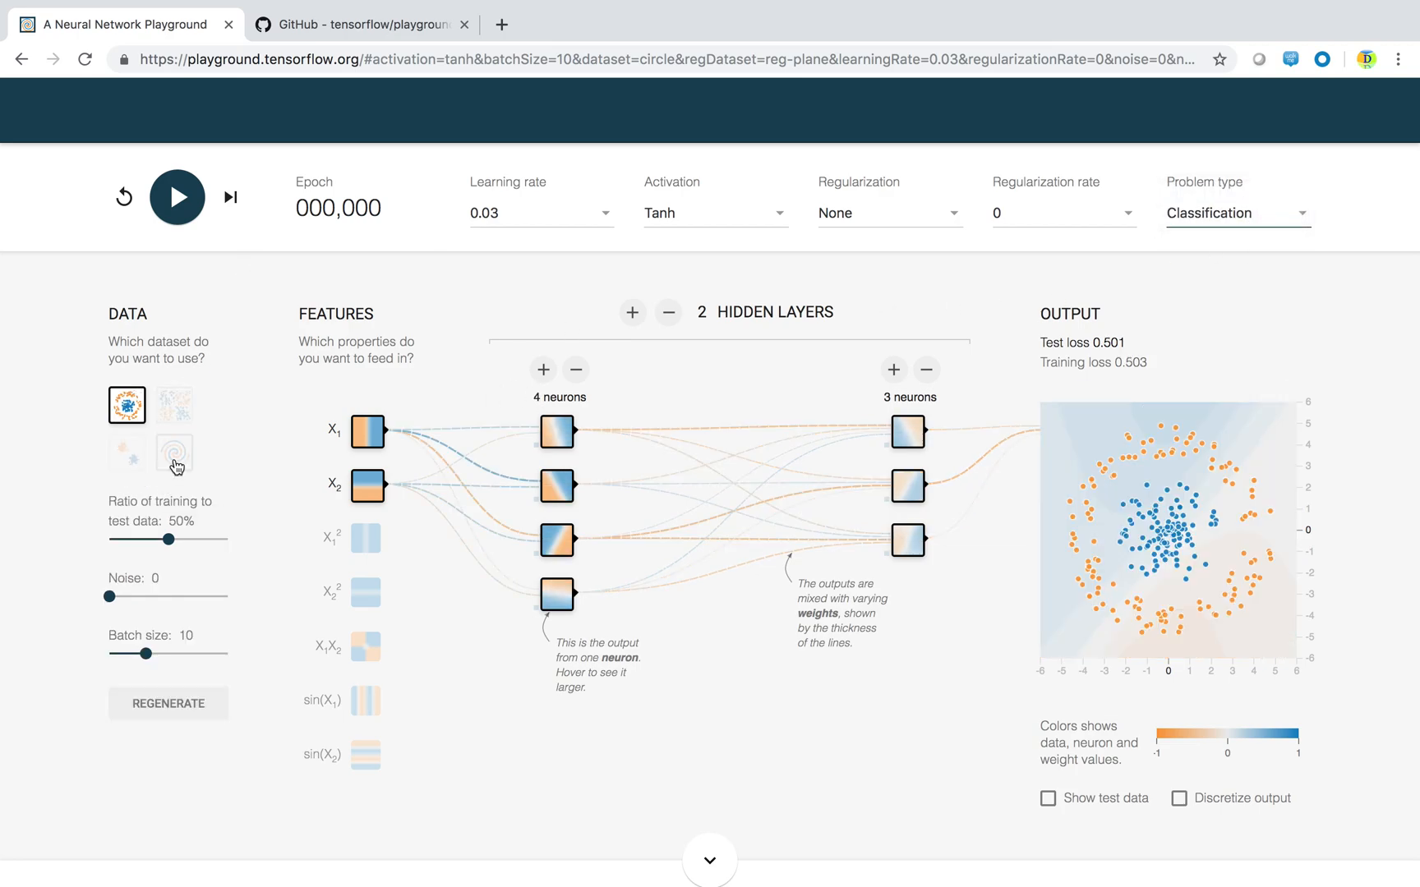
# - Train the Tanh classifier on spiral data to epoch 76, where test loss stalls at 0.473, then reset
pyautogui.click(173, 452)
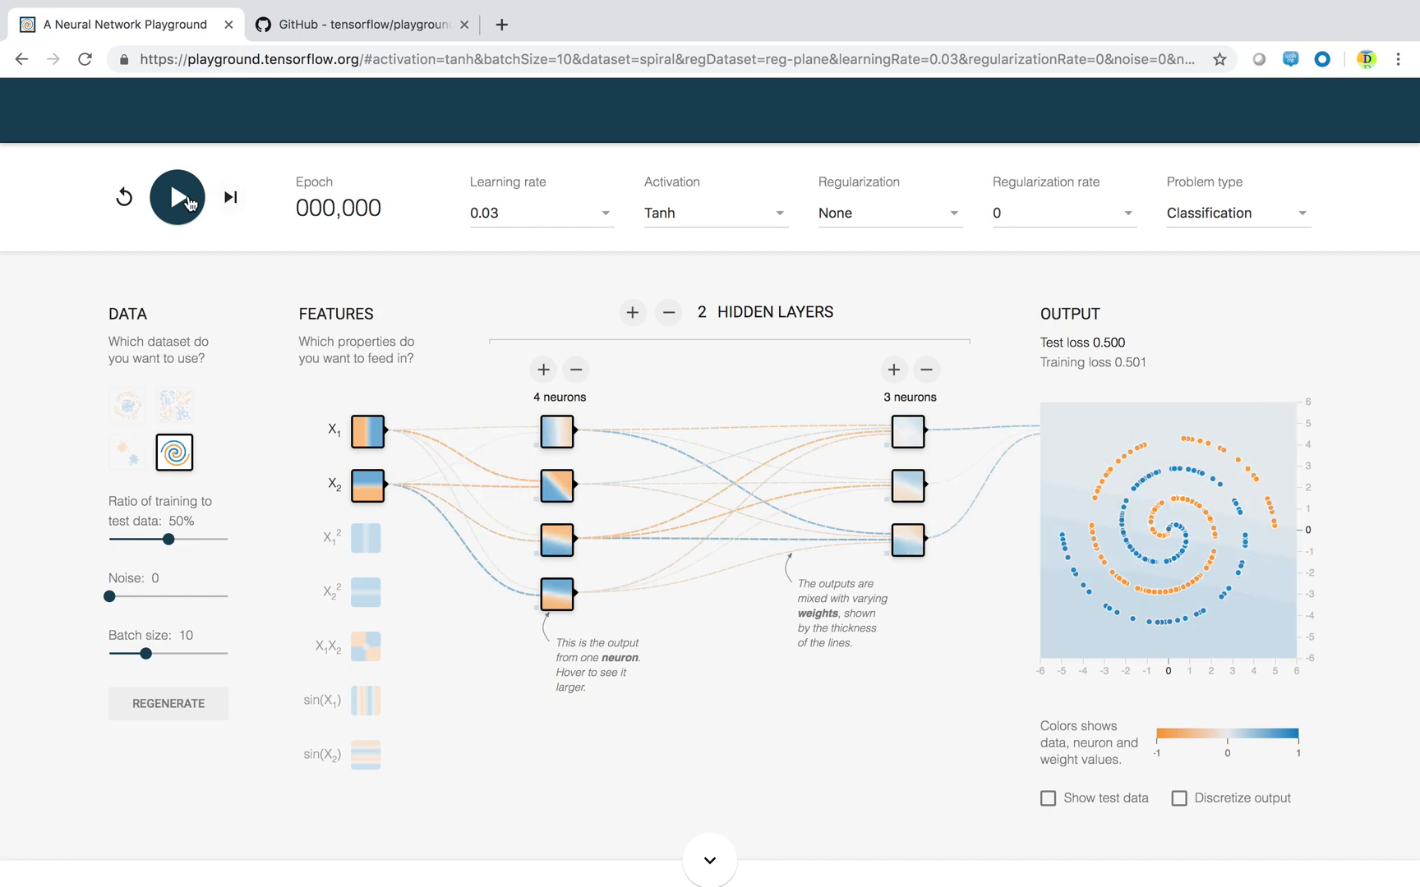
pyautogui.click(177, 197)
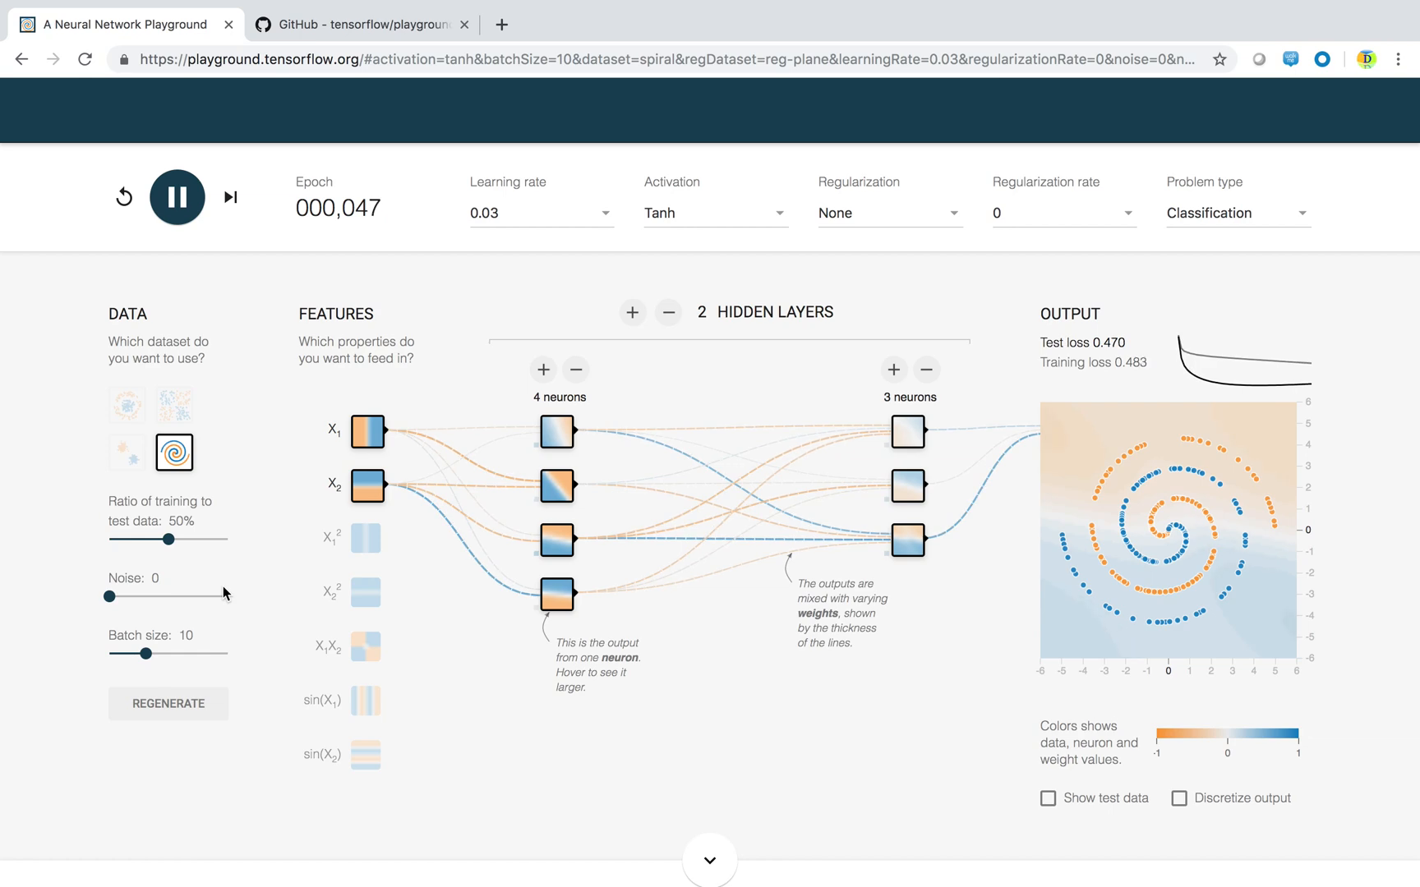
pyautogui.moveTo(115, 628)
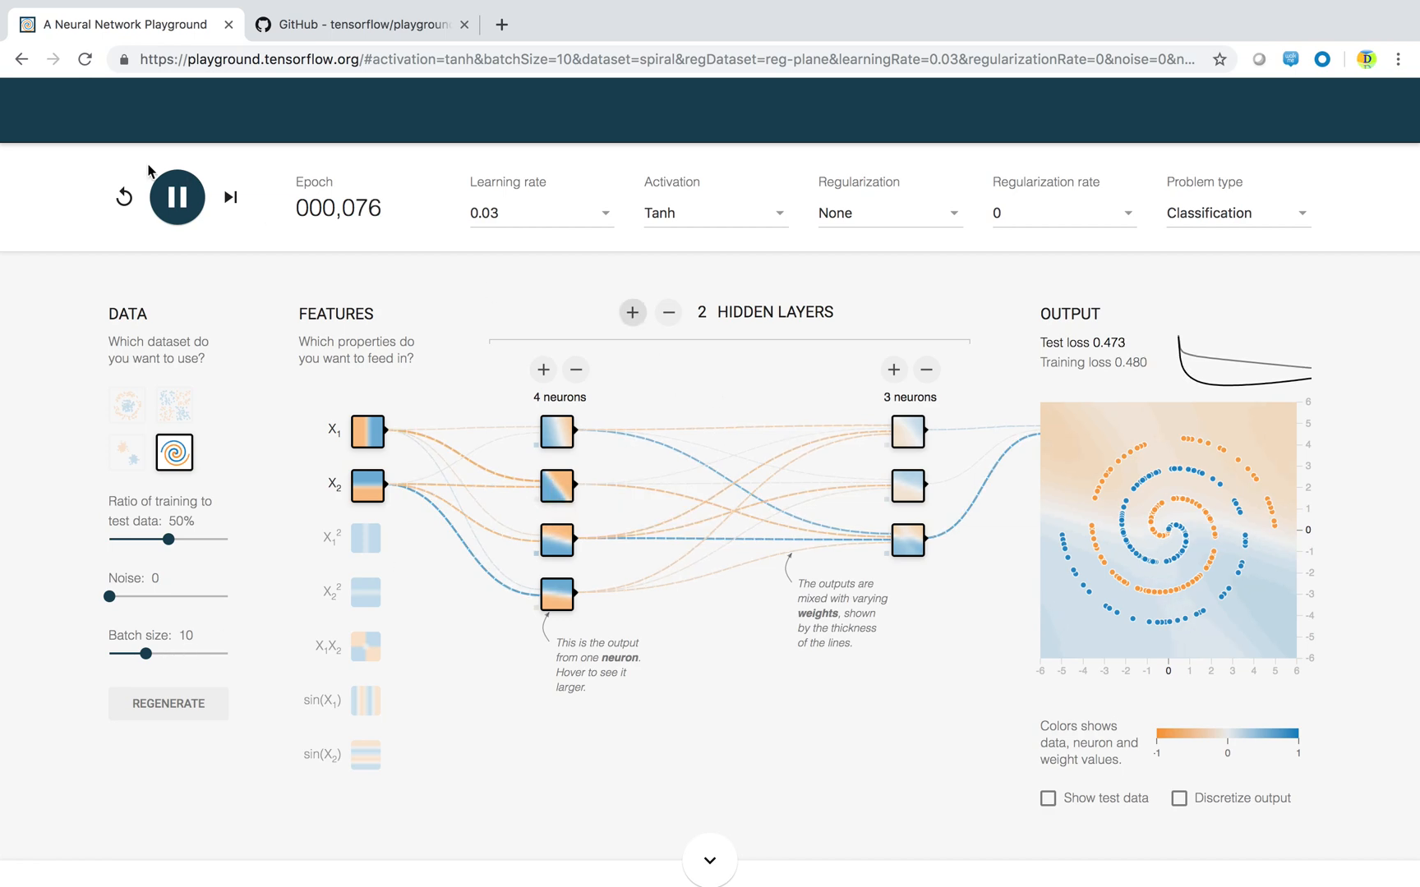
pyautogui.click(124, 197)
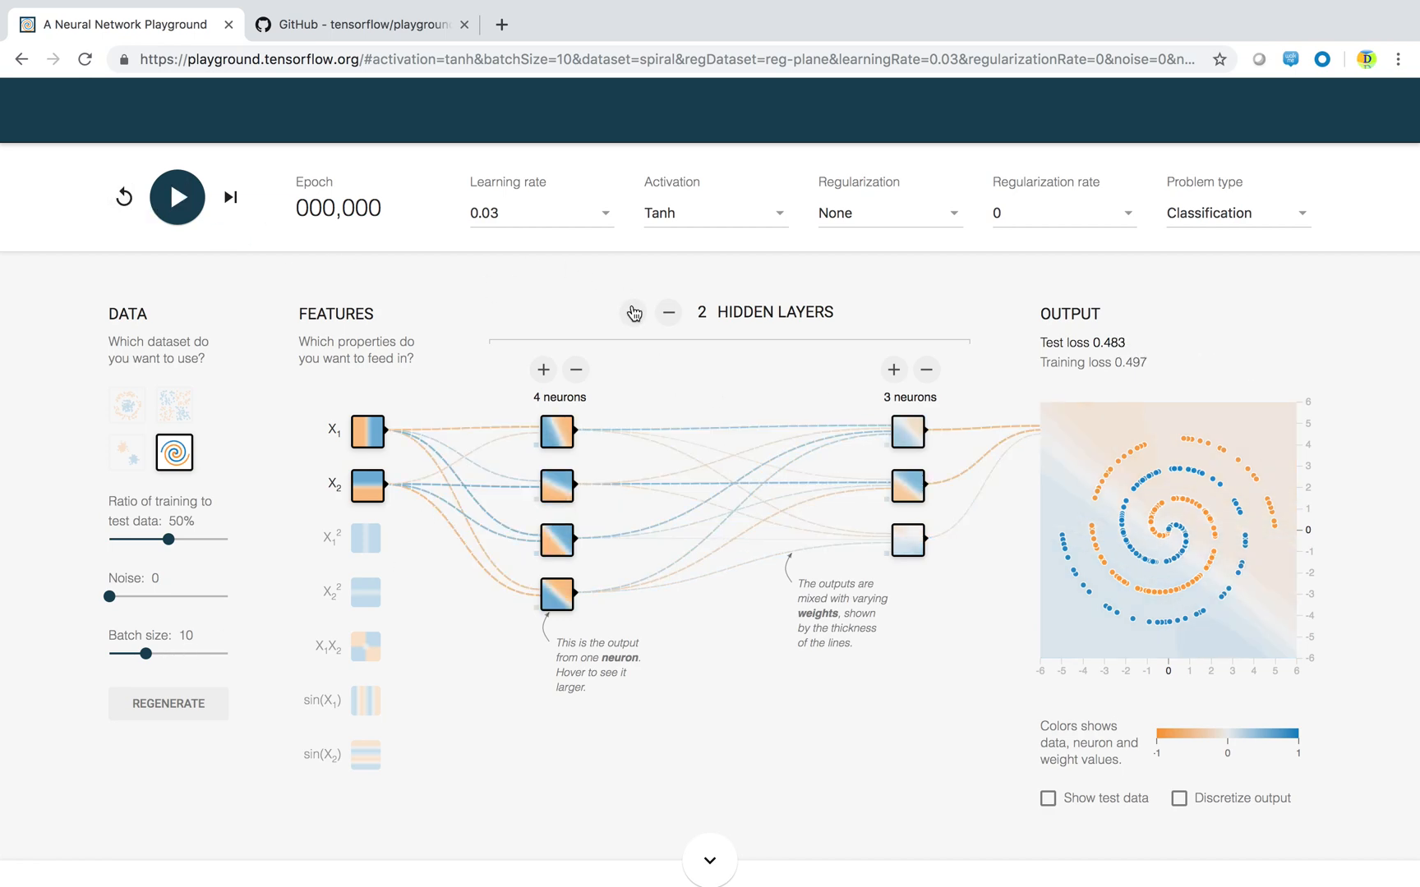
# - Add a third 2-neuron hidden layer, train on the spiral to epoch 19, then reset
pyautogui.click(633, 312)
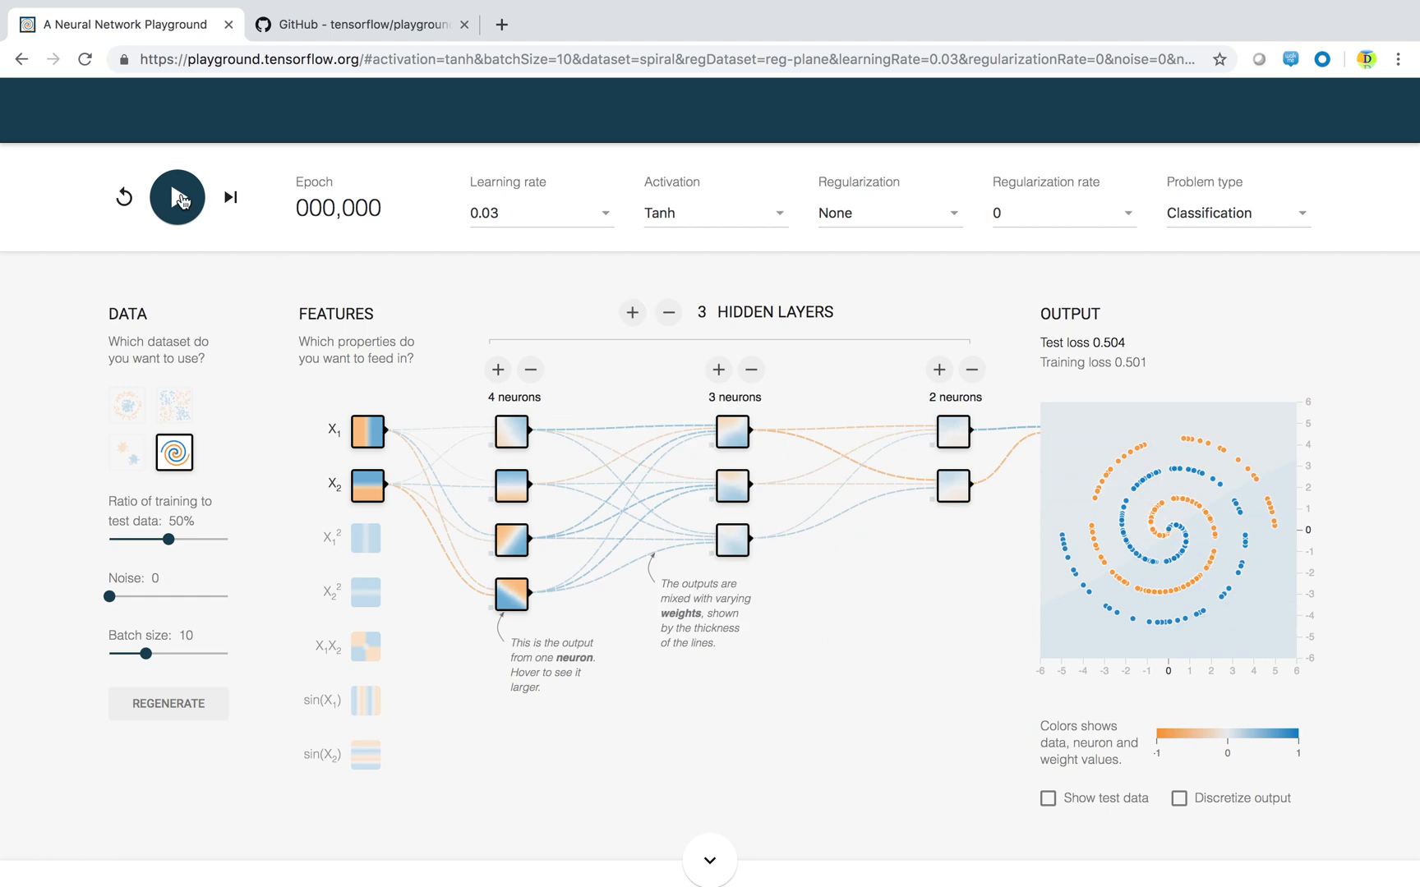
pyautogui.click(176, 197)
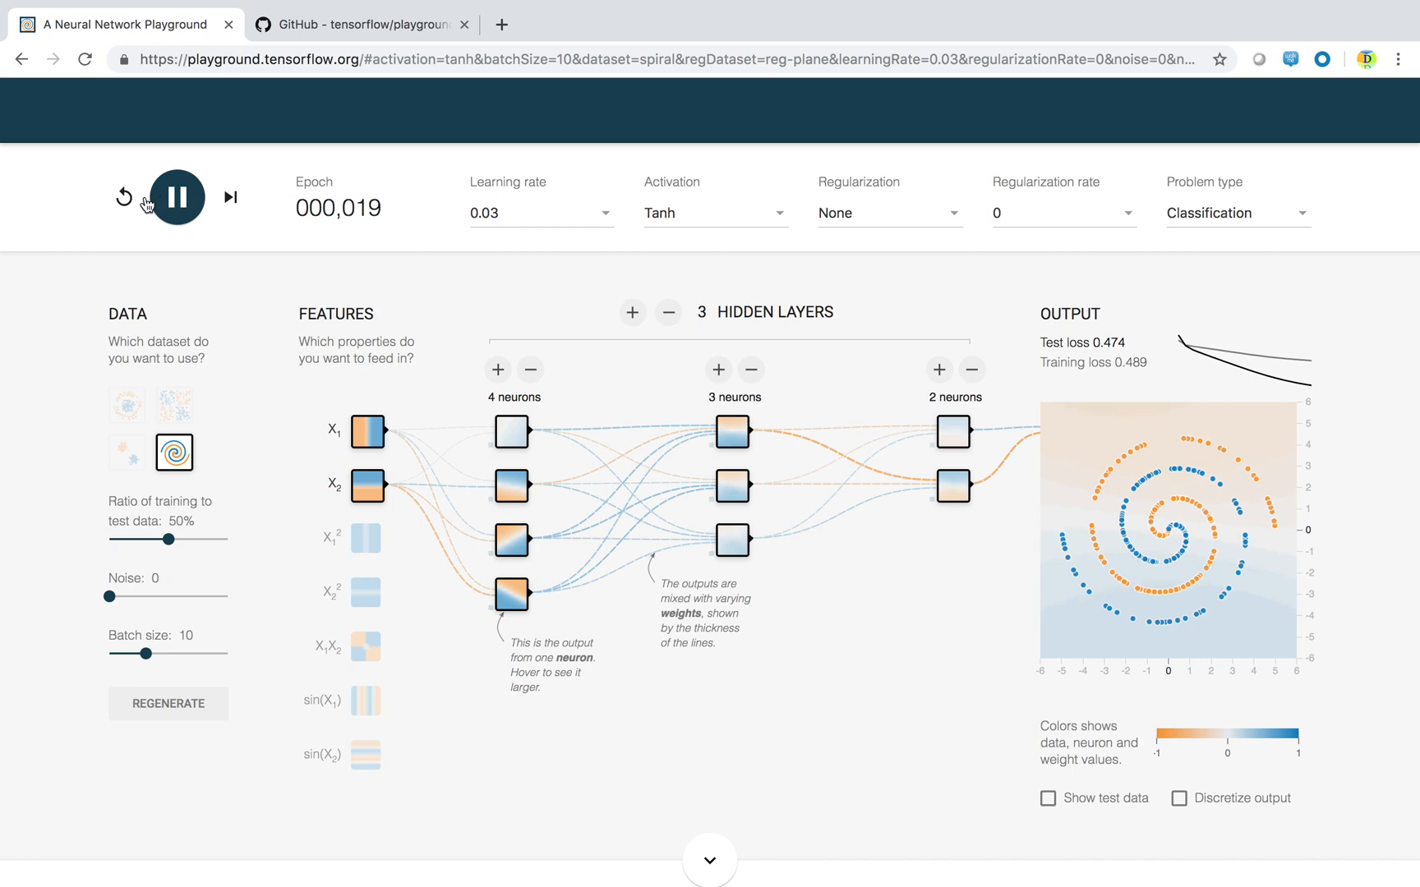
pyautogui.click(123, 198)
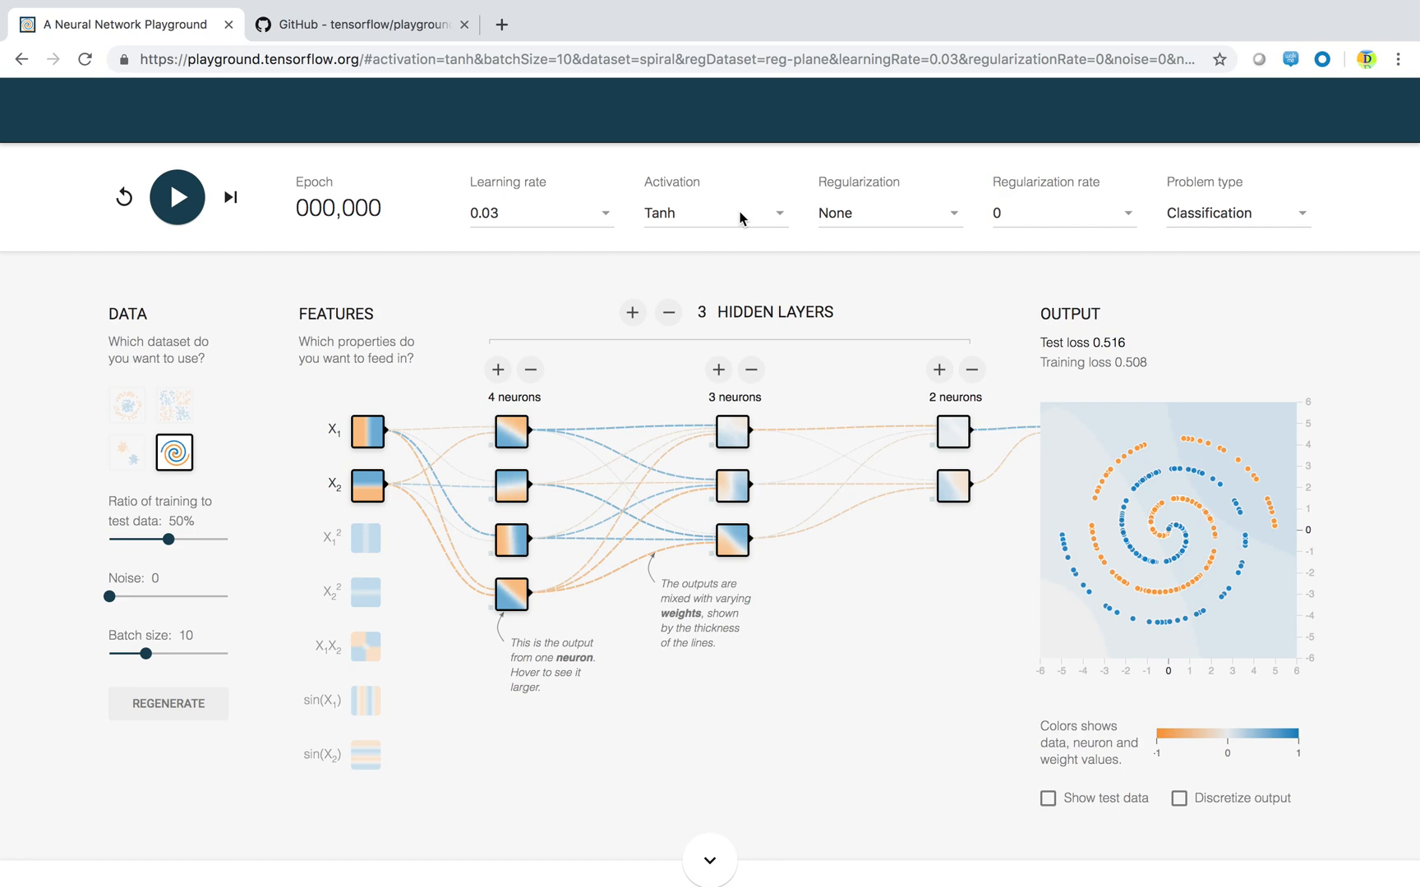
pyautogui.moveTo(757, 217)
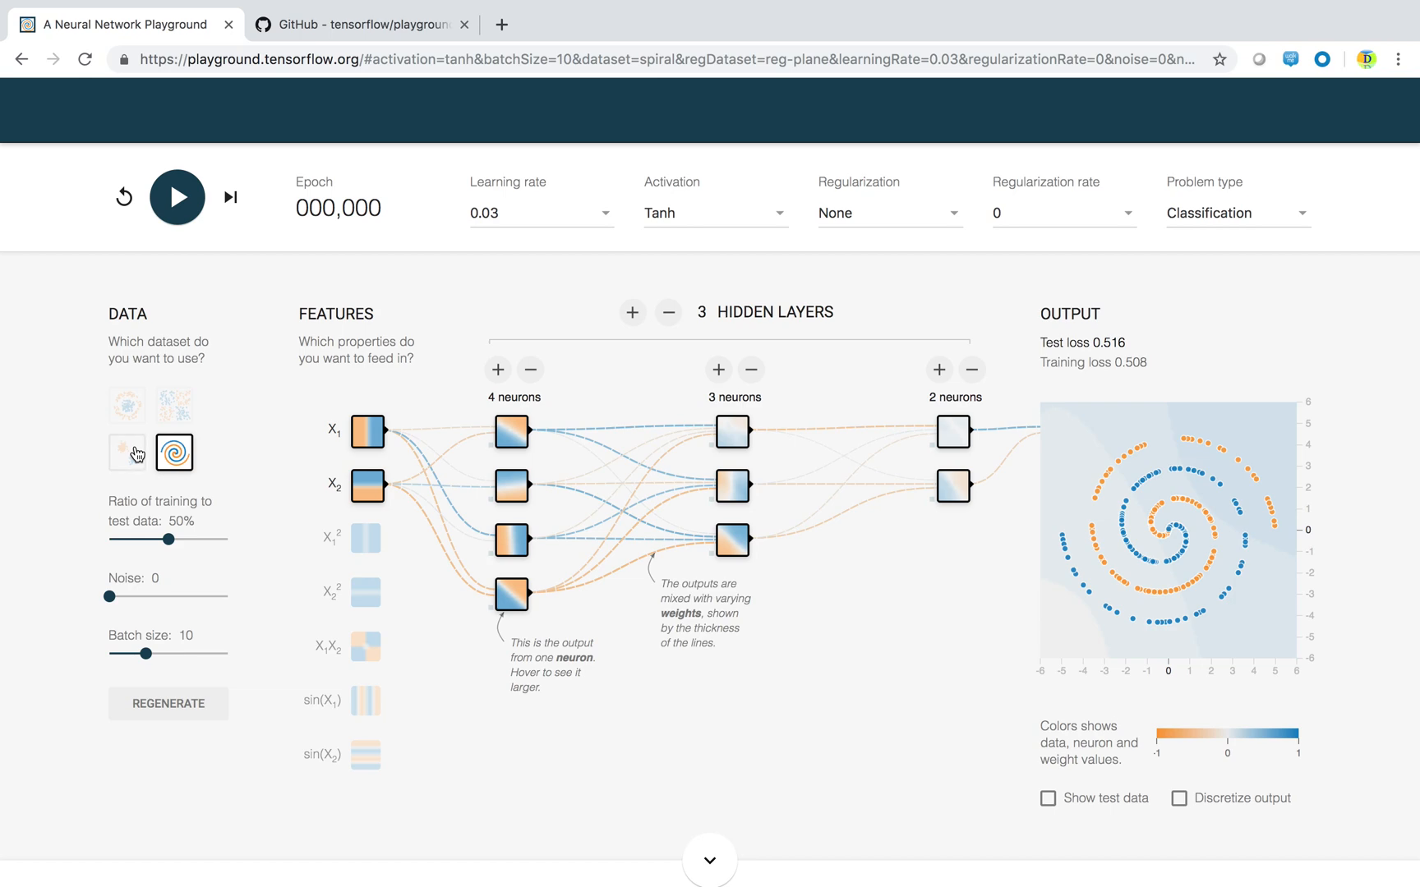
# - Train the three-layer network on Gaussian clusters to epoch 21, reaching test loss 0.004
pyautogui.click(126, 453)
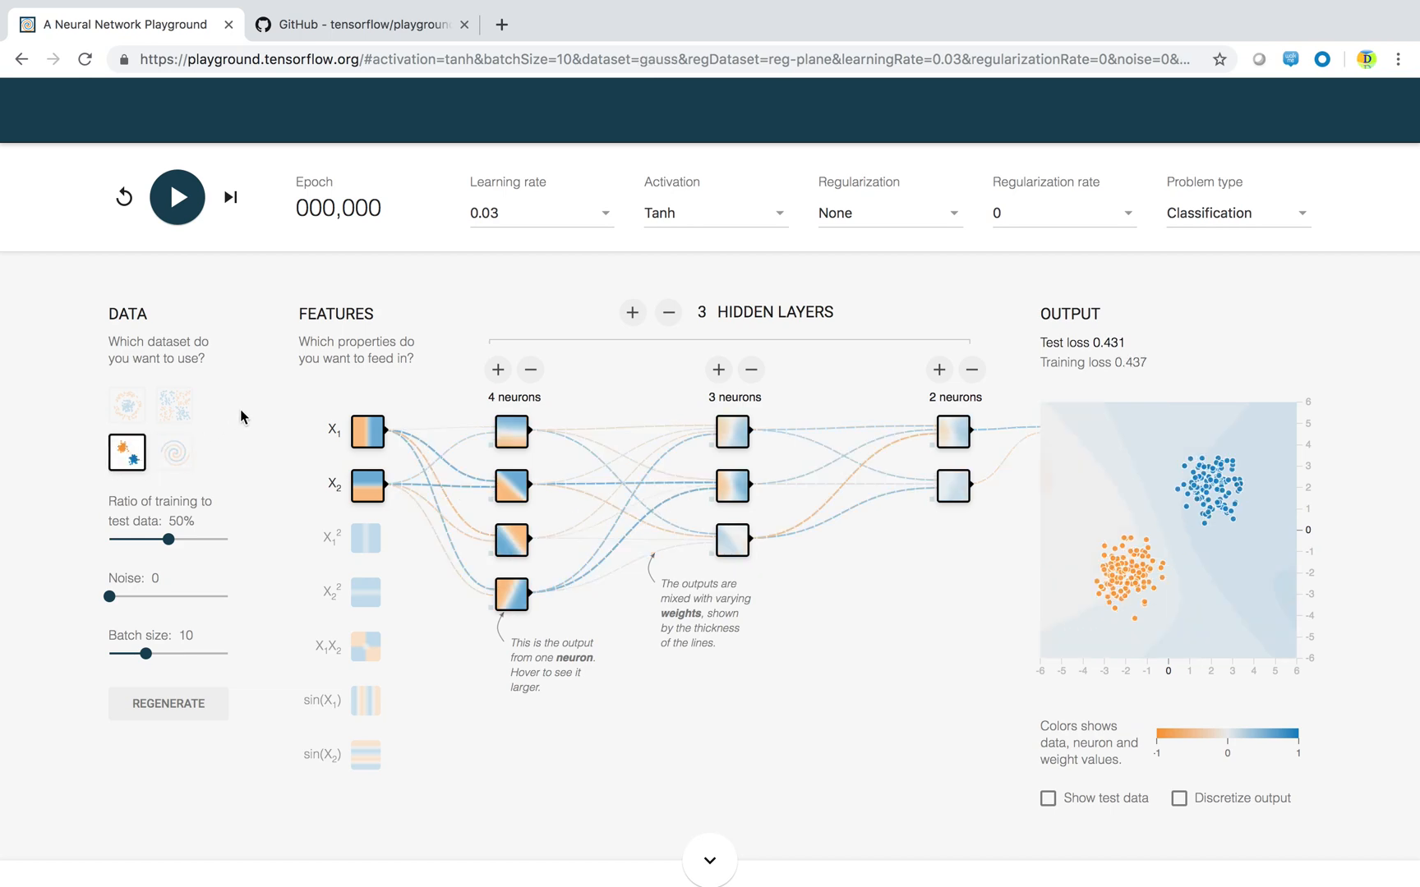
pyautogui.moveTo(187, 242)
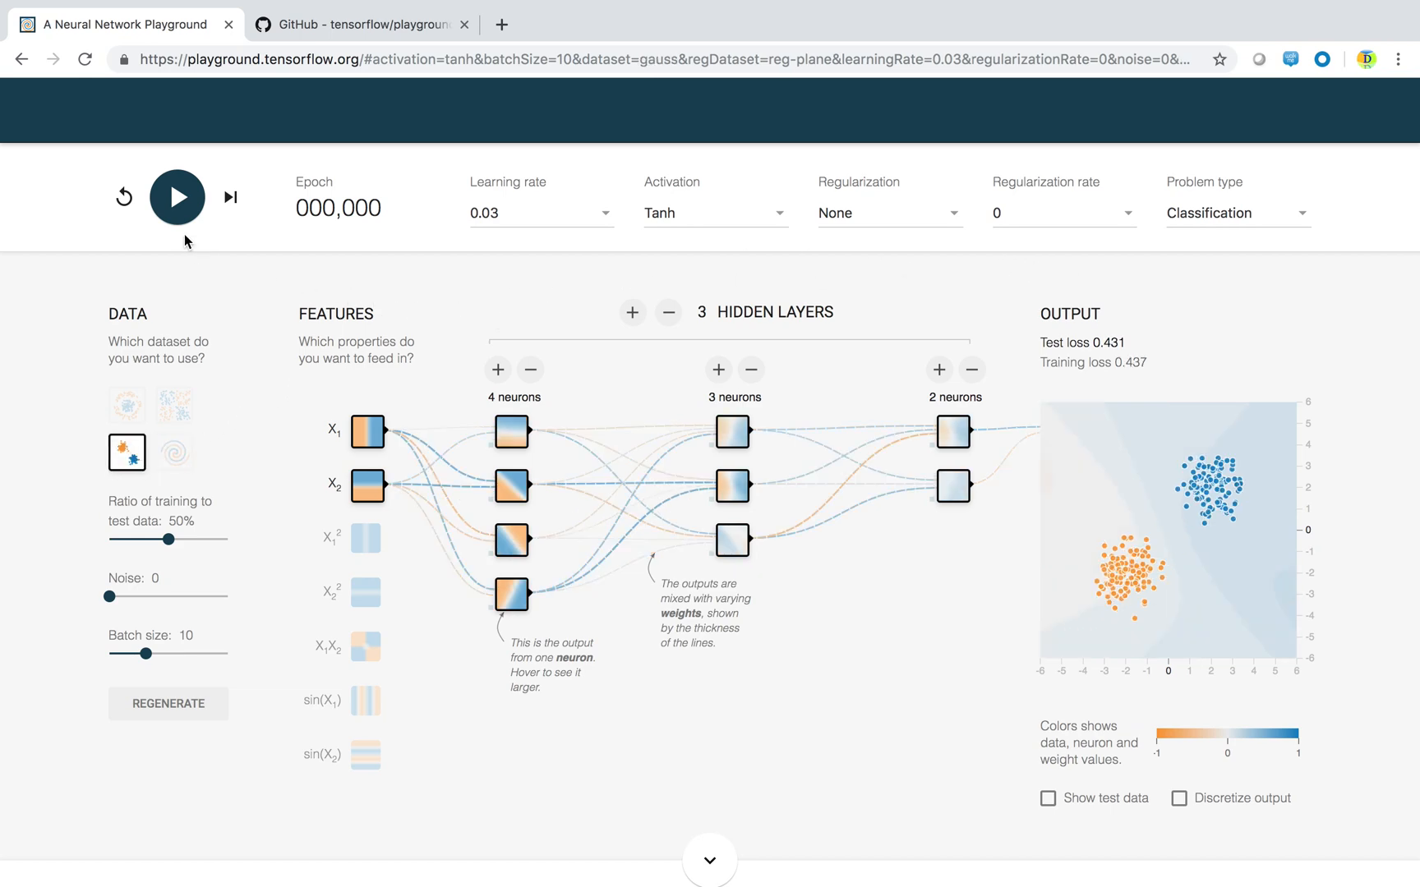
pyautogui.click(176, 198)
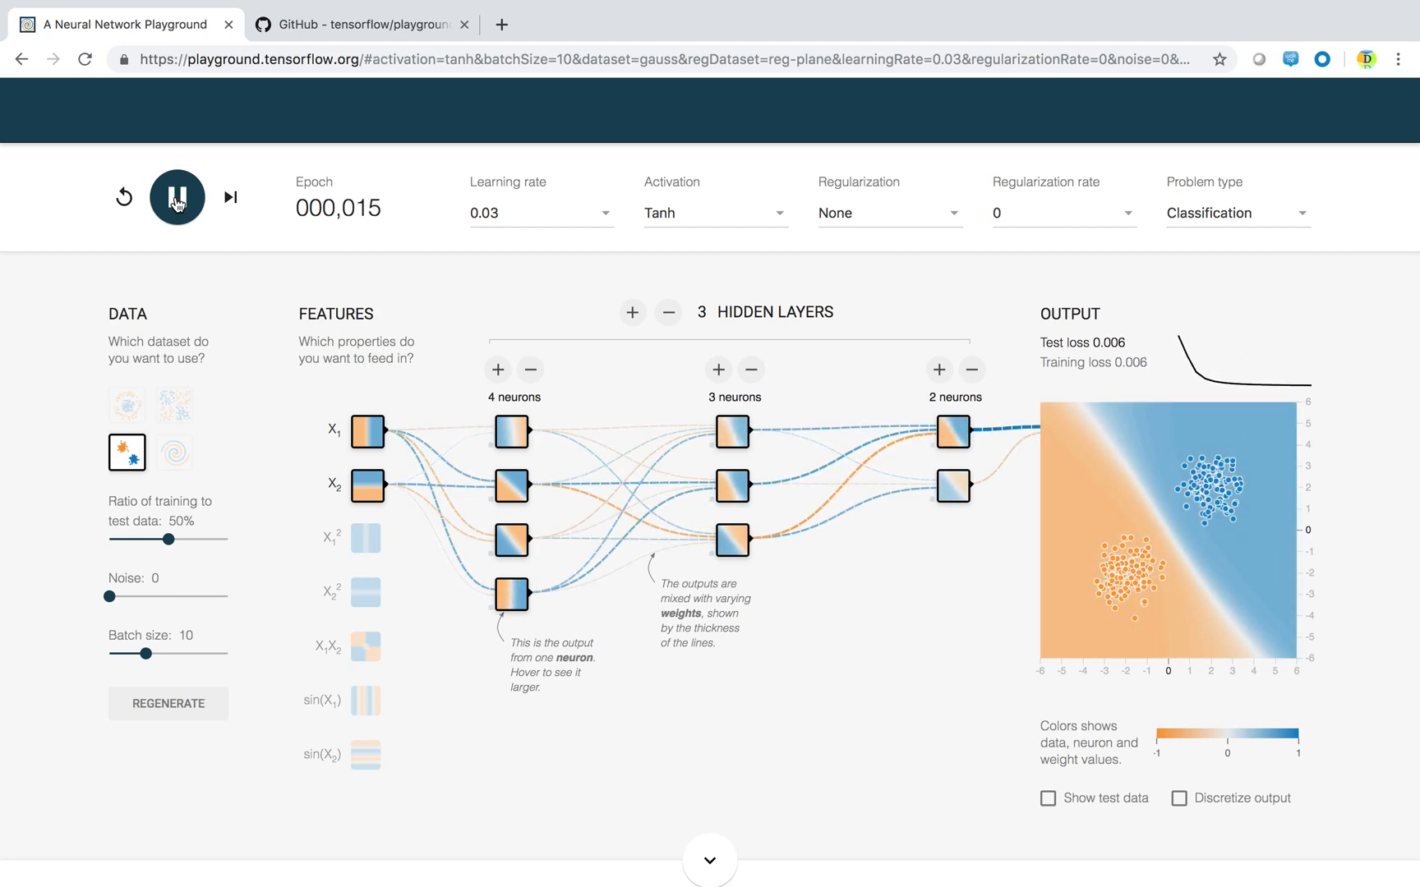
pyautogui.click(177, 197)
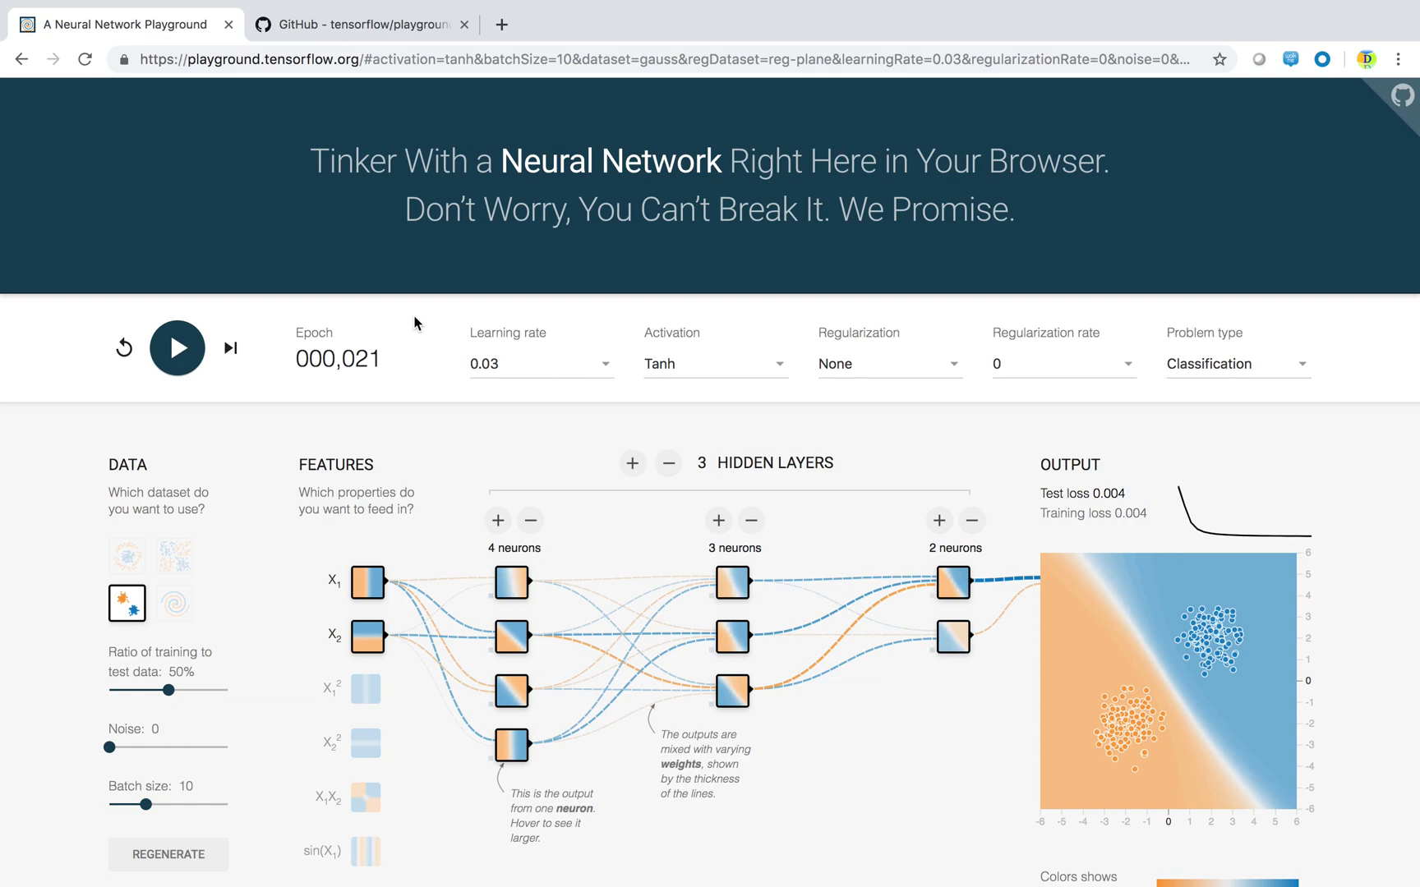
pyautogui.moveTo(534, 271)
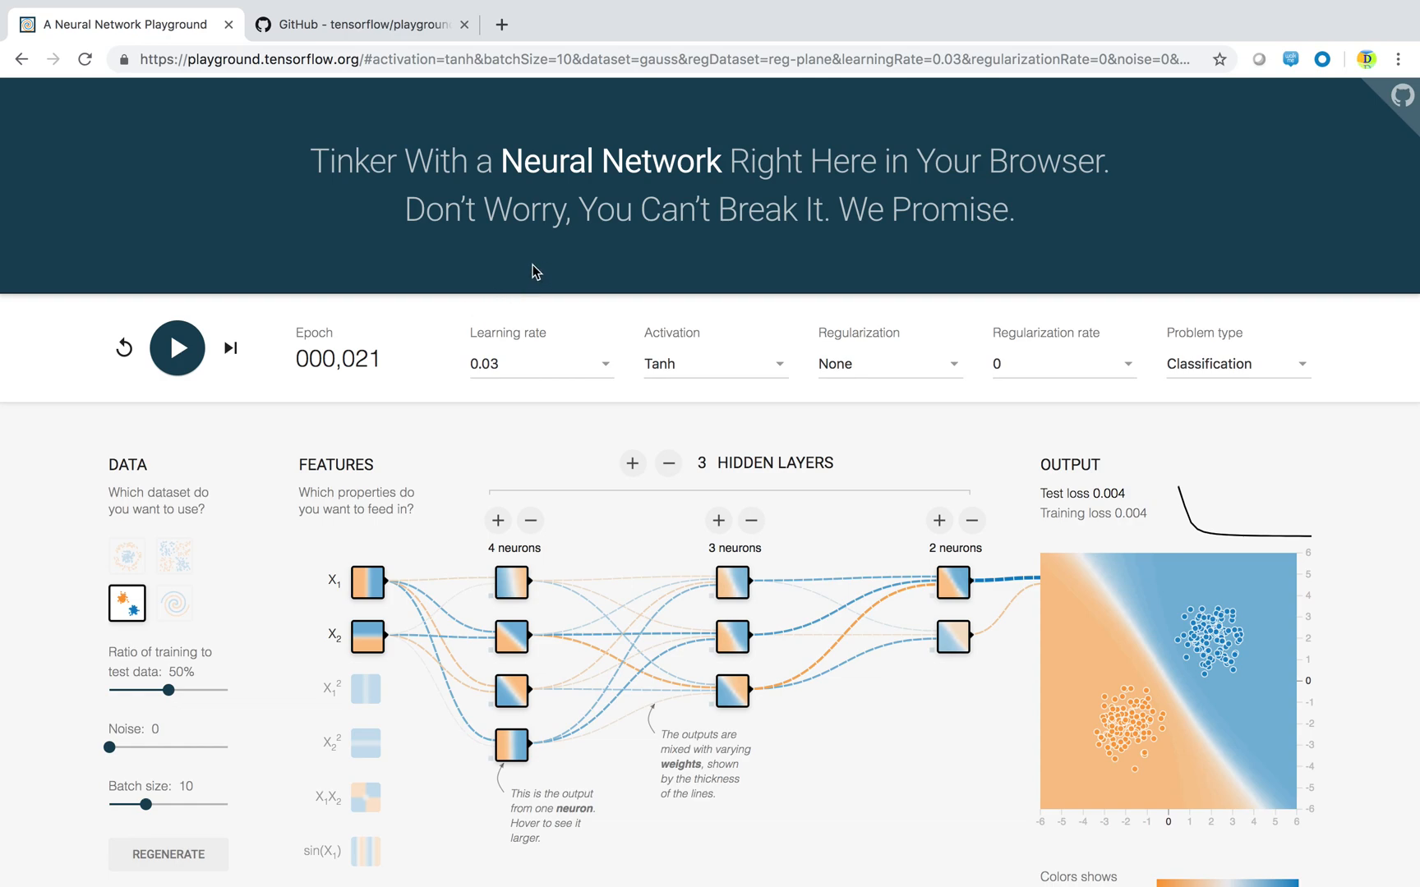